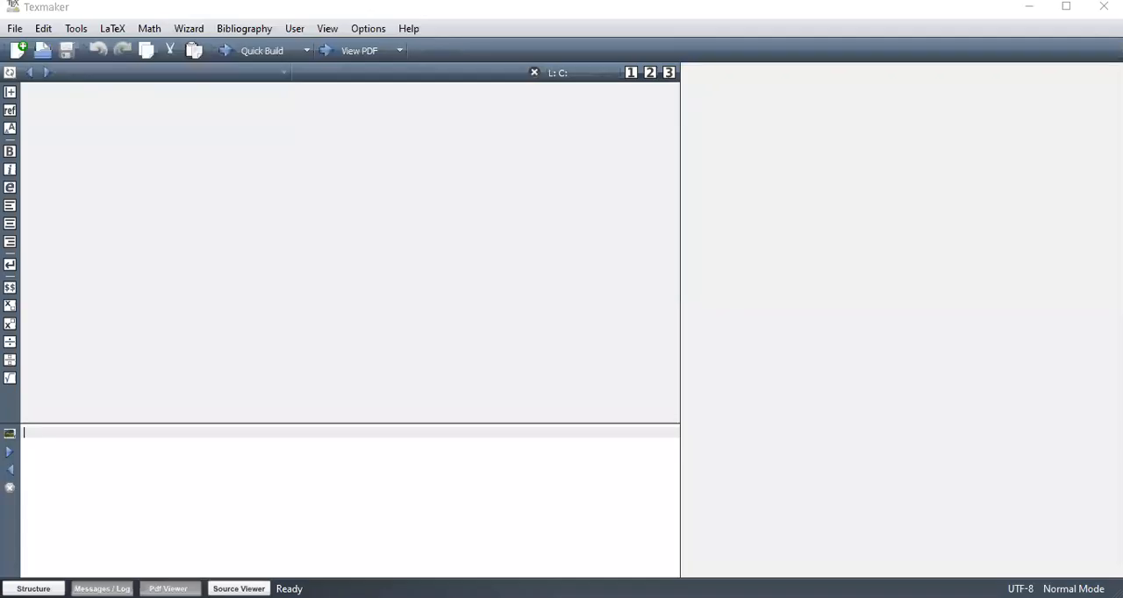
mouse_move(896, 119)
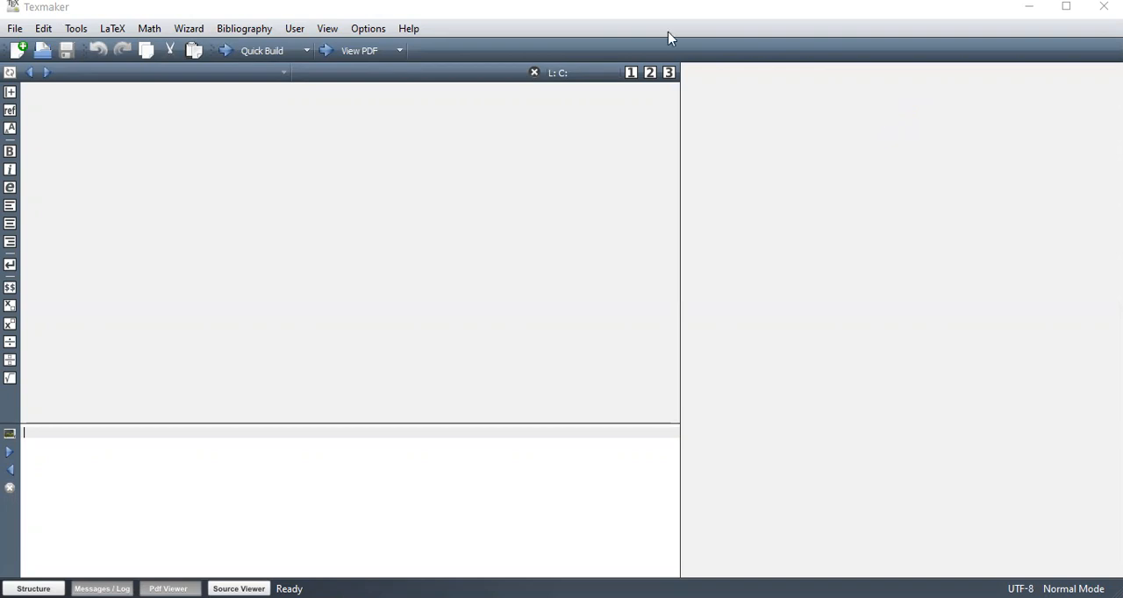
mouse_move(429, 254)
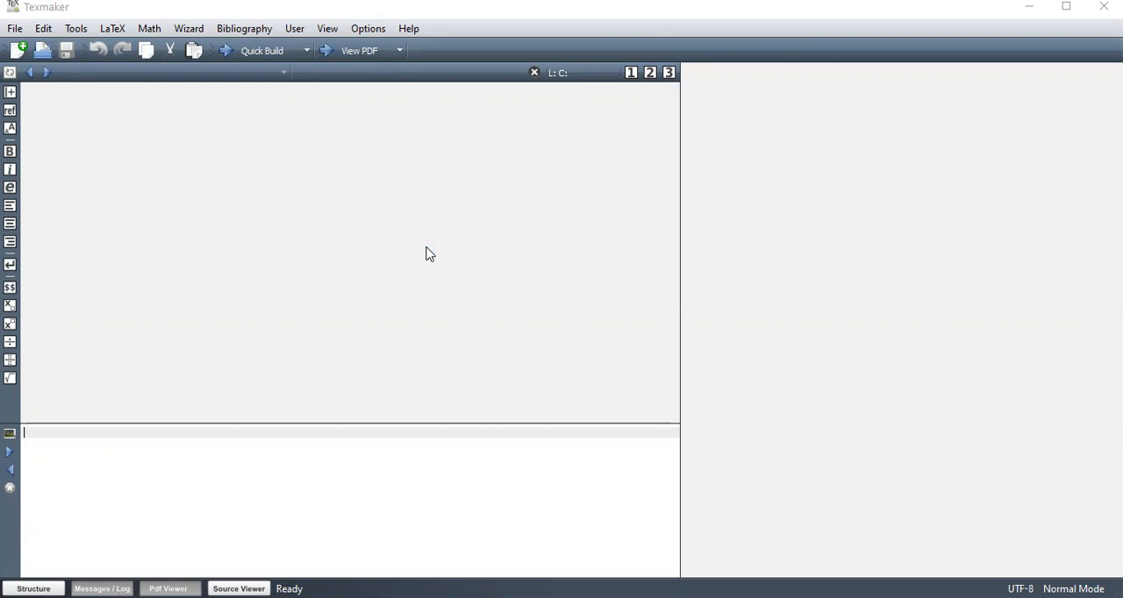
mouse_move(349, 265)
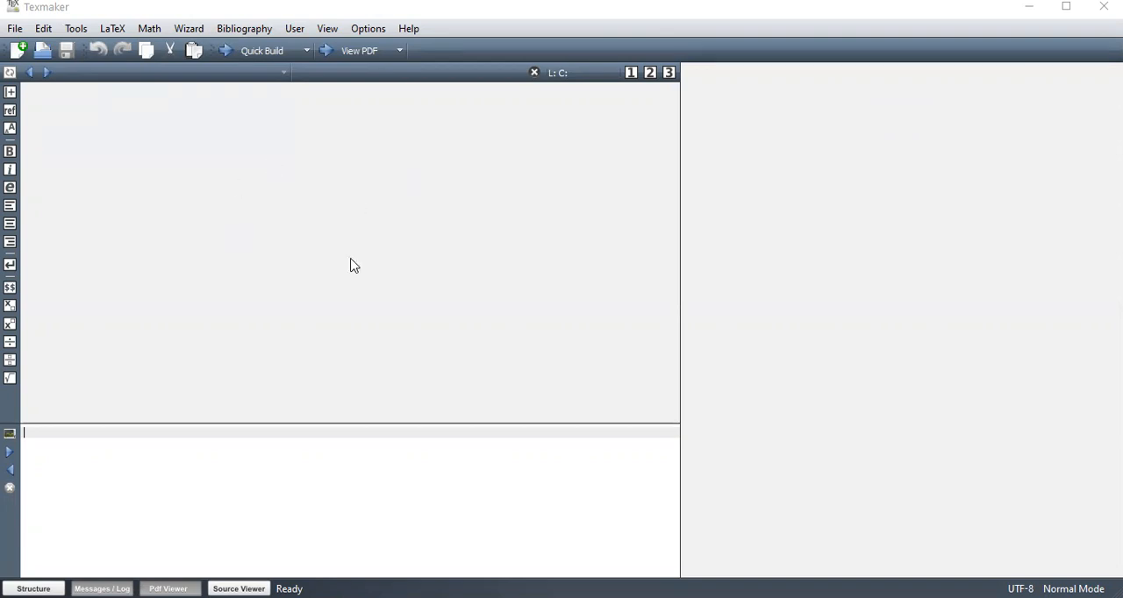
mouse_move(169, 253)
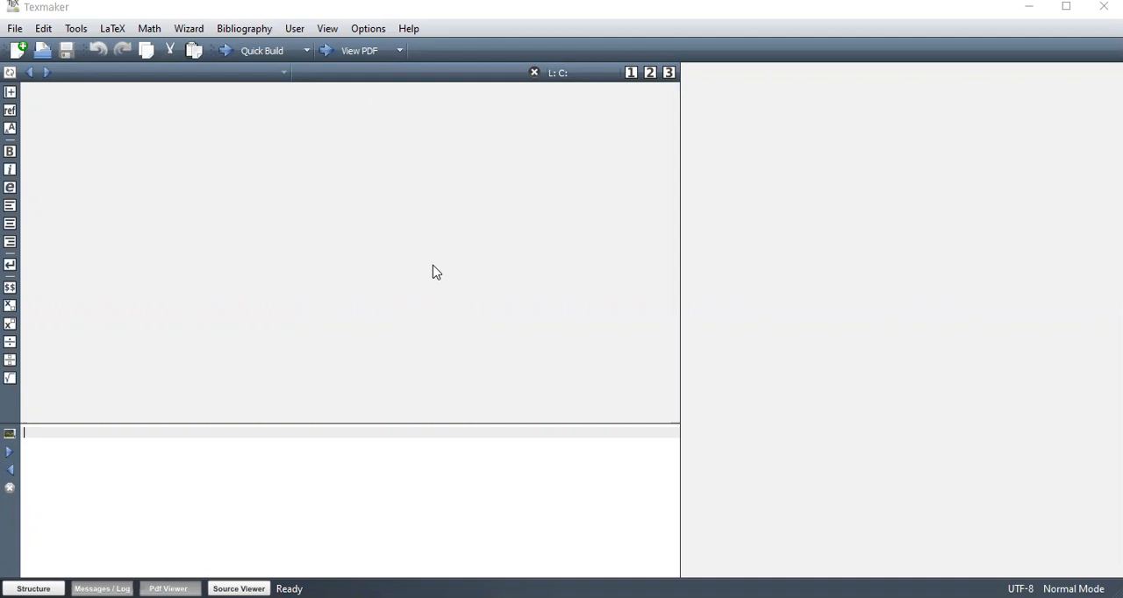
mouse_move(786, 274)
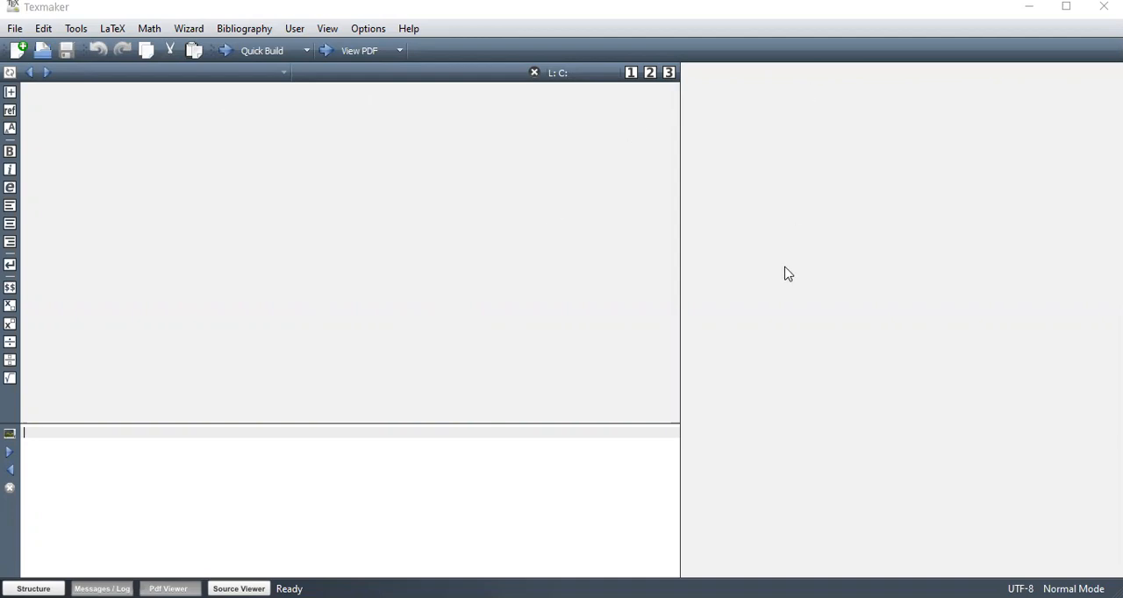
mouse_move(934, 208)
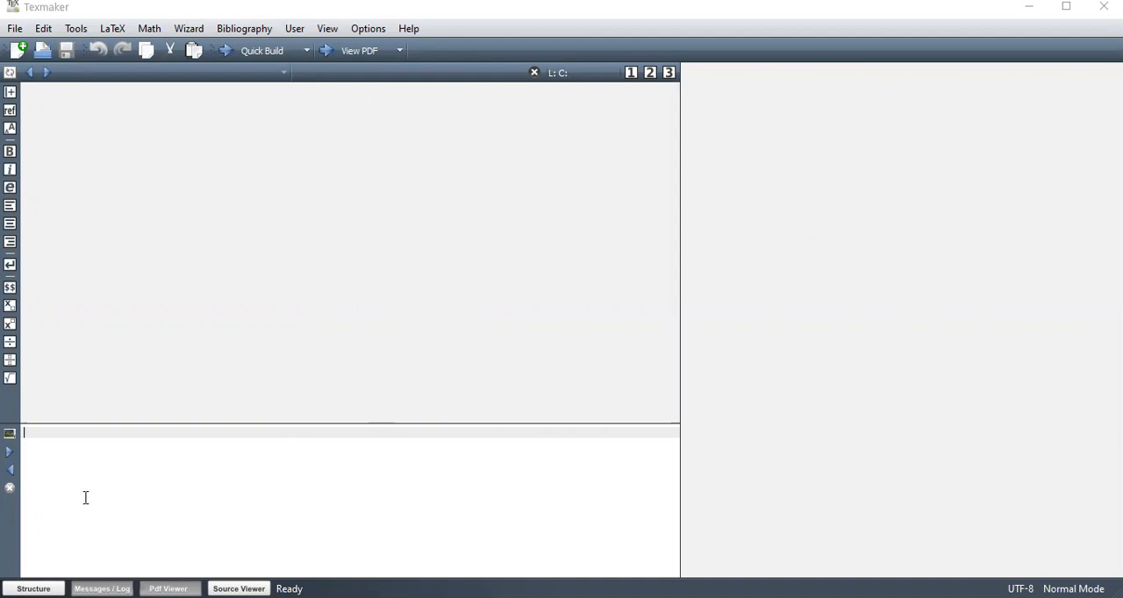
mouse_move(193, 481)
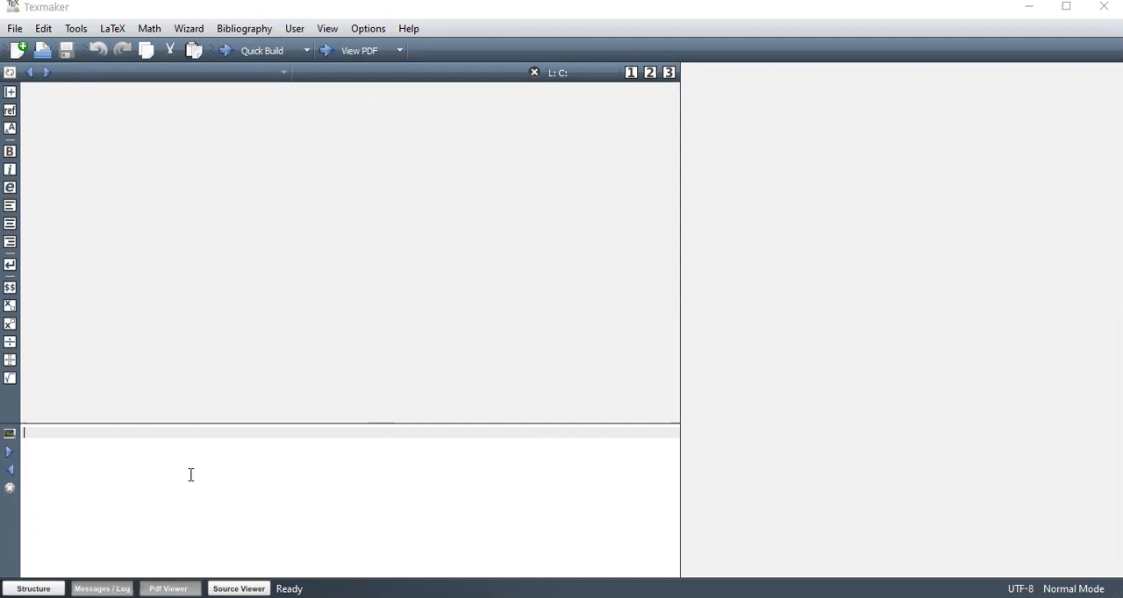
mouse_move(224, 480)
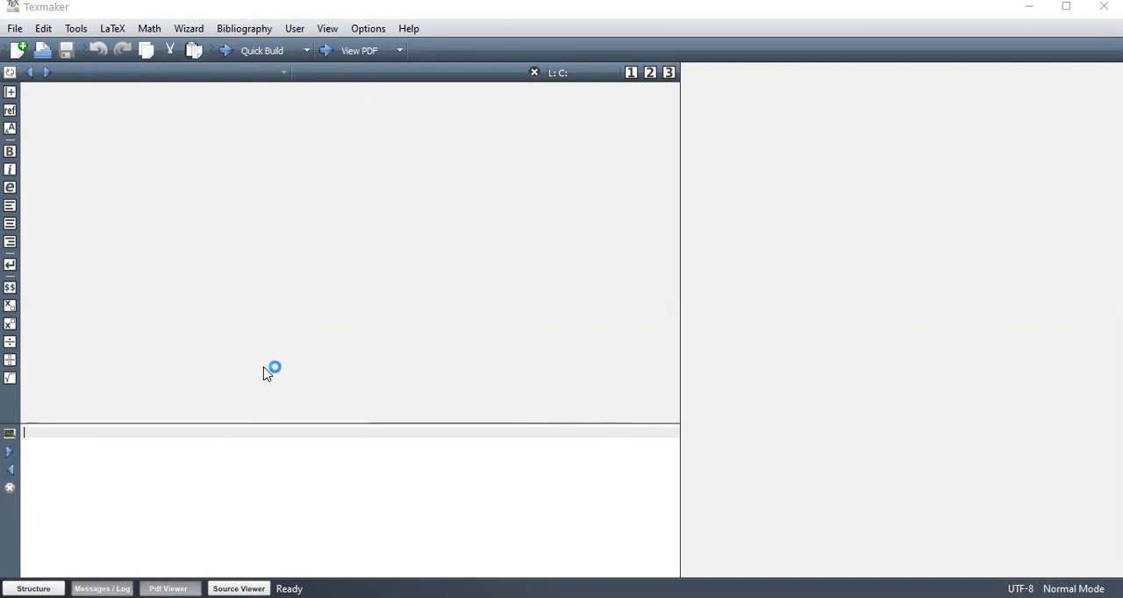
mouse_move(170, 185)
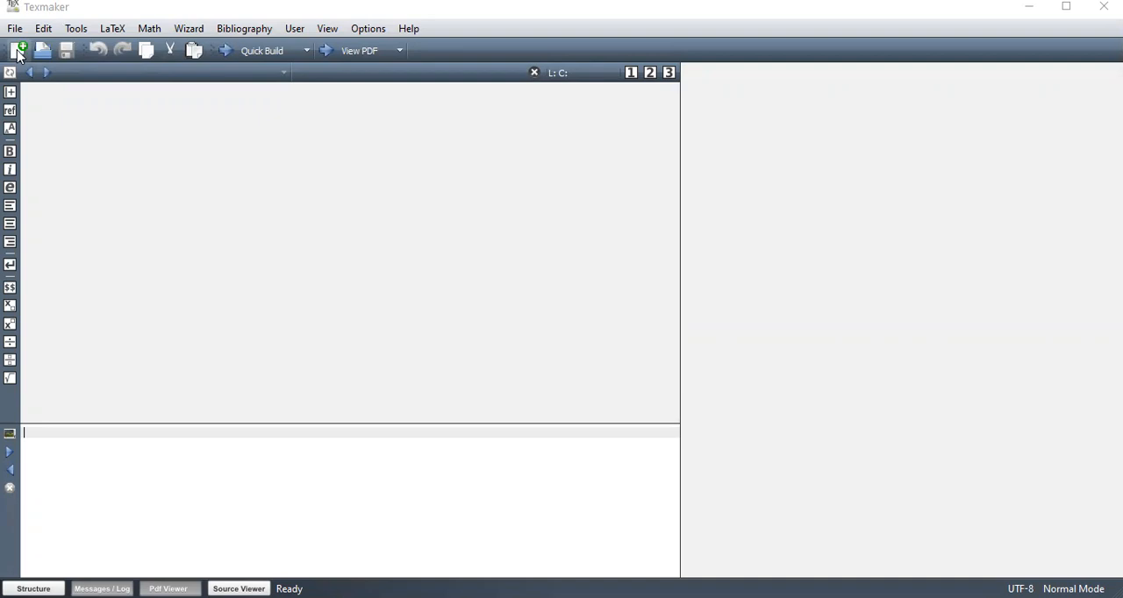
Start a new blank document, untitled1, and place the cursor on its first line
left_click(19, 49)
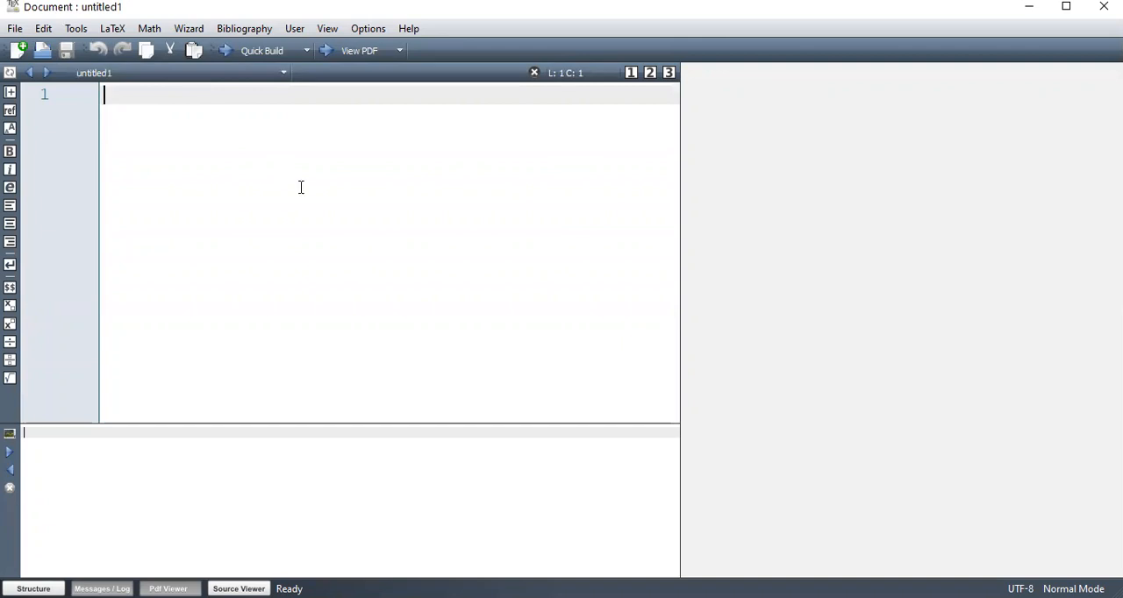
mouse_move(344, 127)
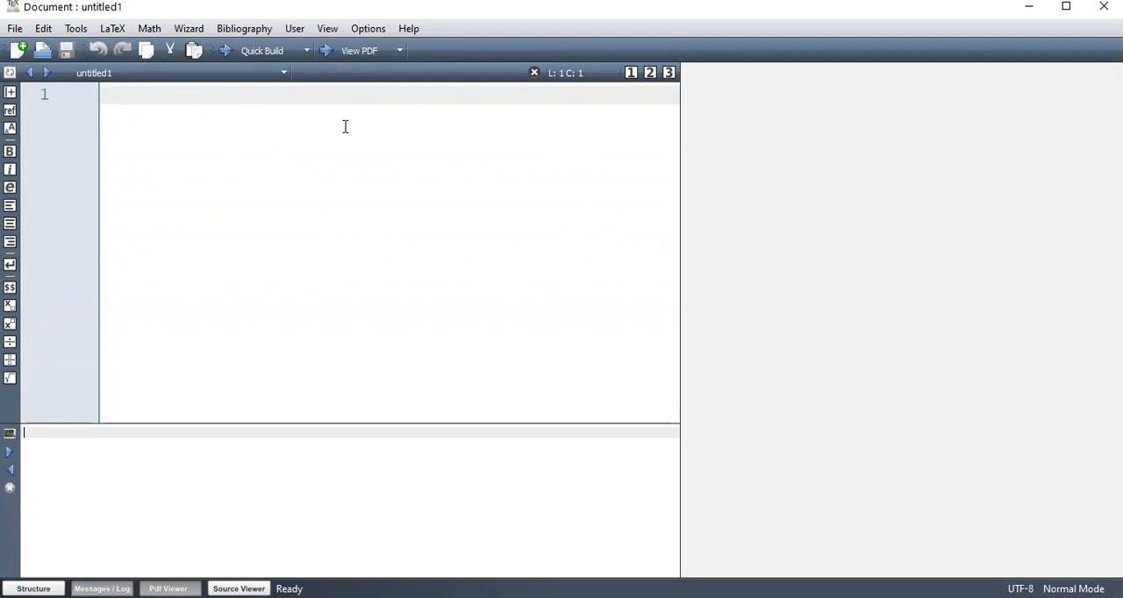
left_click(104, 95)
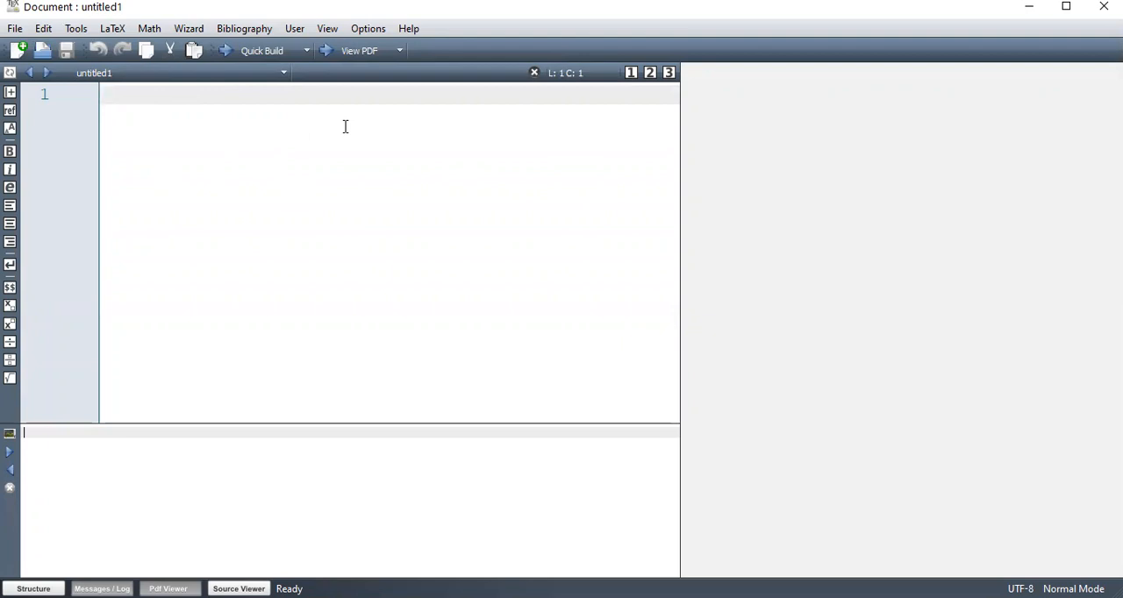
left_click(103, 94)
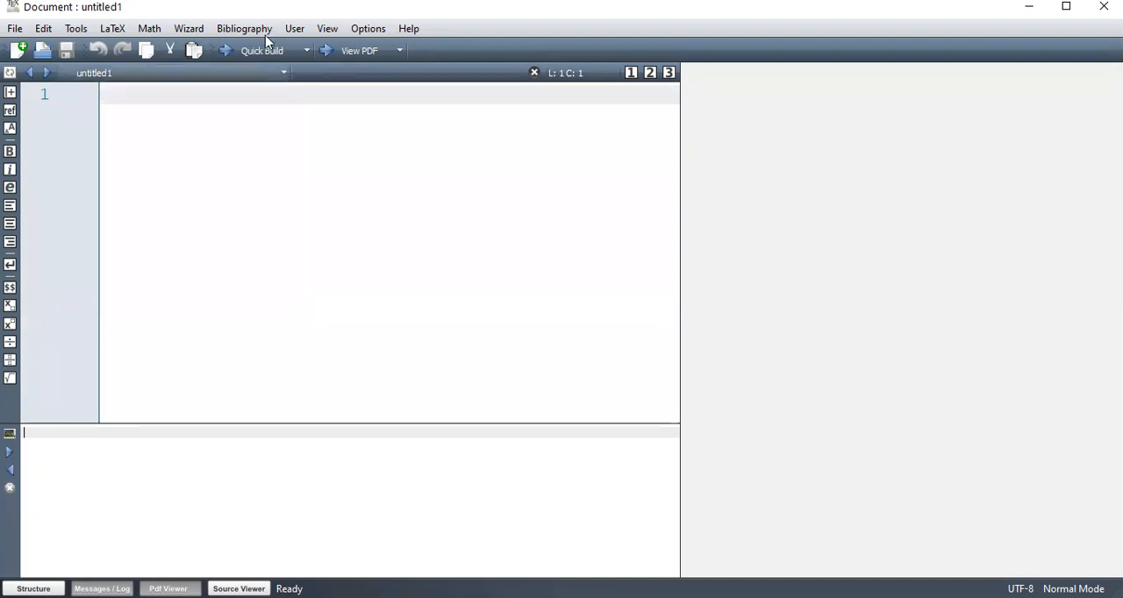
left_click(190, 28)
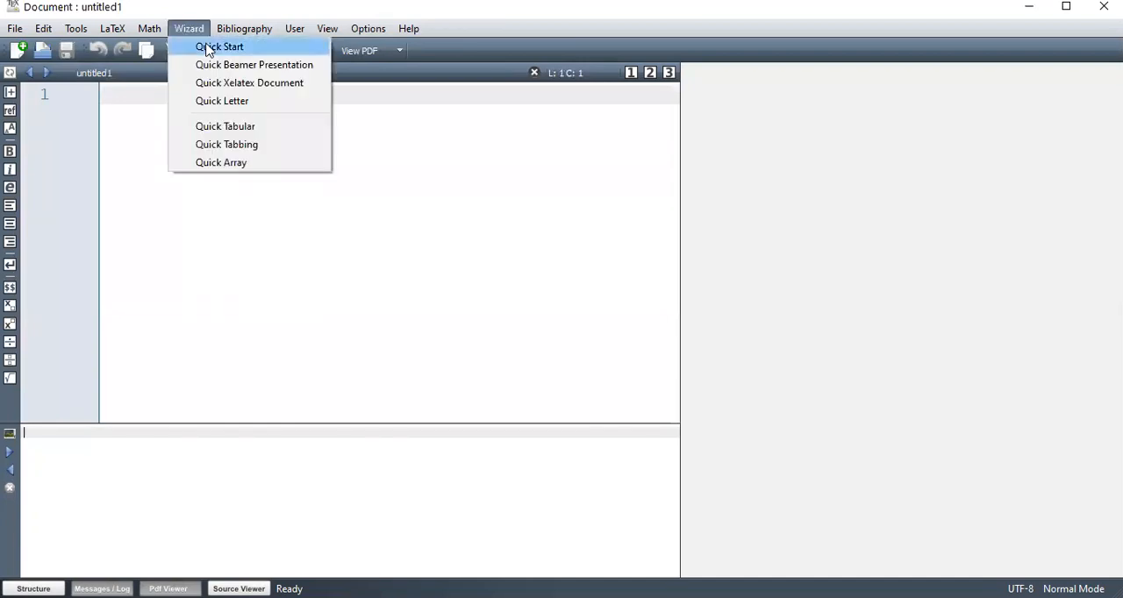
left_click(219, 45)
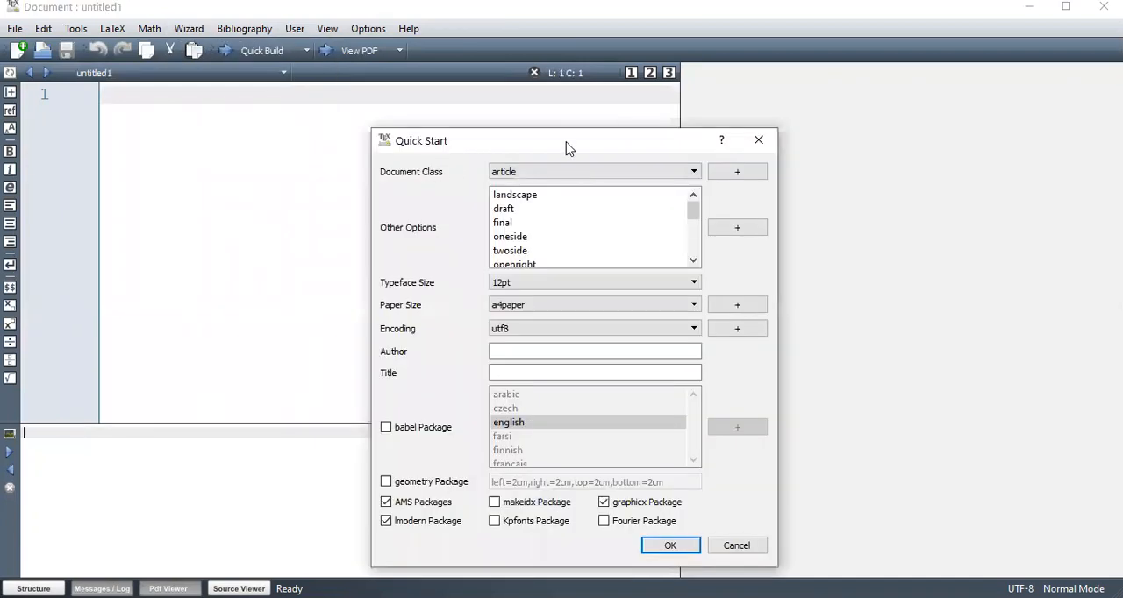
mouse_move(530, 144)
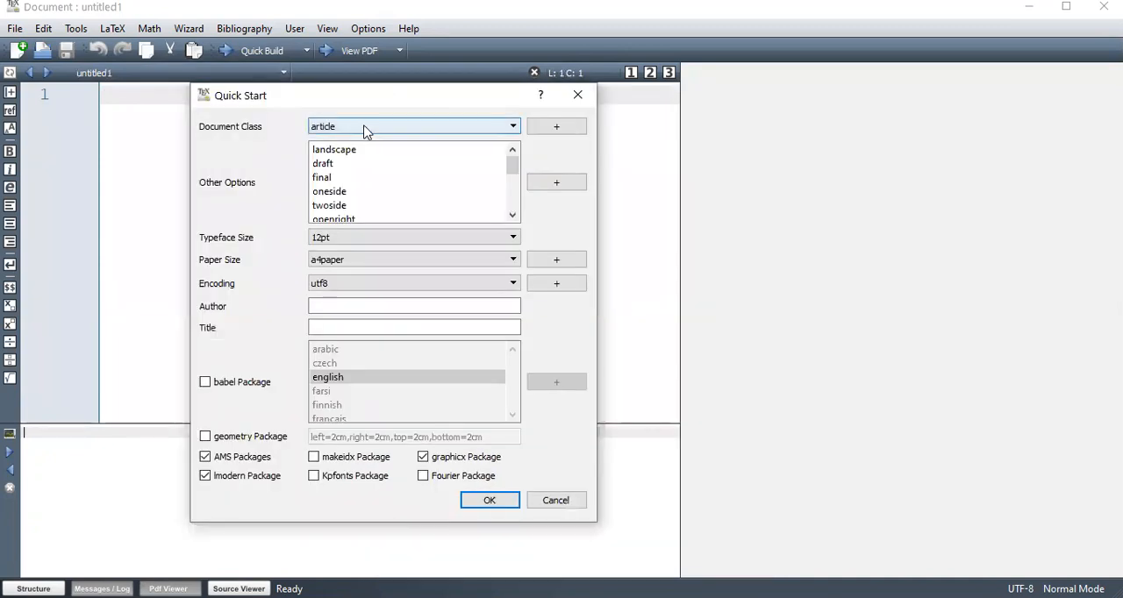
left_click(414, 126)
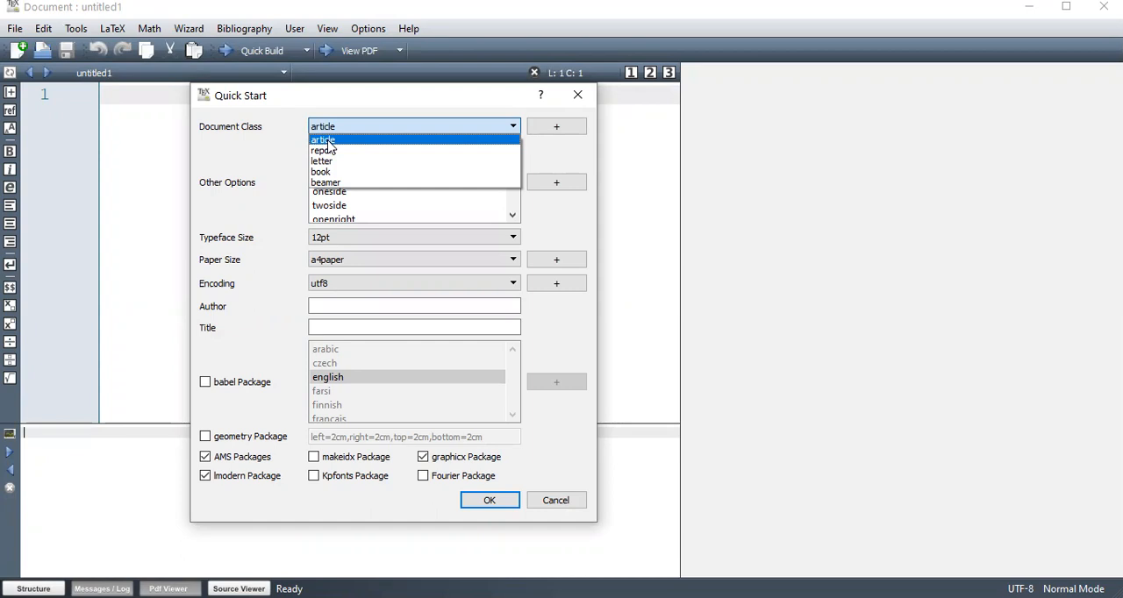
mouse_move(337, 151)
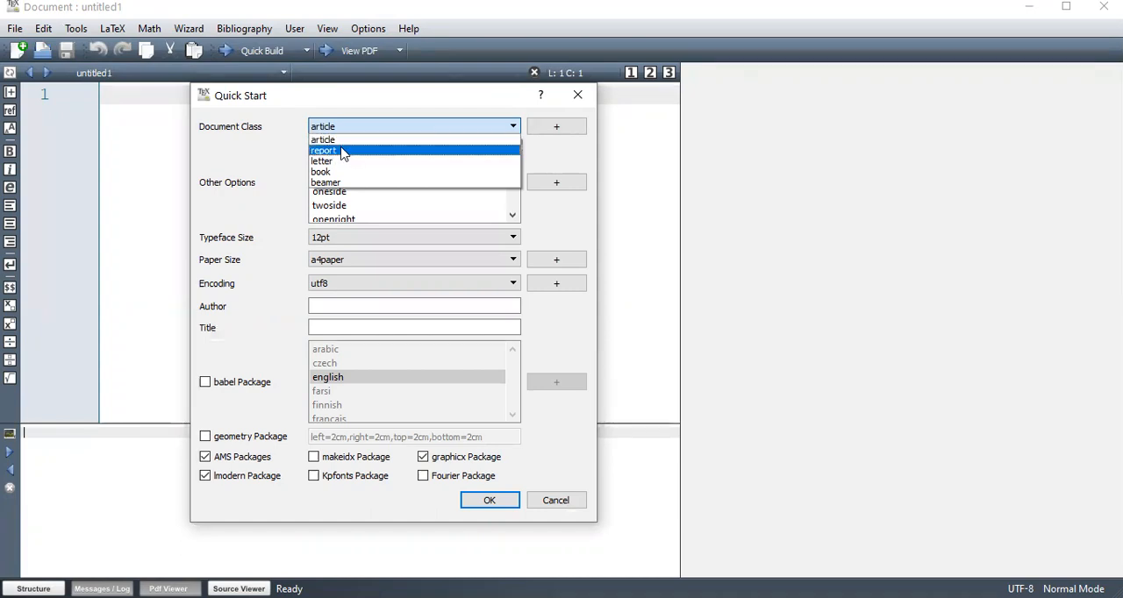
mouse_move(322, 161)
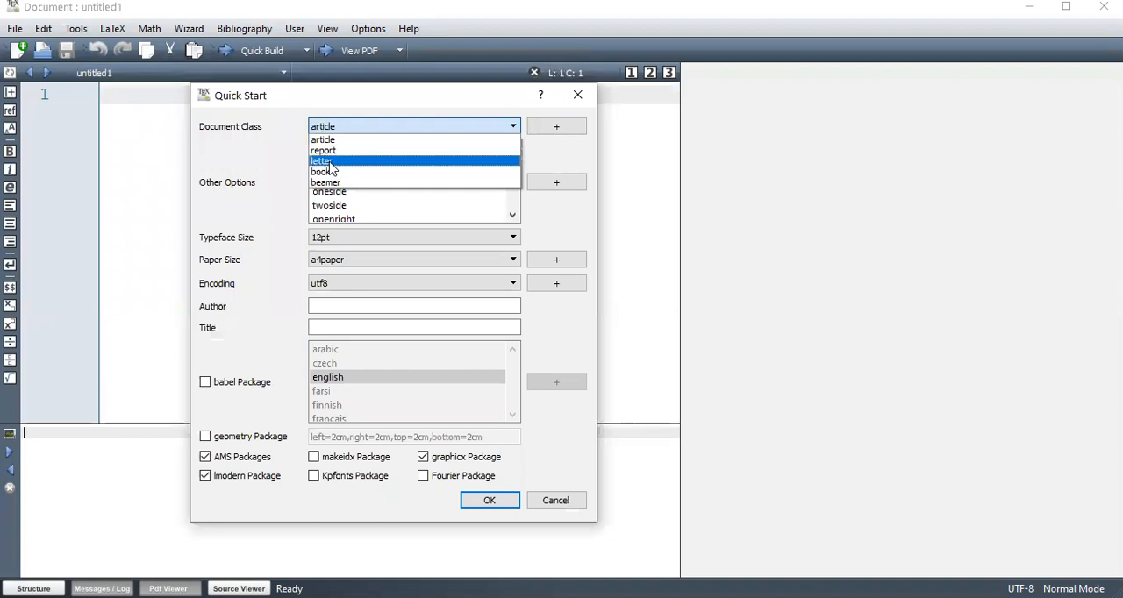
mouse_move(351, 172)
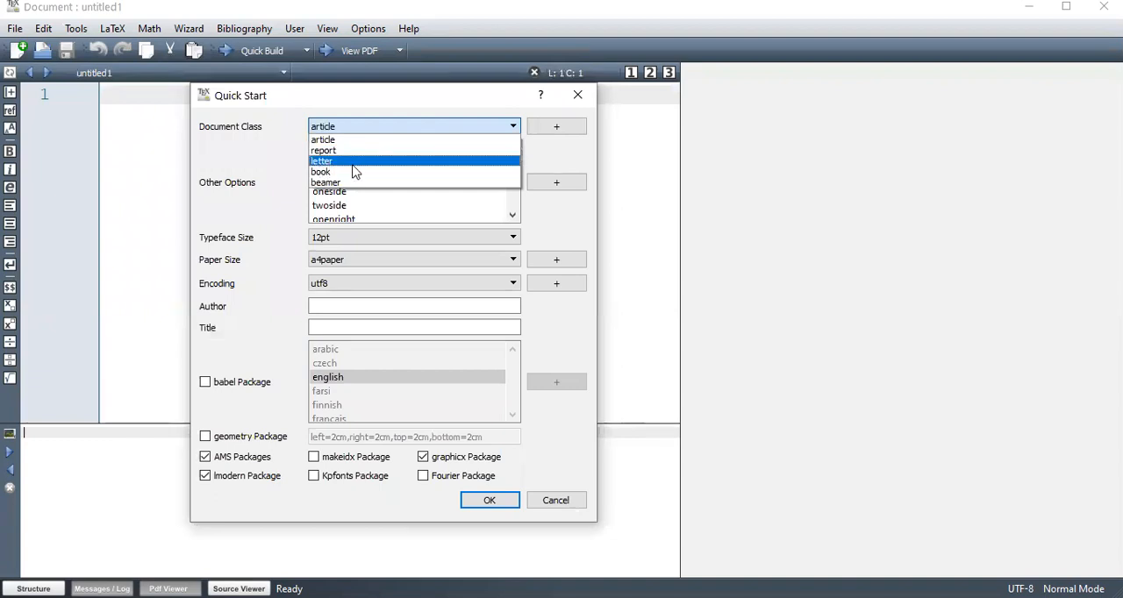
mouse_move(351, 183)
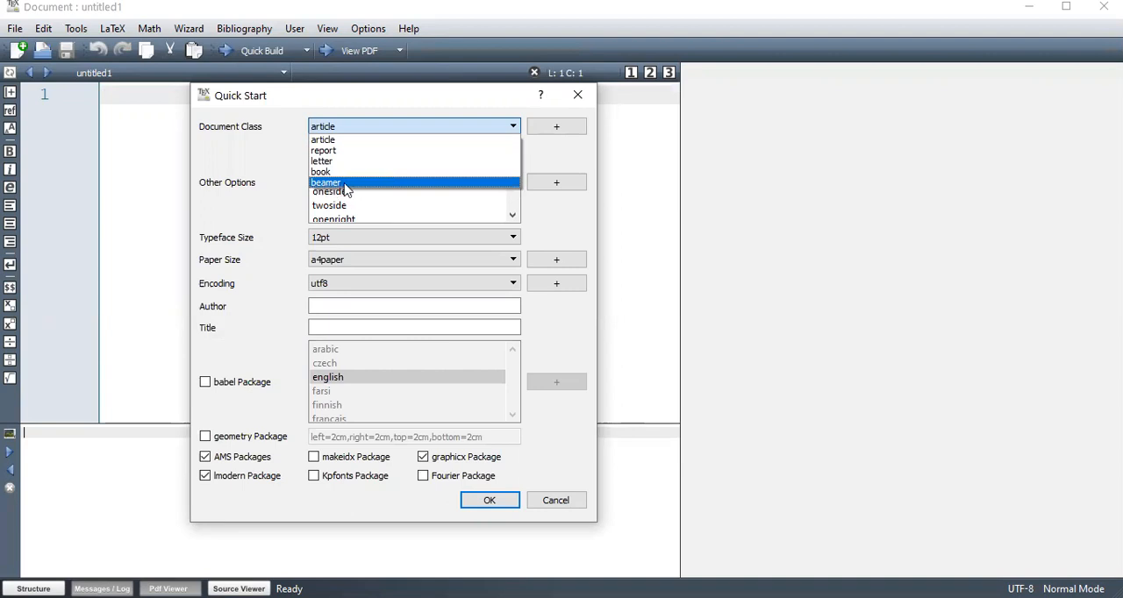
mouse_move(267, 165)
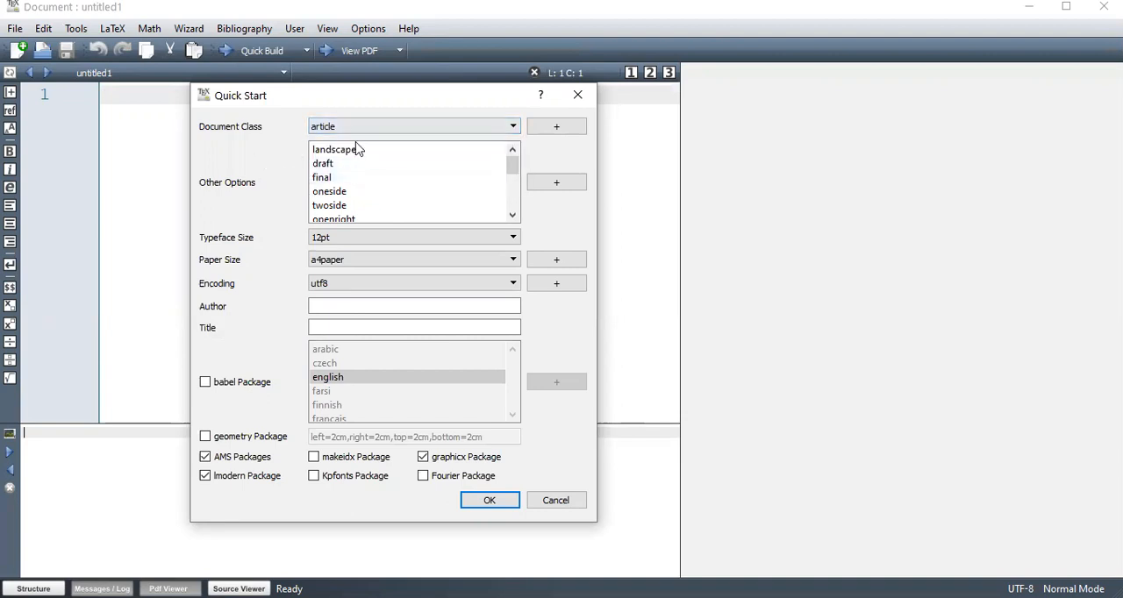
left_click(334, 149)
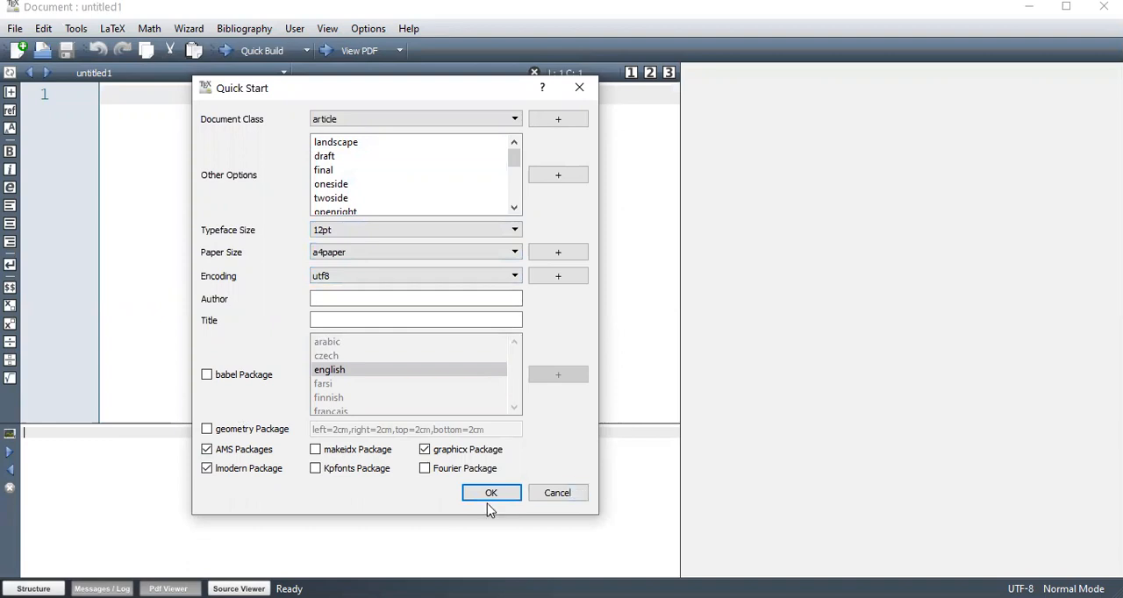
left_click(492, 491)
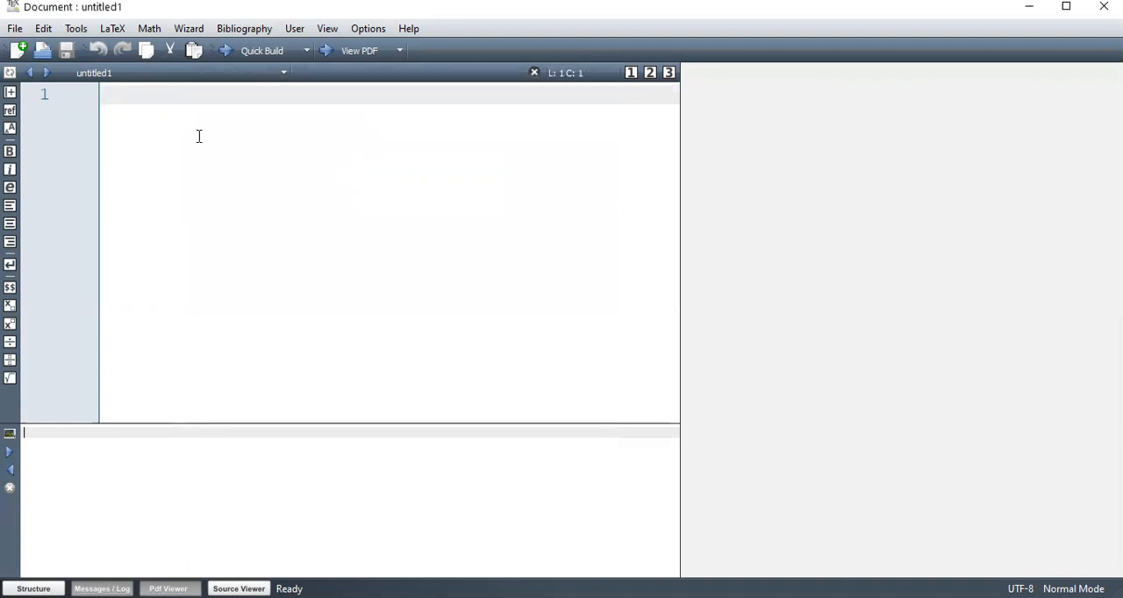
Declare \documentclass[12pt,a4paper]{article} via autocompletion
type("\\do")
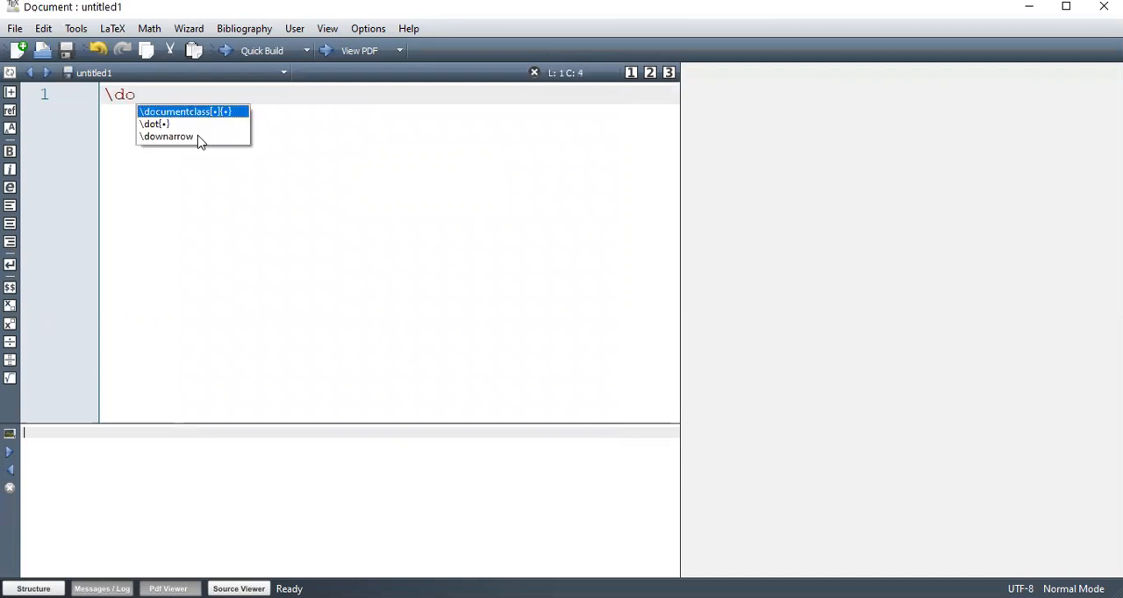
left_click(185, 112)
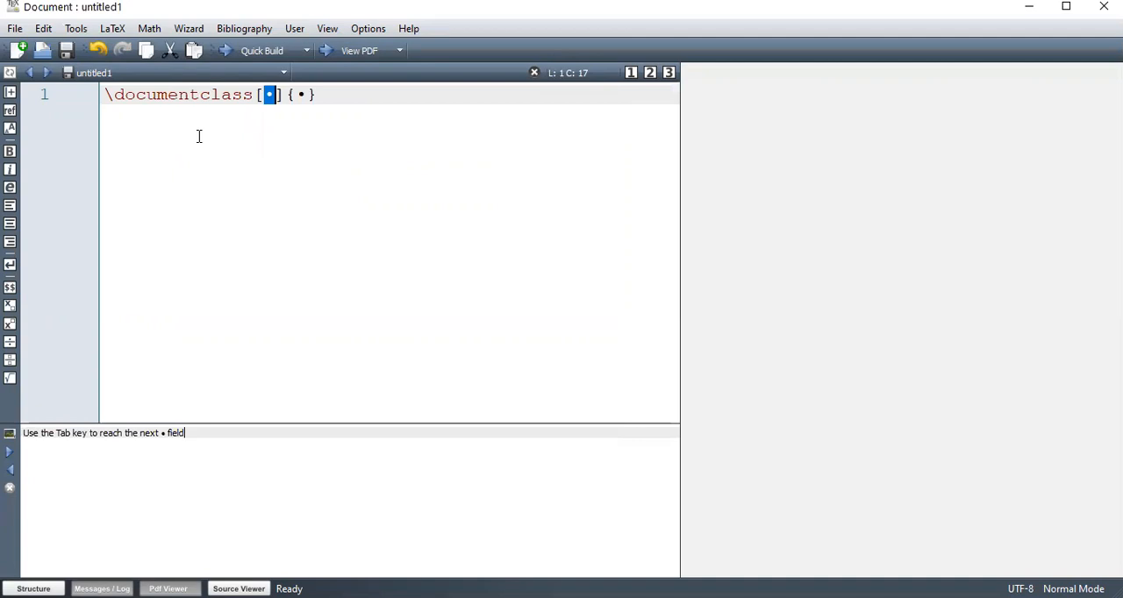
type("12pt")
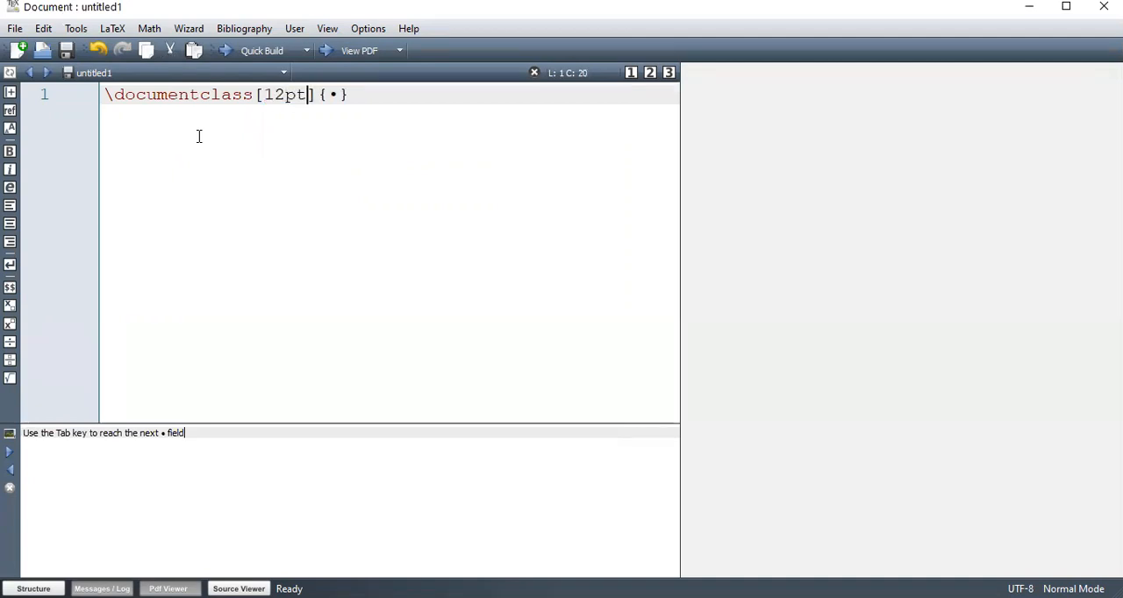
type(",a4")
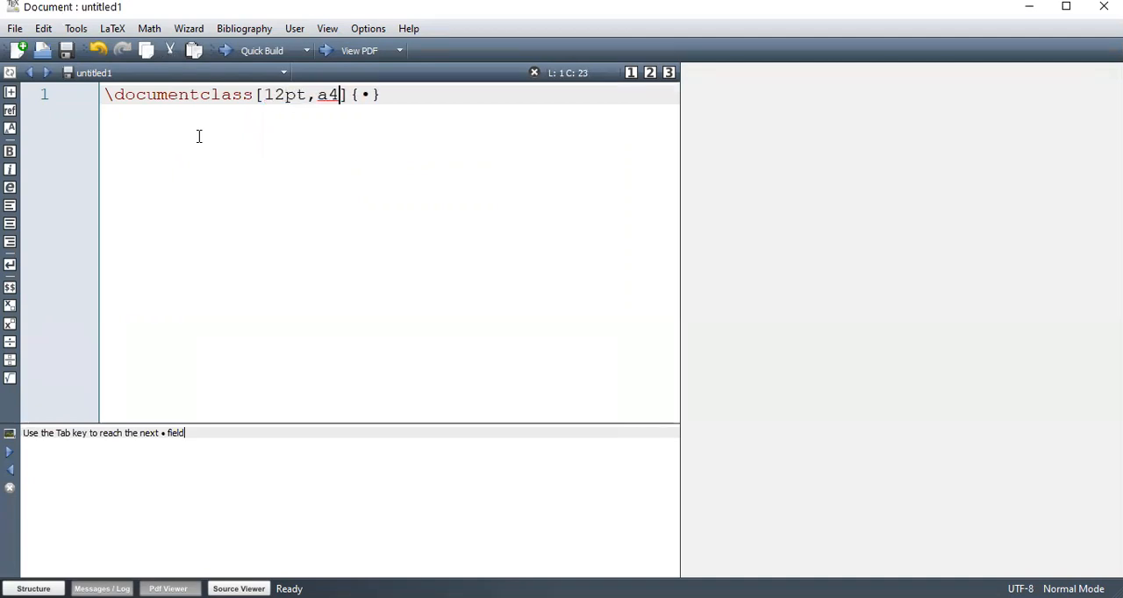
type("paper")
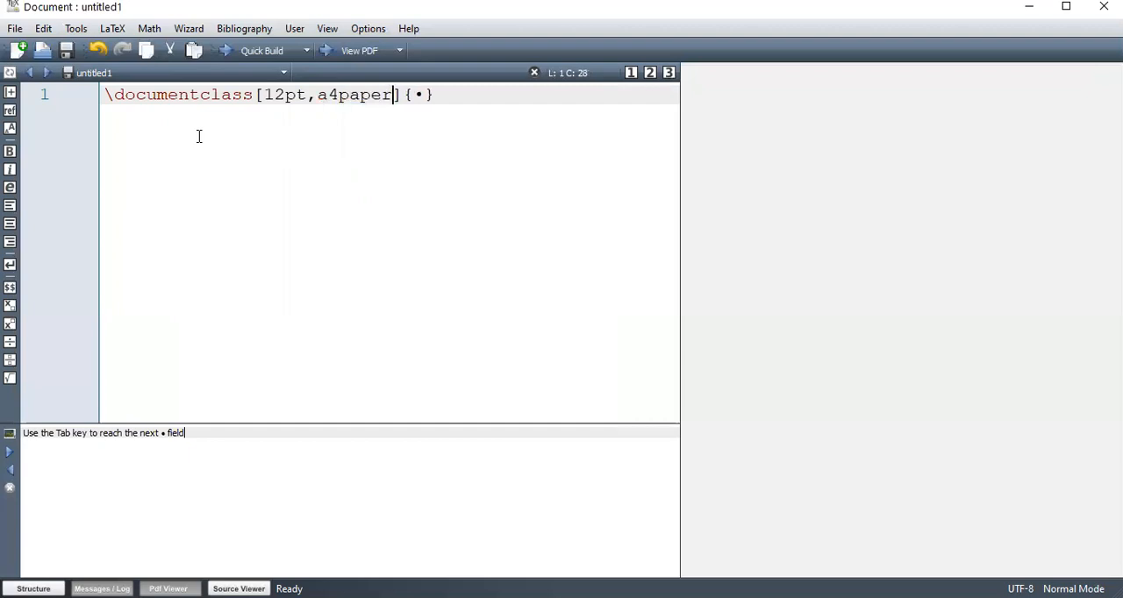
type("art")
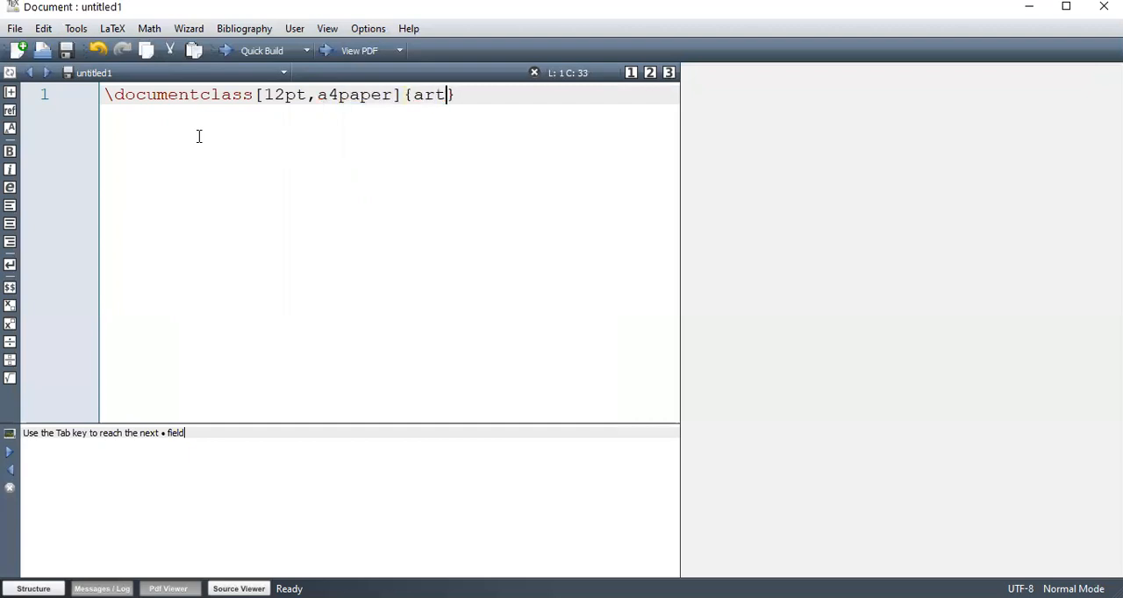
type("icle")
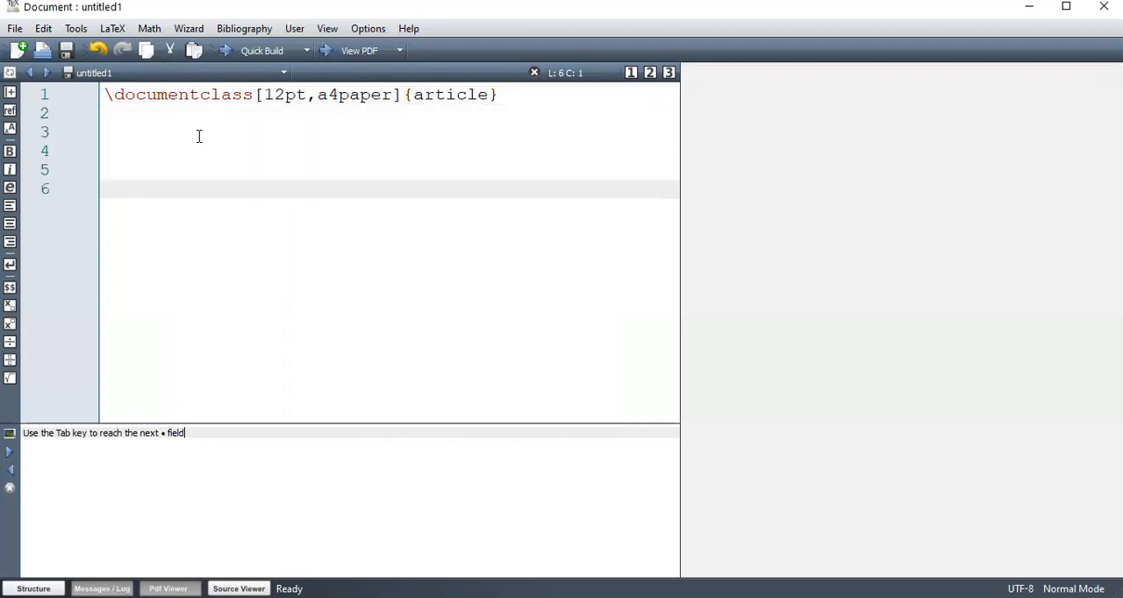
Add an empty \begin{document}…\end{document} environment below it
type("\\begin{document")
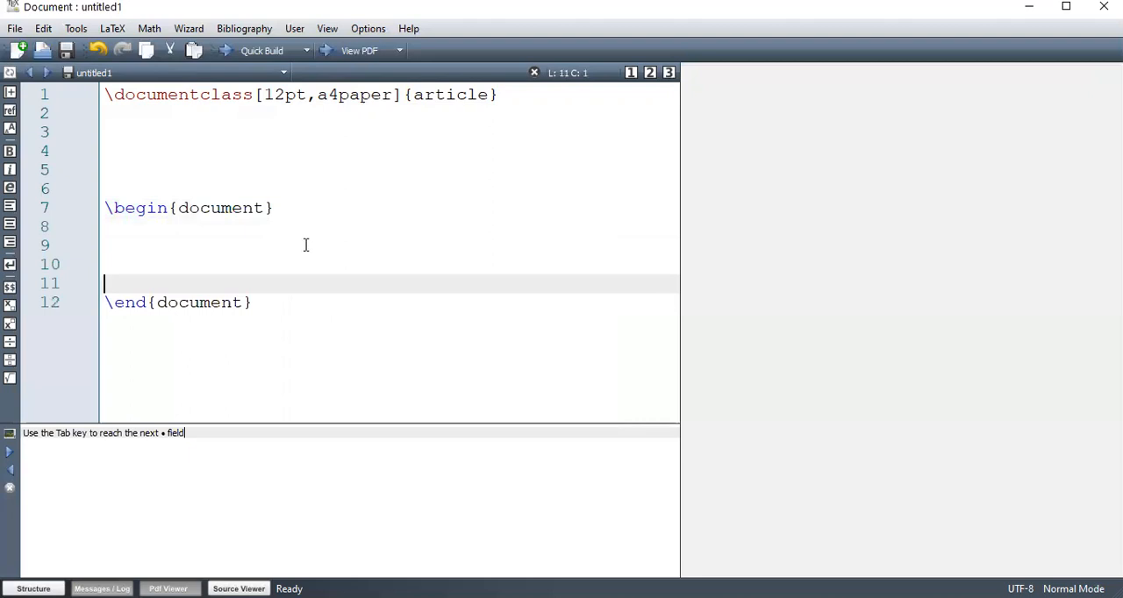
mouse_move(179, 221)
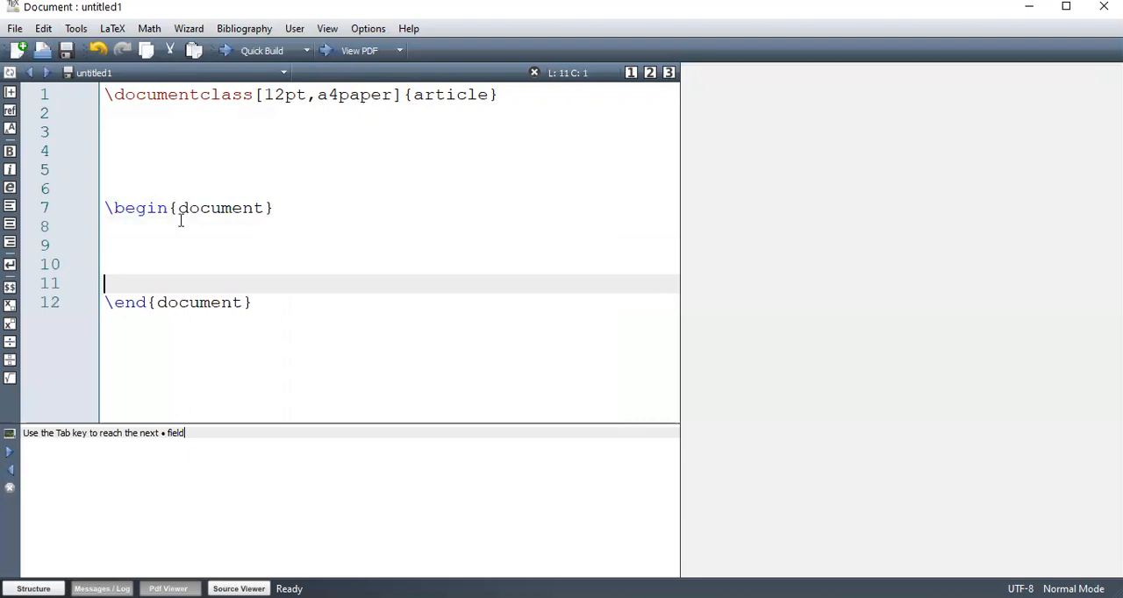
left_click(179, 209)
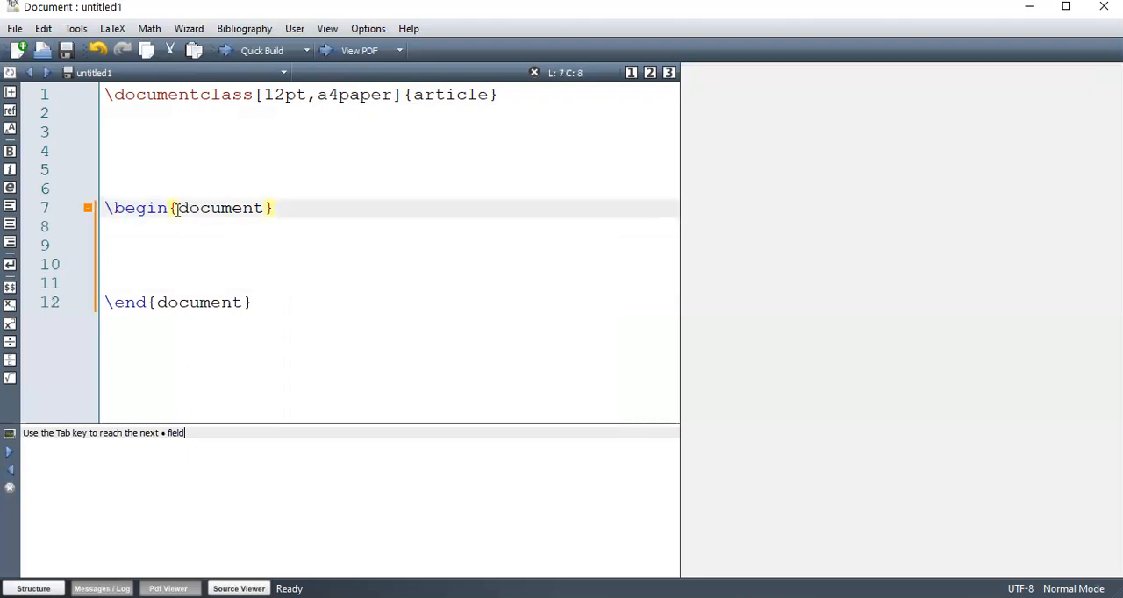
double_click(219, 209)
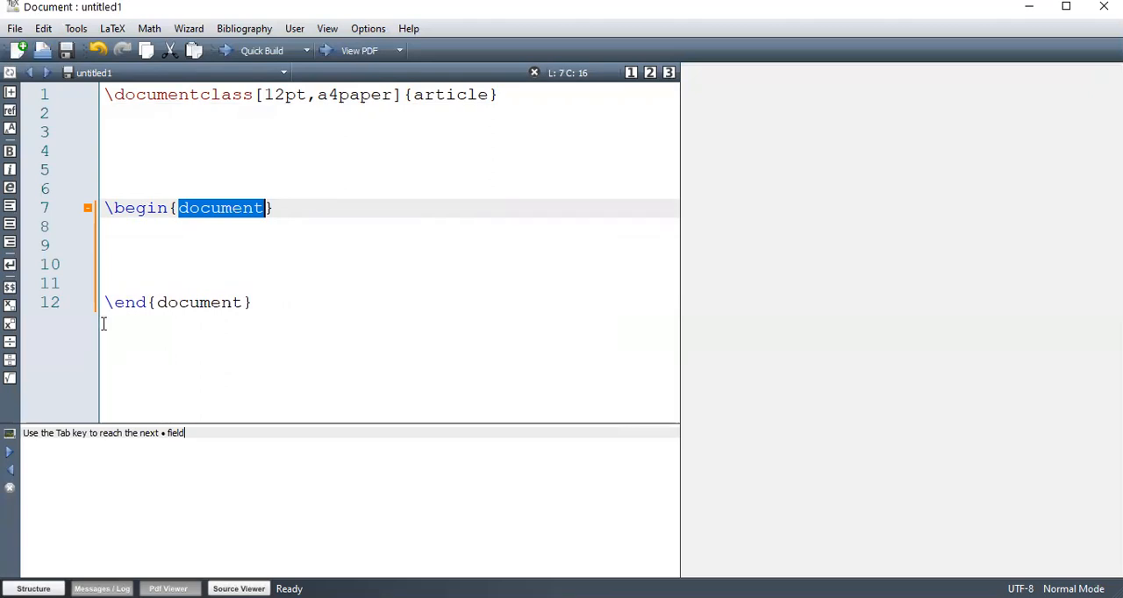
mouse_move(277, 277)
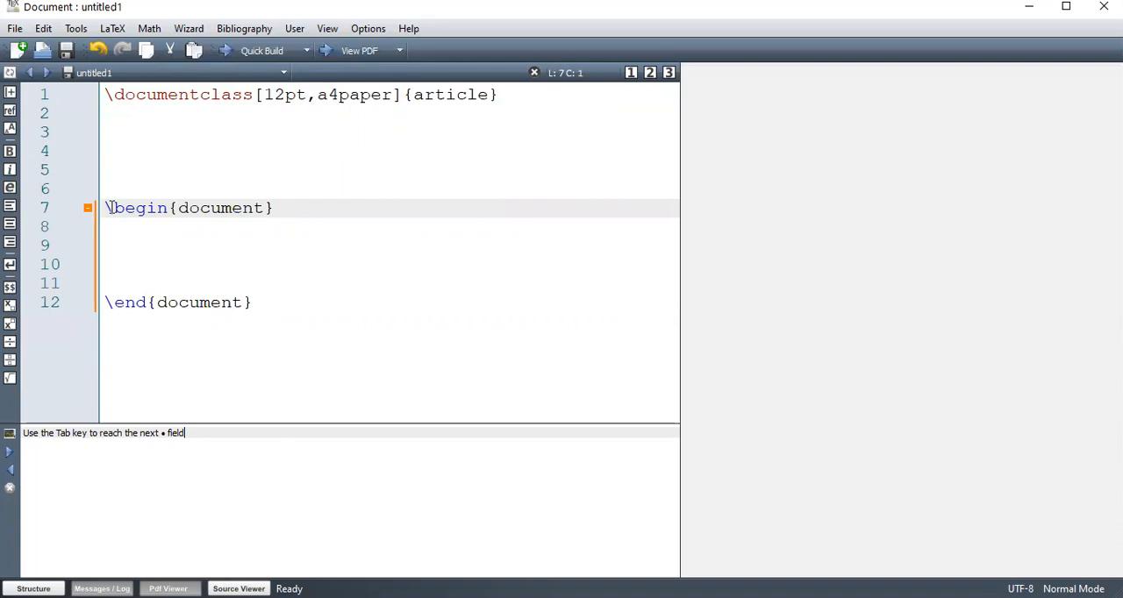
double_click(137, 208)
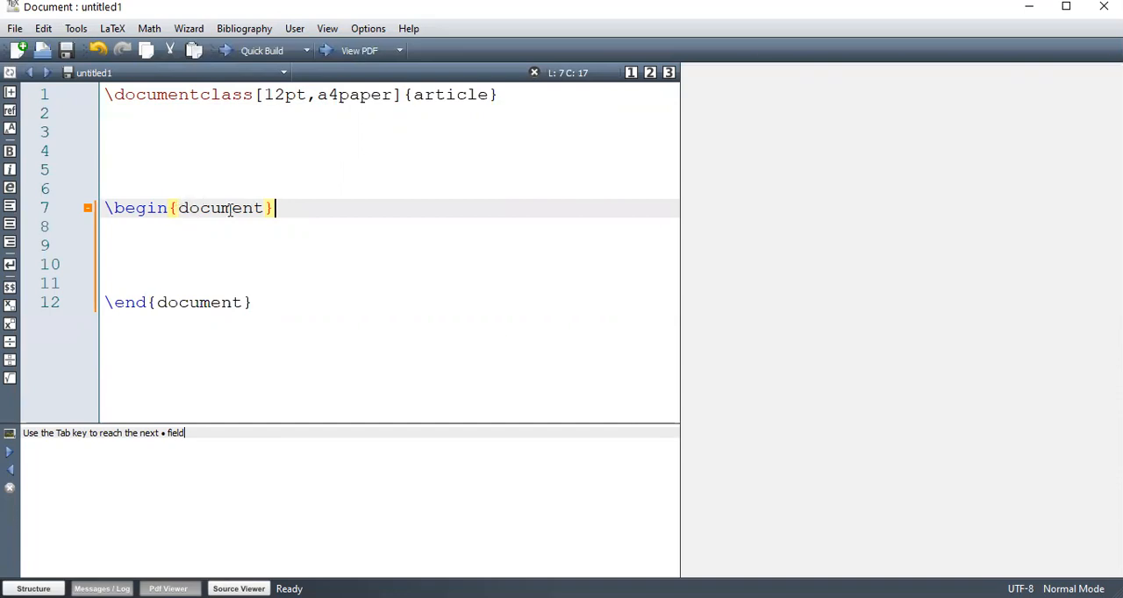
mouse_move(39, 95)
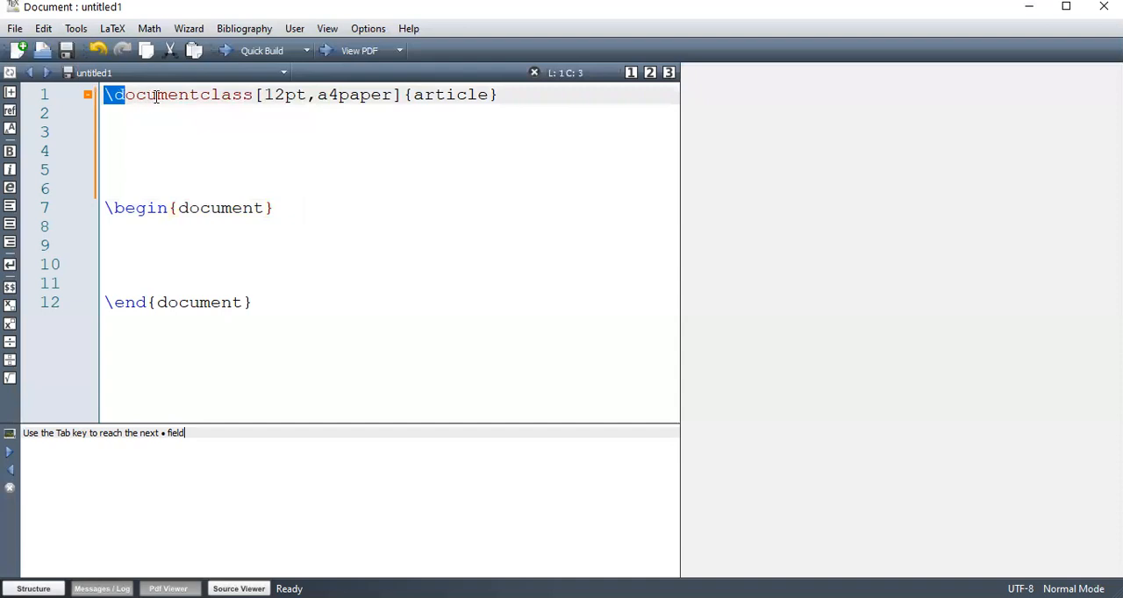
double_click(179, 94)
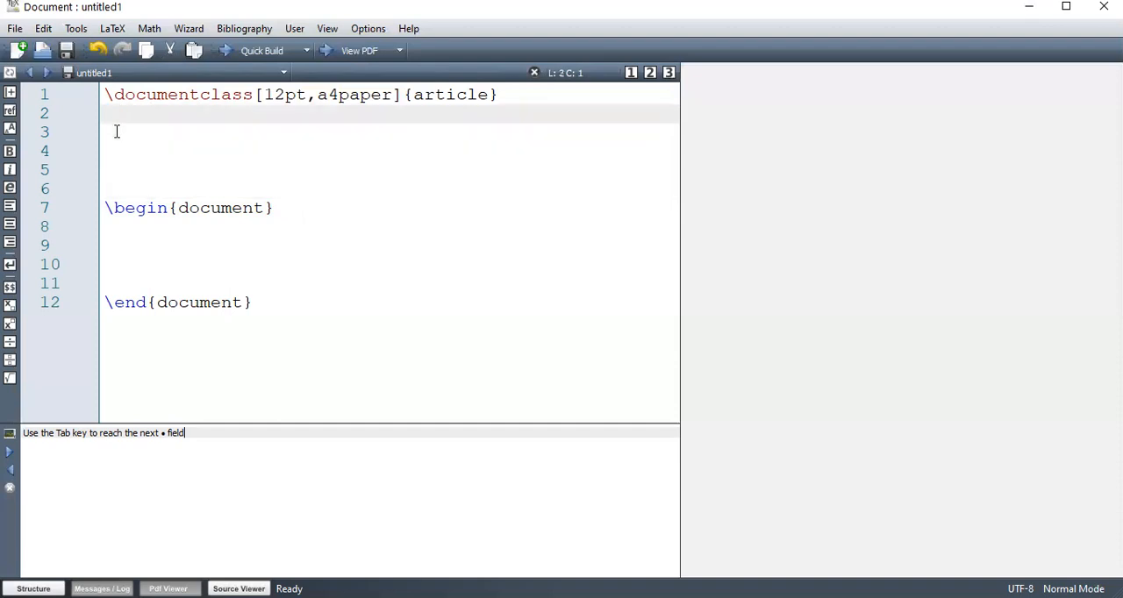
Write the comment lines %PREAMBLE, %Load packages and %Top matter below documentclass
type("%PRE")
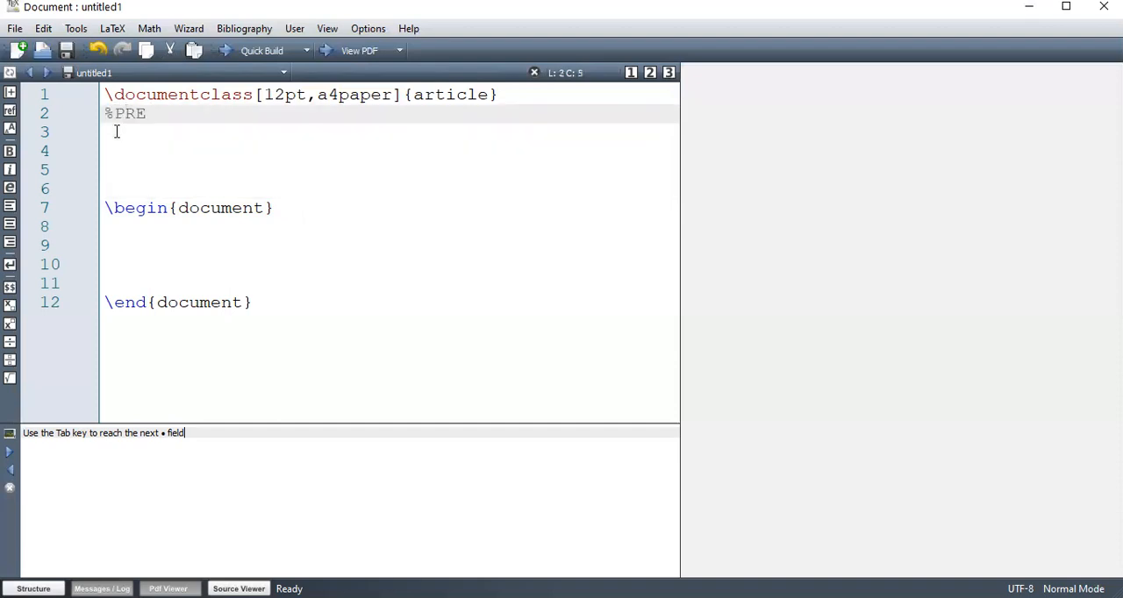
type("AMBLE")
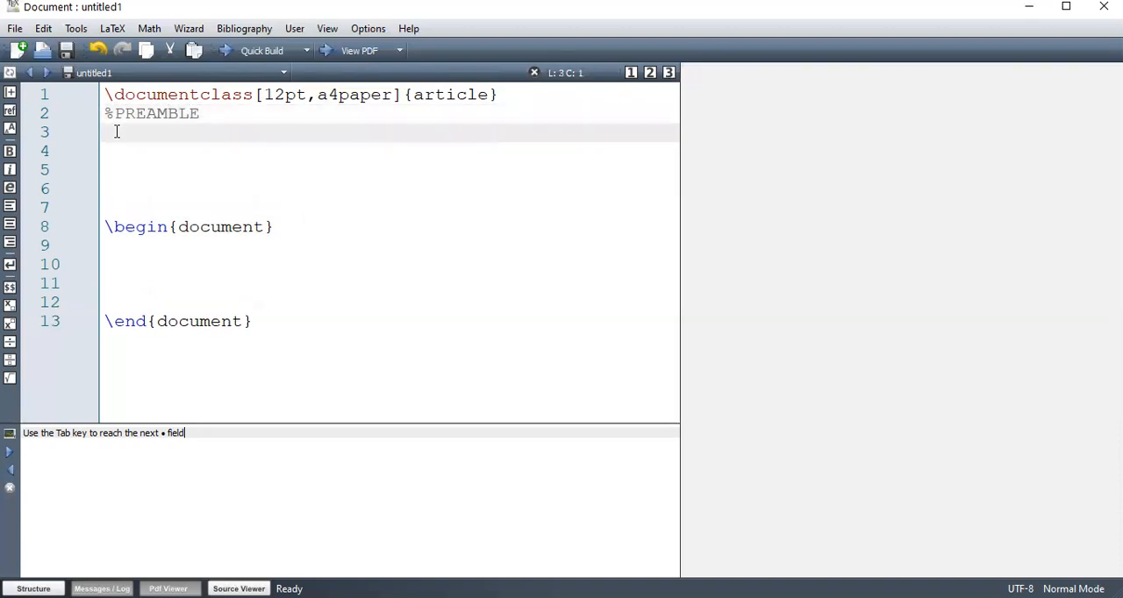
type("%")
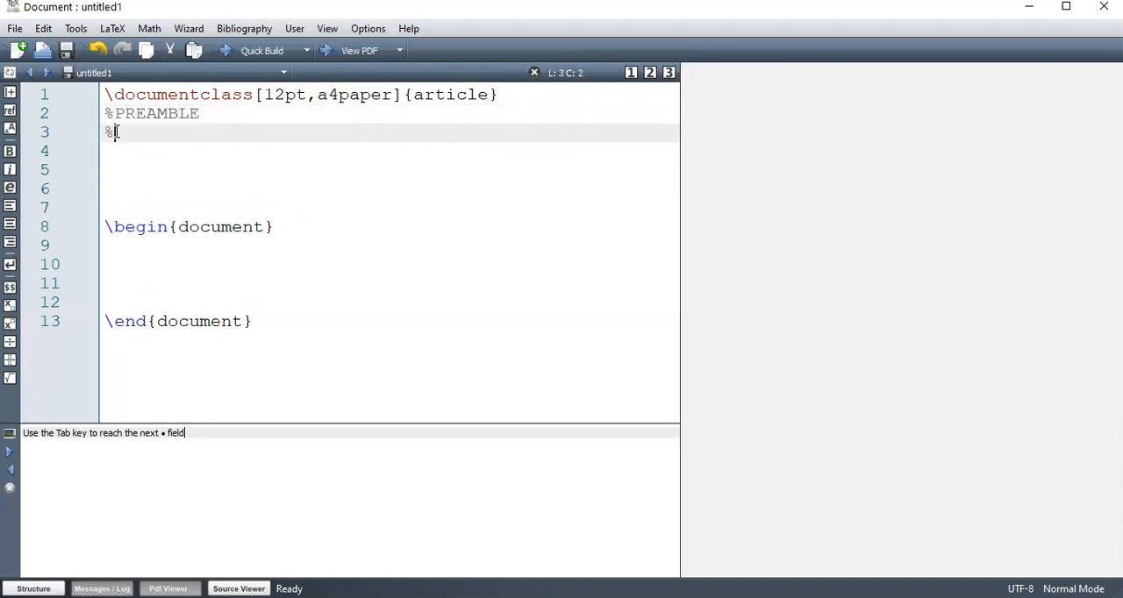
type("Lo")
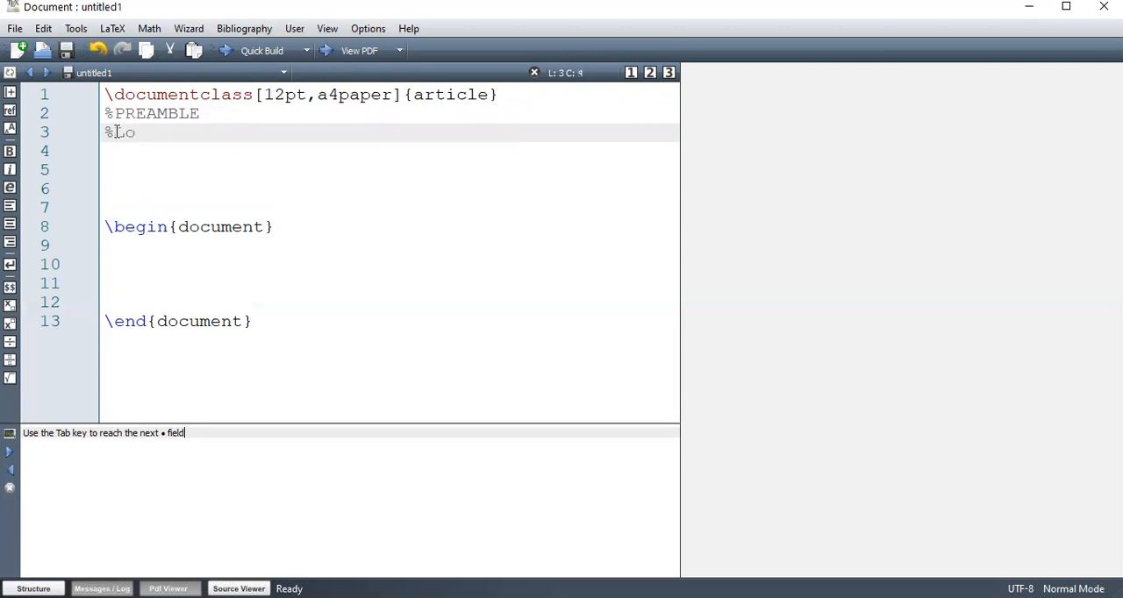
type("ad pack")
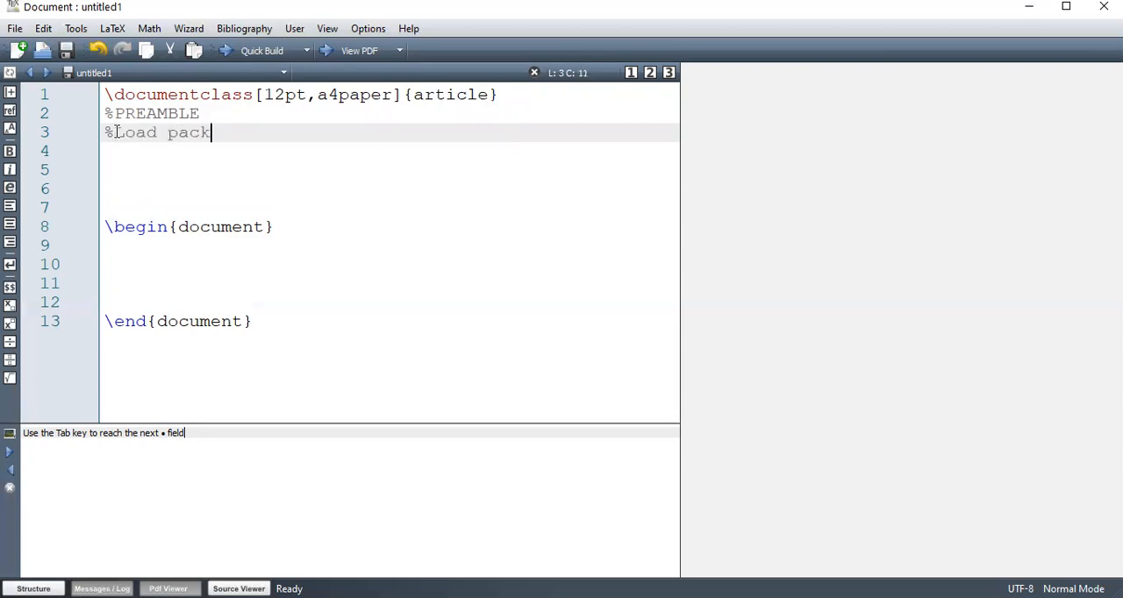
type("ages")
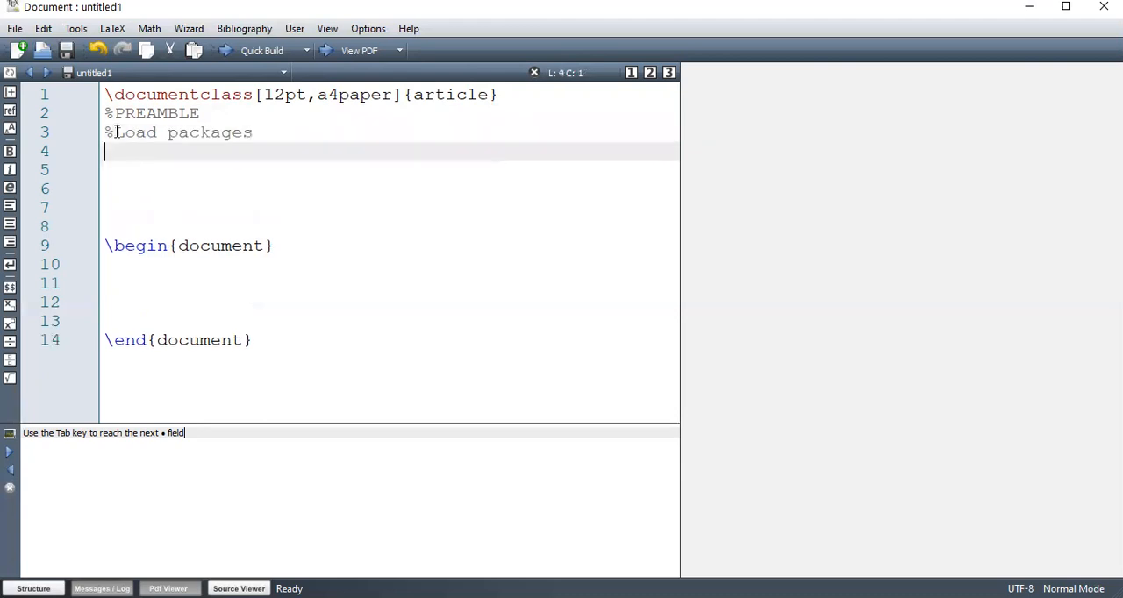
type("%Top m")
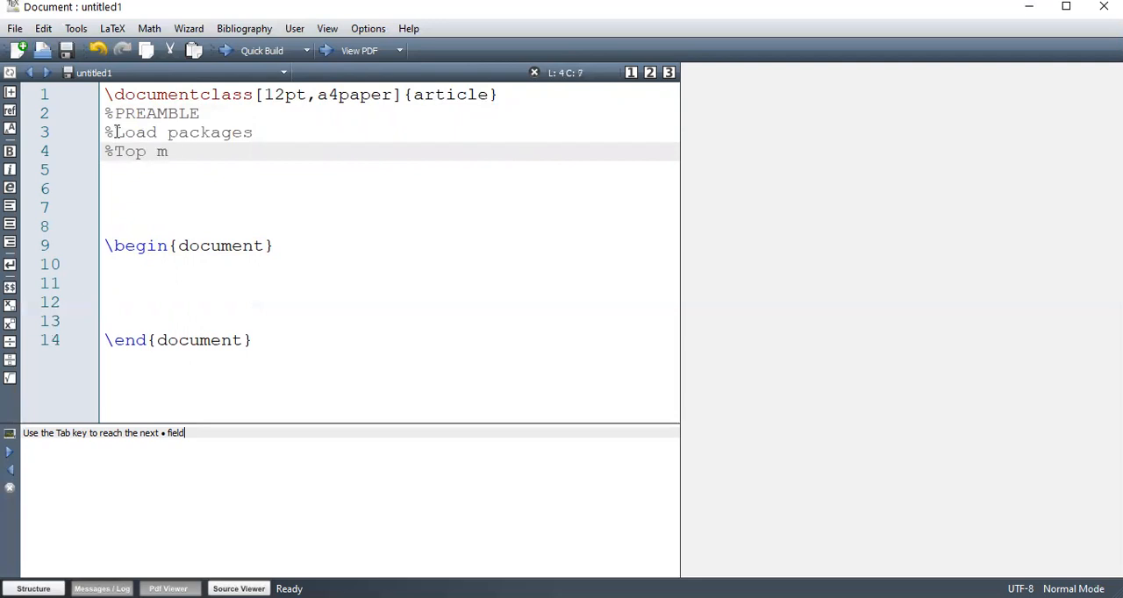
type("atter")
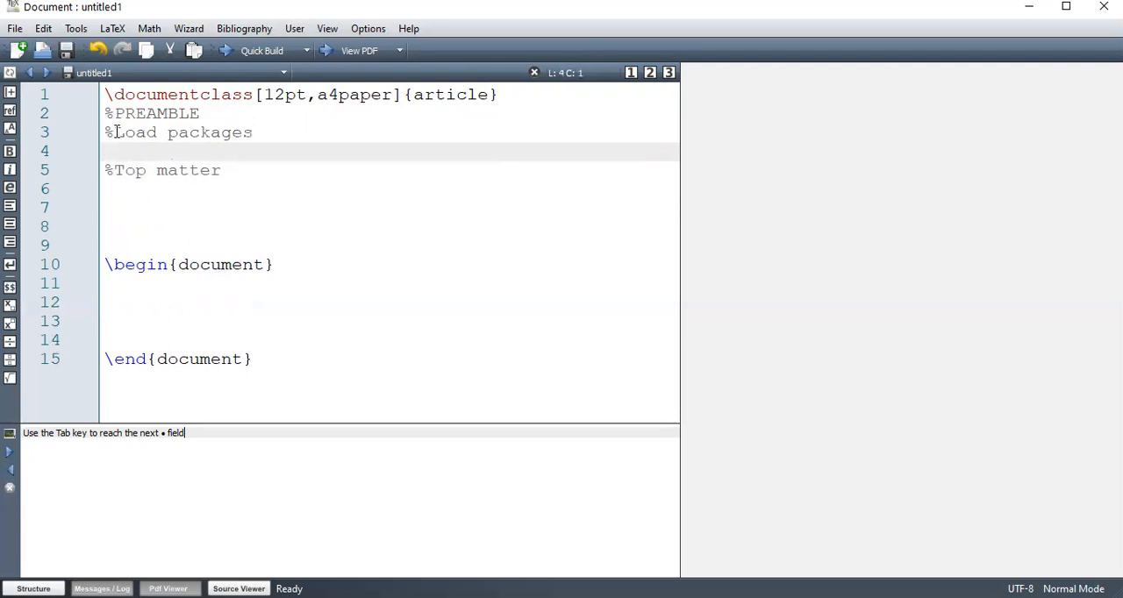
Add \usepackage{amsmath, amsfonts, amssymb} under the Load packages comment
type("\\")
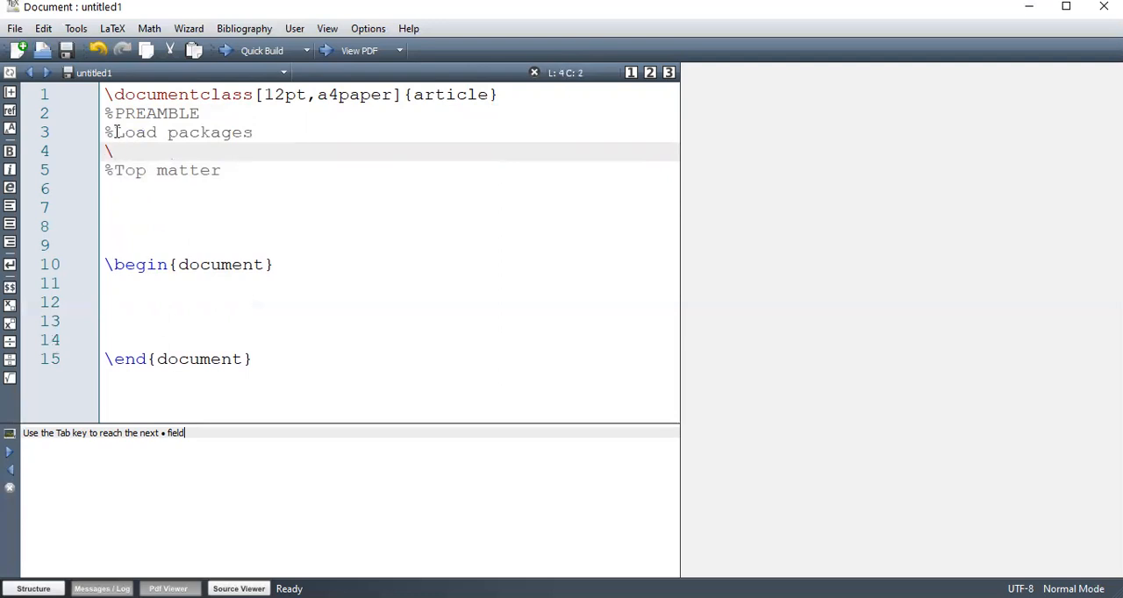
type("usepackage[•]{•")
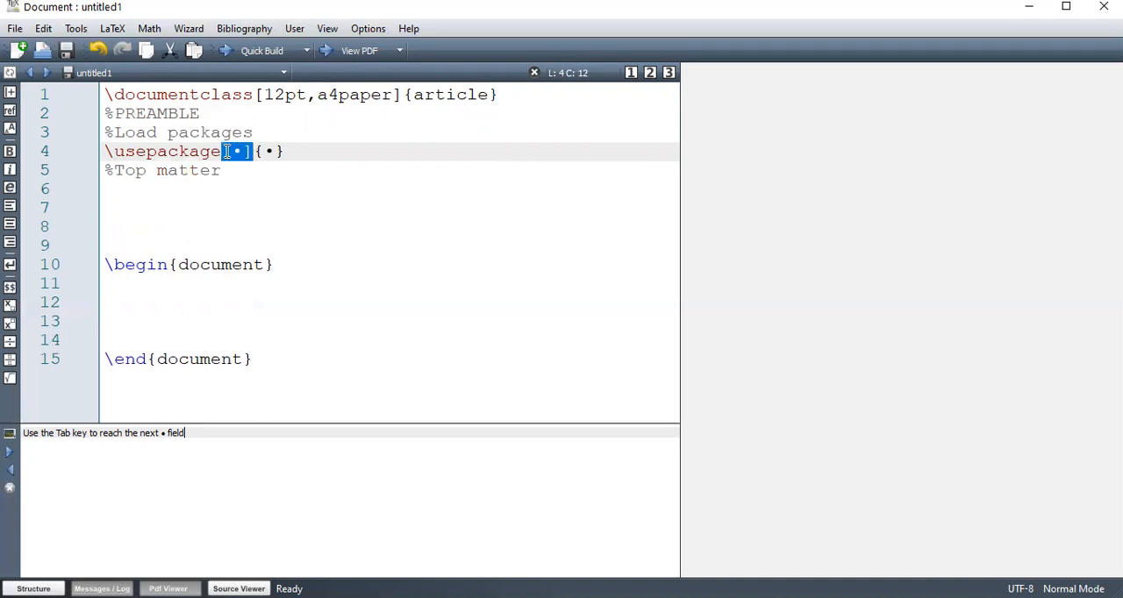
key("Tab")
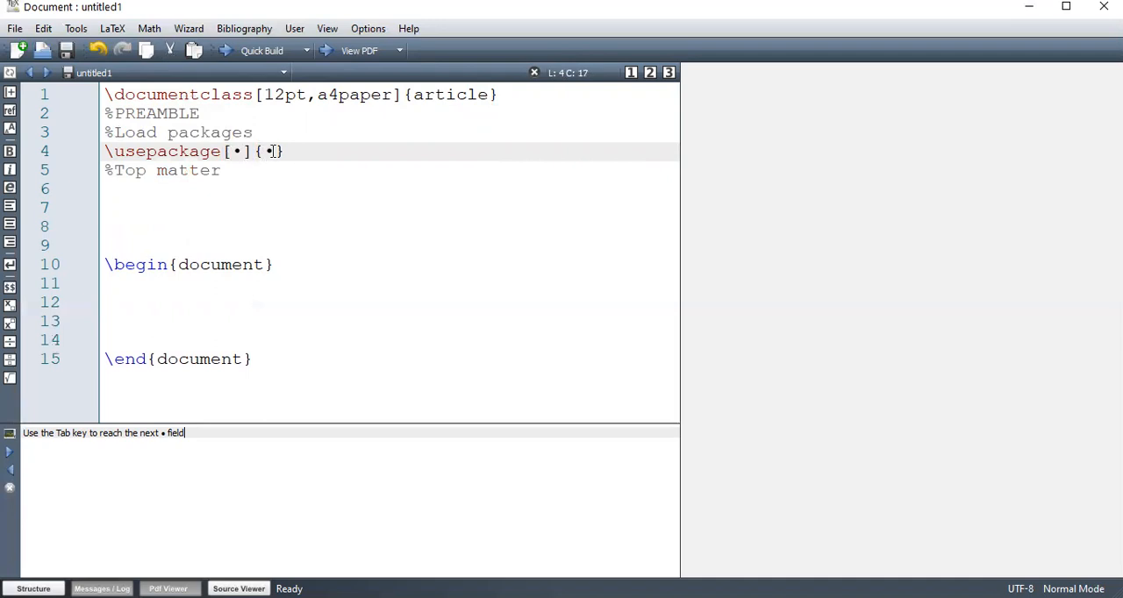
key("Tab")
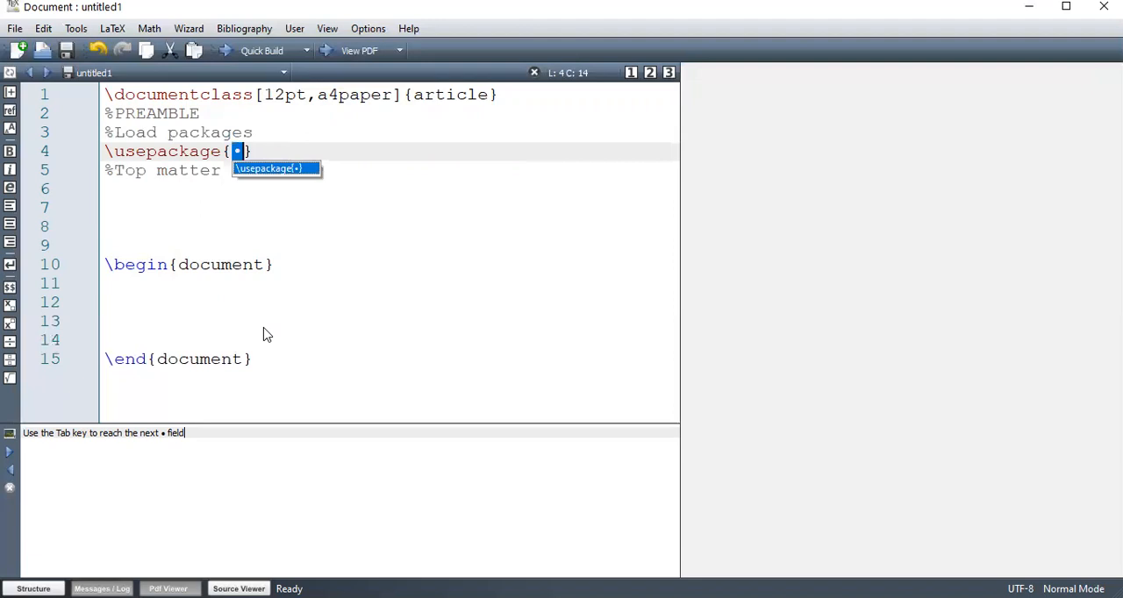
type("ams")
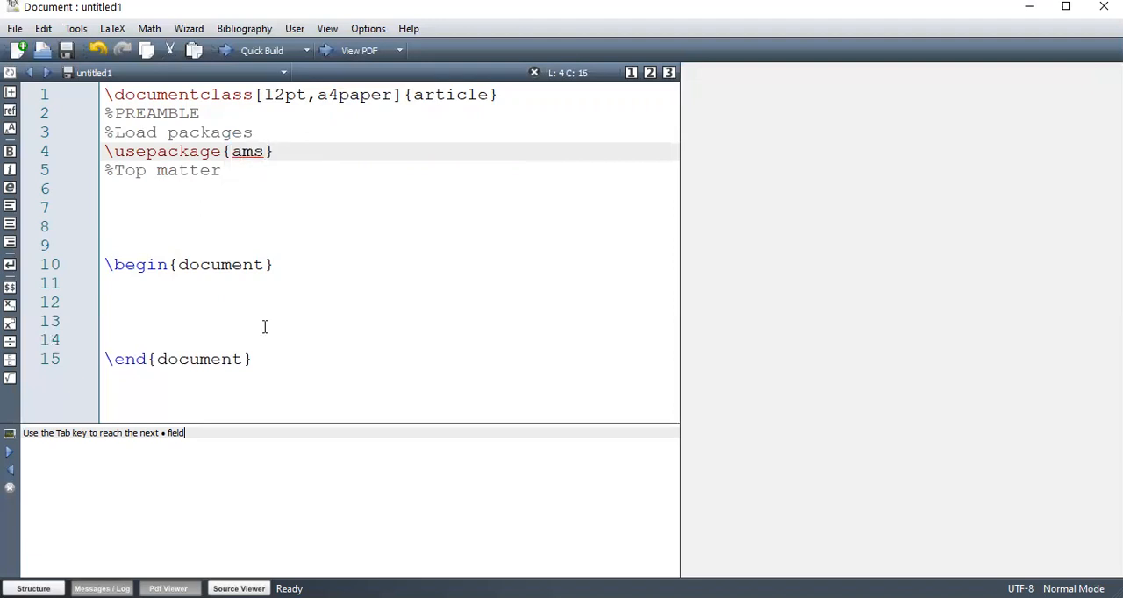
type("math,")
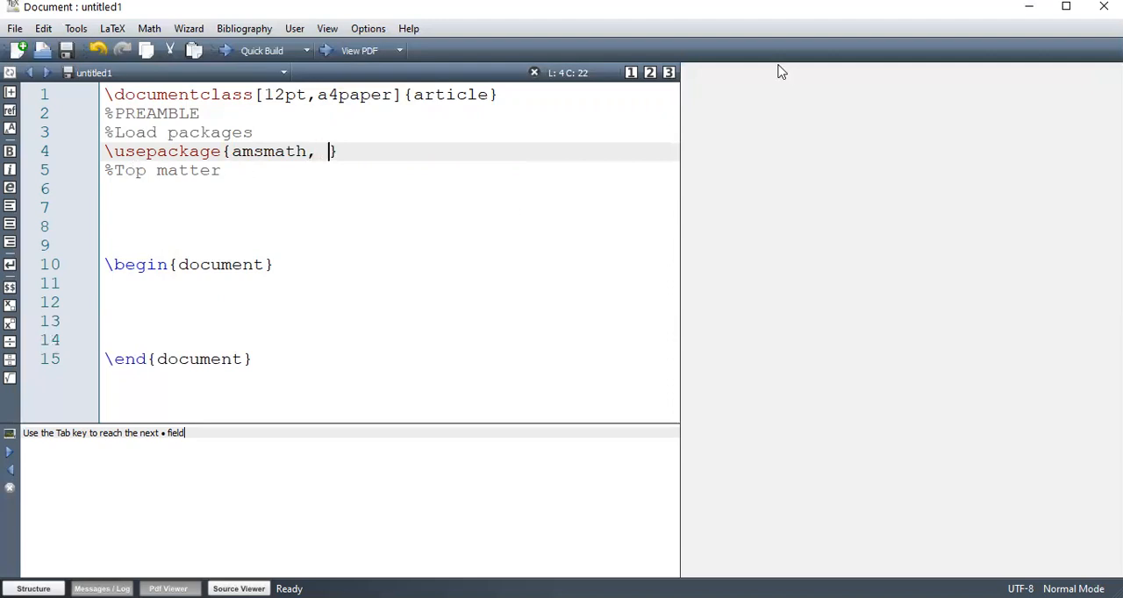
type("ams")
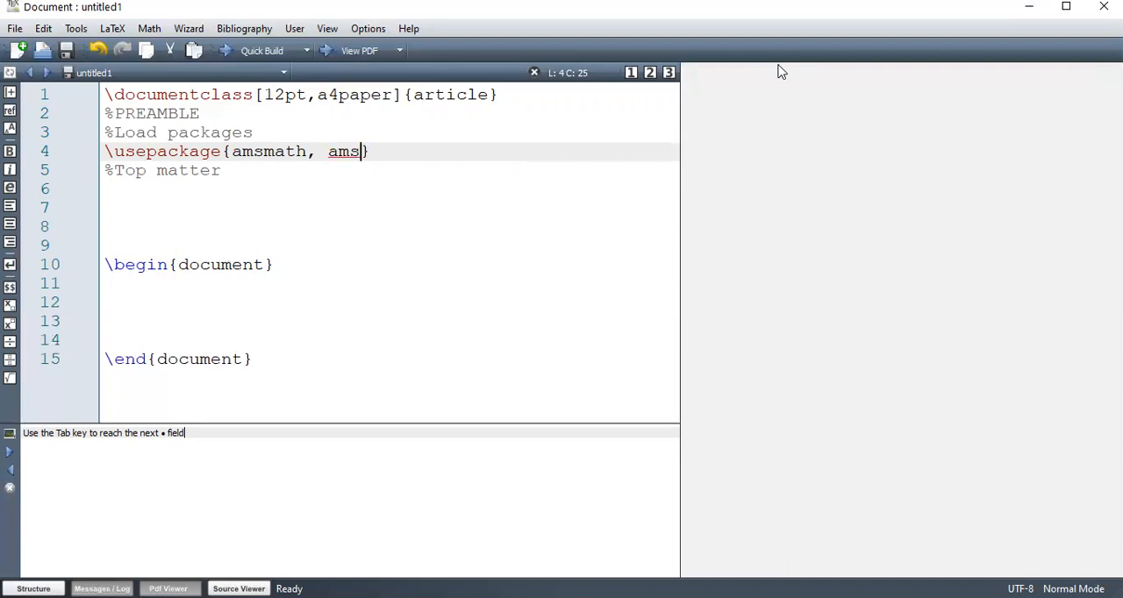
type("fonts, am")
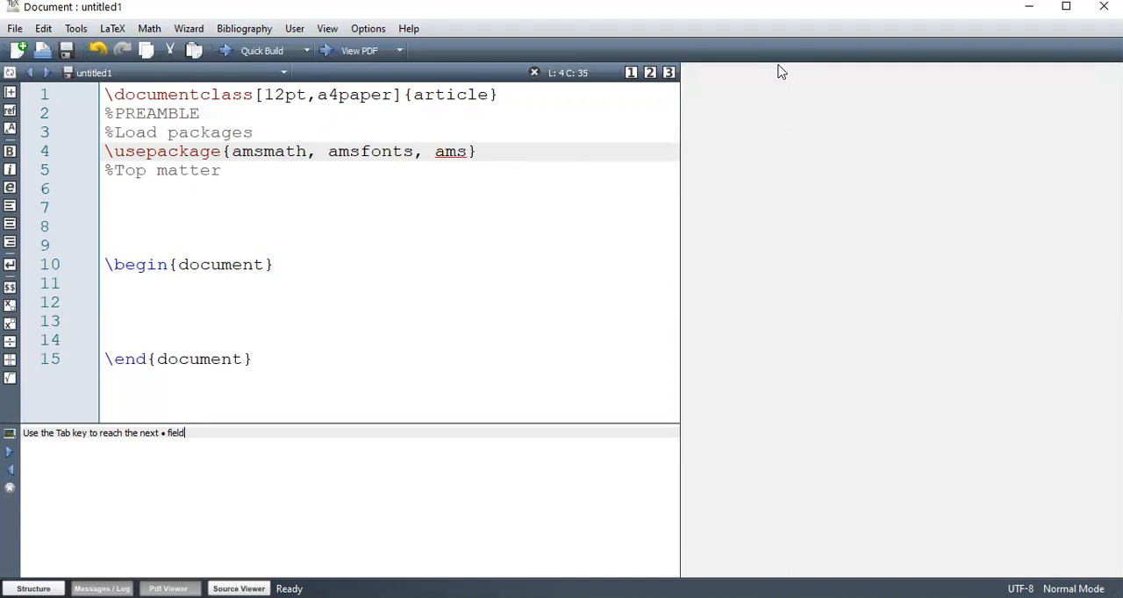
type("symb")
type("\\")
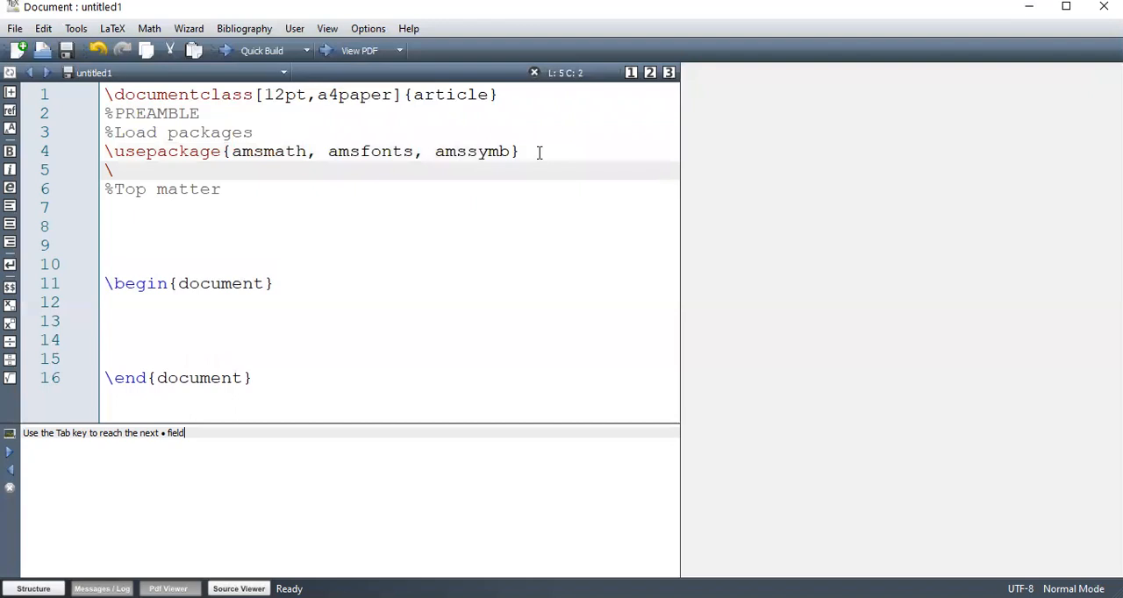
Add a separate \usepackage{amsfonts} line, then comment it out with %
type("usepackage{ams")
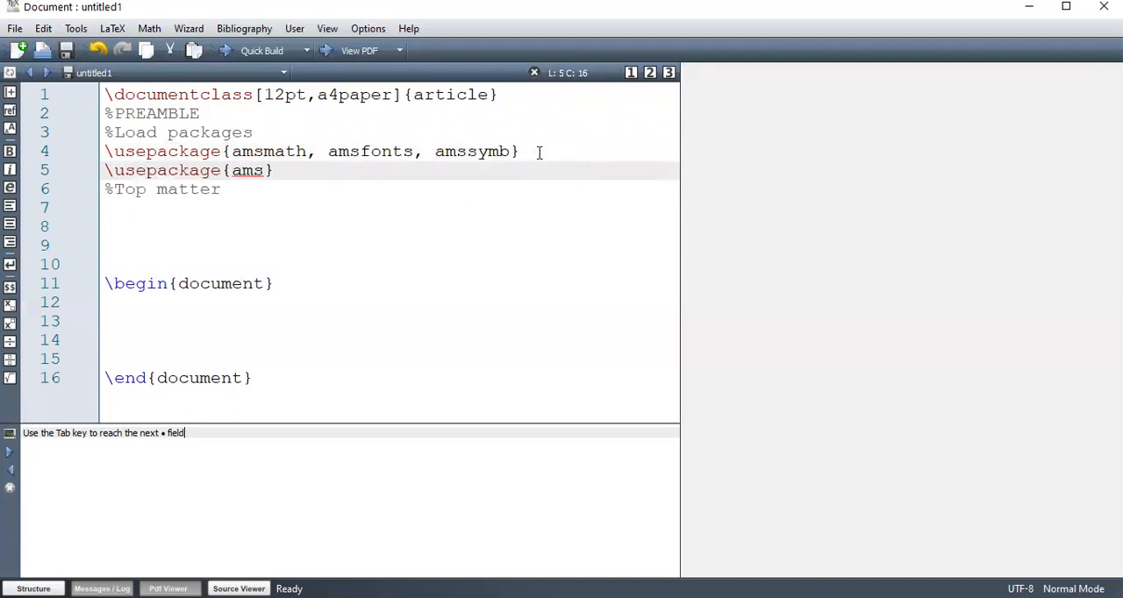
type("fon")
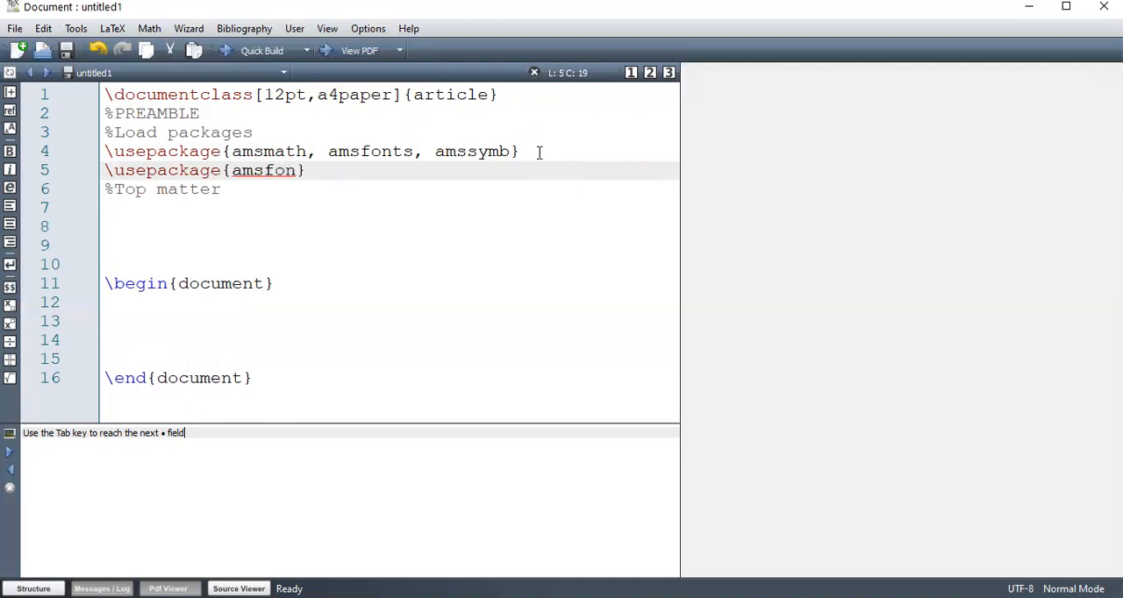
type("ts")
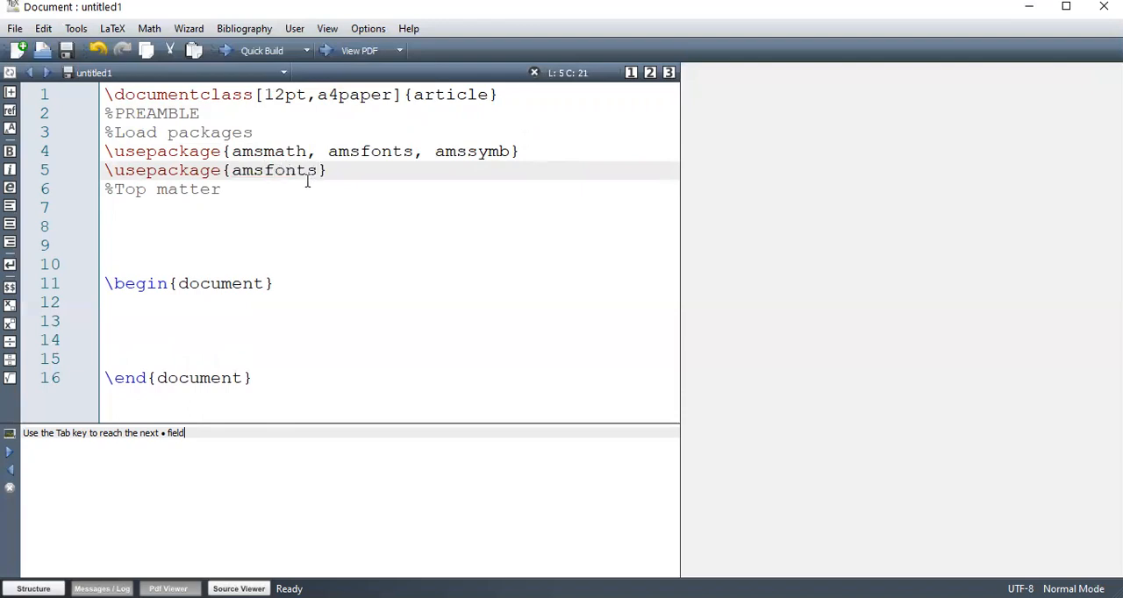
left_click(309, 151)
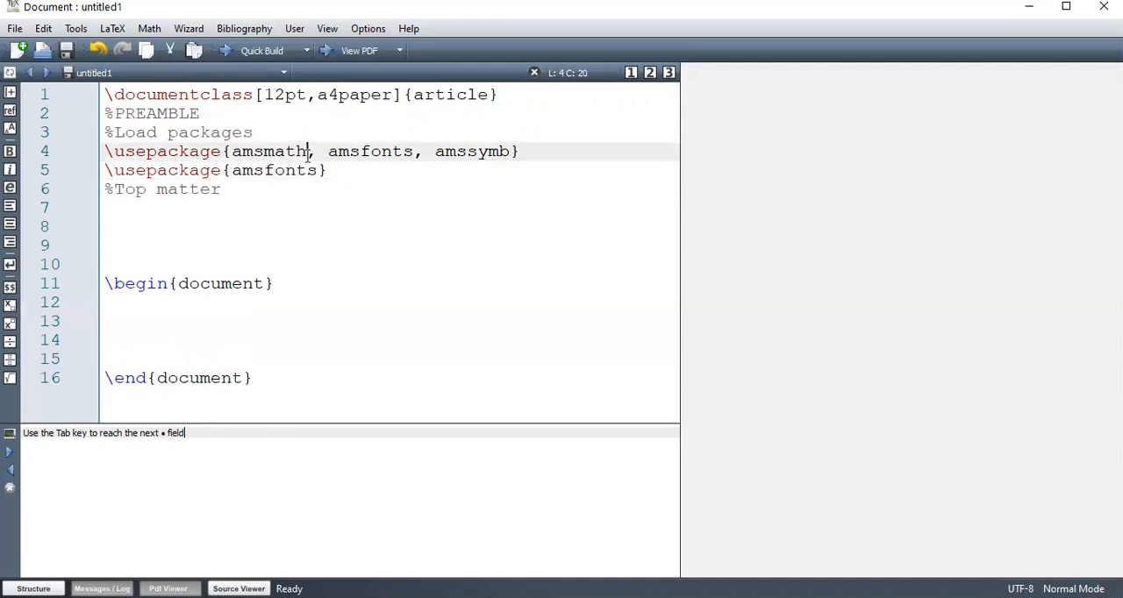
type("%")
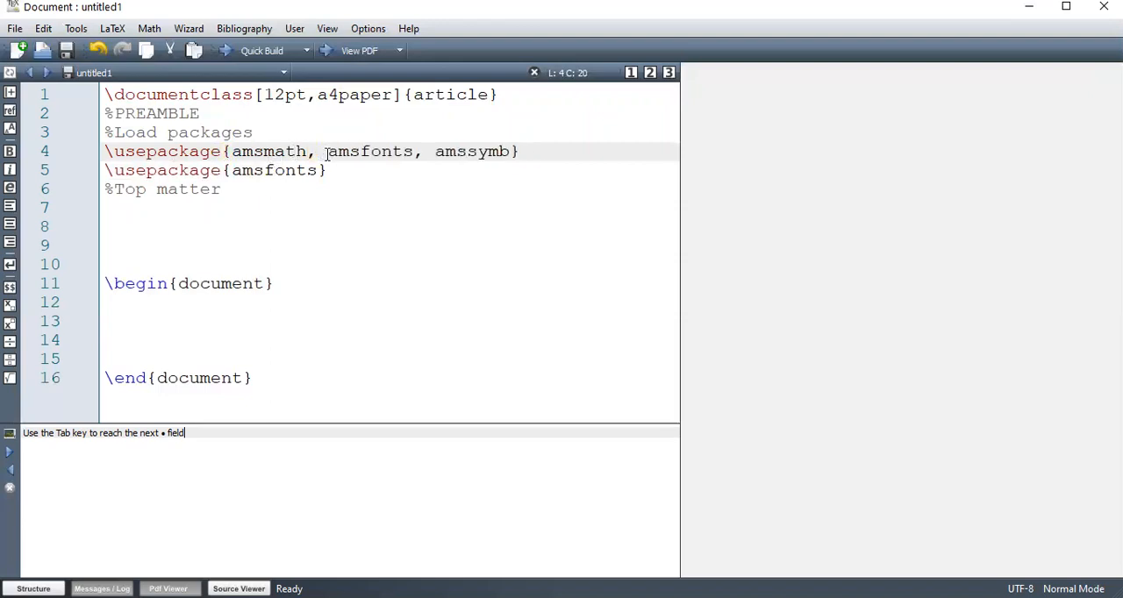
left_click(106, 170)
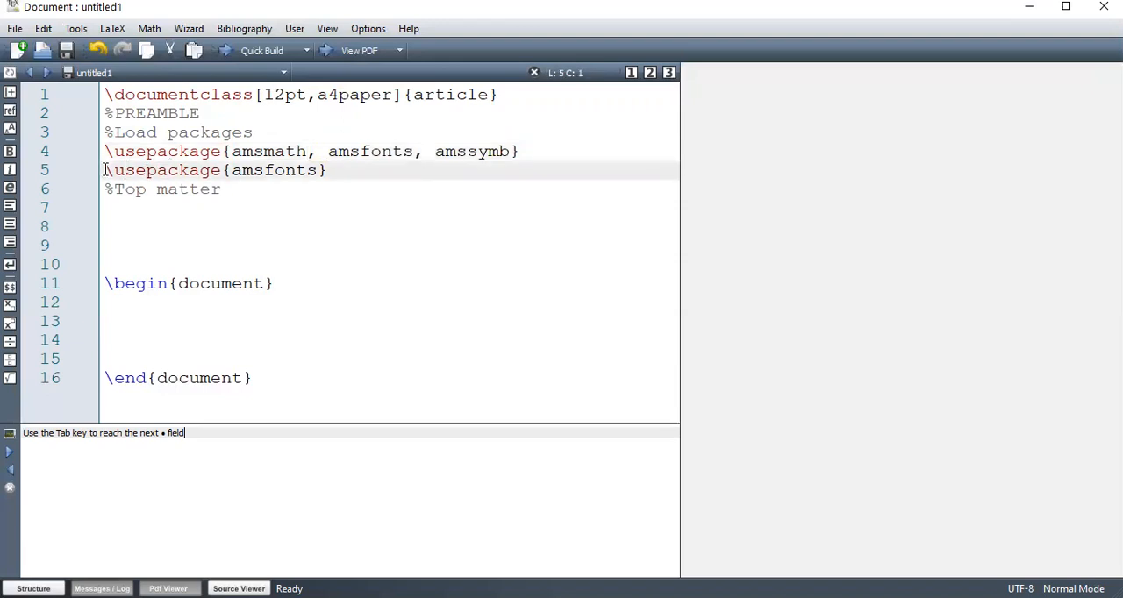
type("%")
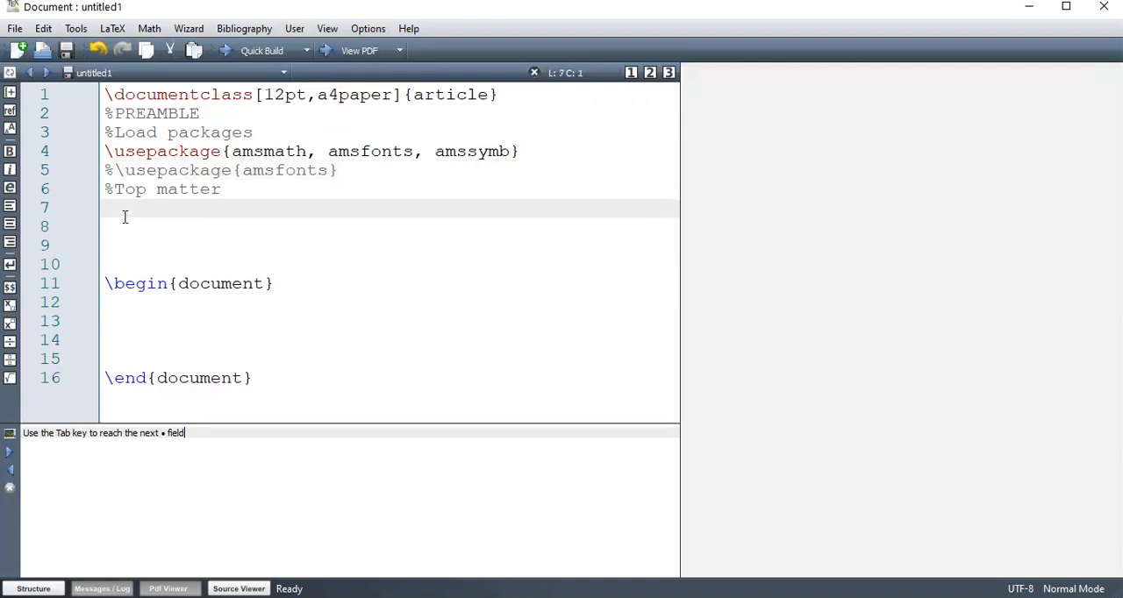
Add \title{My First \LaTeX\ Class} under the Top matter comment
type("\\")
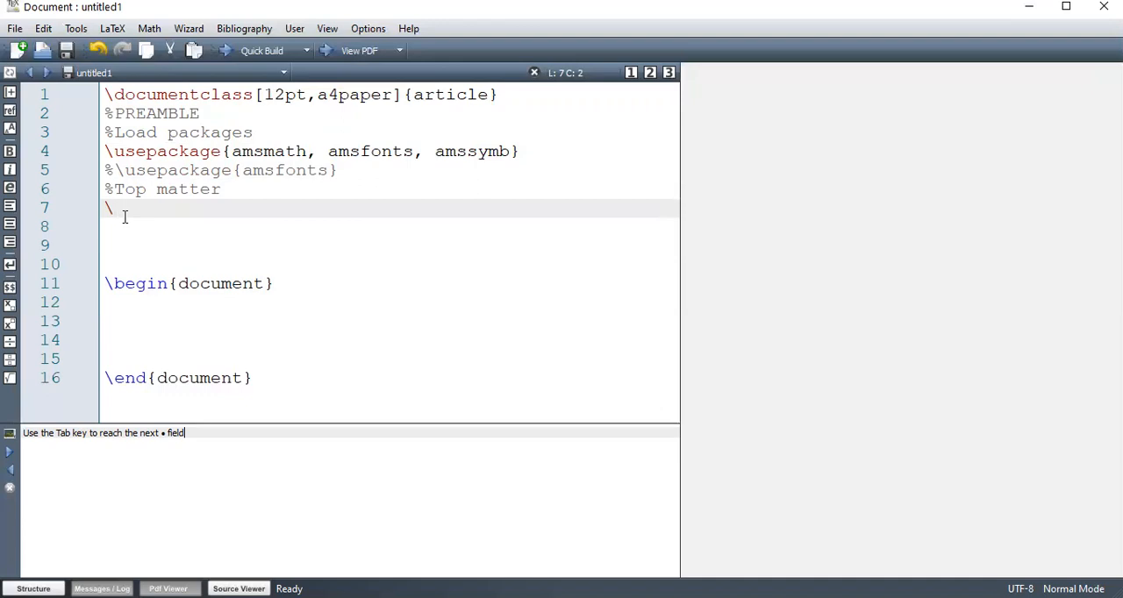
type("tit")
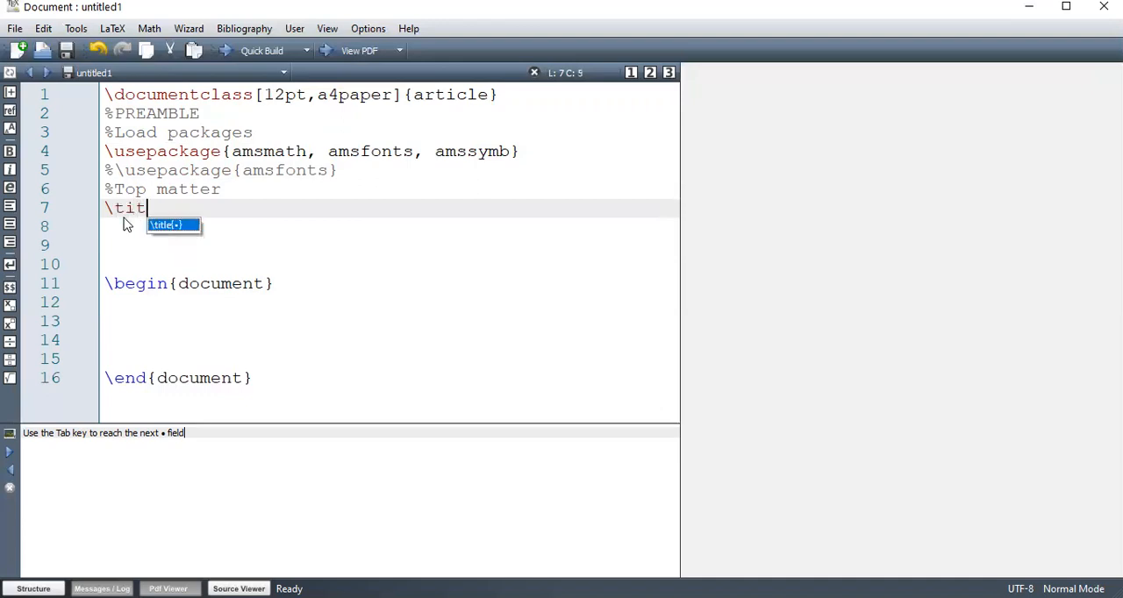
key("Tab")
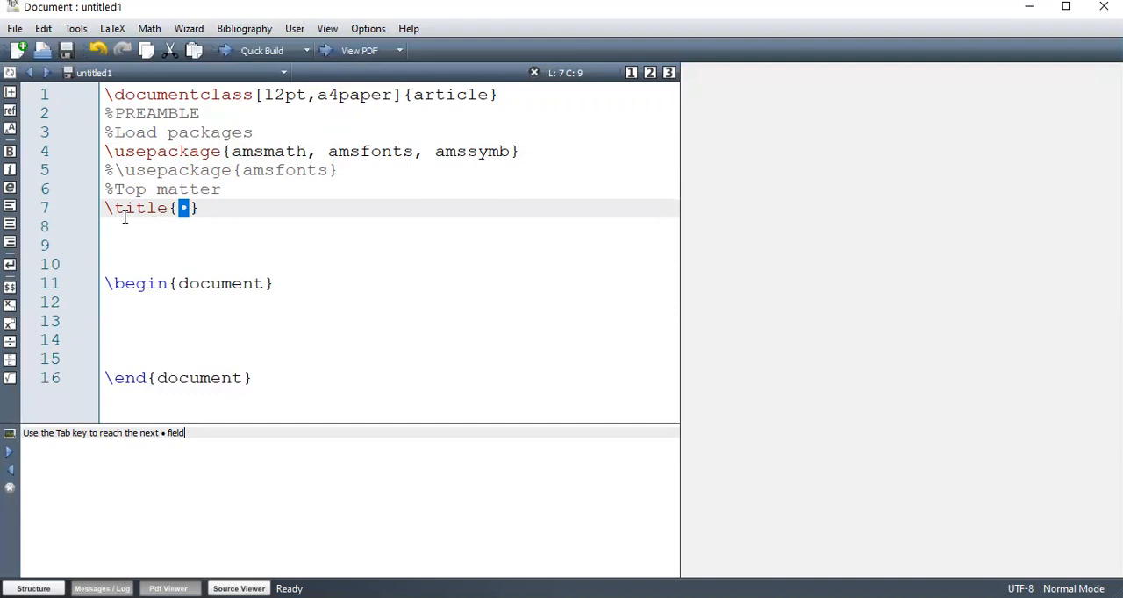
type("M")
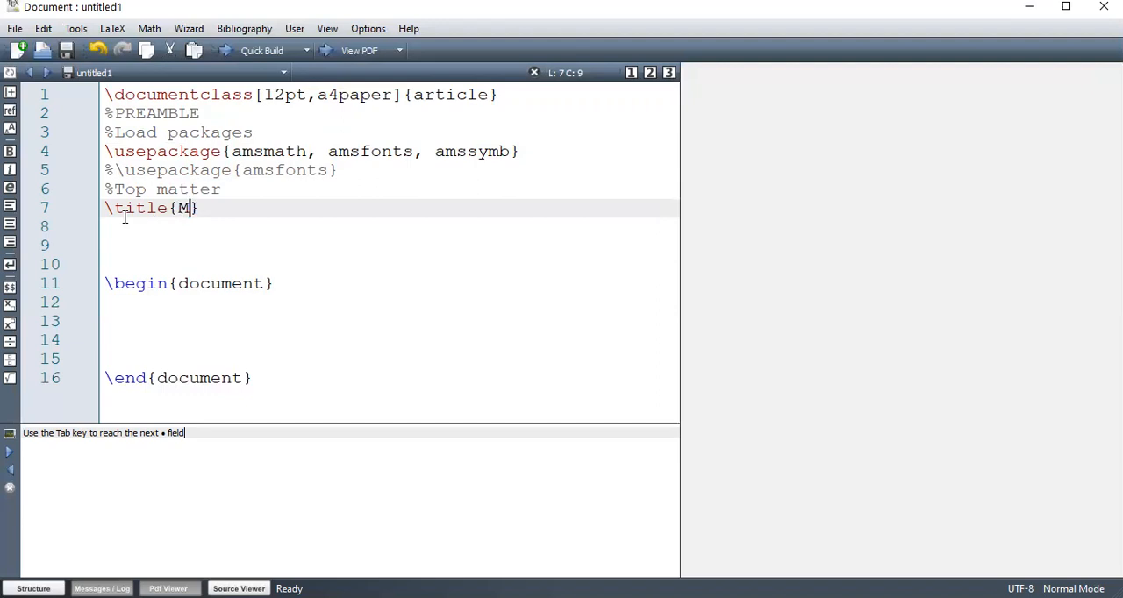
type("y")
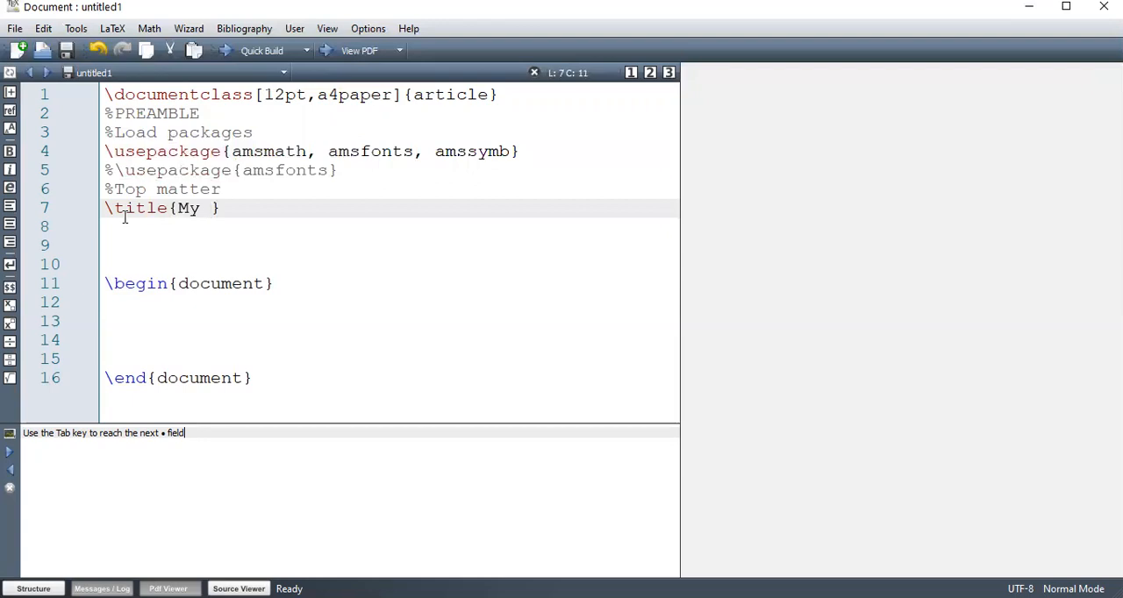
type("First")
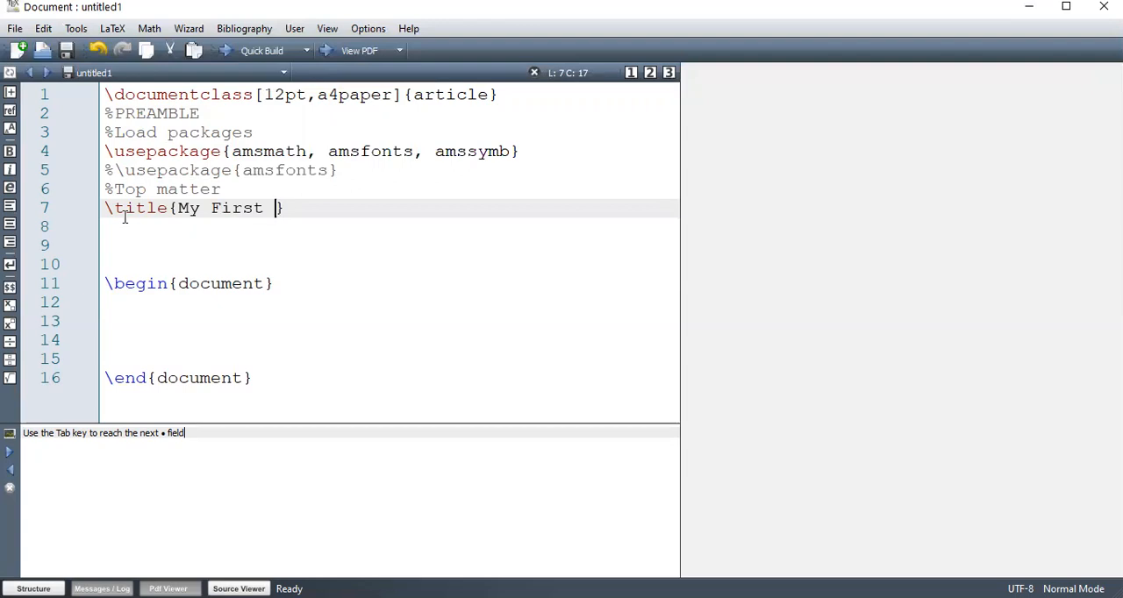
type("\\LaTe")
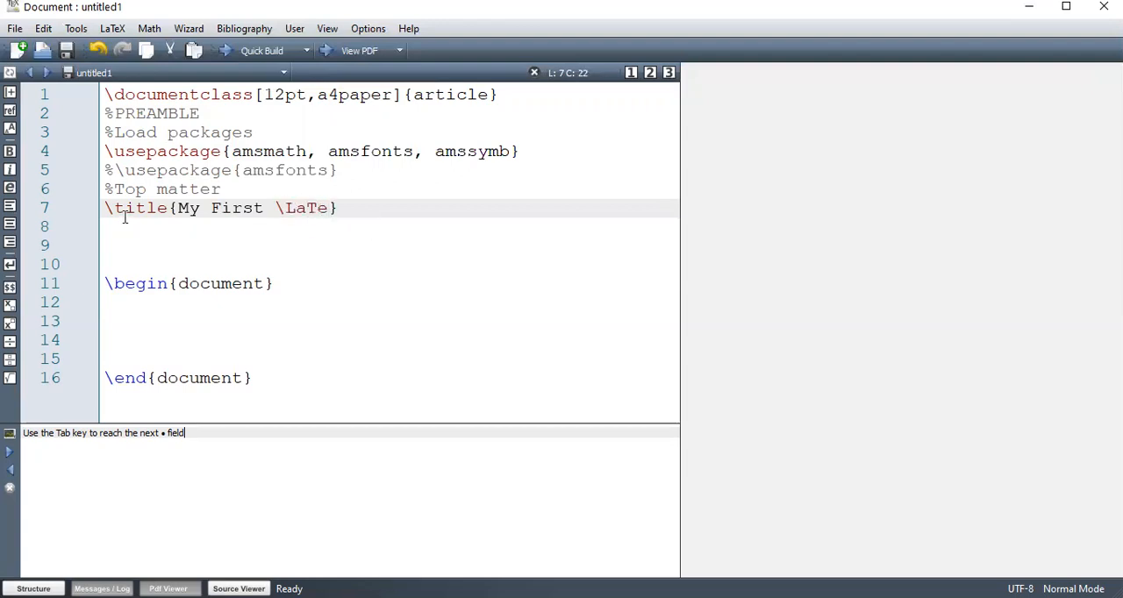
type("X\\")
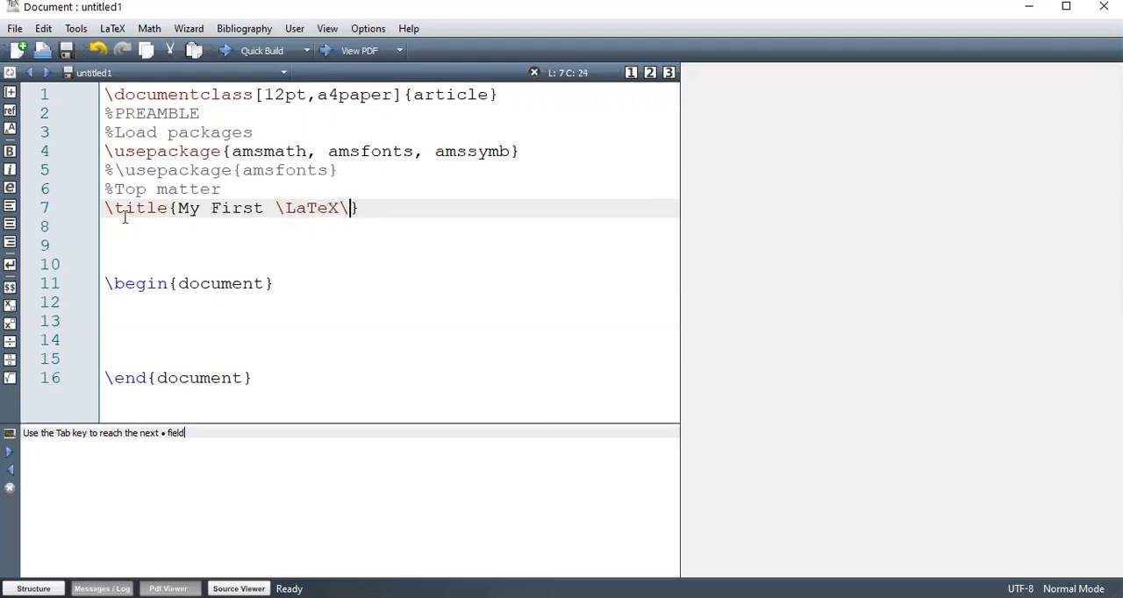
type("Class")
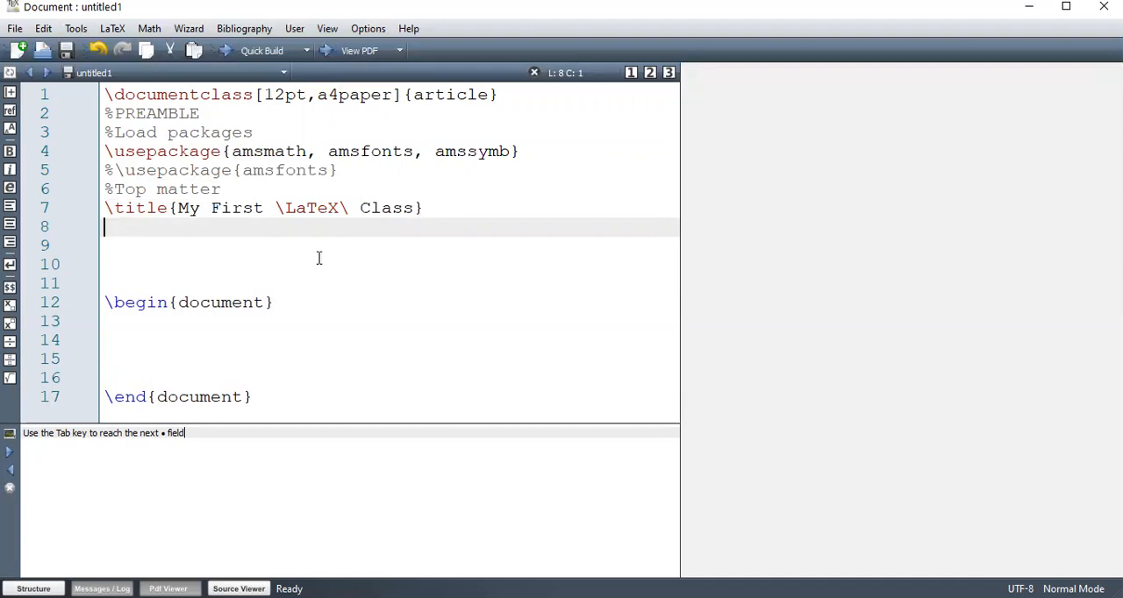
Inspect the \LaTeX command inside the title by selecting it
double_click(307, 208)
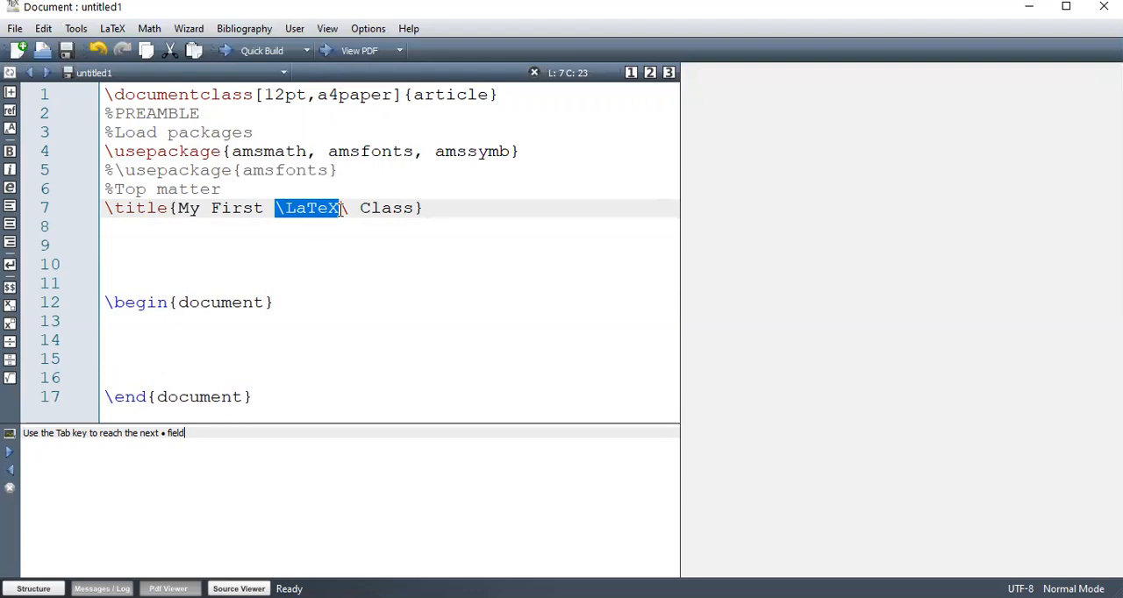
left_click(337, 209)
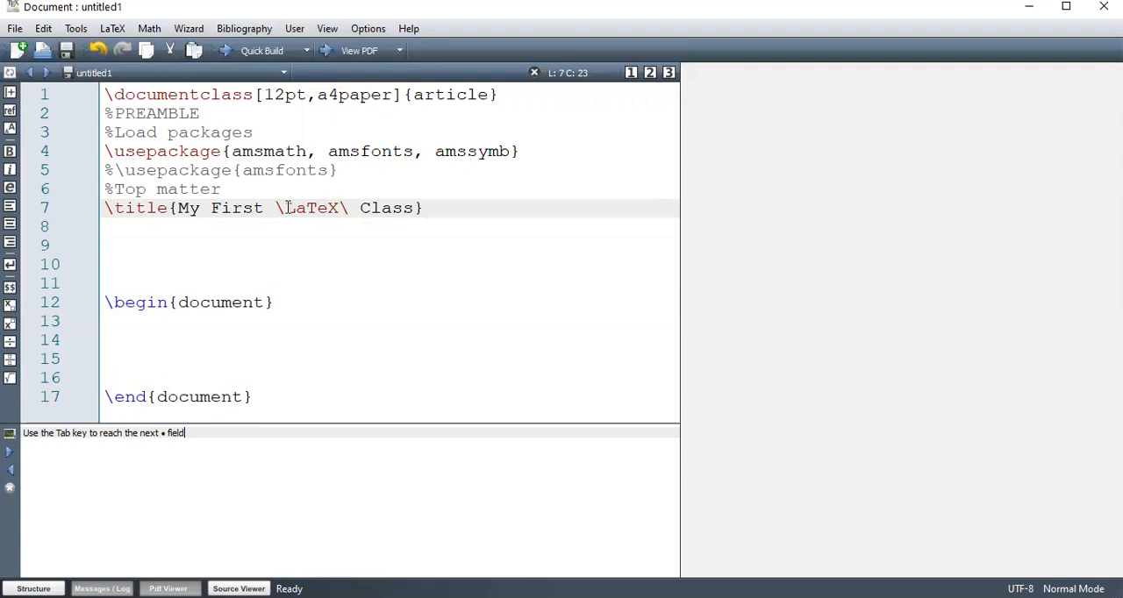
double_click(312, 209)
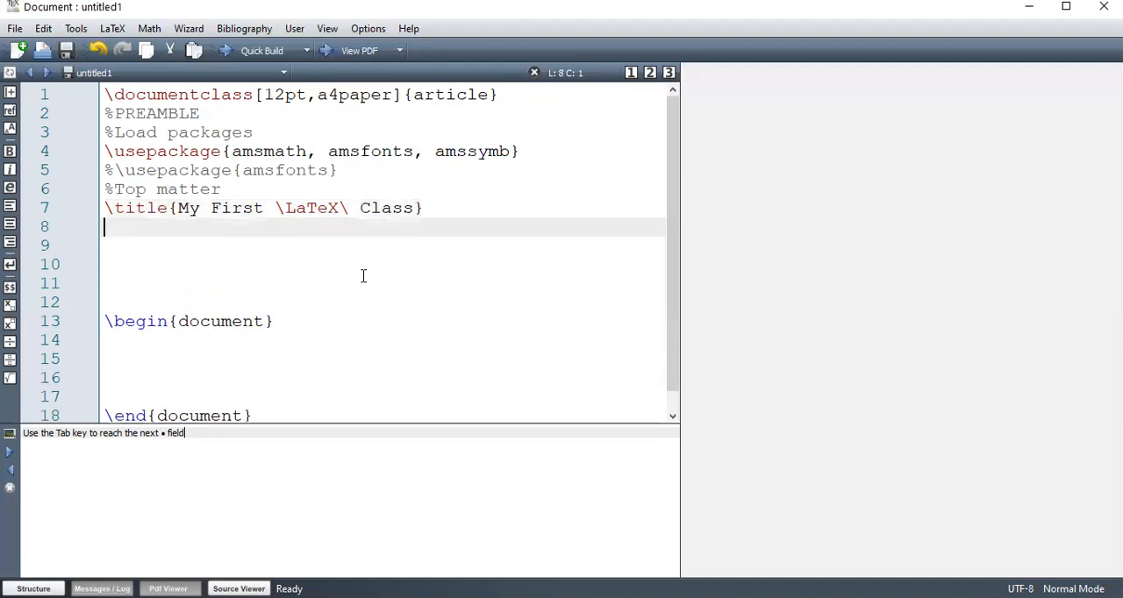
Add \author{Donnie \\ Maseno University} below the title
type("\\author{")
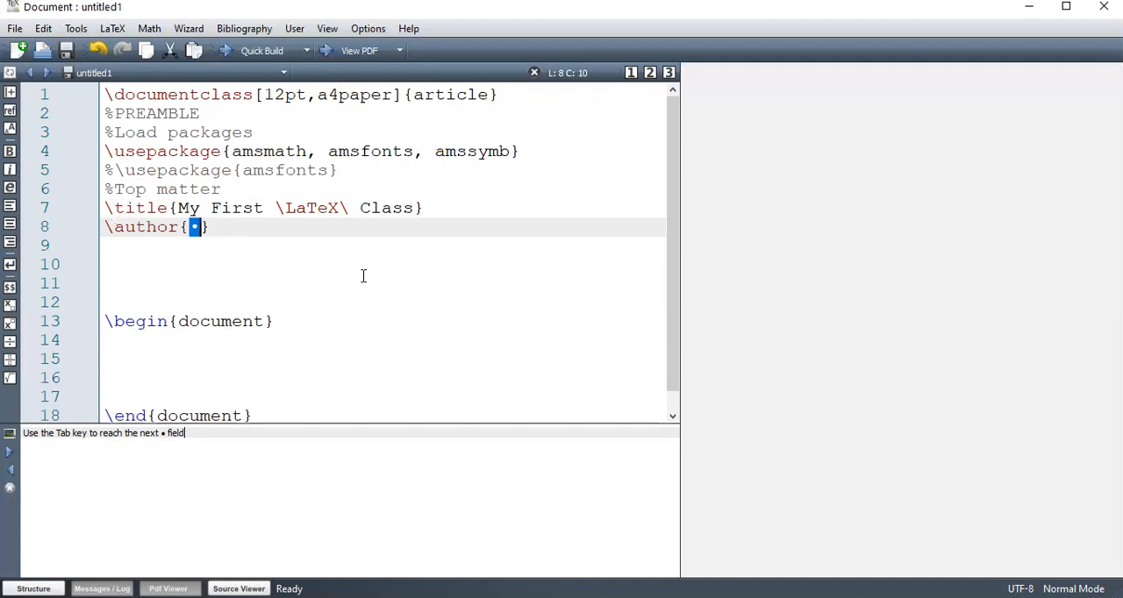
type("Donnie Munyao")
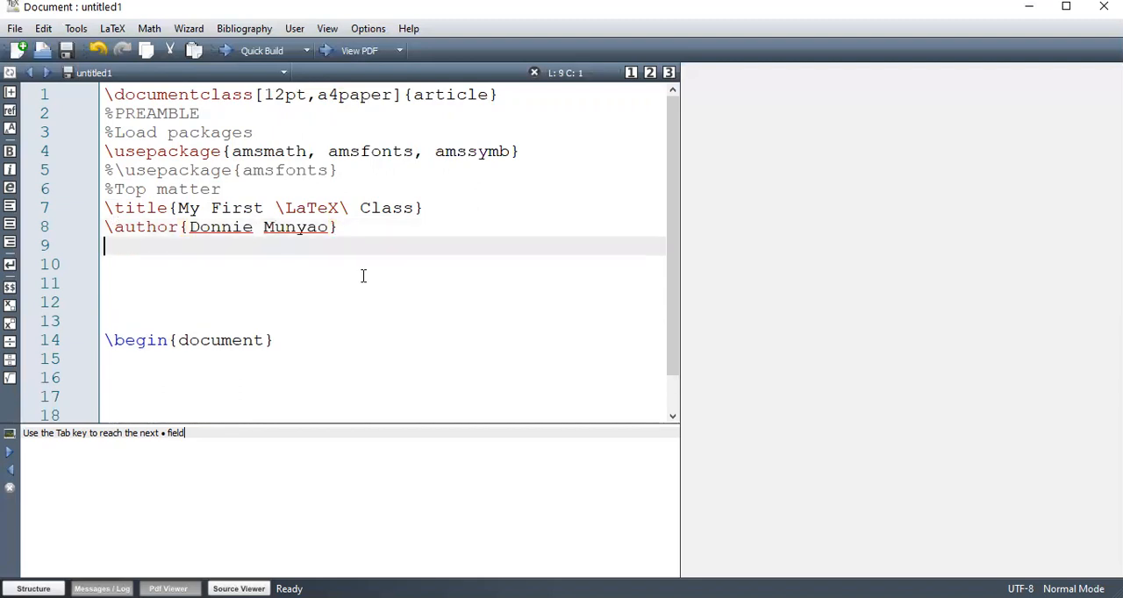
mouse_move(209, 277)
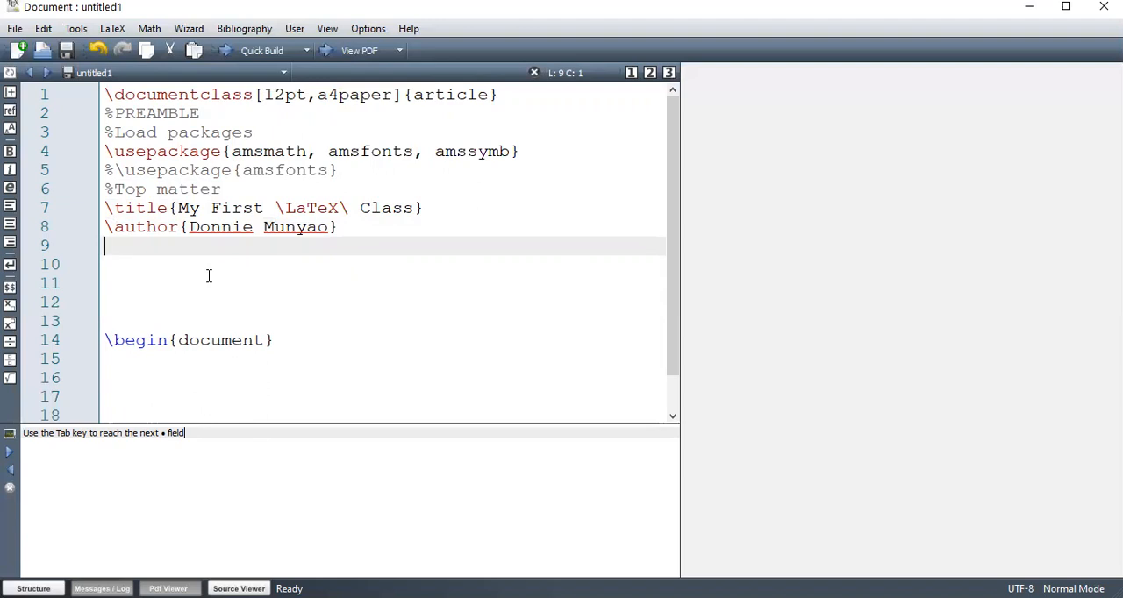
left_click(330, 226)
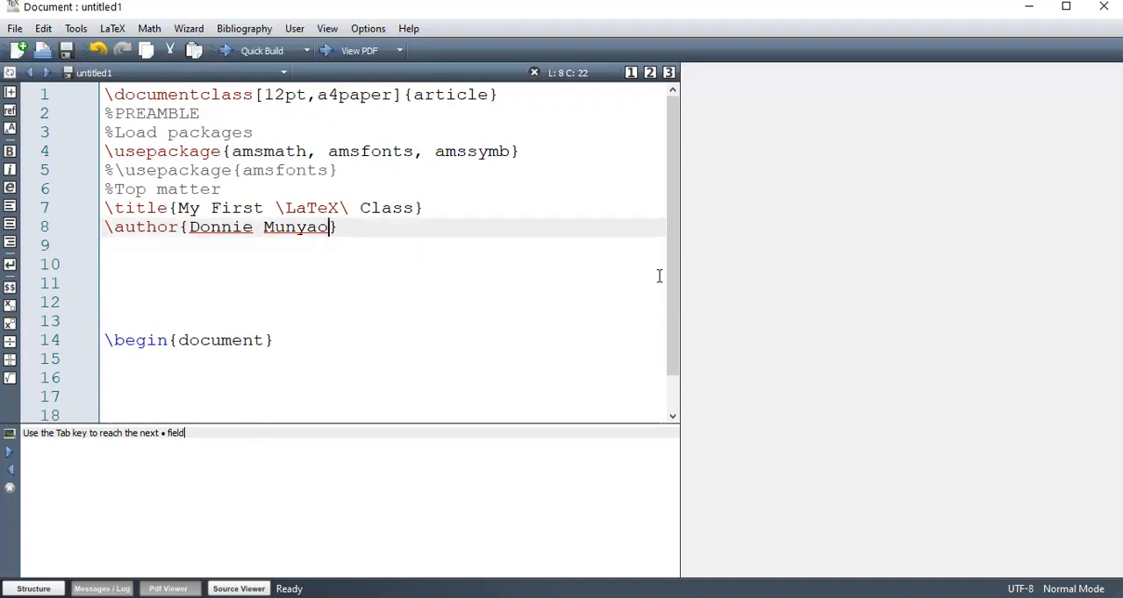
type("\\\\")
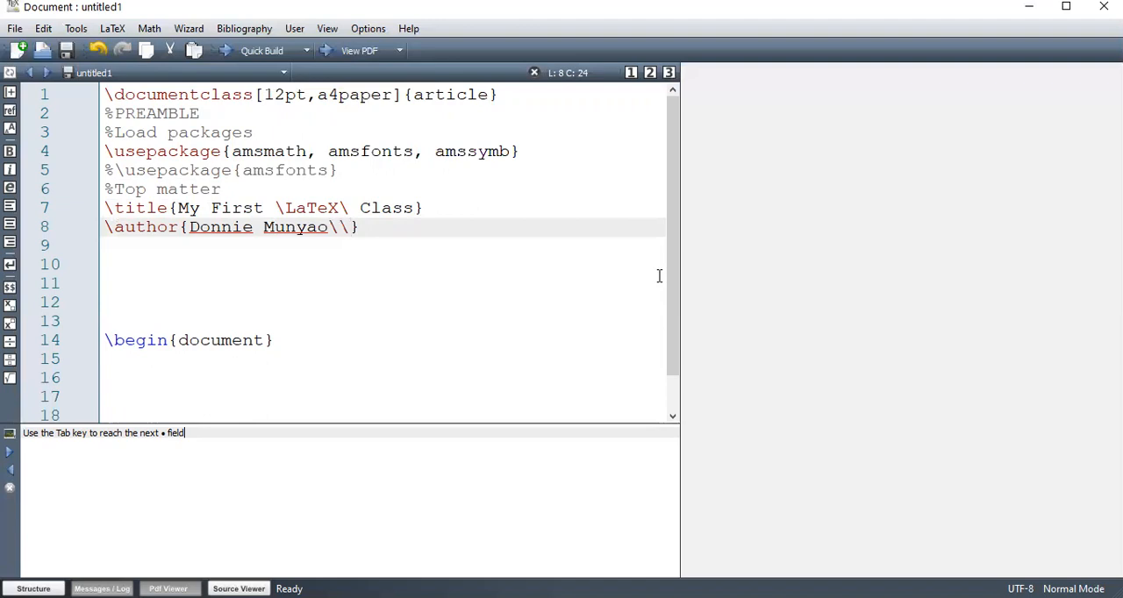
type("Mase")
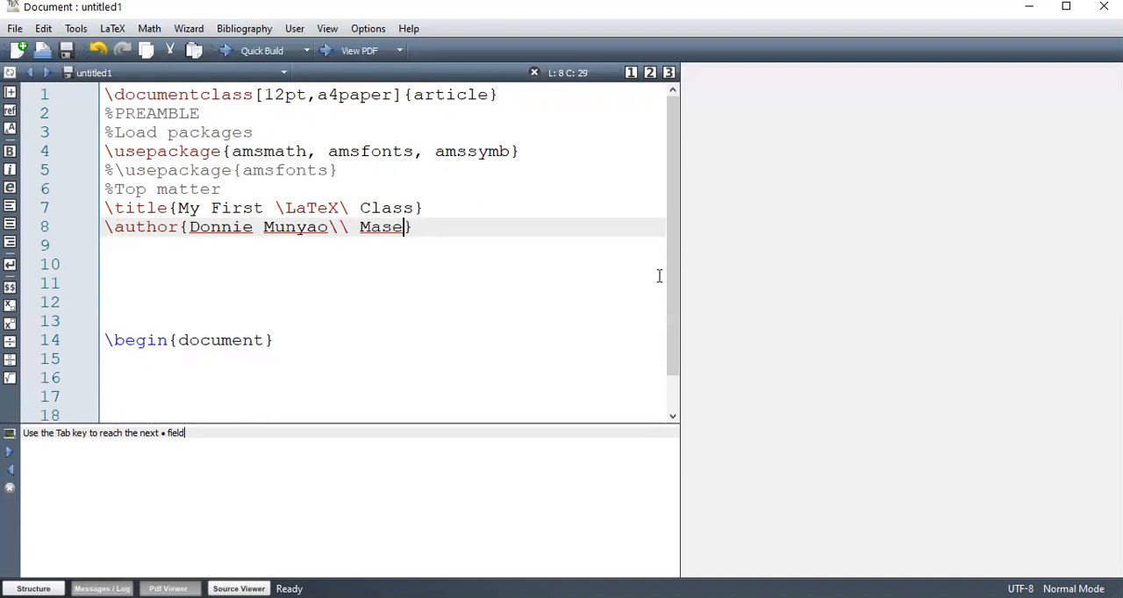
type("no Univ")
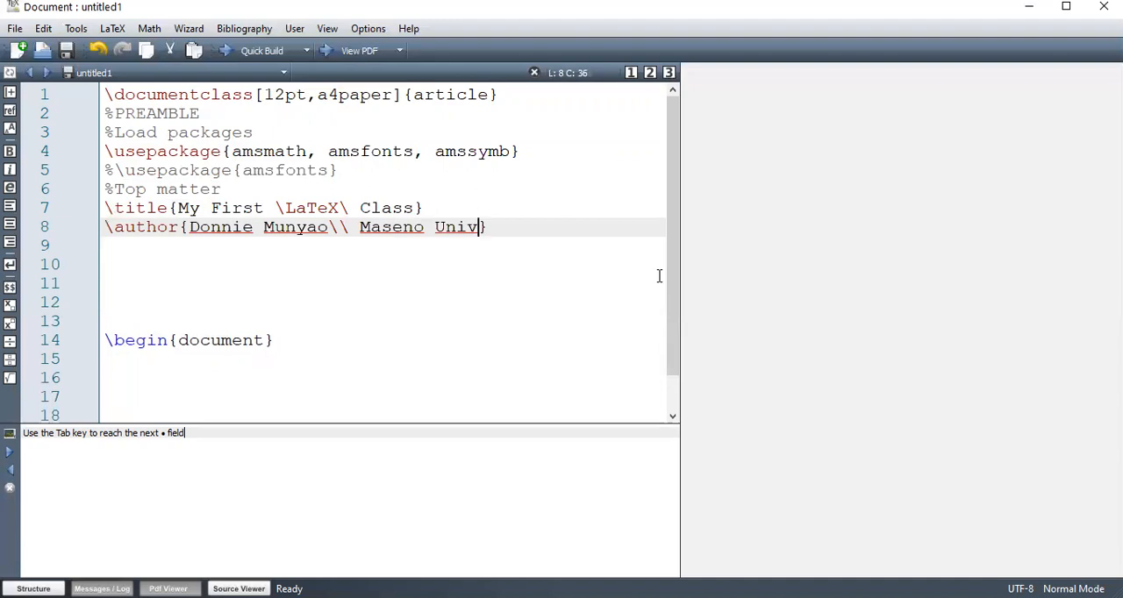
type("ersity")
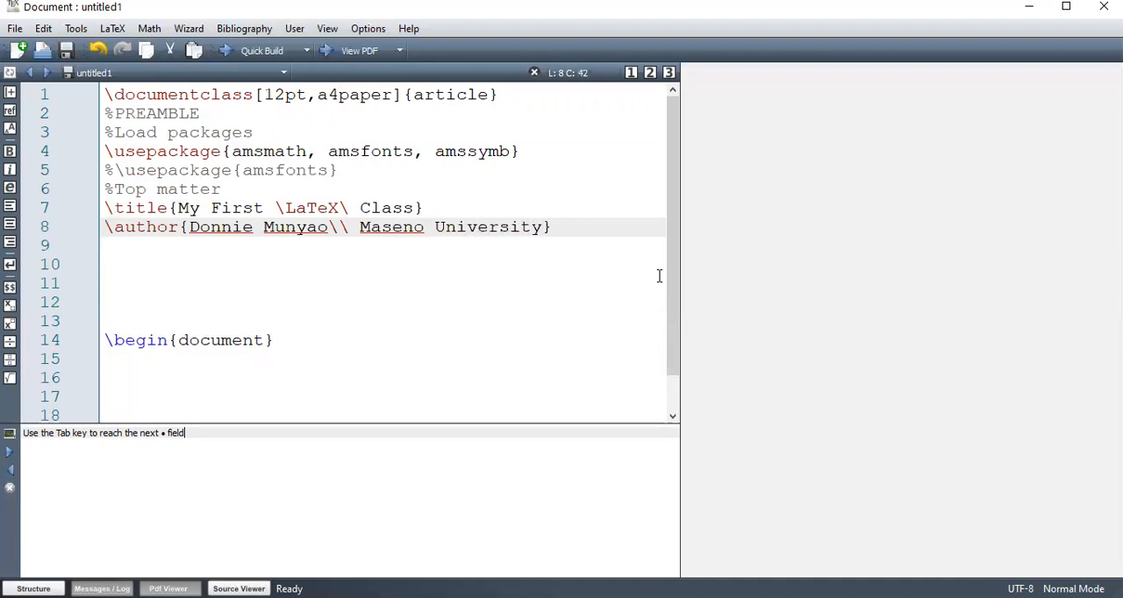
left_click(543, 228)
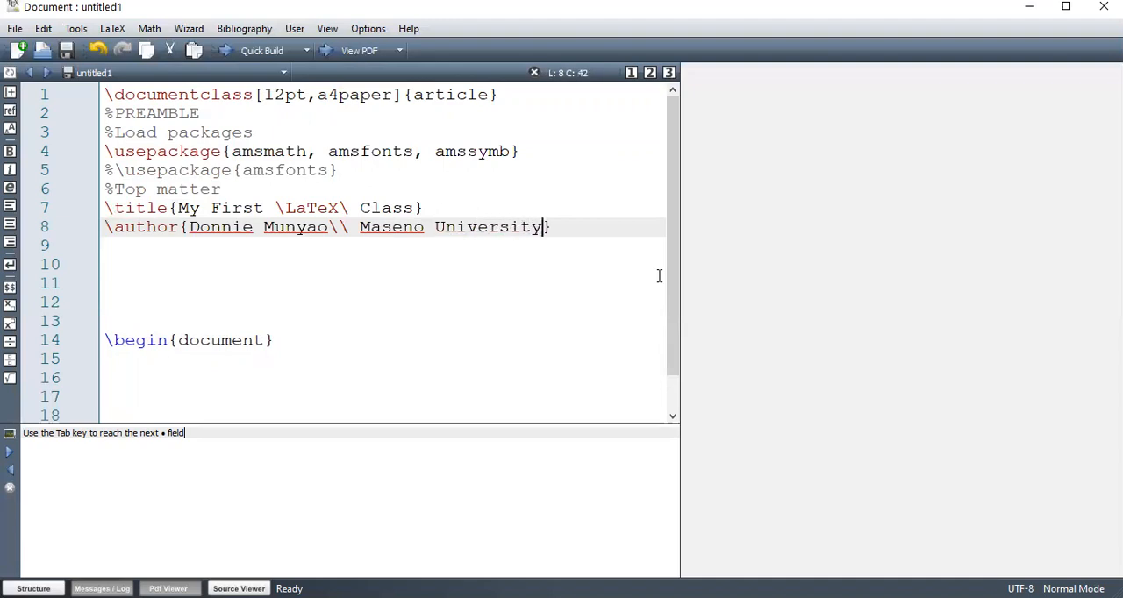
mouse_move(408, 258)
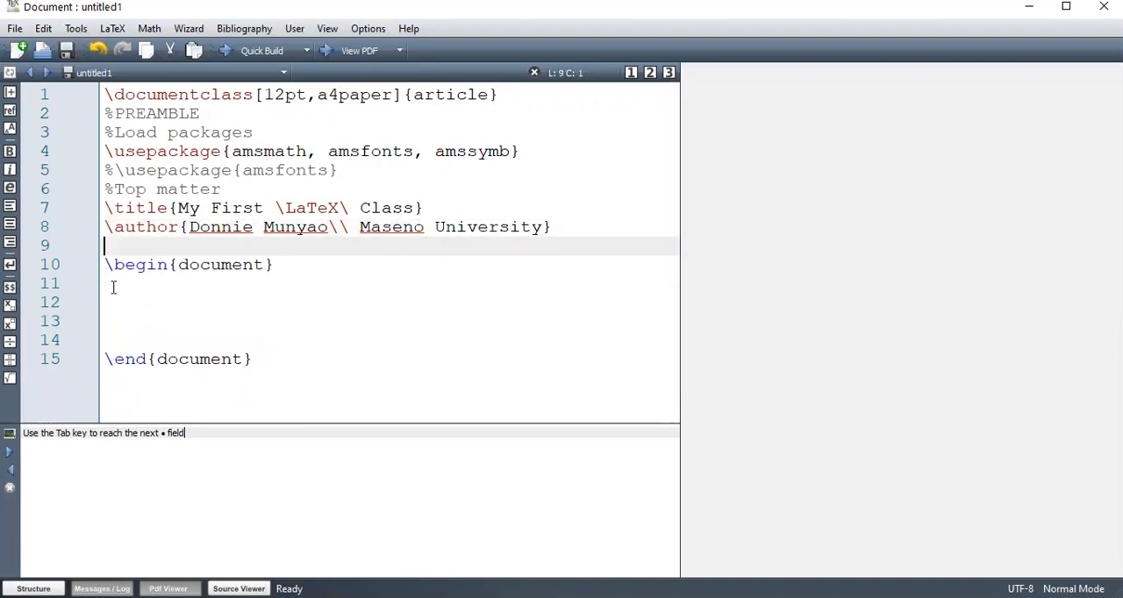
Insert \maketitle right after \begin{document}
type("\\")
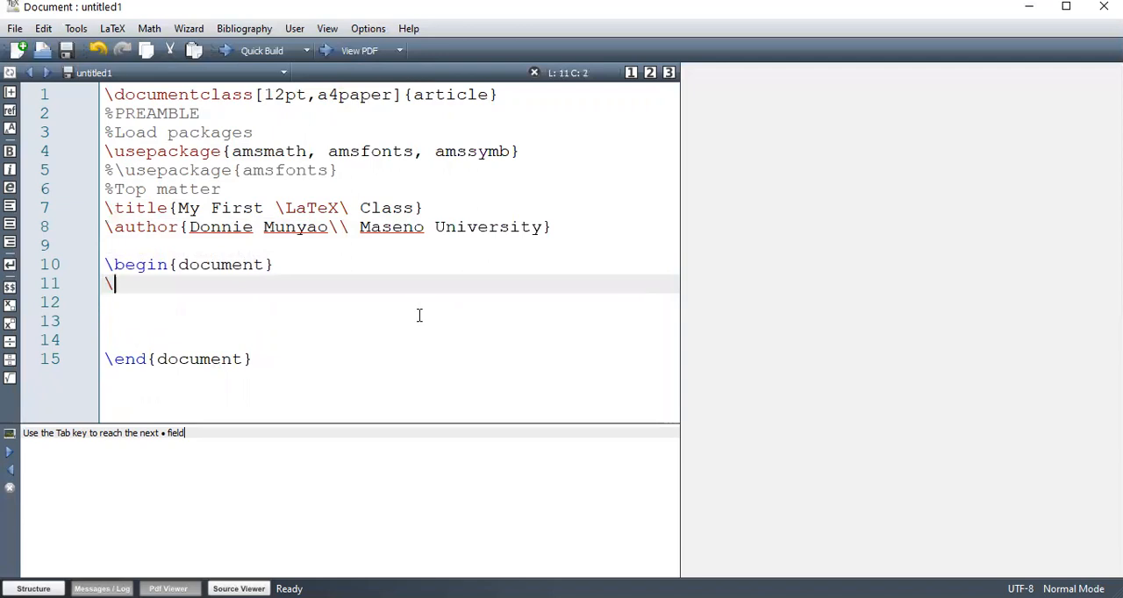
type("maketitle")
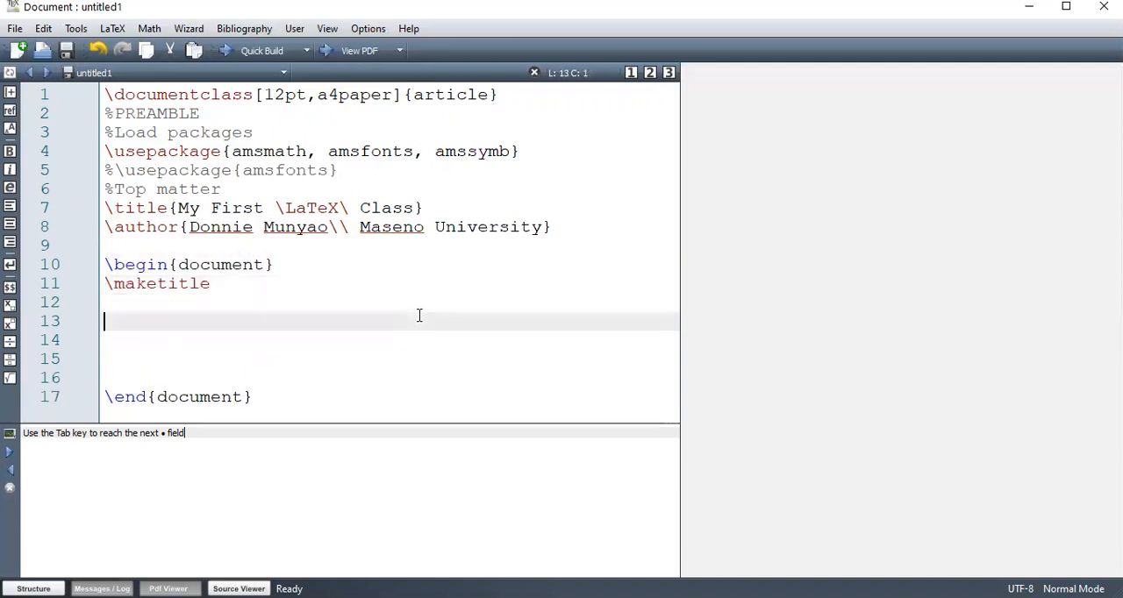
mouse_move(260, 326)
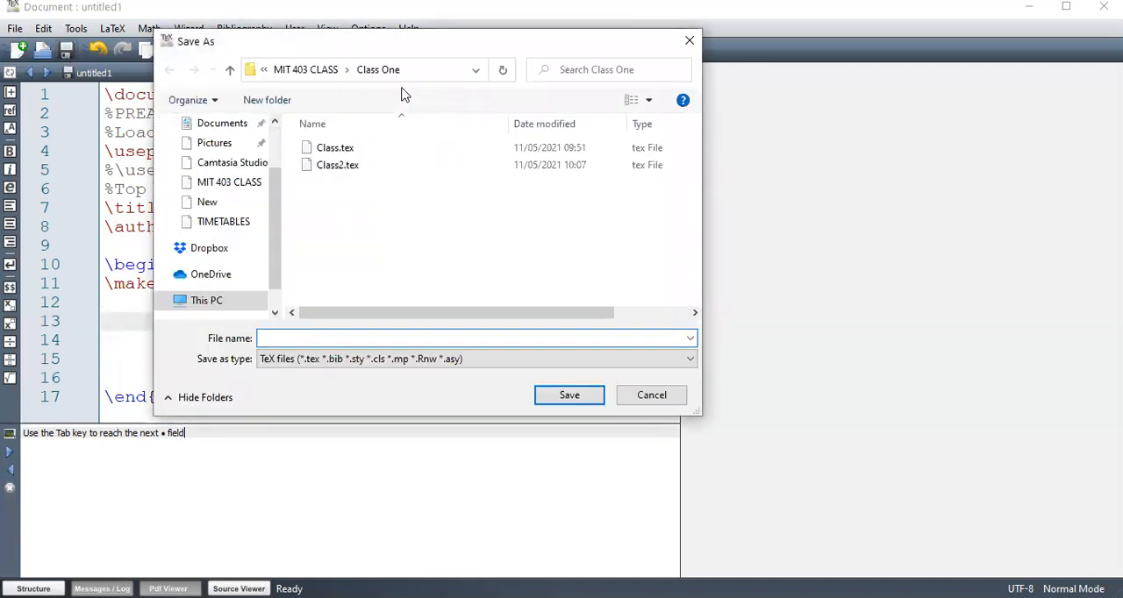
mouse_move(307, 72)
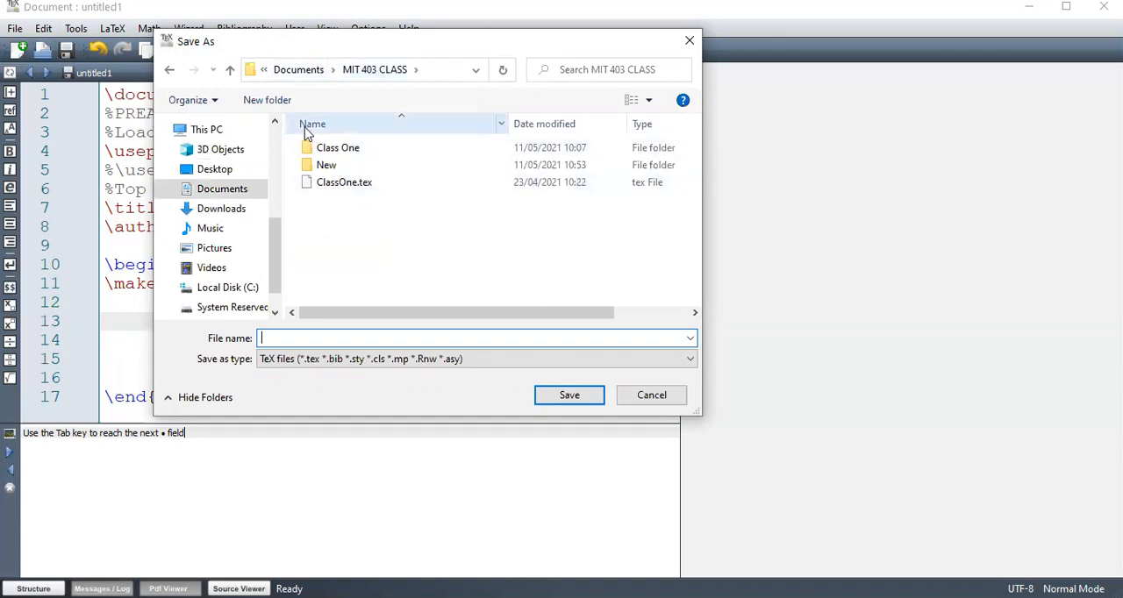
mouse_move(266, 98)
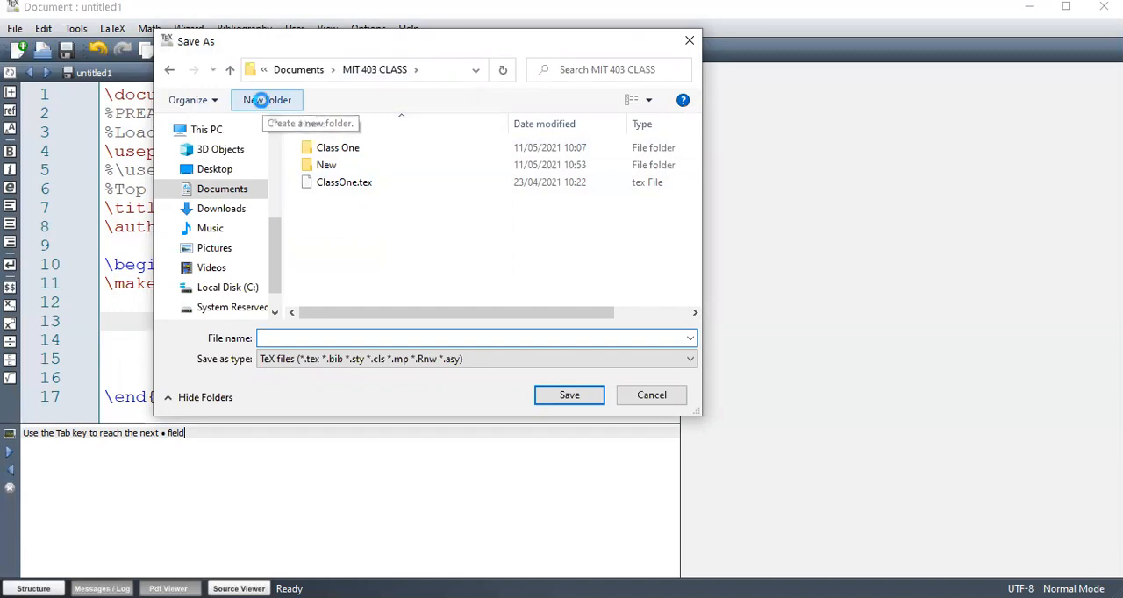
Create a First Class folder inside MIT 403 CLASS and open it as the save destination
left_click(267, 98)
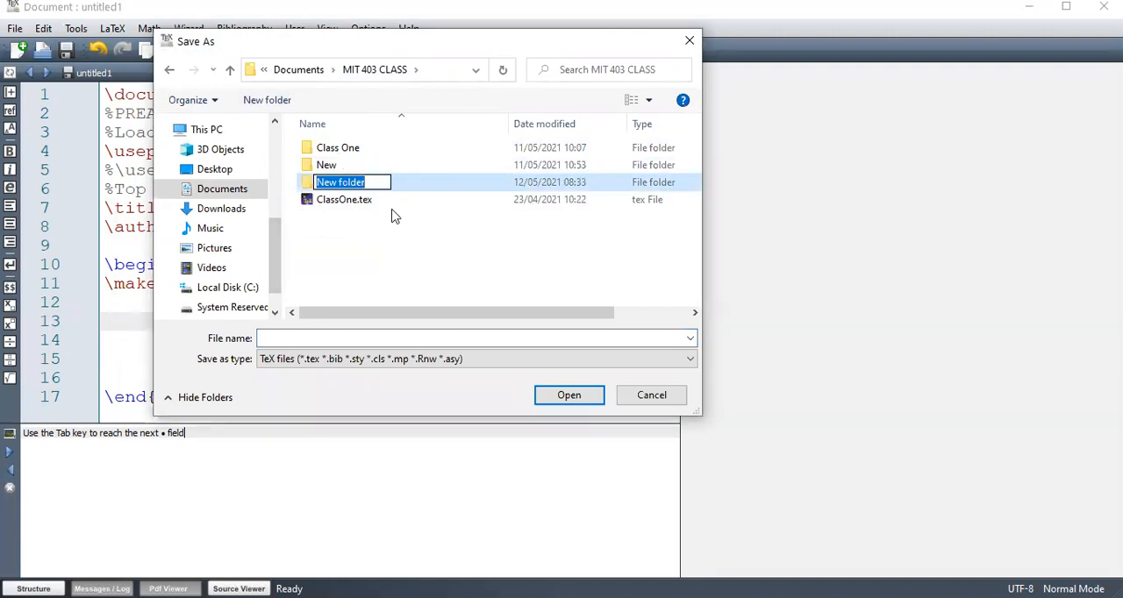
type("First Class")
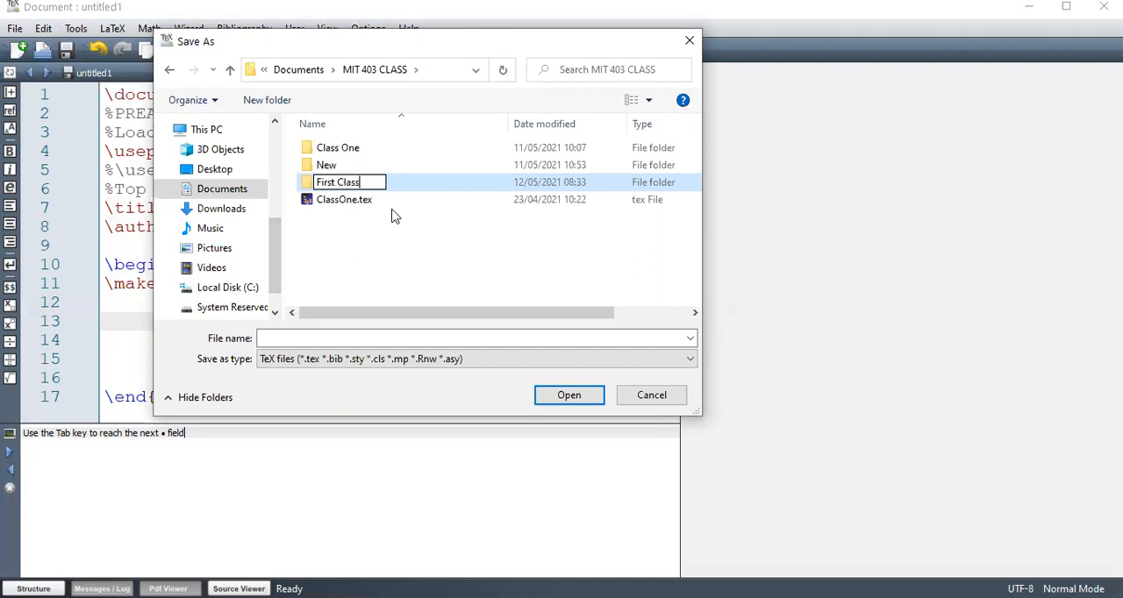
double_click(337, 182)
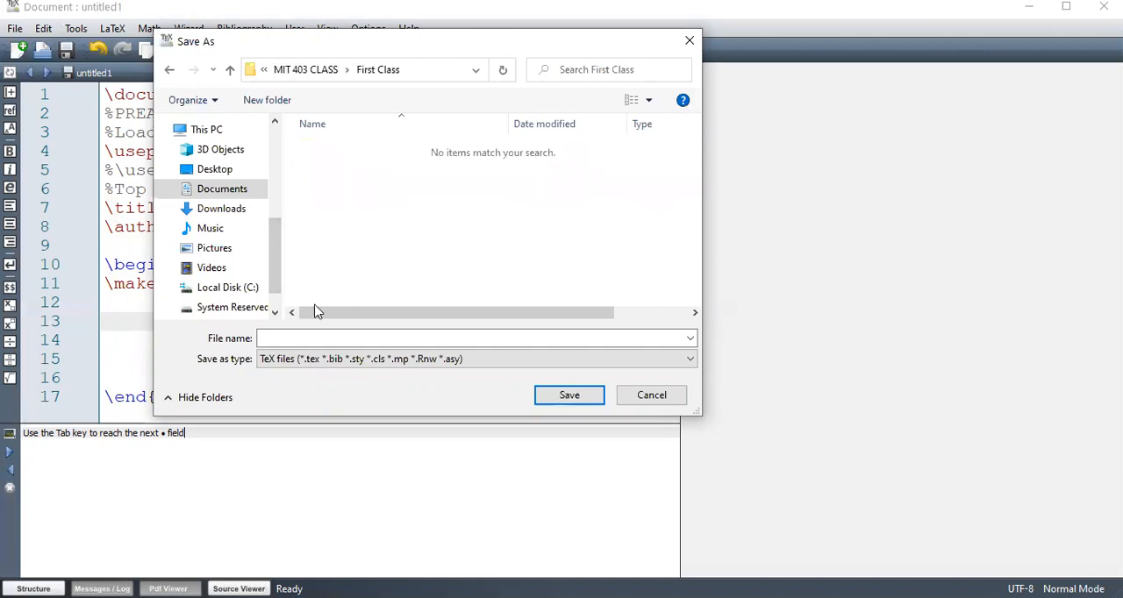
left_click(474, 339)
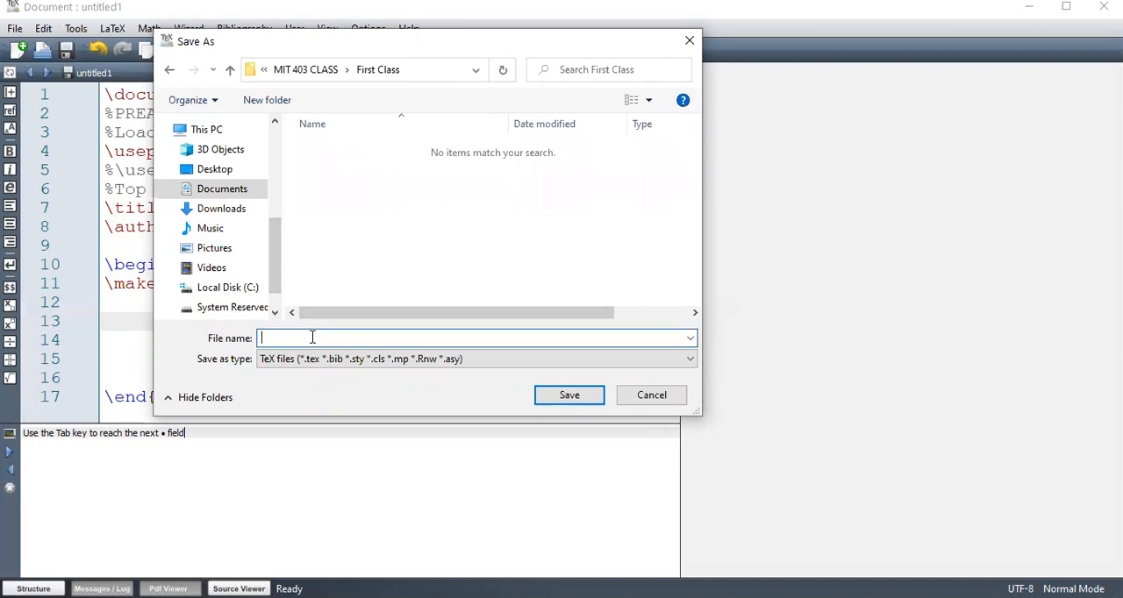
Save the document as FirstClass.tex, keeping TeX files as the type
type("FirstClass")
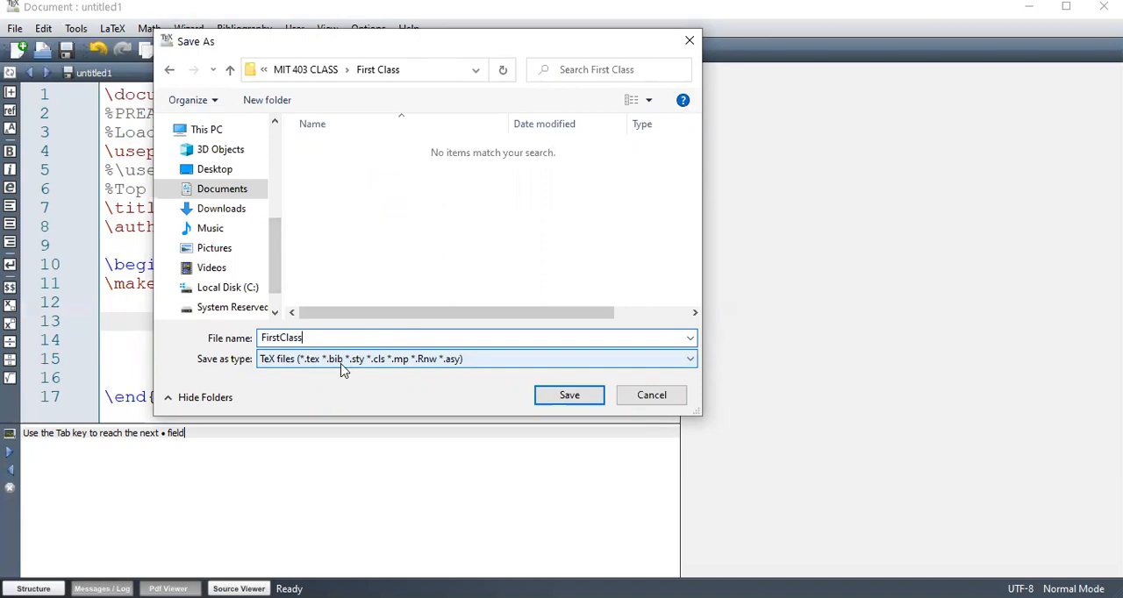
mouse_move(358, 364)
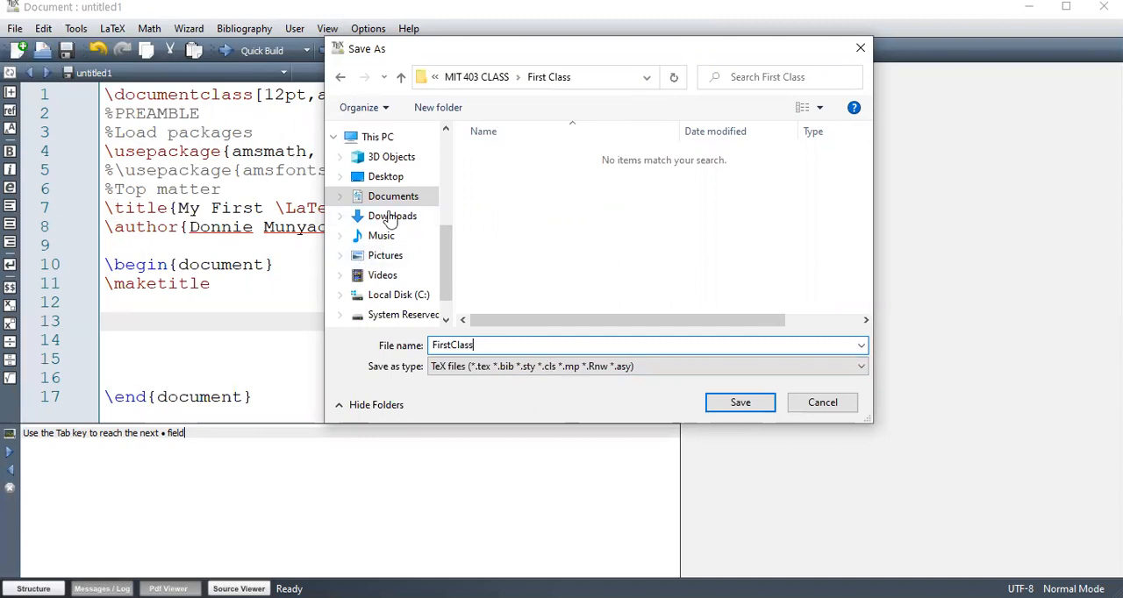
mouse_move(376, 172)
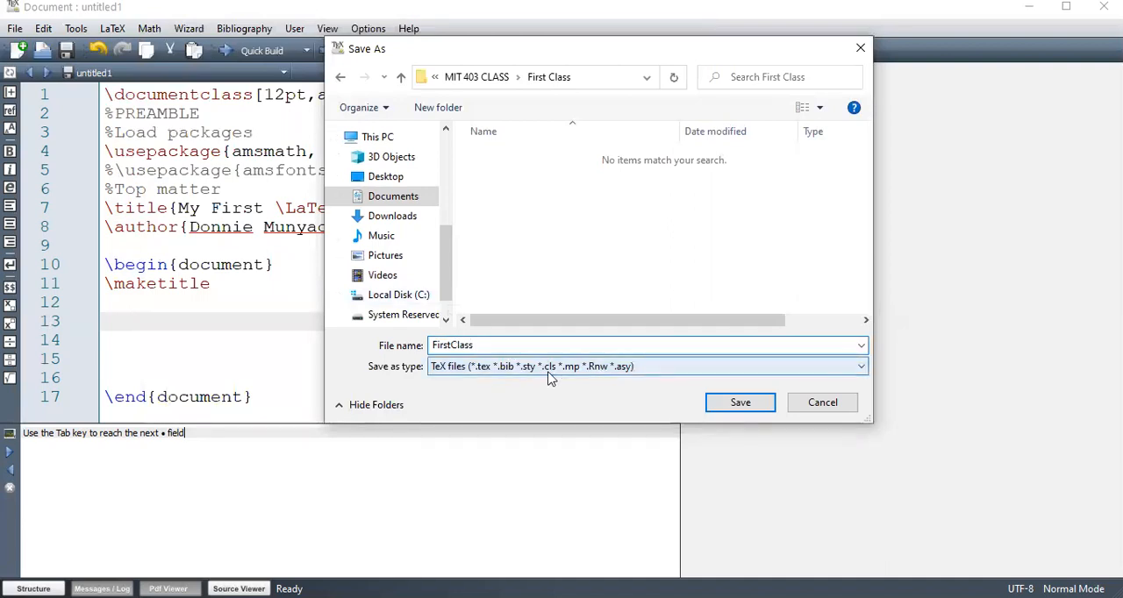
mouse_move(546, 379)
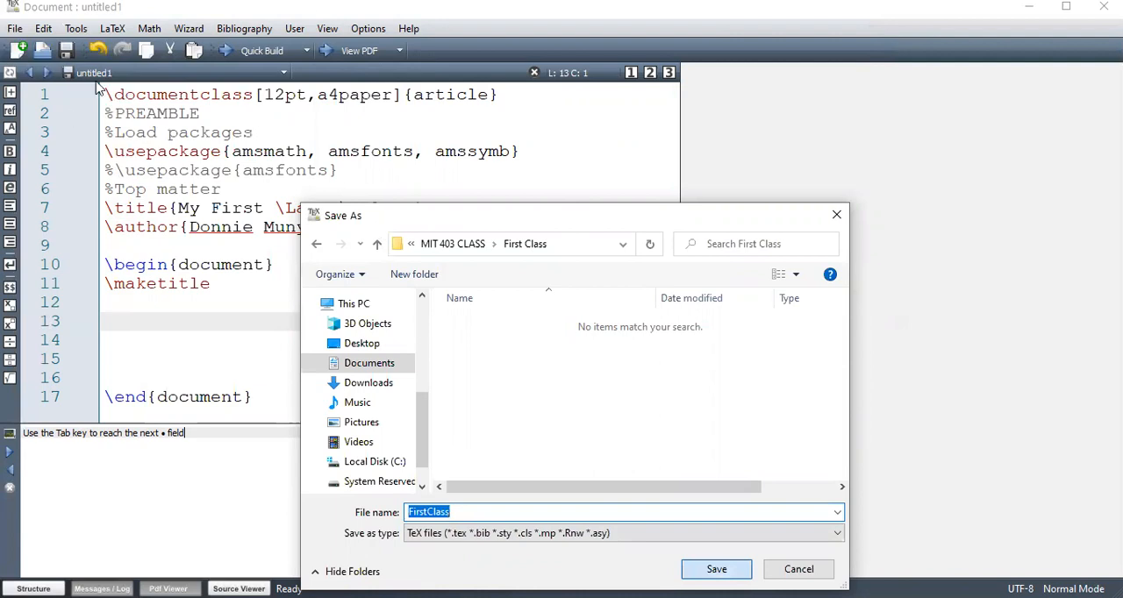
left_click(716, 568)
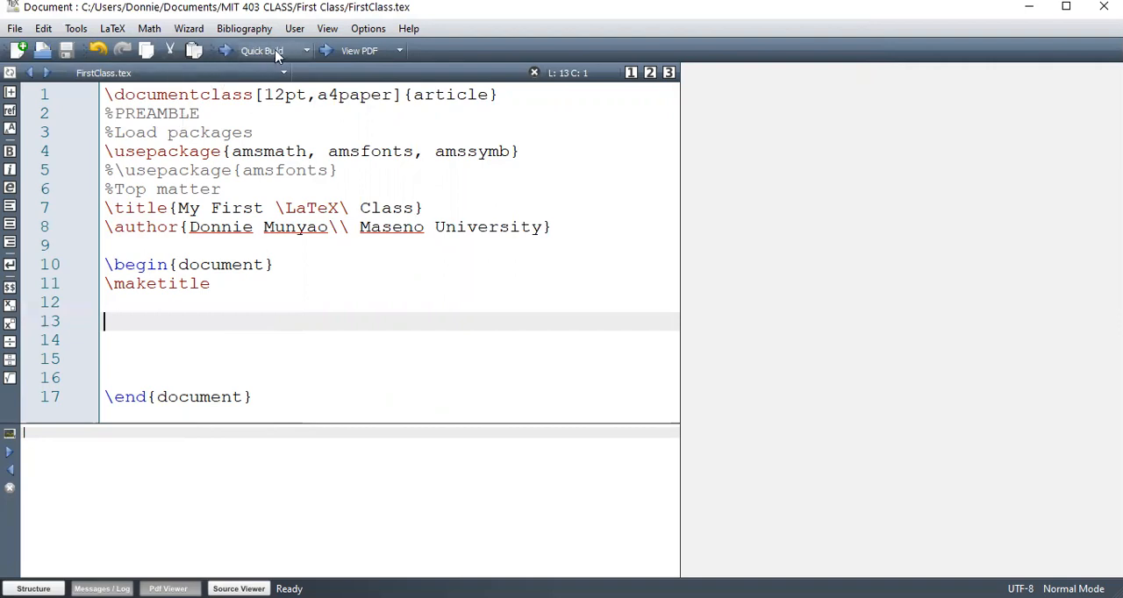
left_click(305, 49)
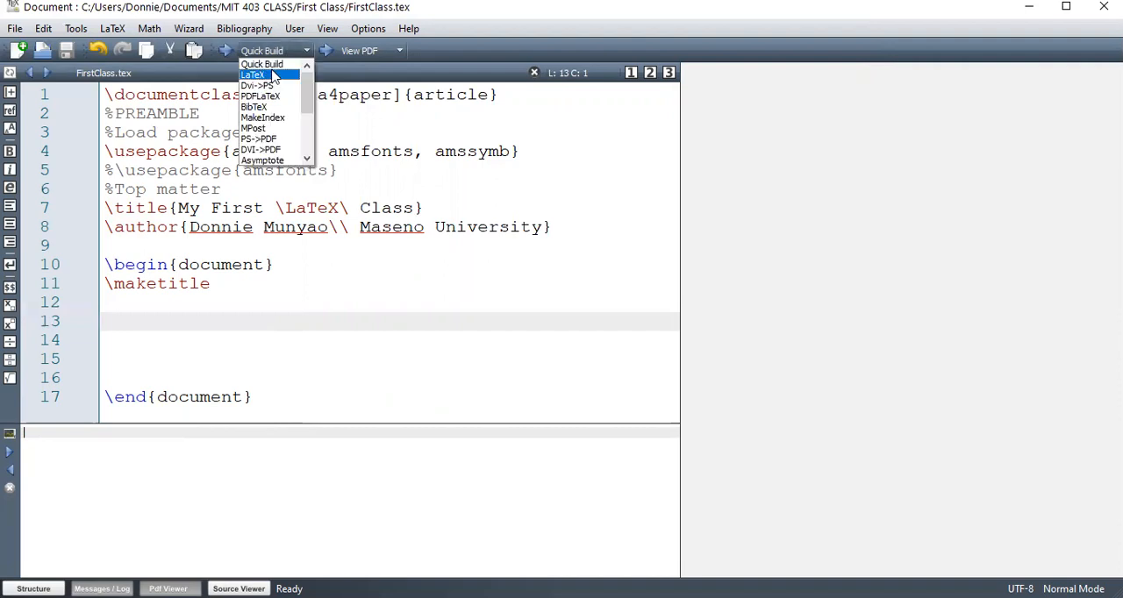
mouse_move(263, 63)
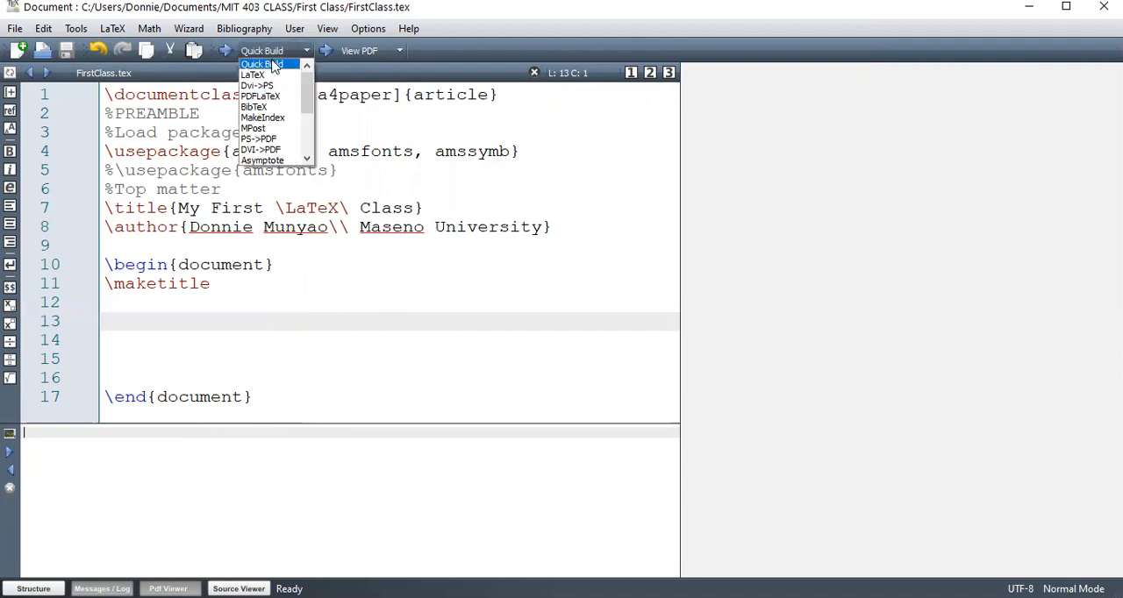
mouse_move(256, 86)
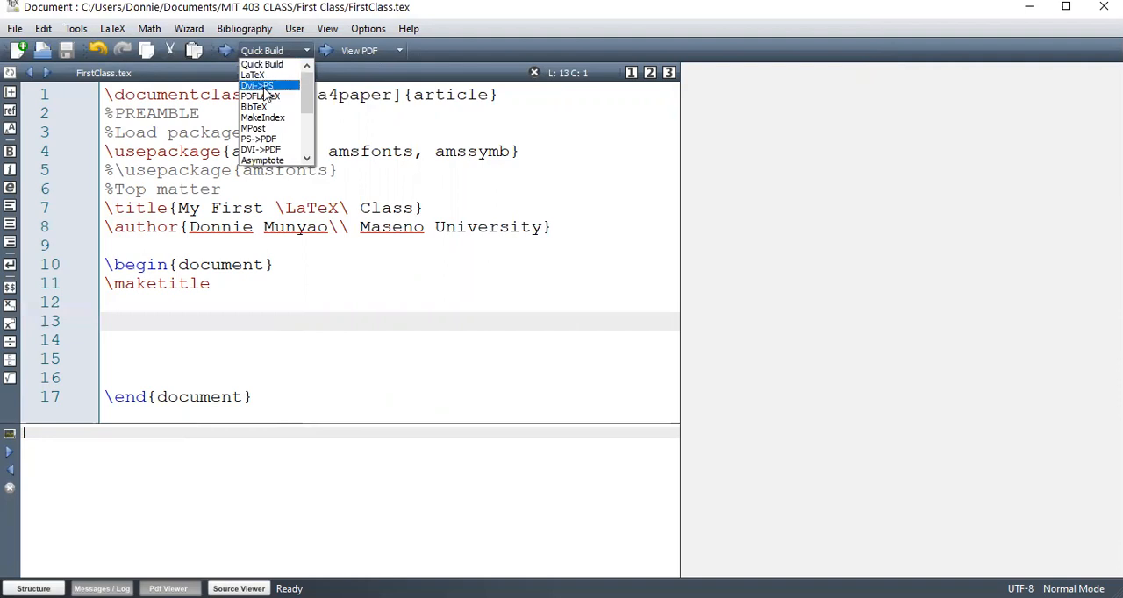
mouse_move(261, 96)
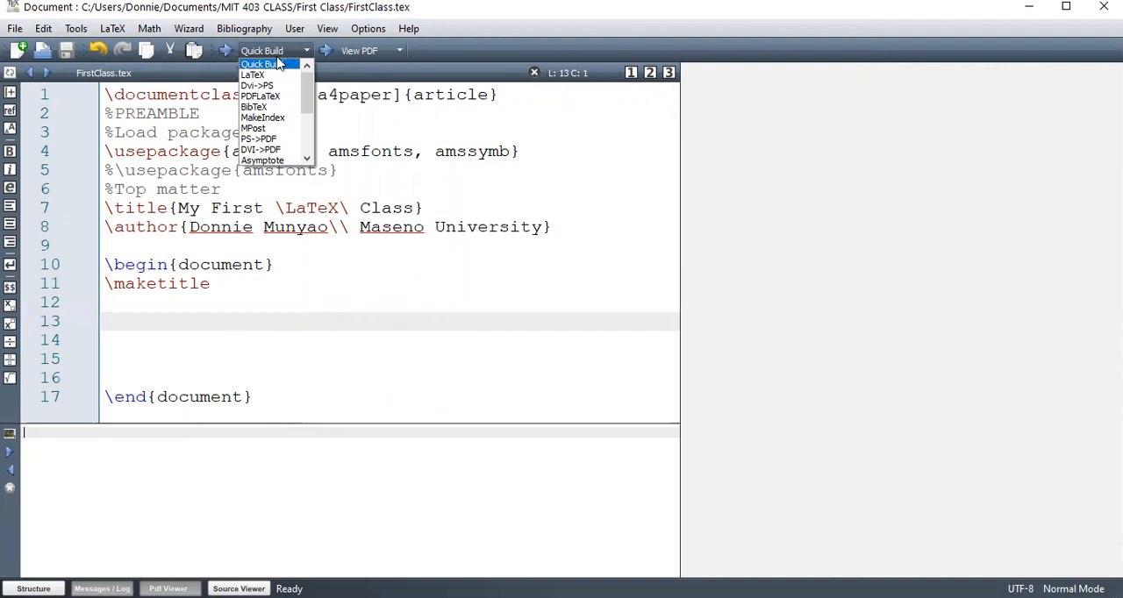
left_click(275, 49)
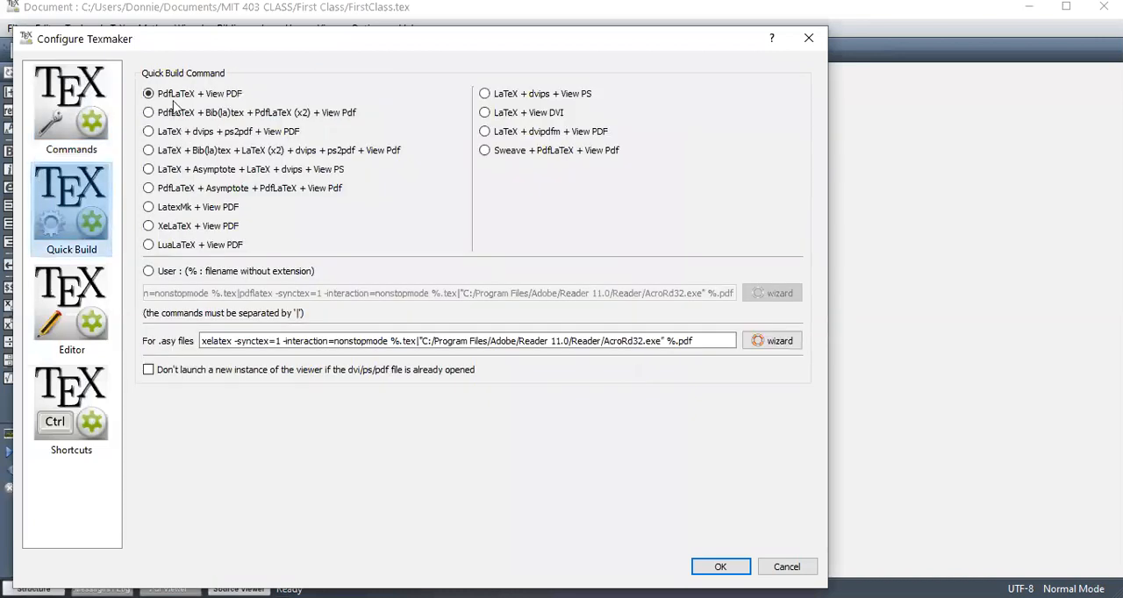
mouse_move(272, 139)
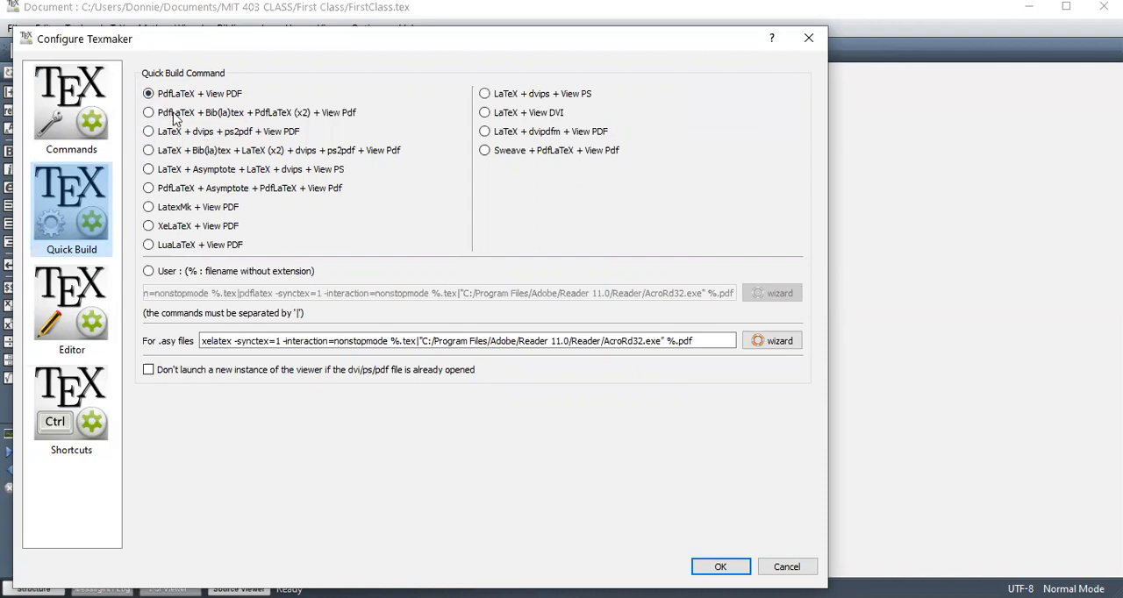
mouse_move(176, 116)
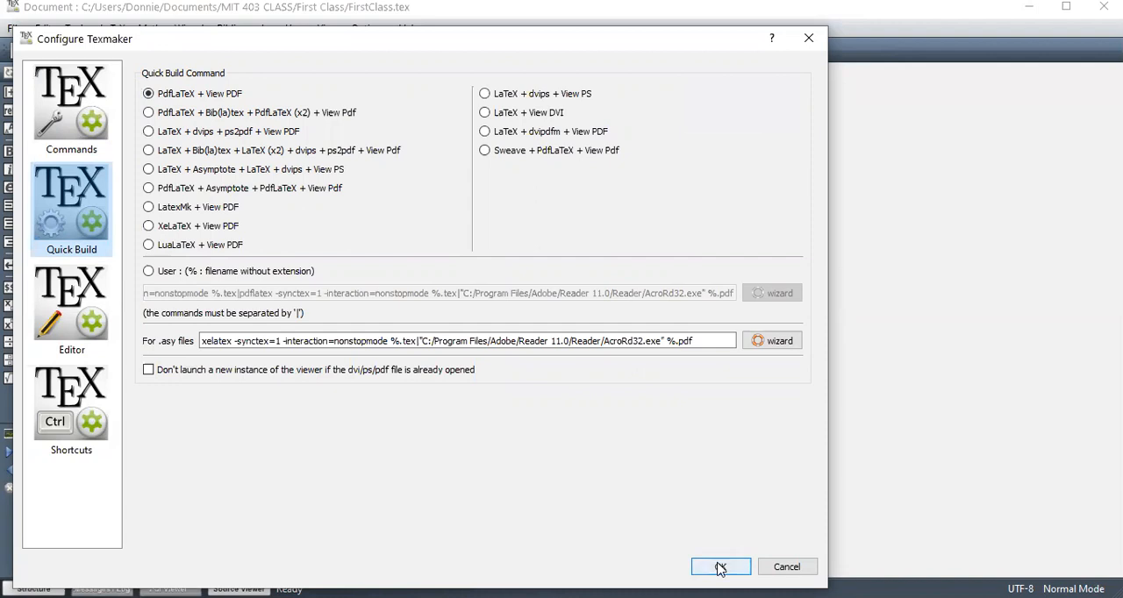
Confirm the Quick Build settings, keeping PdfLaTeX + View PDF as the command
left_click(720, 566)
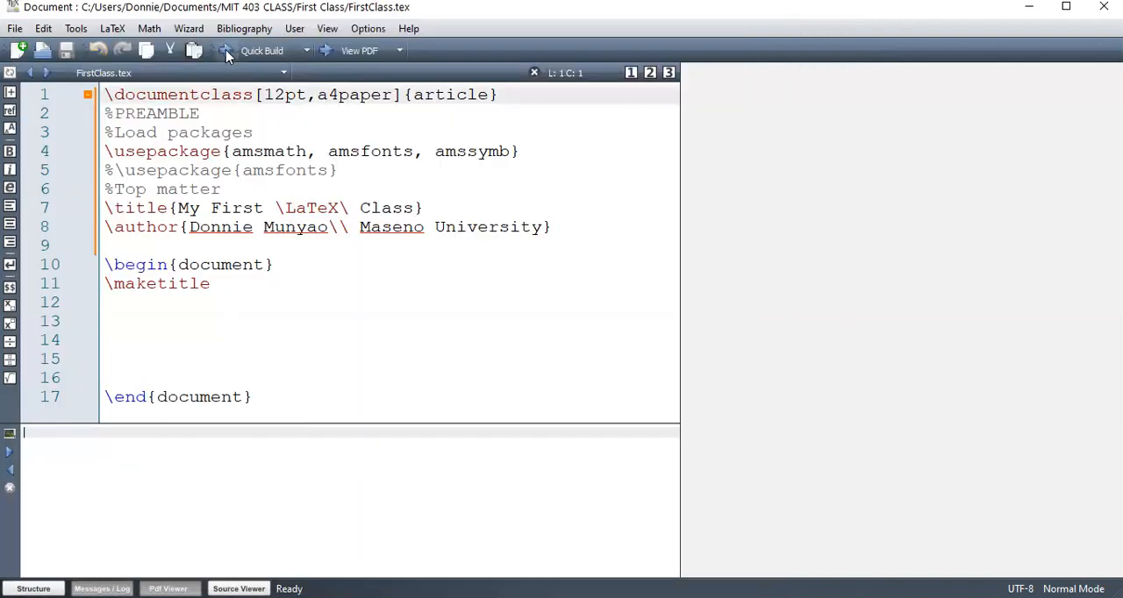
Compile FirstClass.tex and view the PDF title page with title, author, university and date
left_click(225, 49)
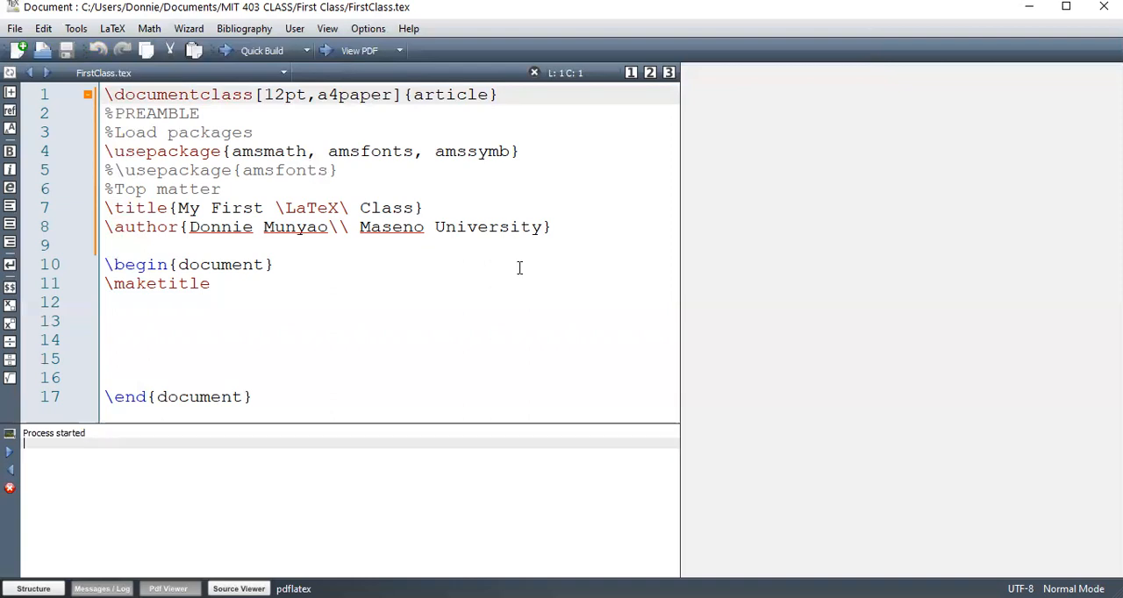
left_click(261, 49)
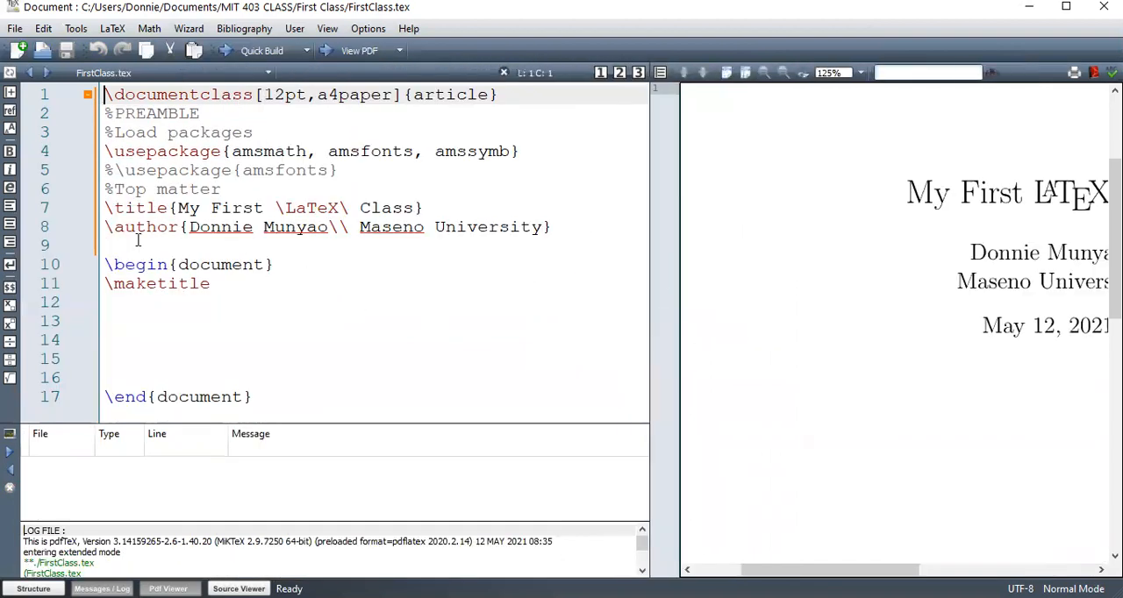
Add an empty \date{} line to the title matter and recompile without a date
type("\\d")
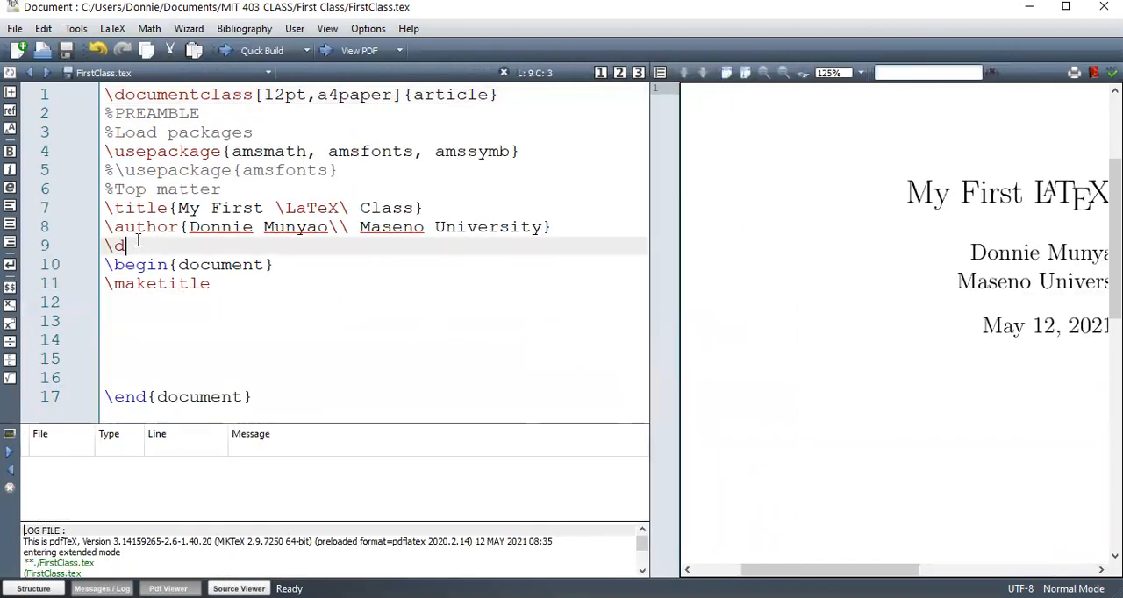
type("ate")
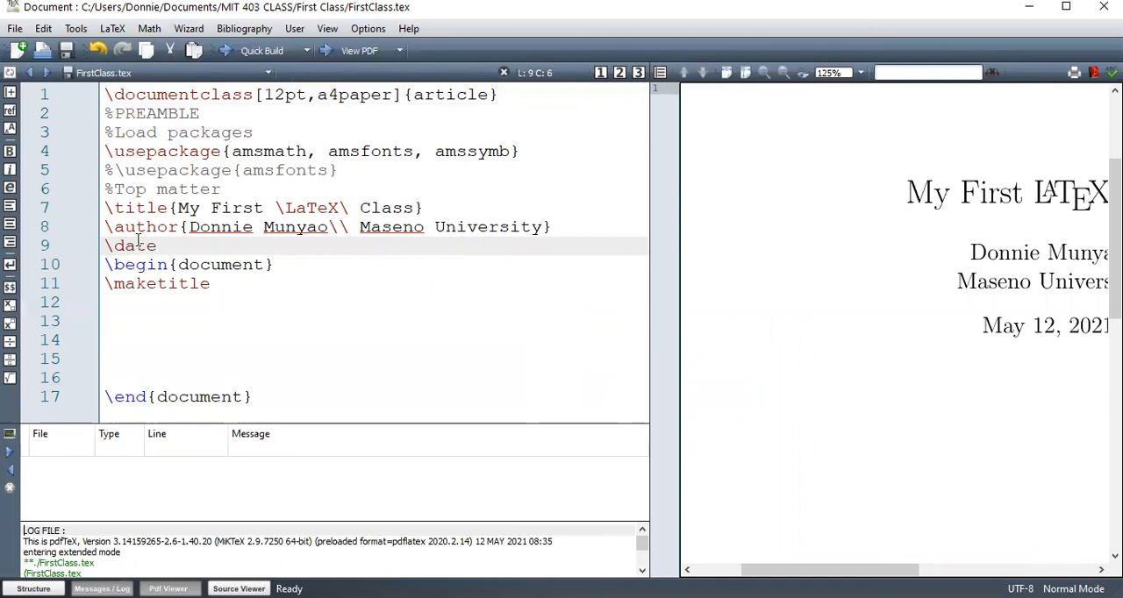
type("{}")
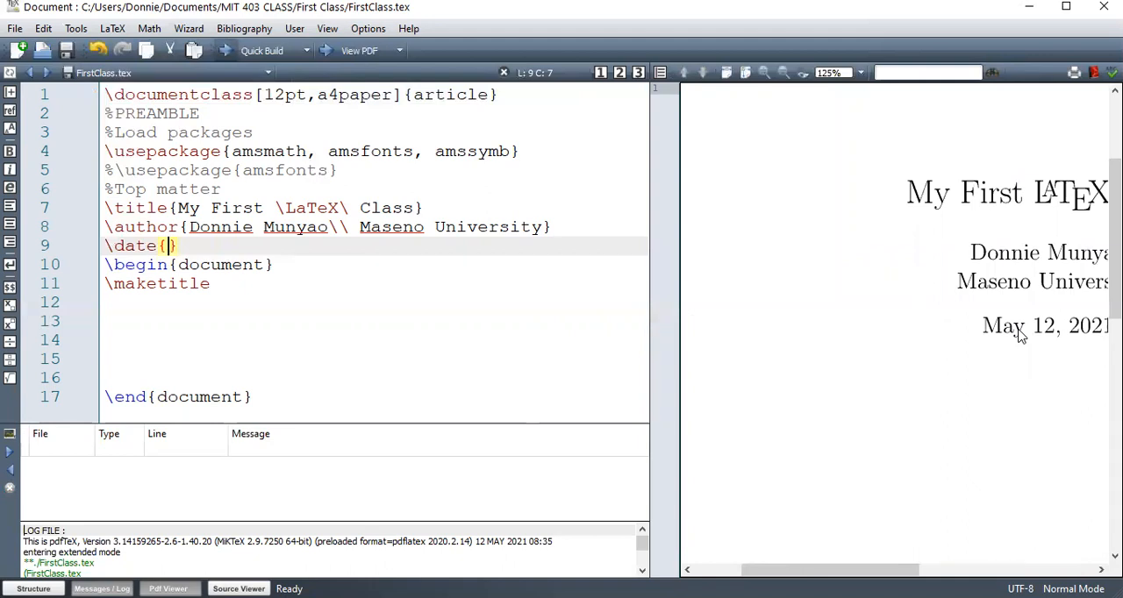
left_click(262, 49)
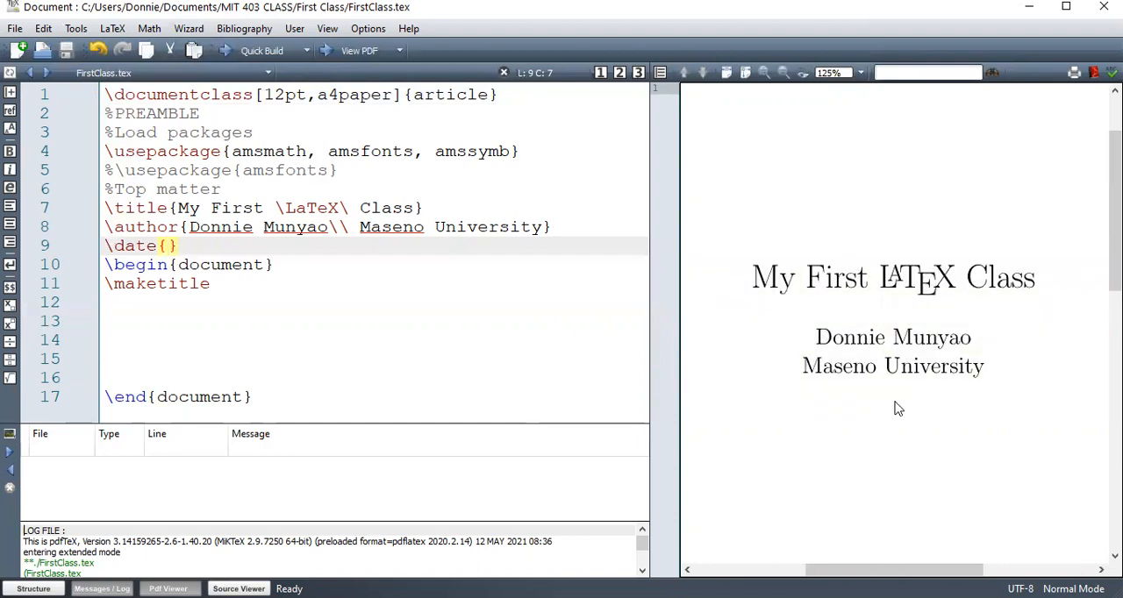
Fill the date as 12-5-2021 and recompile so it appears on the title page
left_click(168, 246)
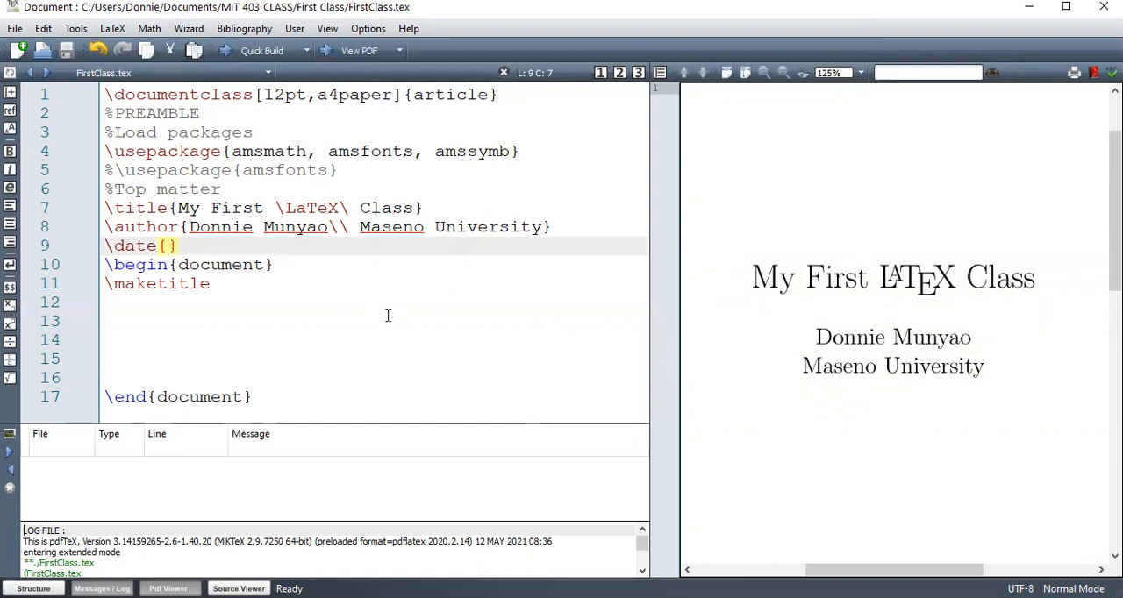
type("12")
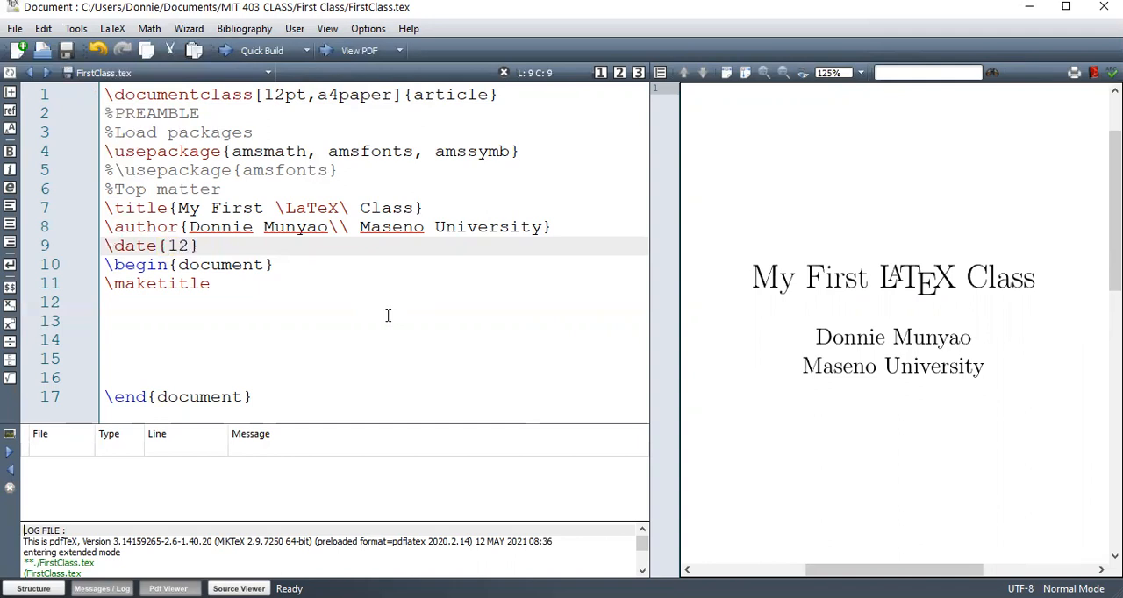
type("-5-")
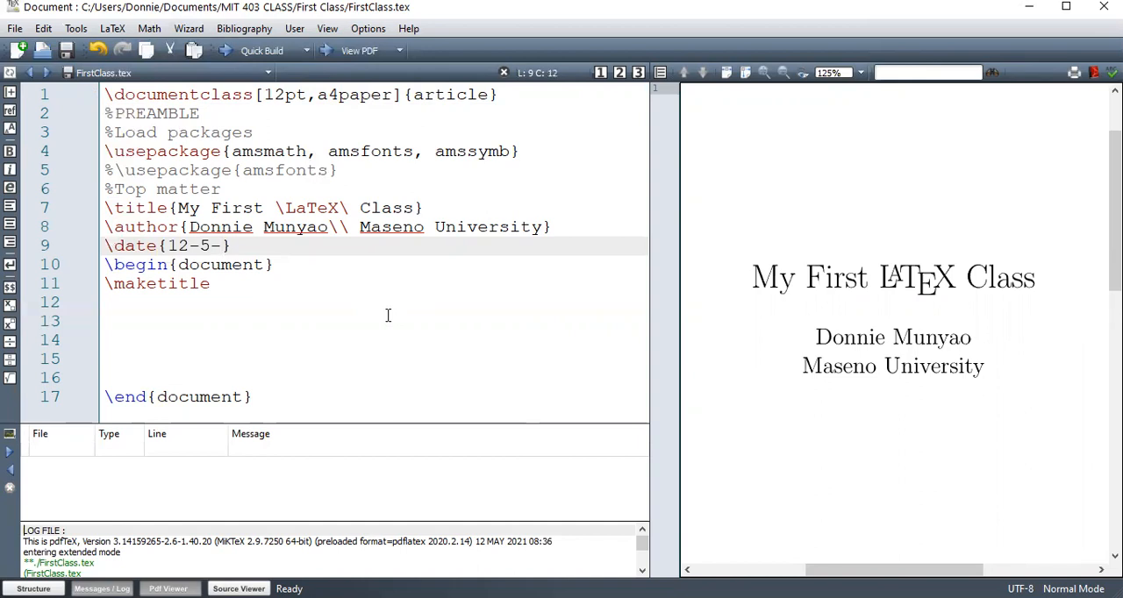
type("2021")
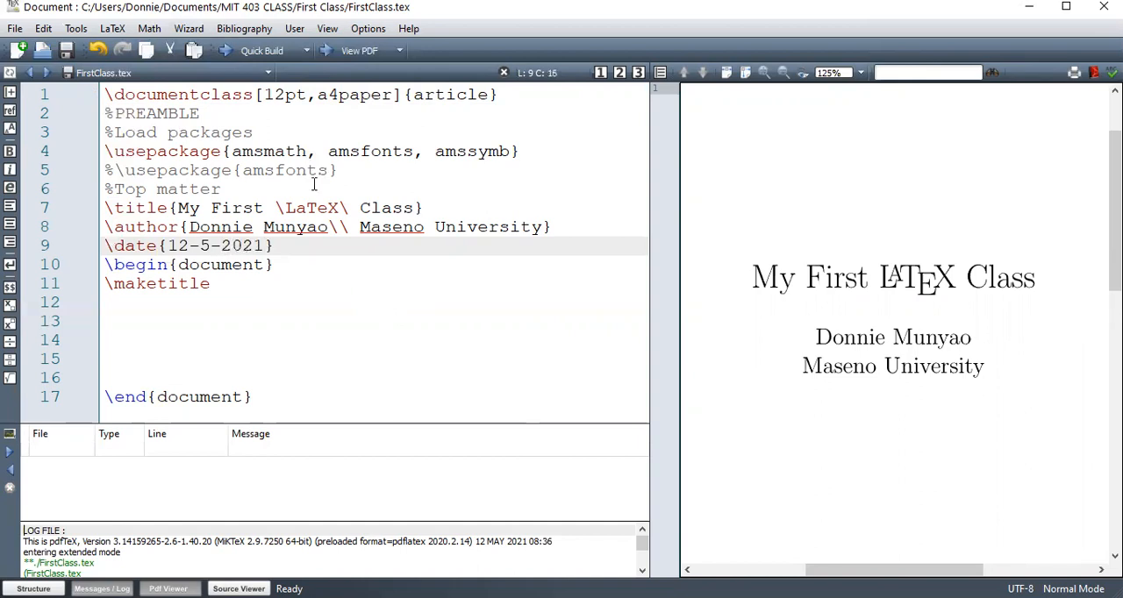
left_click(262, 49)
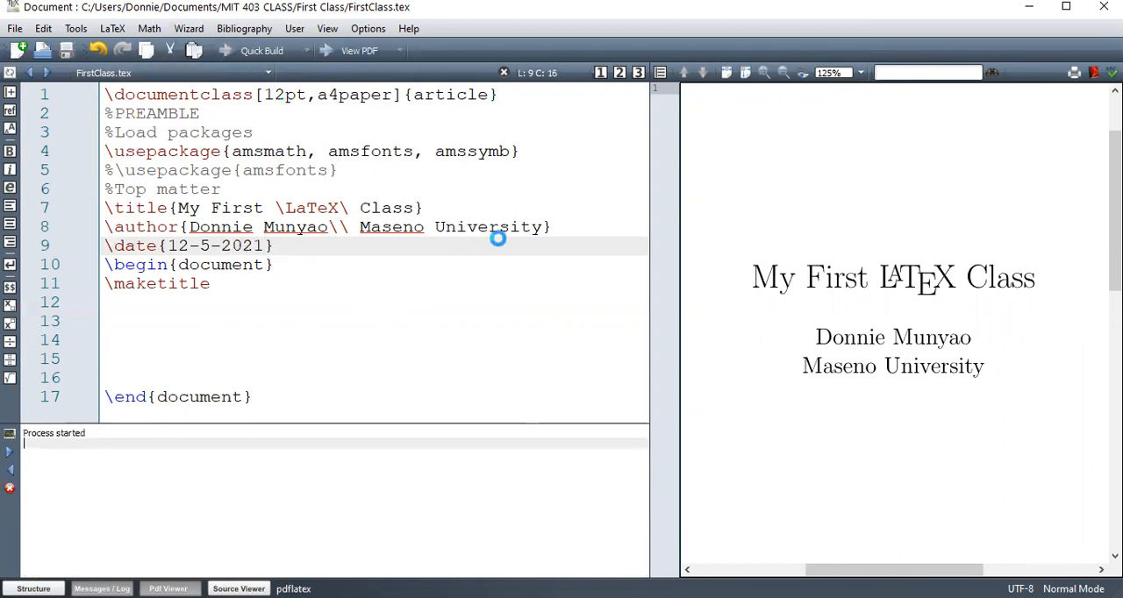
left_click(261, 50)
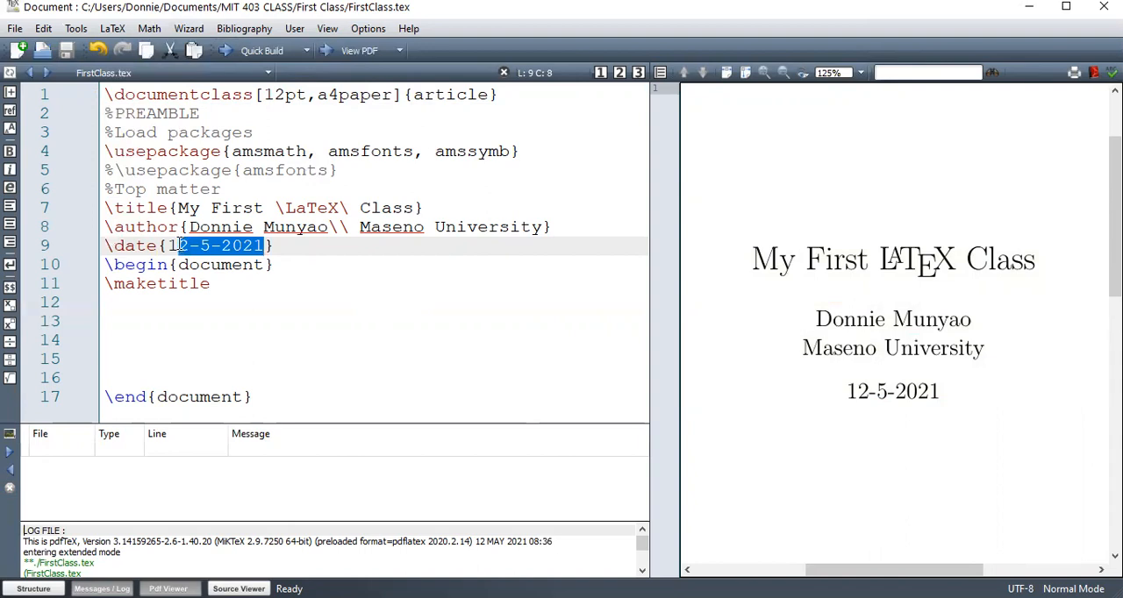
Clear the date text again and add a new line after \maketitle
key("Delete")
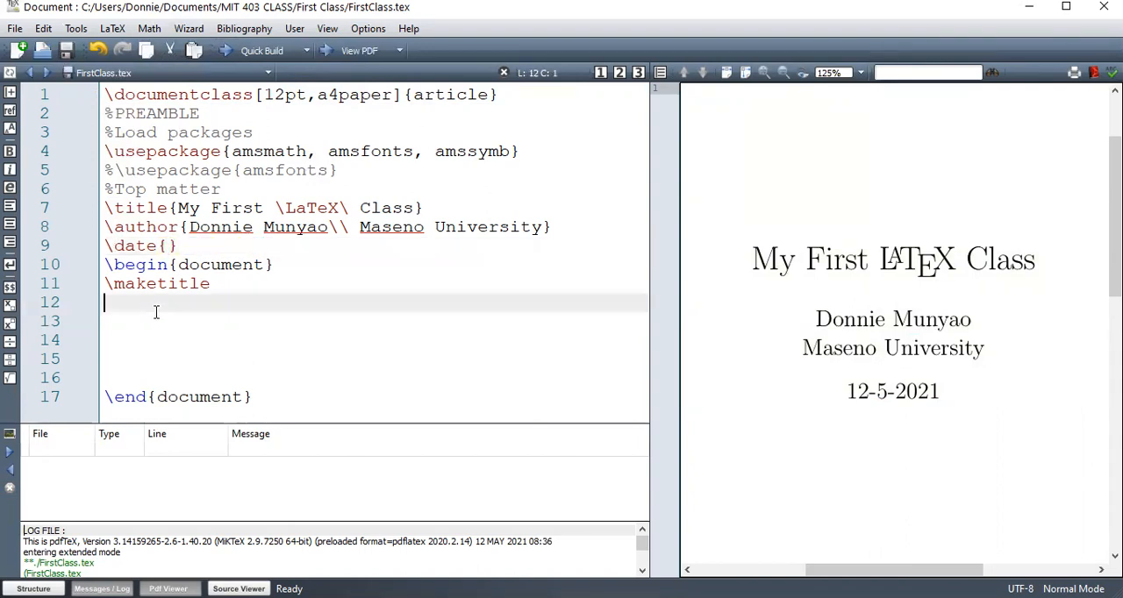
key("enter")
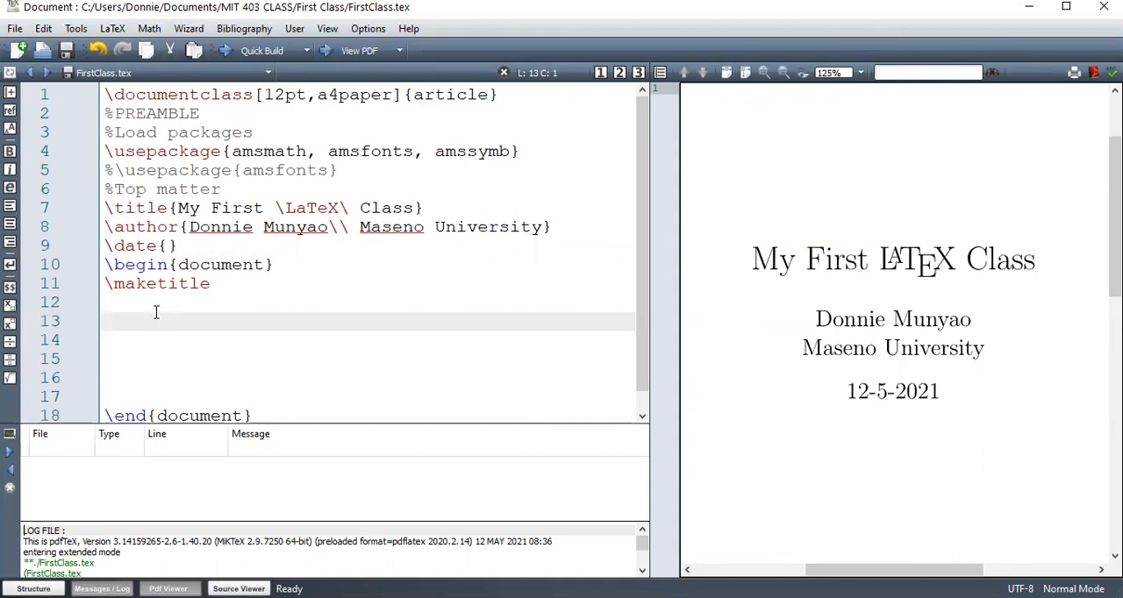
Insert an abstract environment with the sentence 'This is our first main lesson of introduction to \LaTeX'
type("\\b")
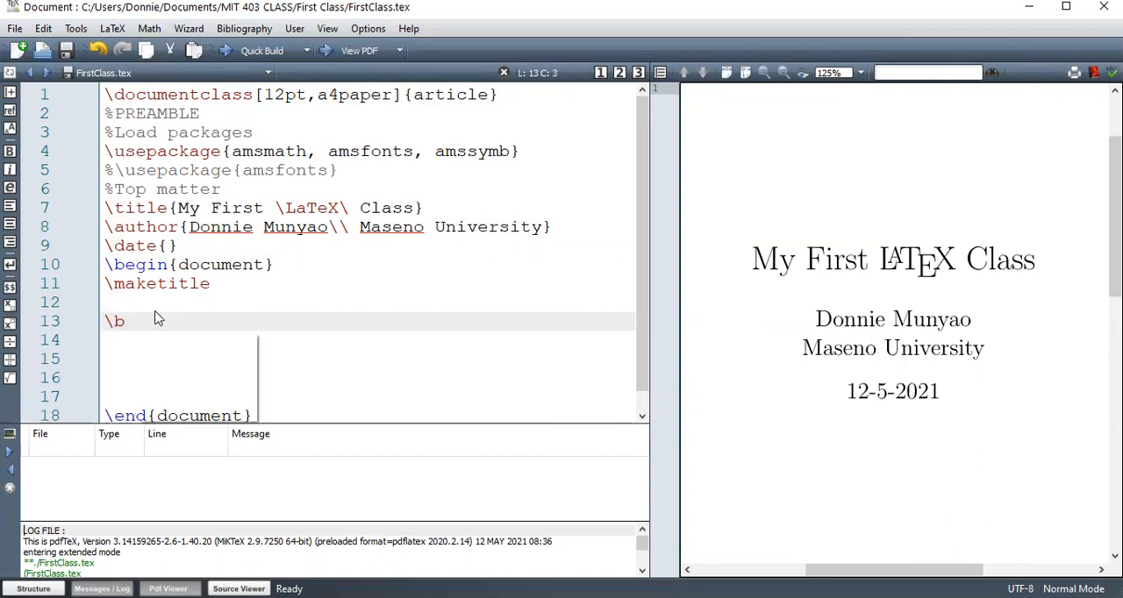
type("egin{a}")
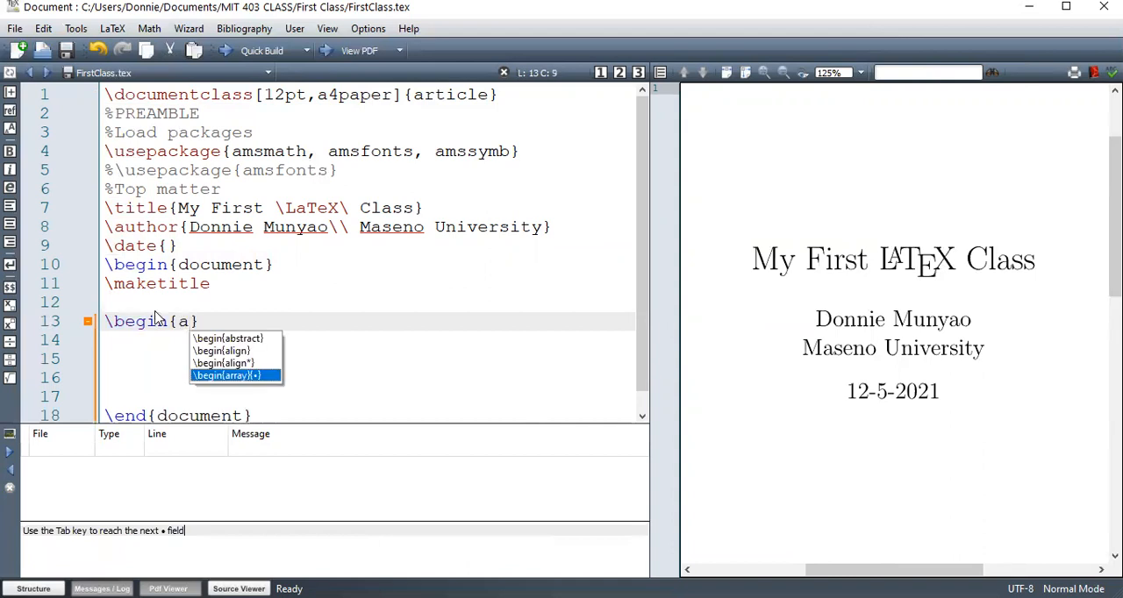
left_click(228, 338)
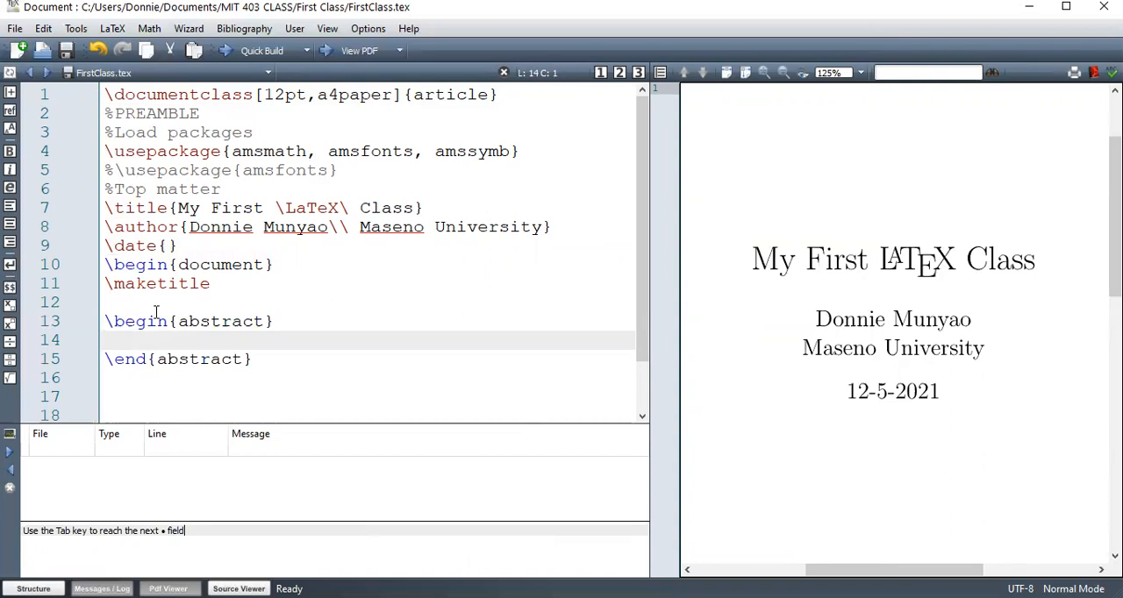
type("This is")
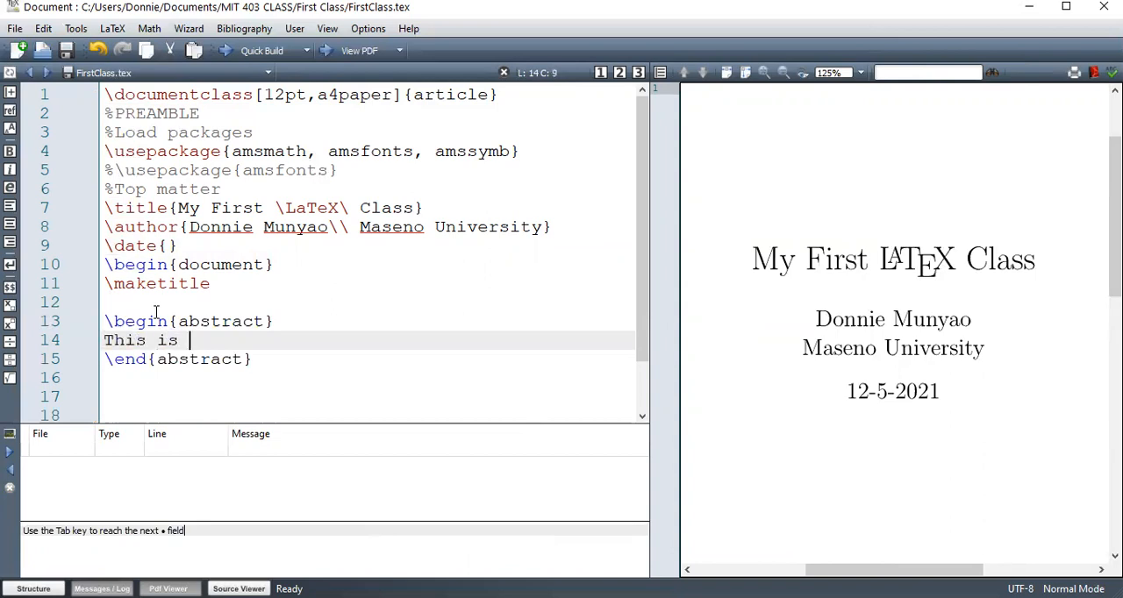
type("our f")
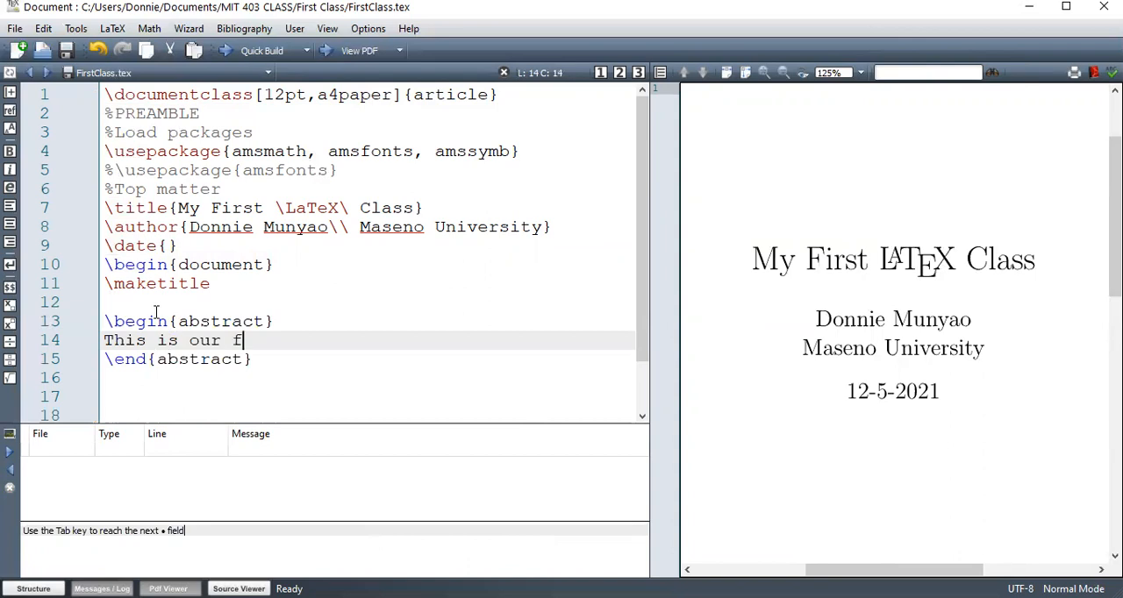
type("irst")
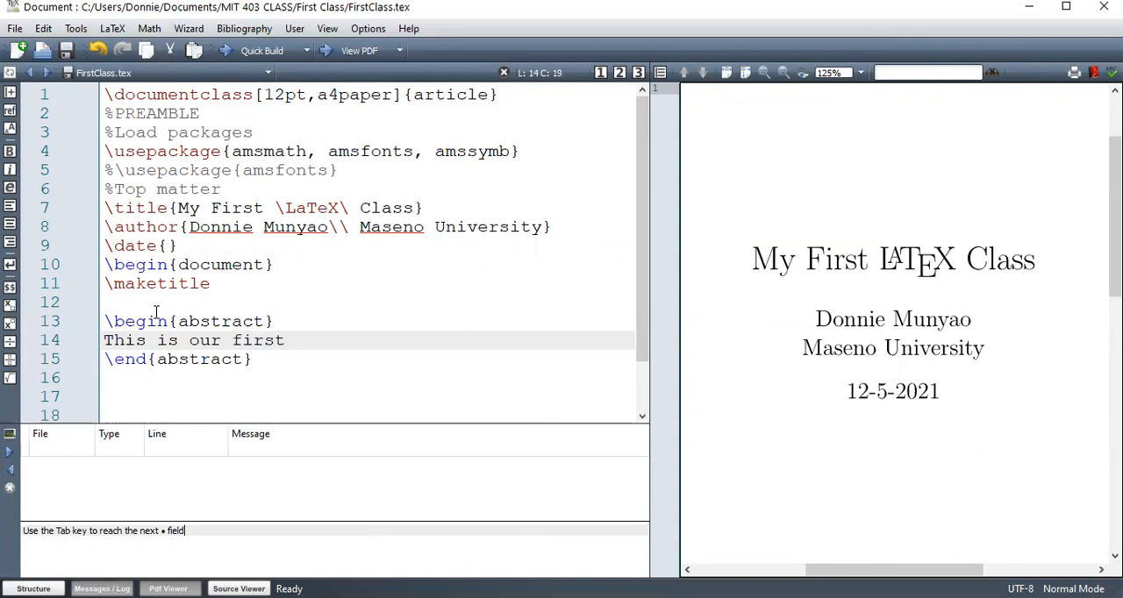
type("main")
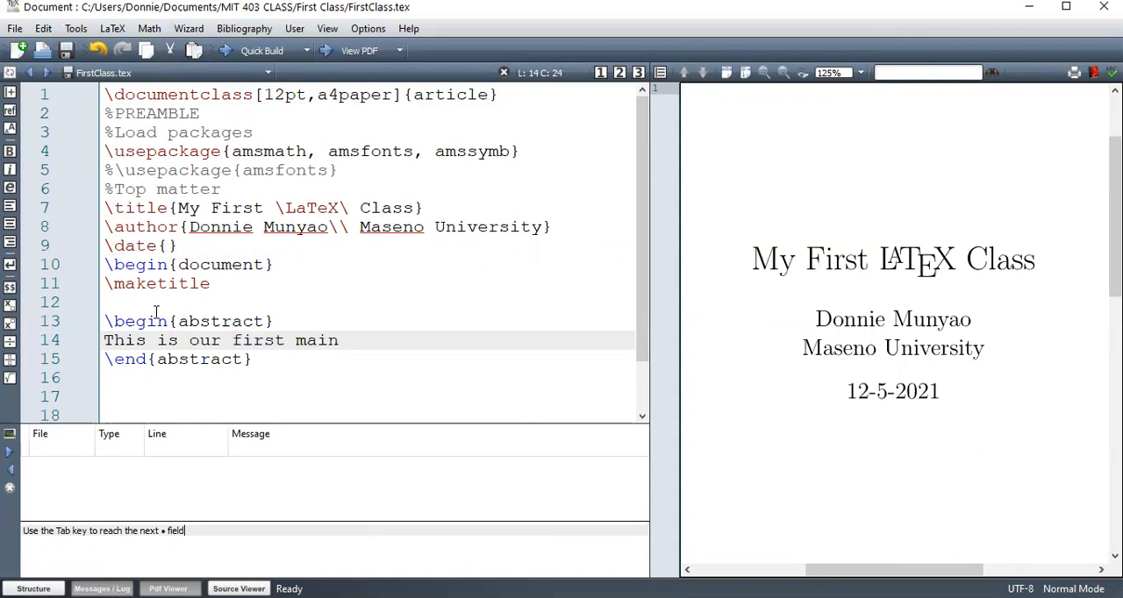
type("lesso")
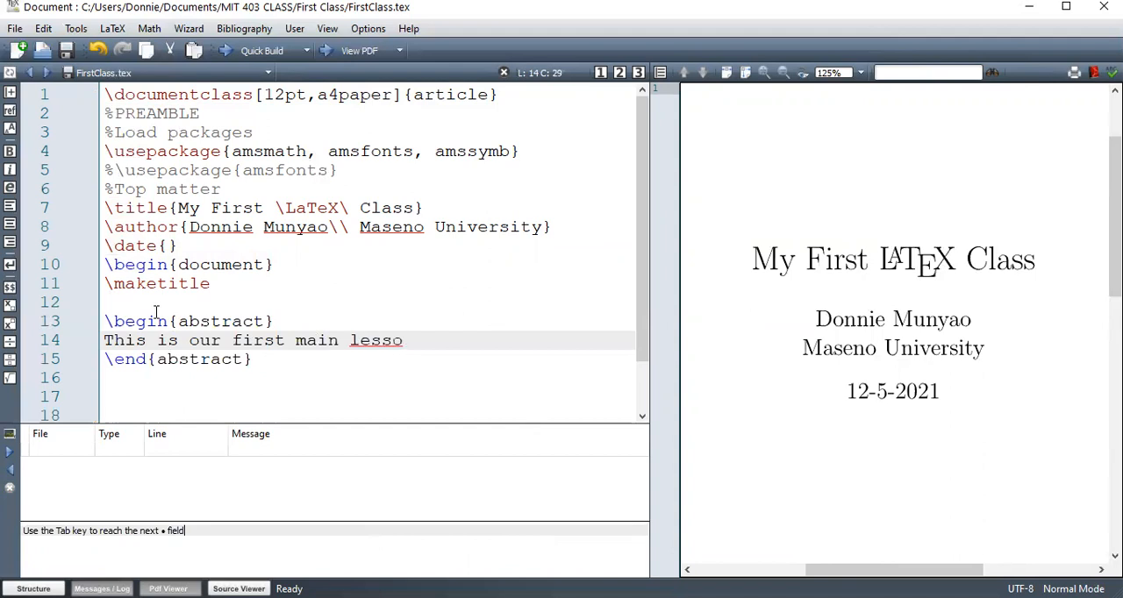
type("n")
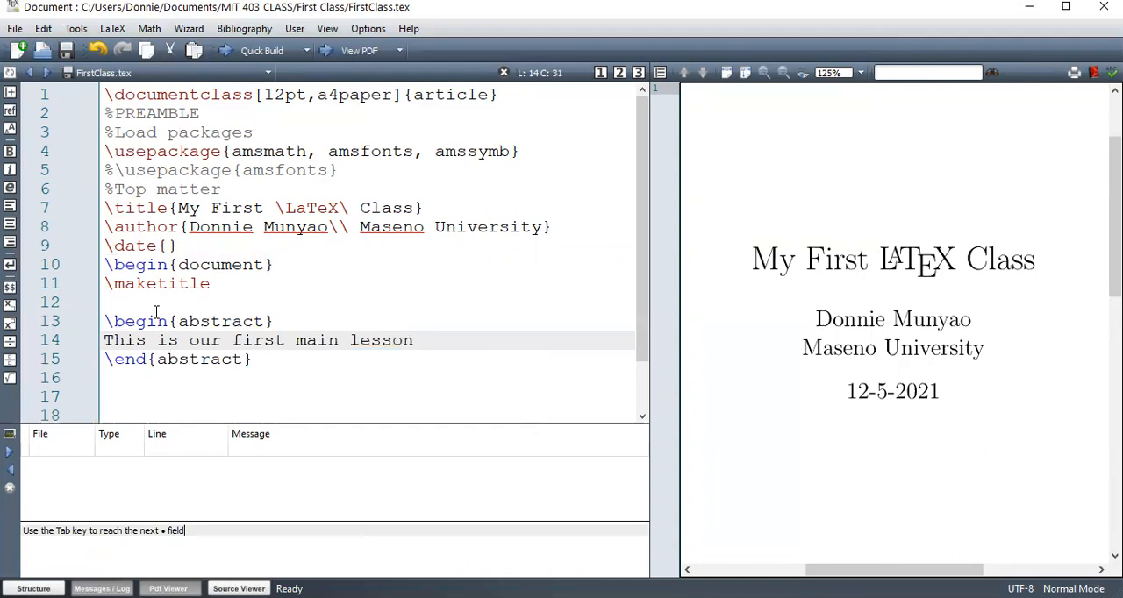
type("of introduct")
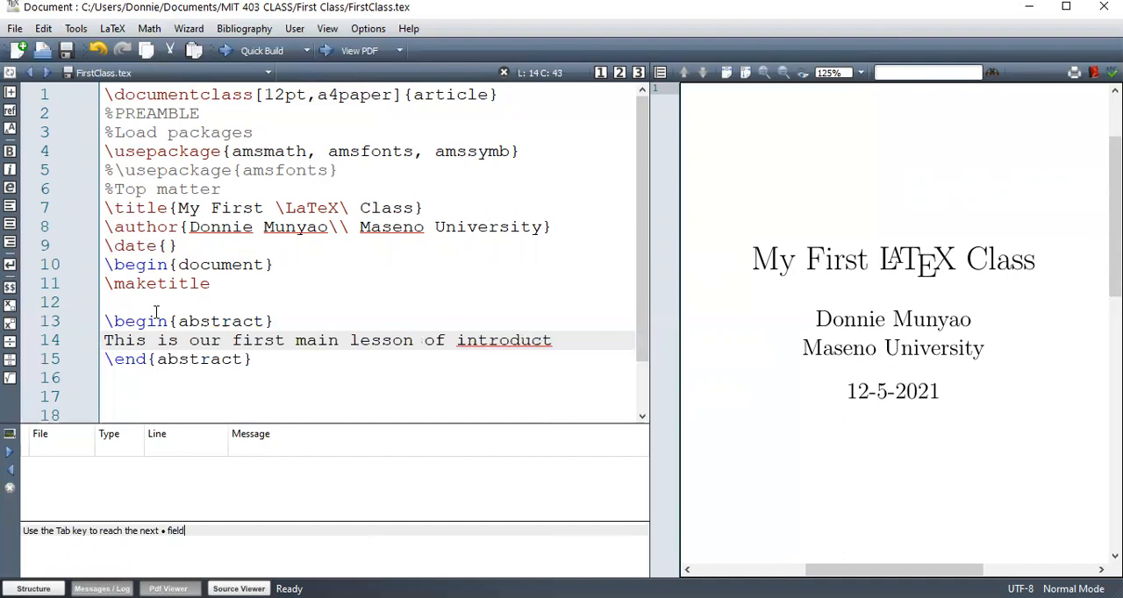
type("ion to")
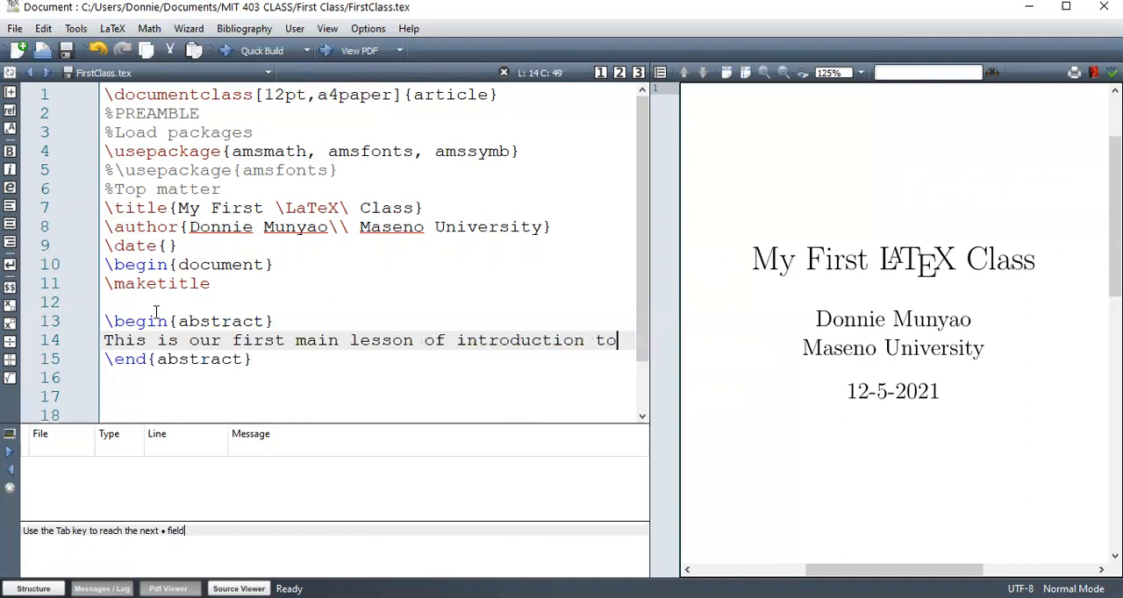
type("\\L")
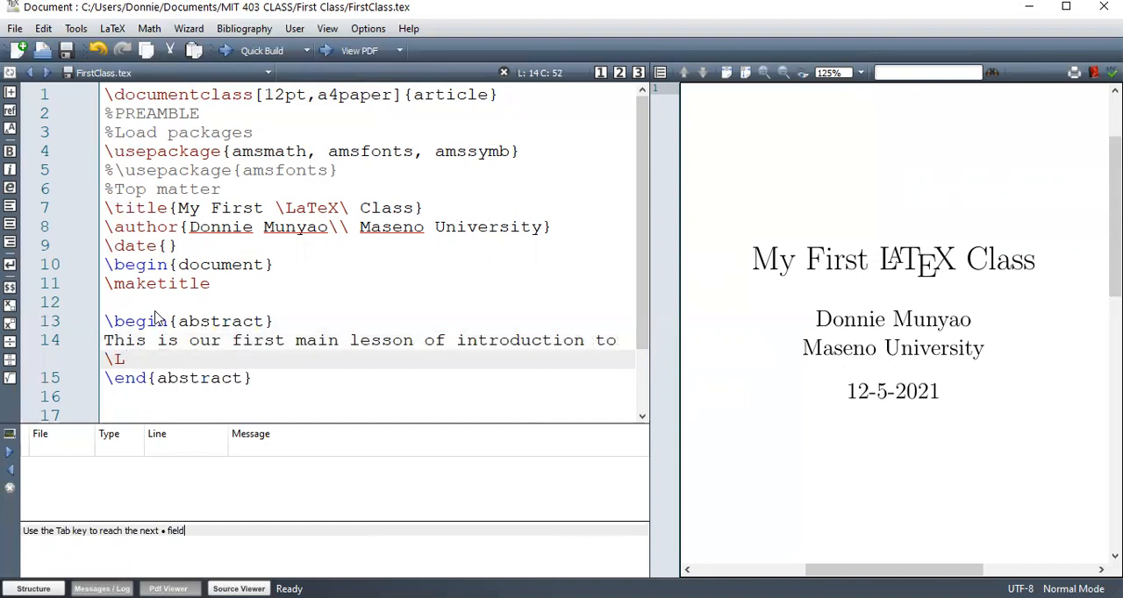
type("aTeX")
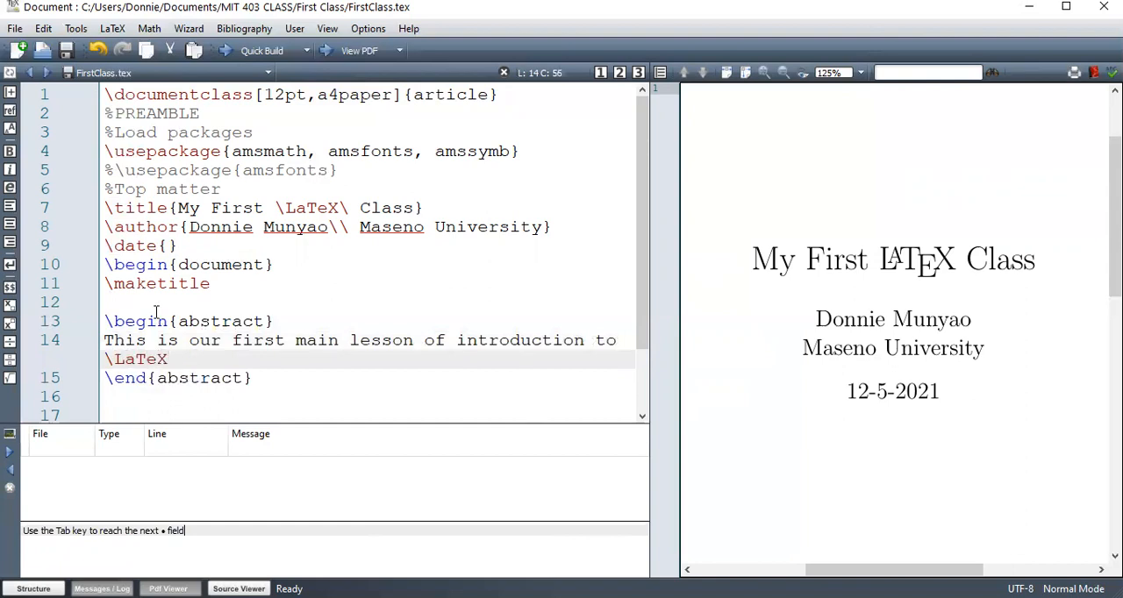
type("\\")
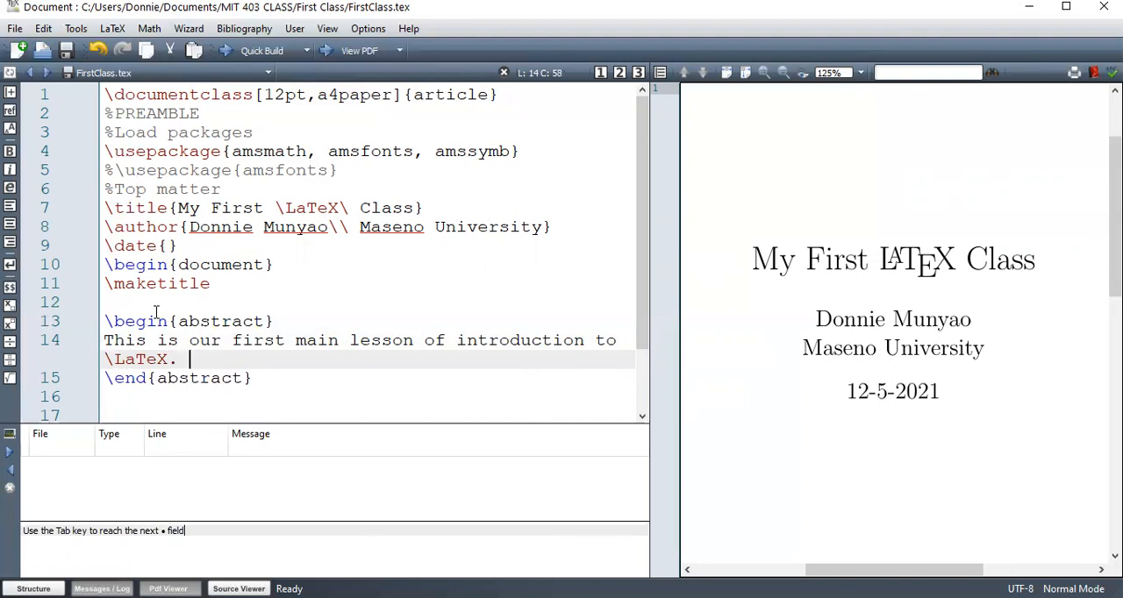
Add the second abstract sentence 'I am excited to give this lesson to everyone.'
type("I am")
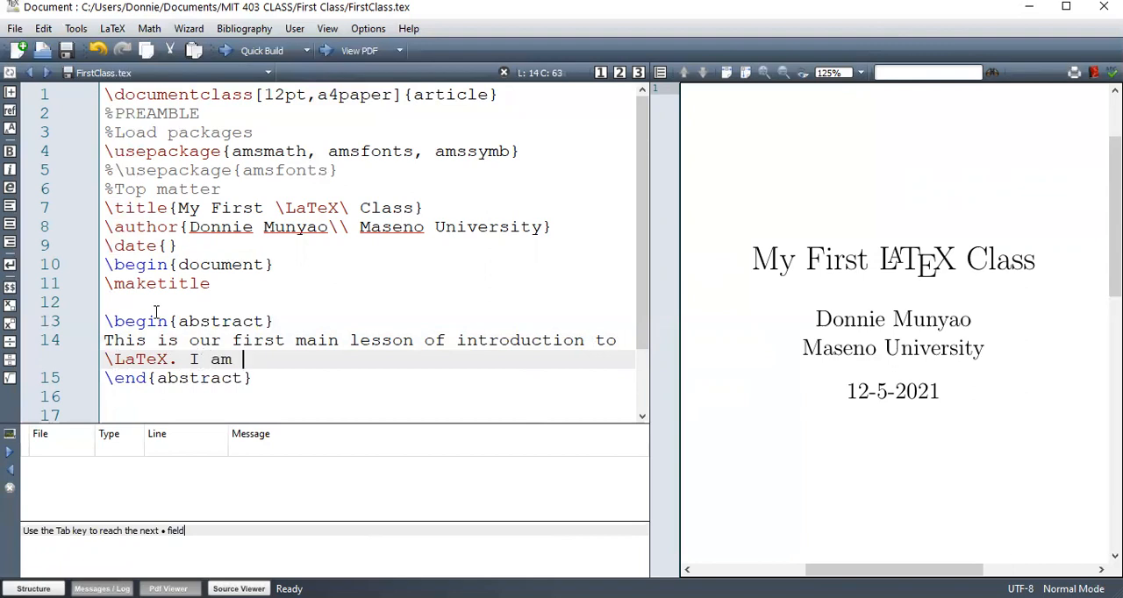
type("excited")
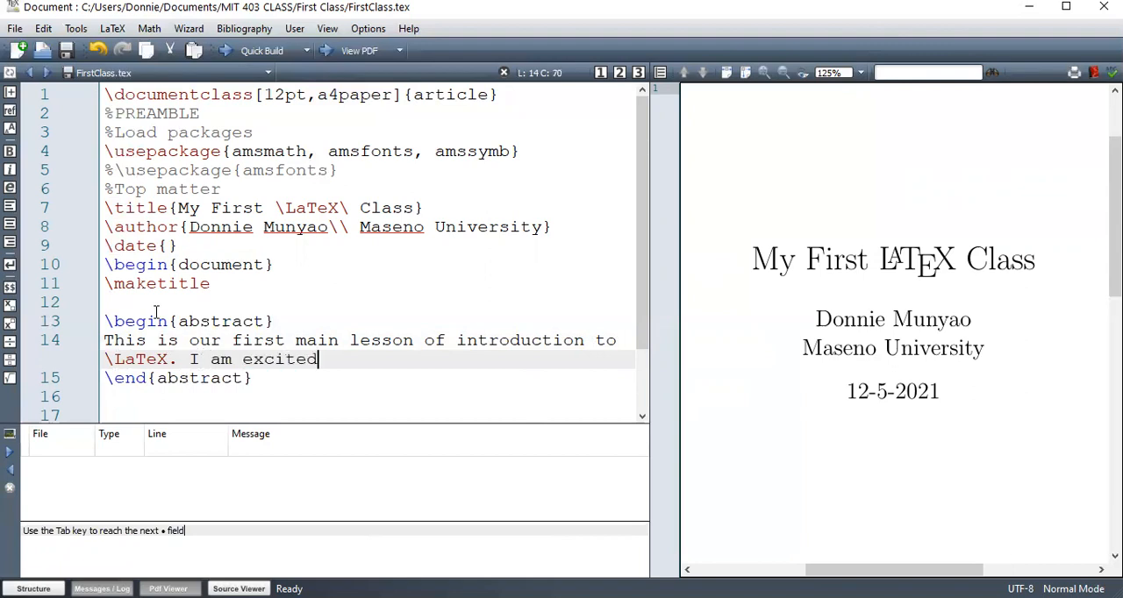
type("to")
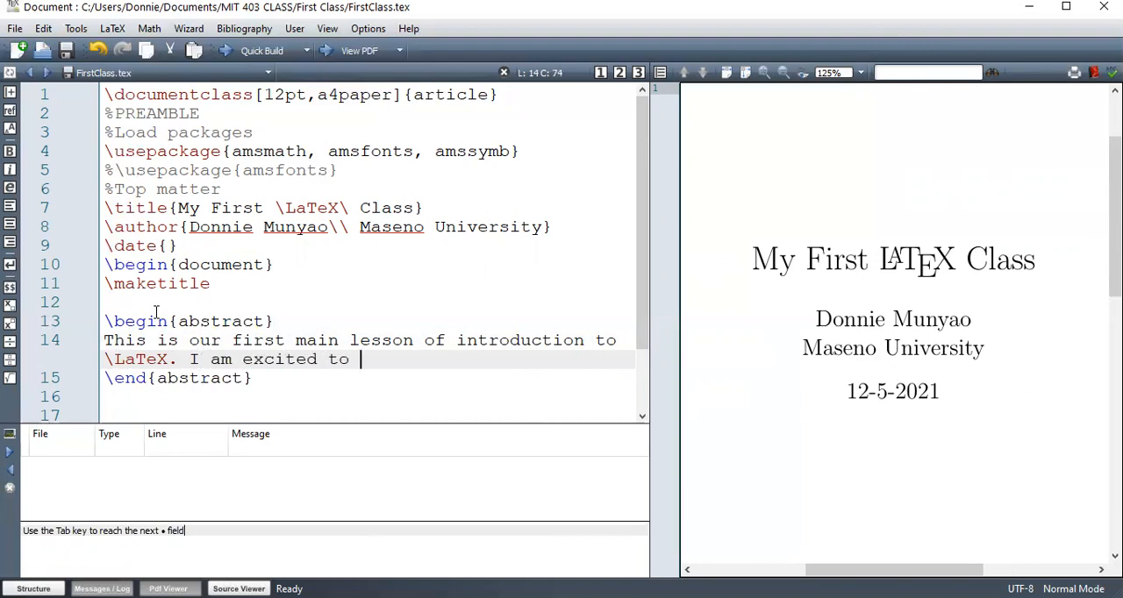
type("give this le")
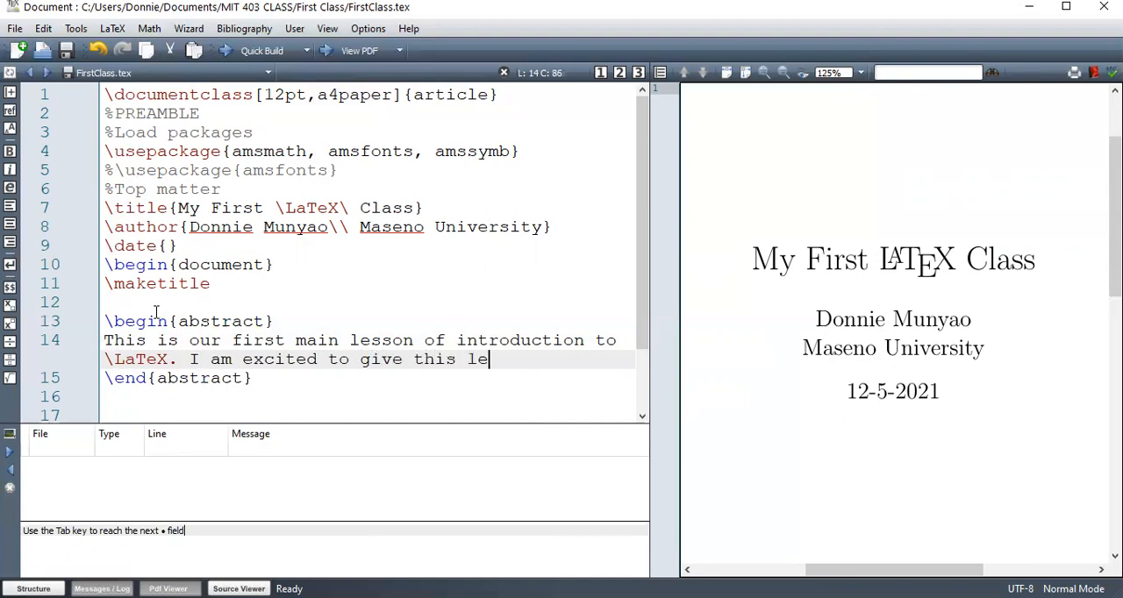
type("sson")
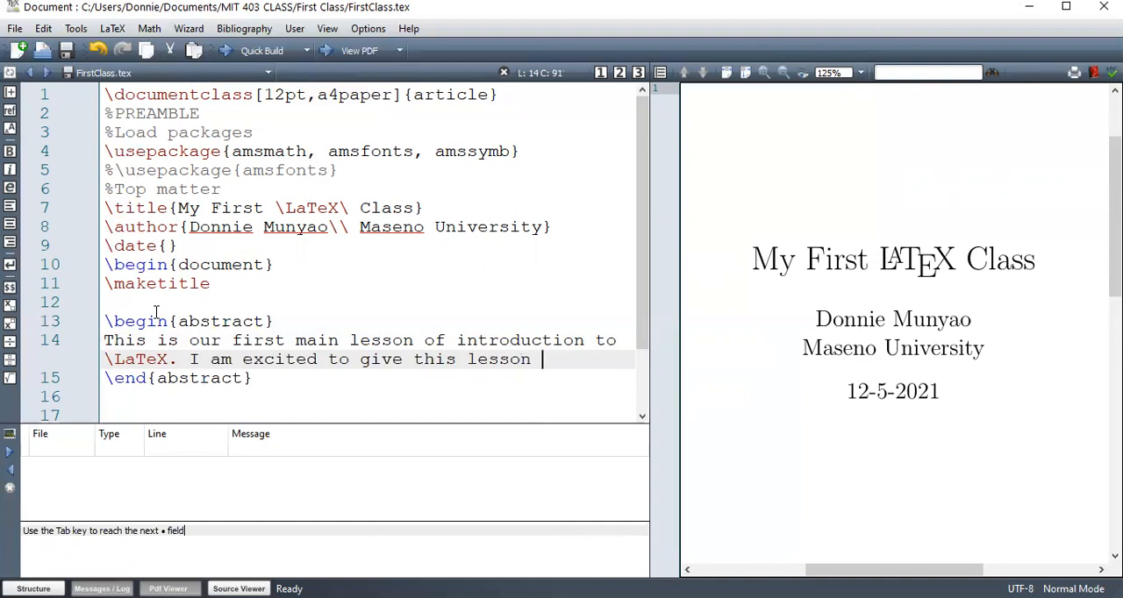
type("to everyo")
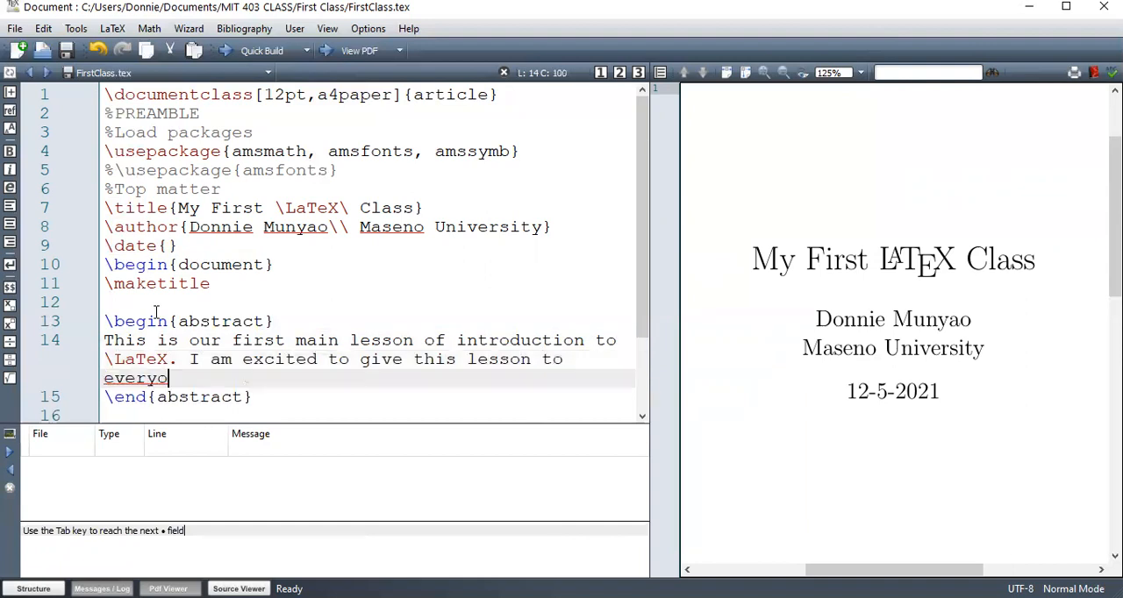
type("ne.")
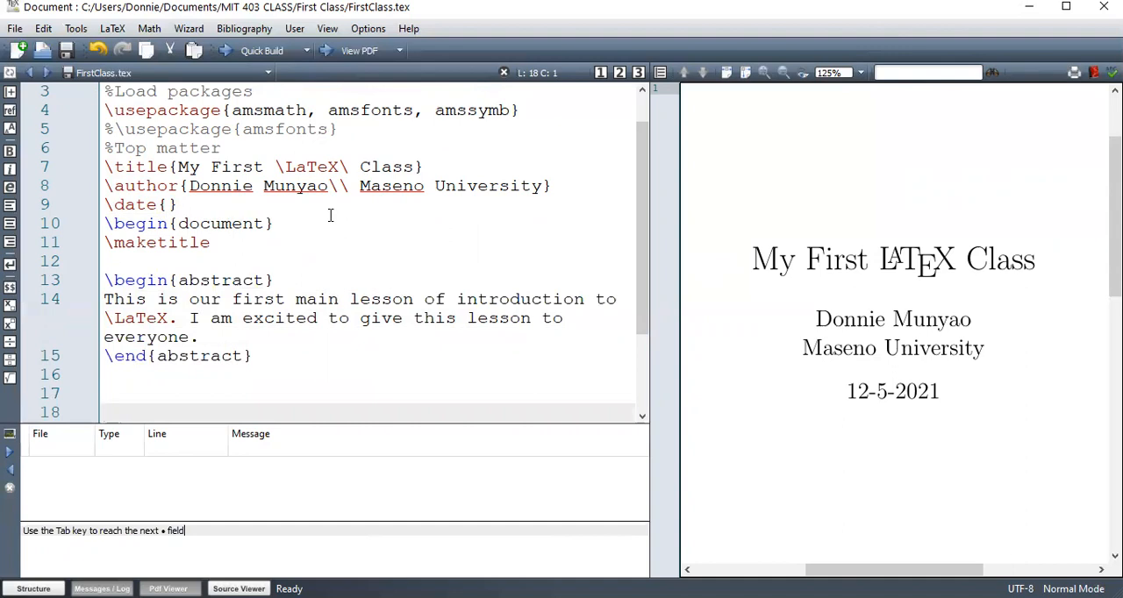
Add \chapter{Our first section} after the abstract and compile, hitting an undefined \chapter error
type("\\chapter")
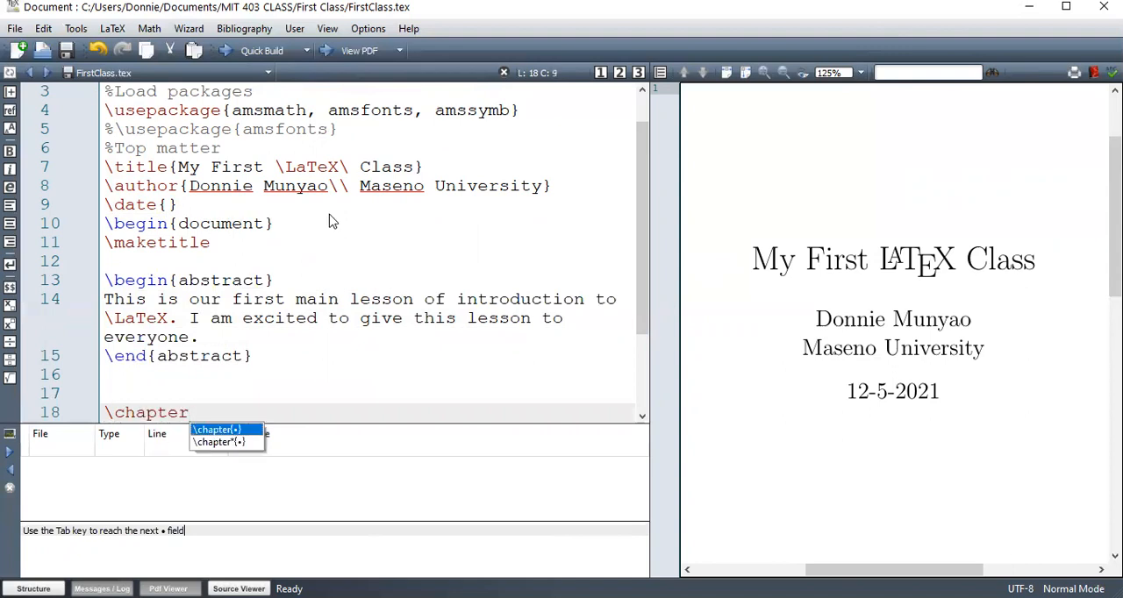
type("Our first sec}")
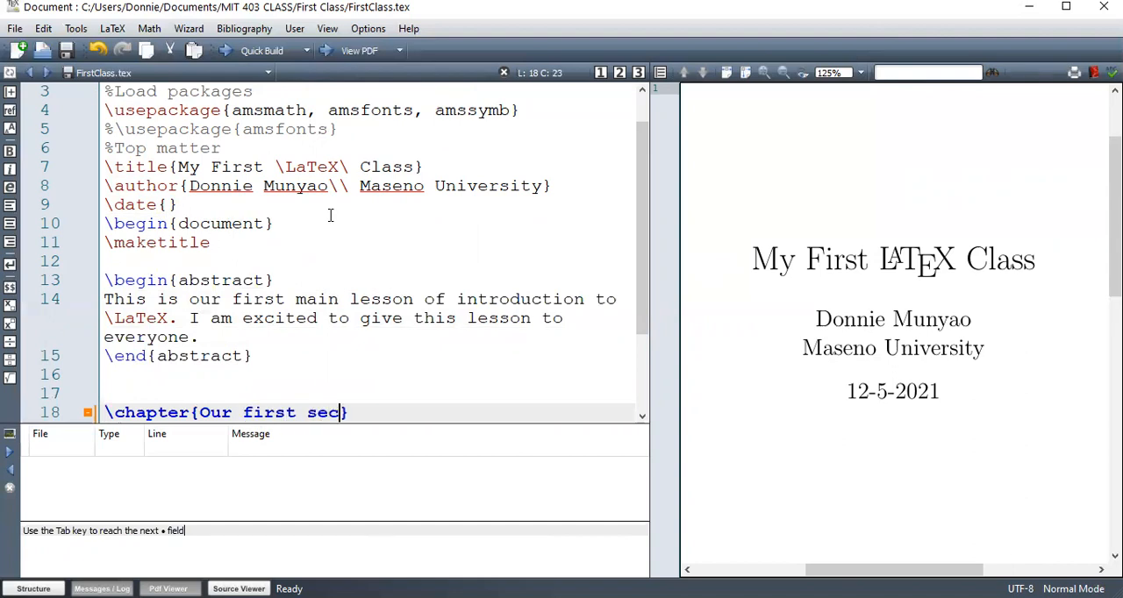
type("tion")
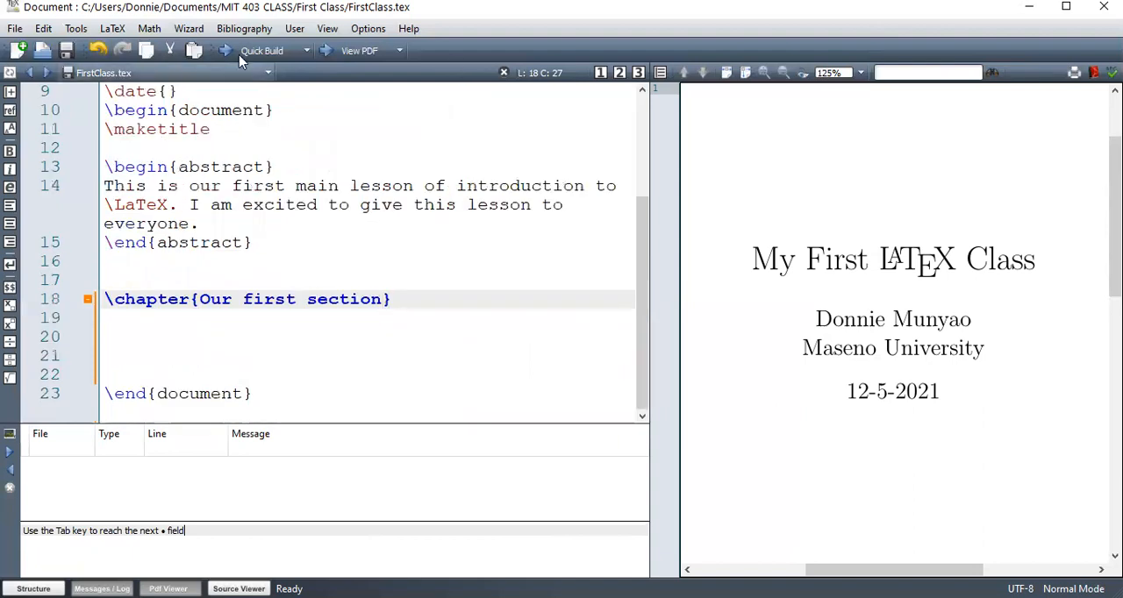
left_click(262, 49)
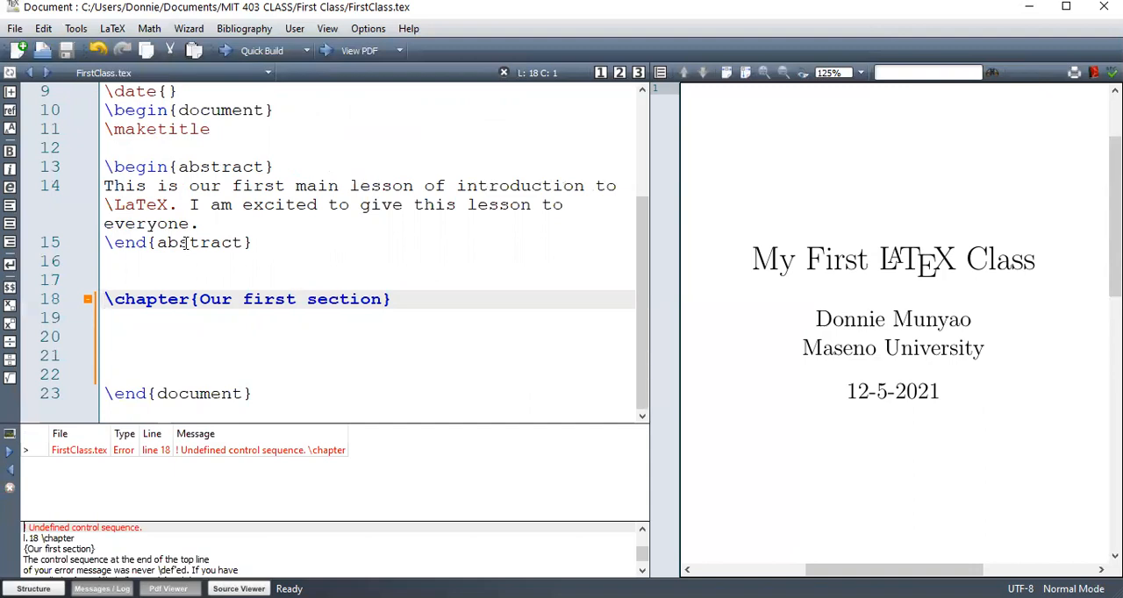
Replace \chapter with \section{Our first section}
double_click(147, 299)
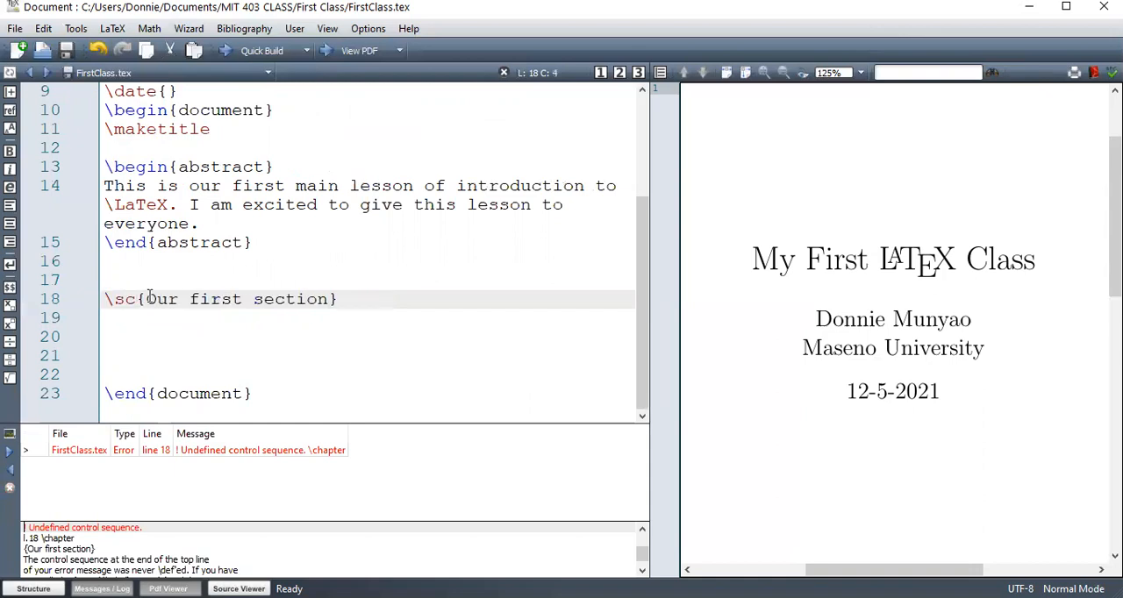
type("tion")
left_click(369, 337)
type("This is")
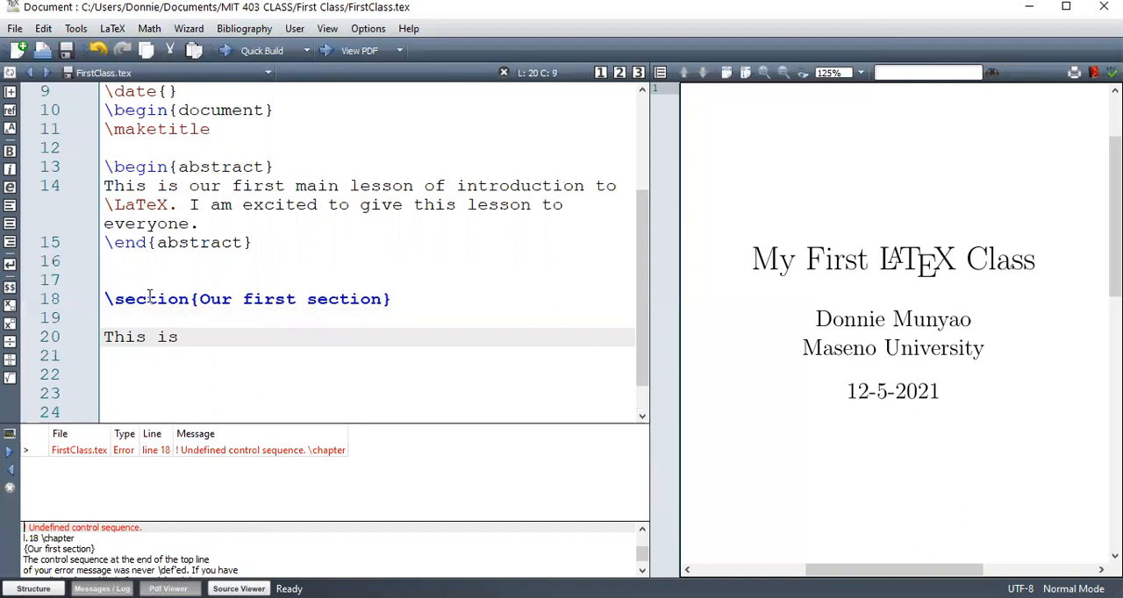
Write 'This is our first section. Numbering are done automatically.' beneath the heading
type("our first sect")
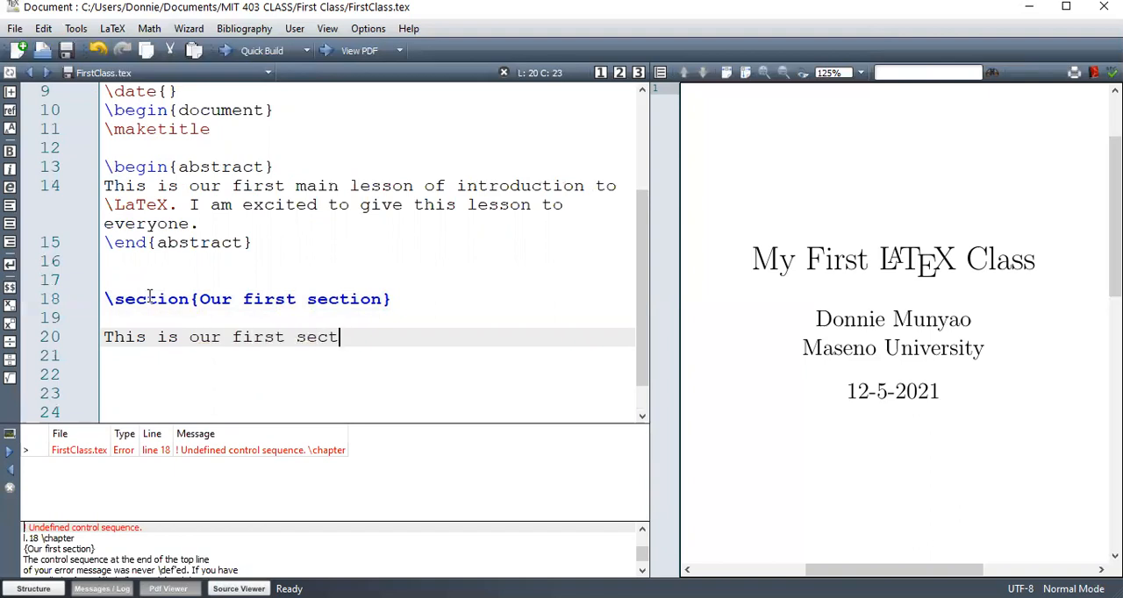
type("ion.")
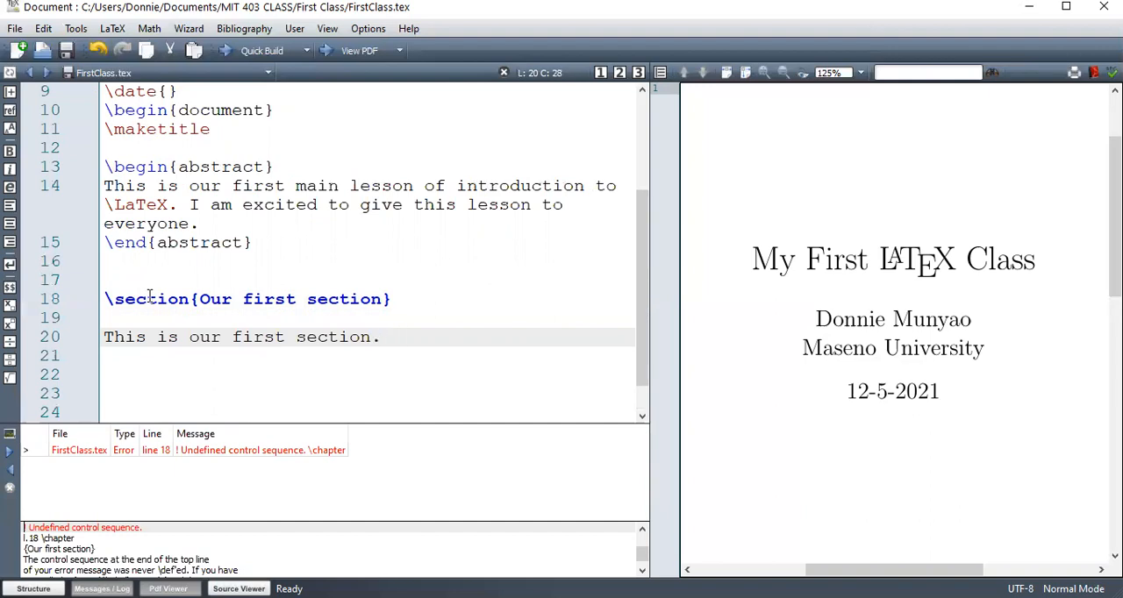
type("Numbe")
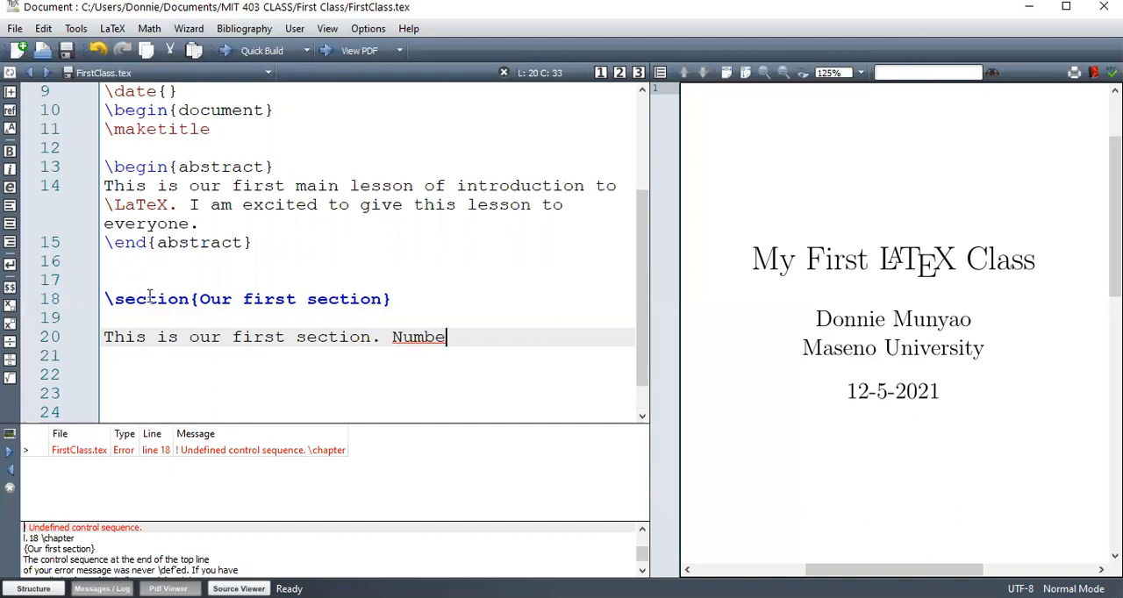
type("ring are")
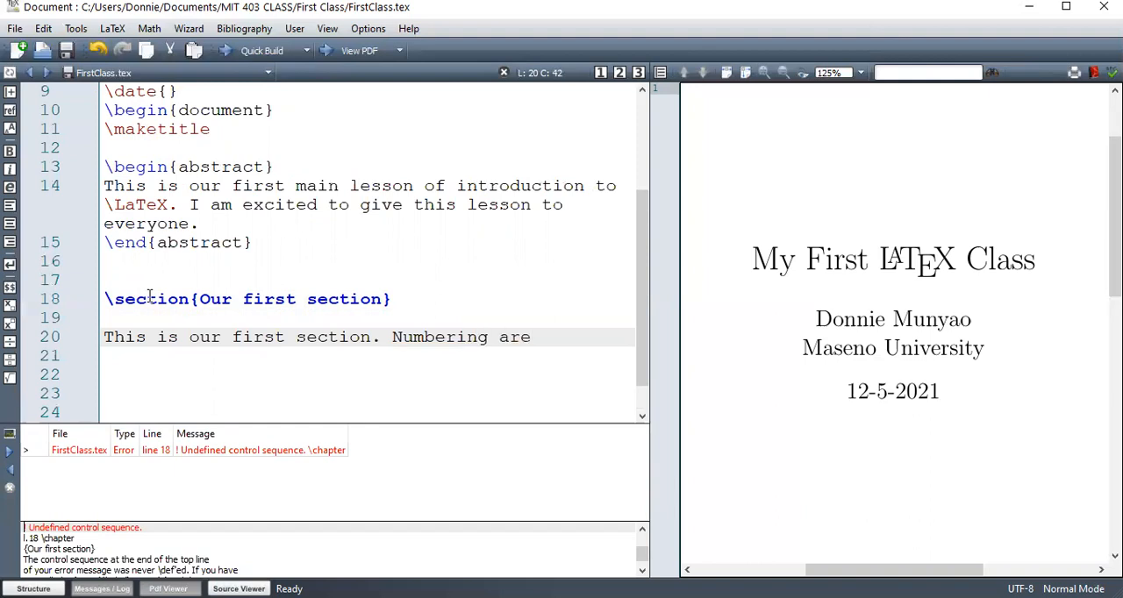
type("done automatically.")
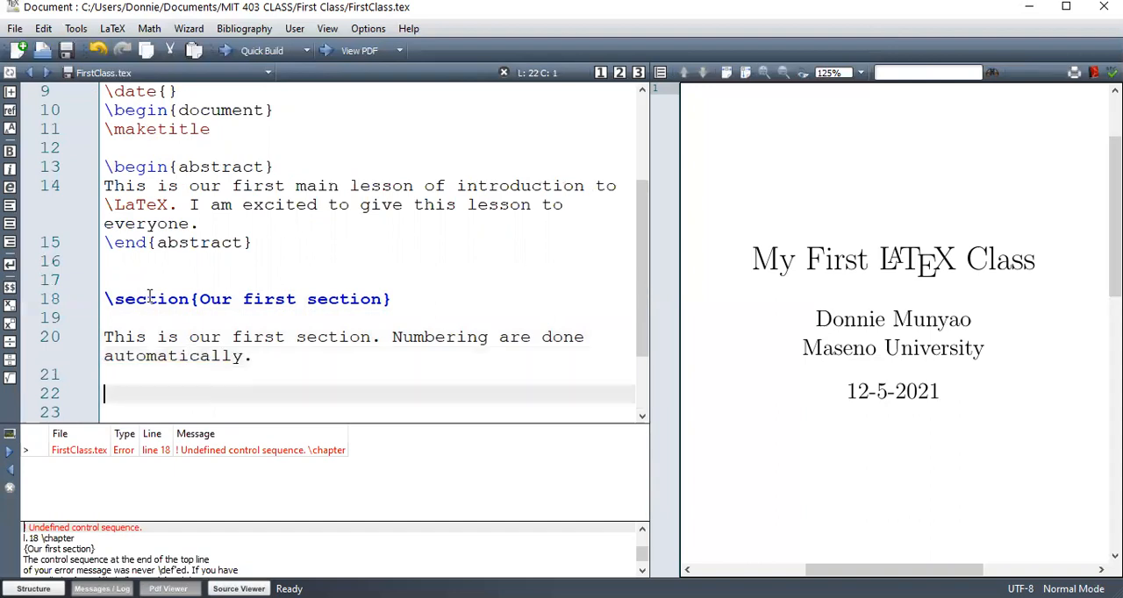
Add a \subsection{Our first subsection} heading under the first section
type("\\")
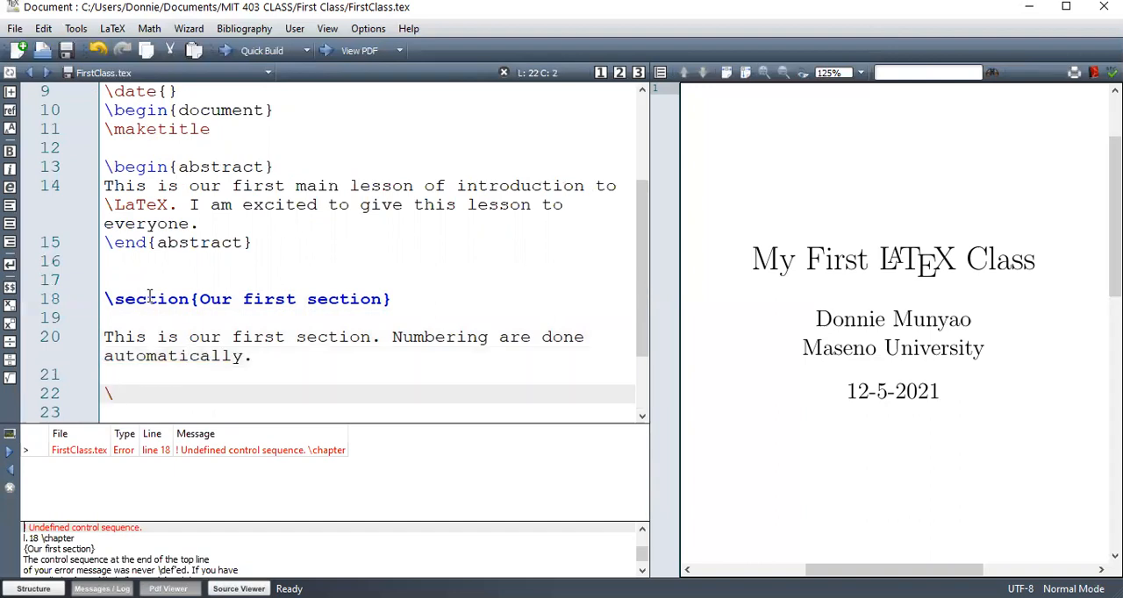
type("s")
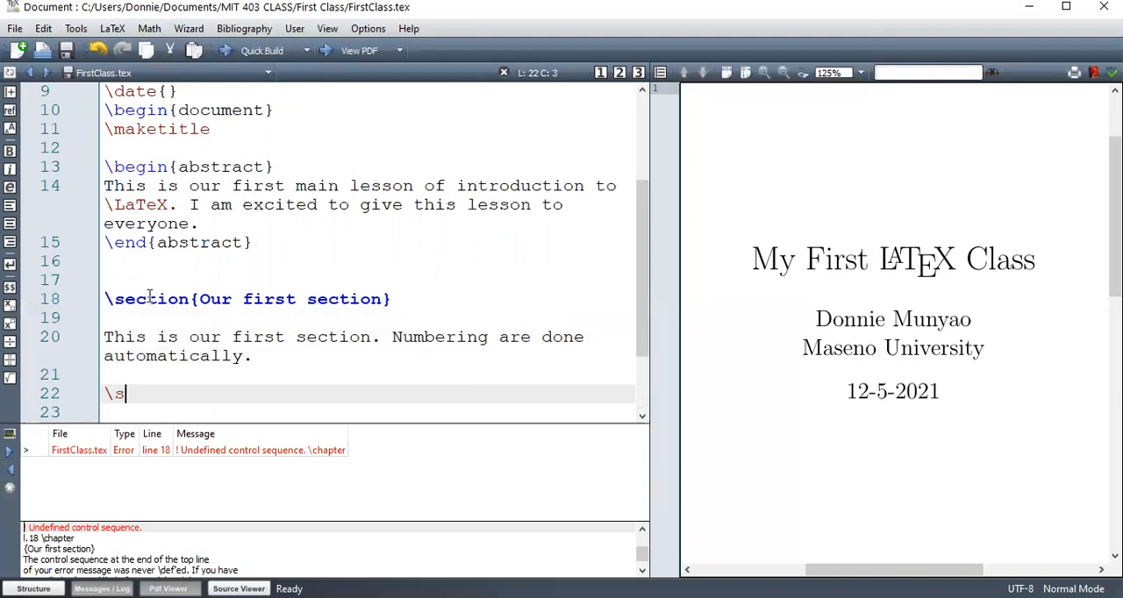
type("ubsection{")
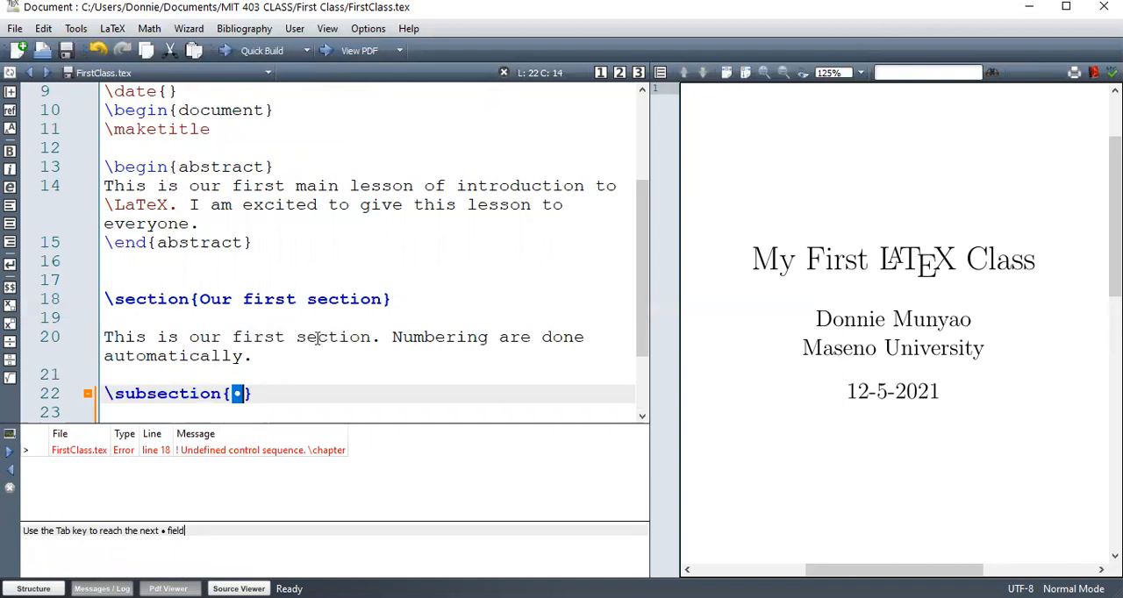
type("Our first")
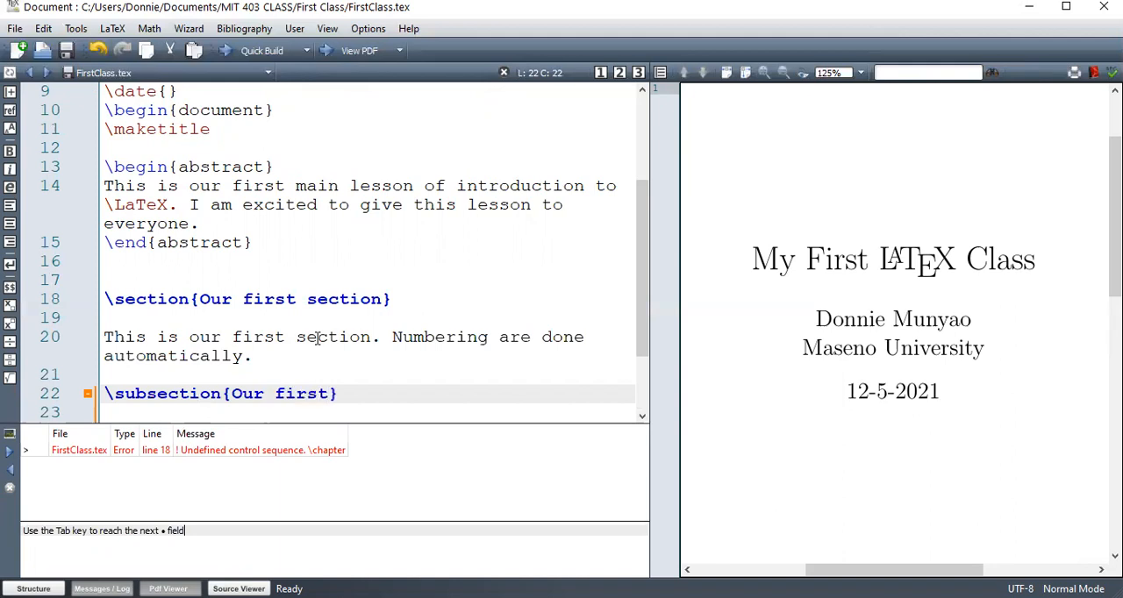
type("subse")
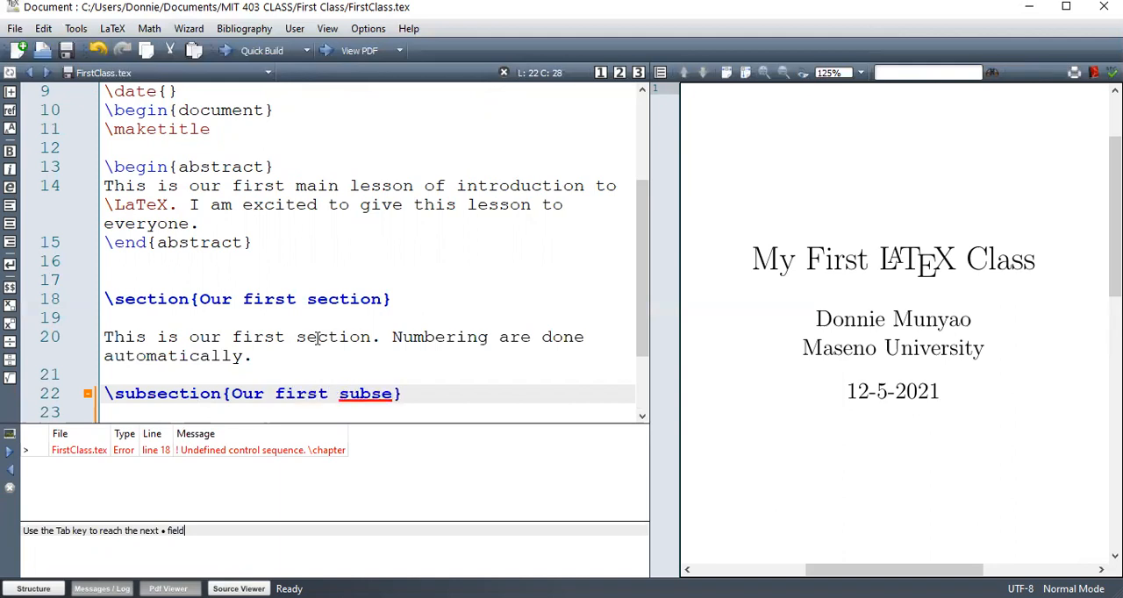
type("ction")
type("This is the")
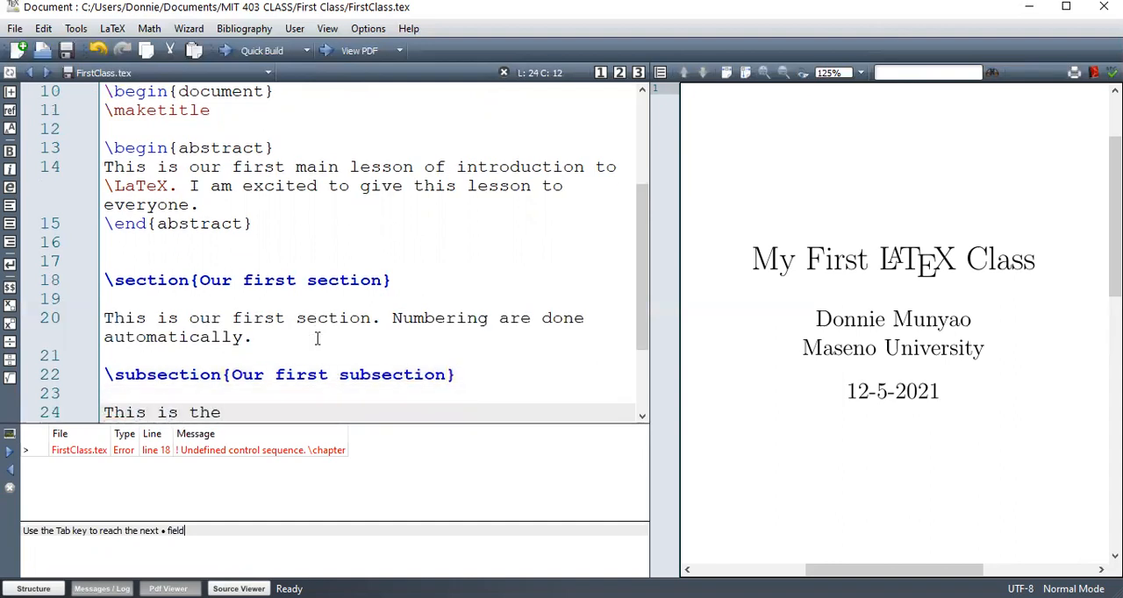
Write 'This is the first subsection in section one.' below the subsection heading
type("first")
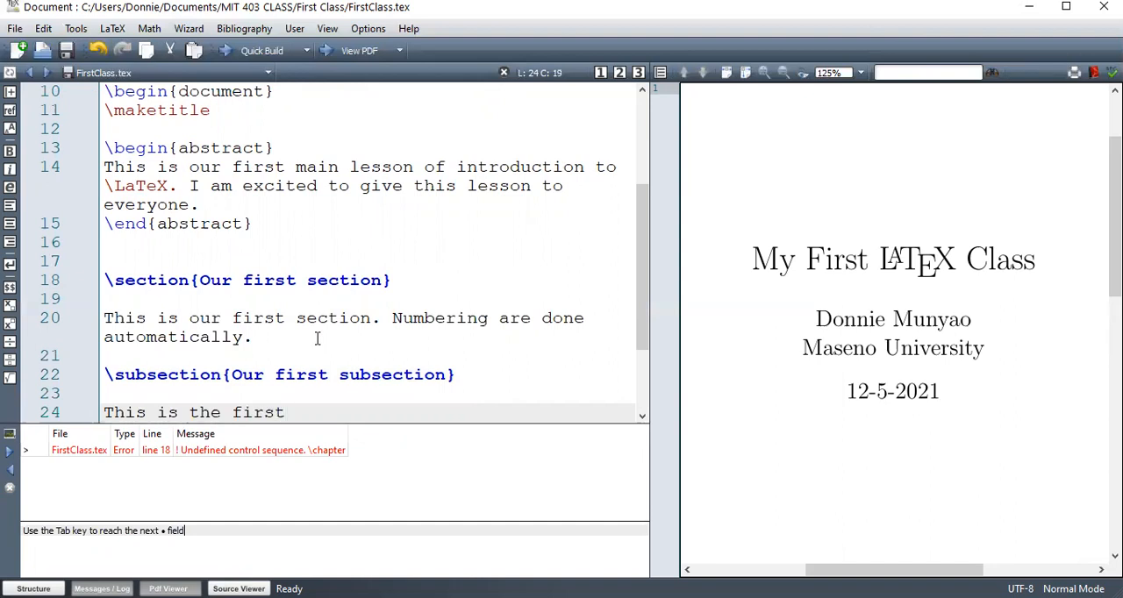
type("subsection in s")
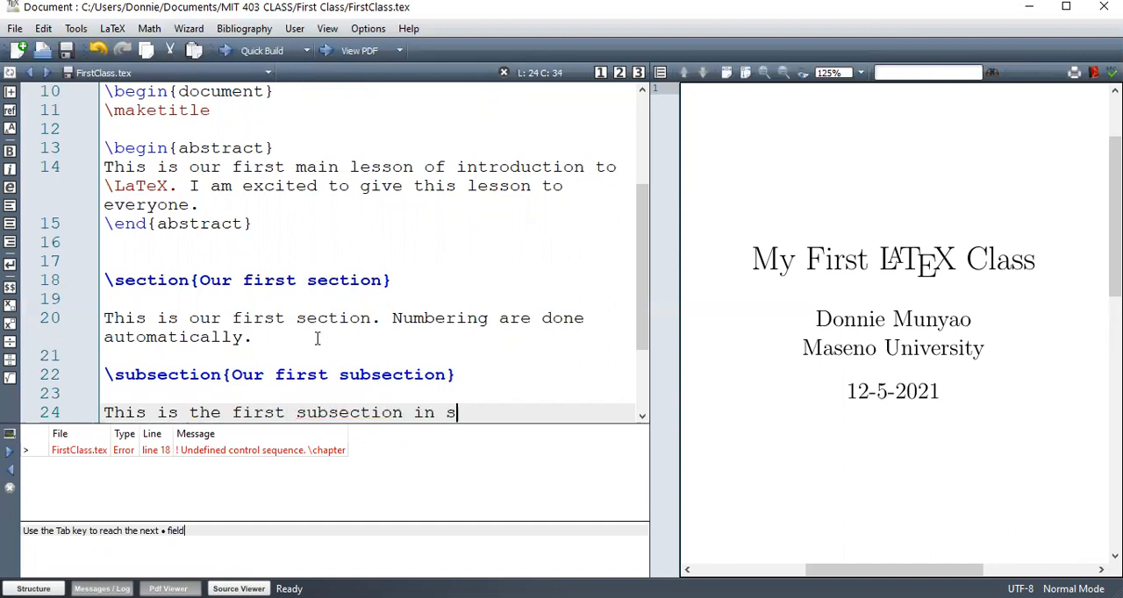
type("ection one.")
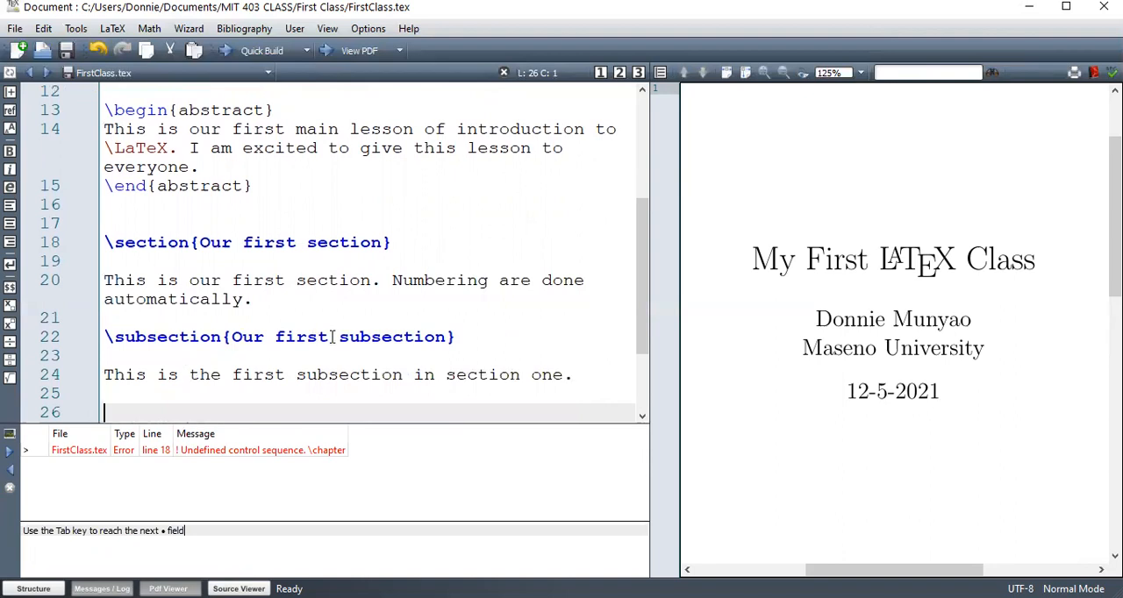
Add an unnumbered heading \section*{Non-Numbered section} via autocomplete
type("\\")
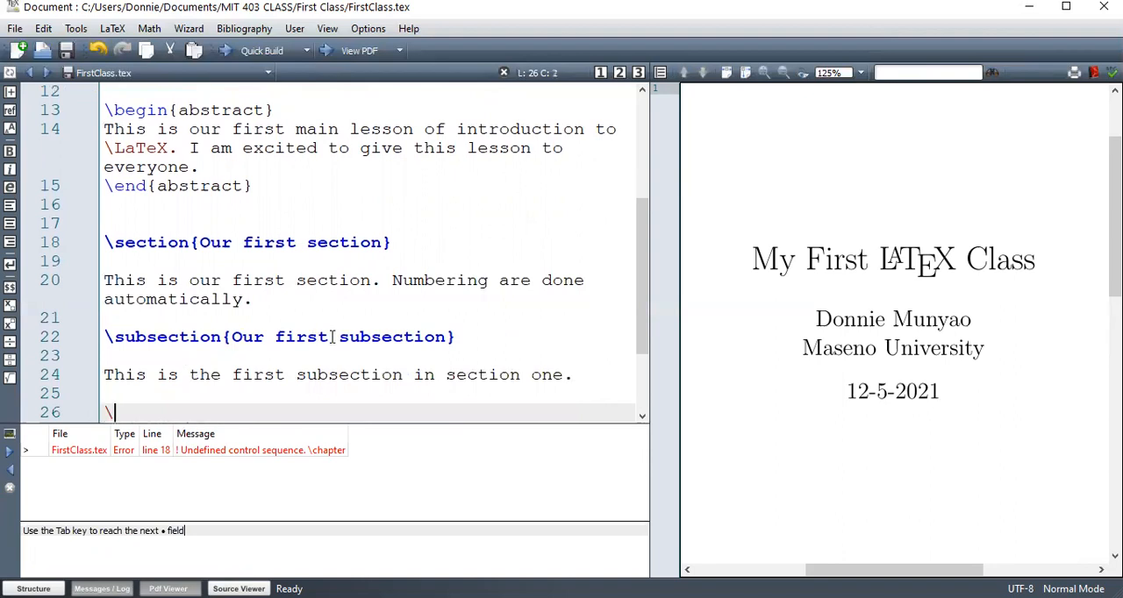
type("su")
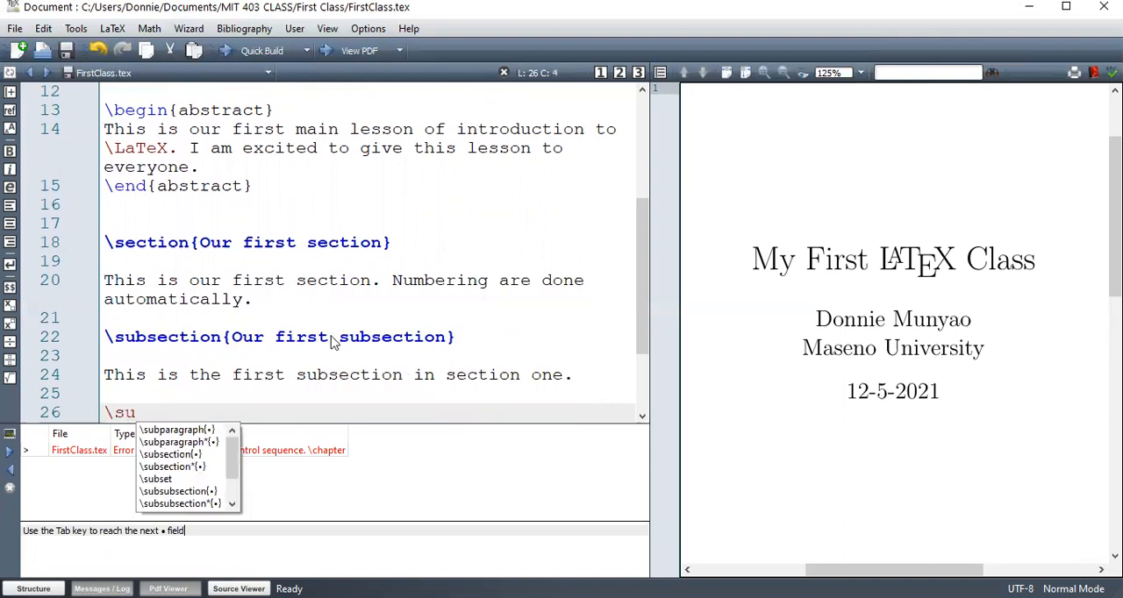
type("bs")
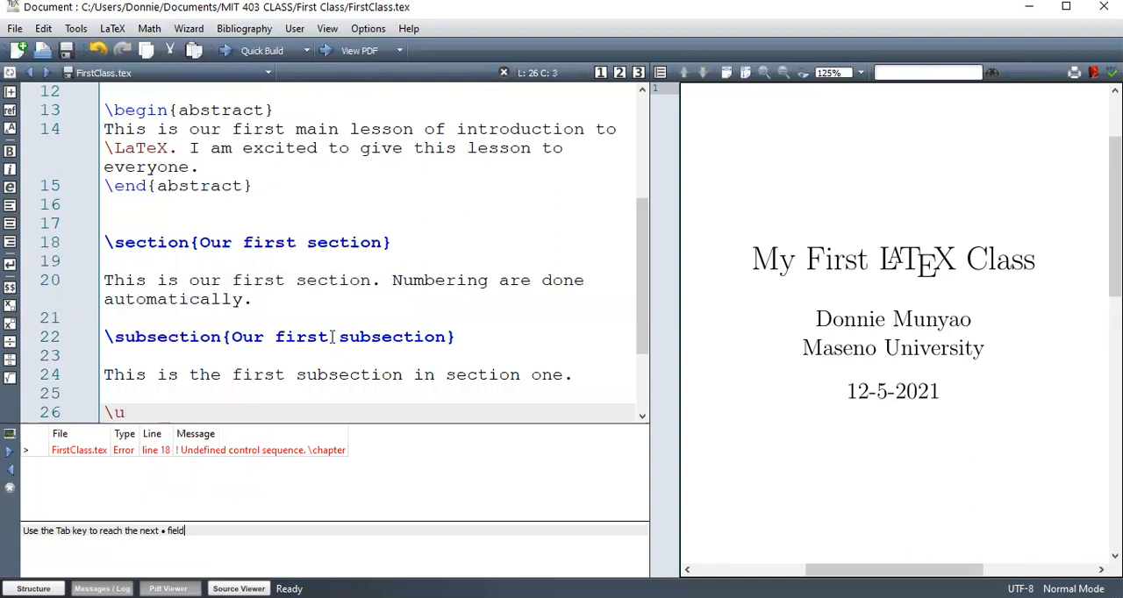
type("u")
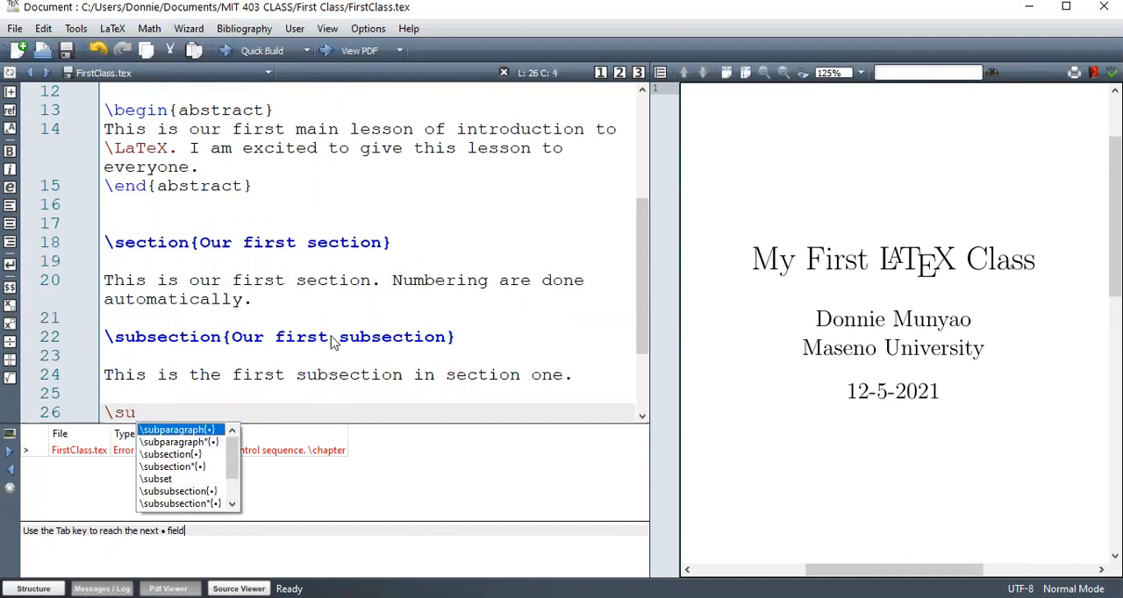
type("b")
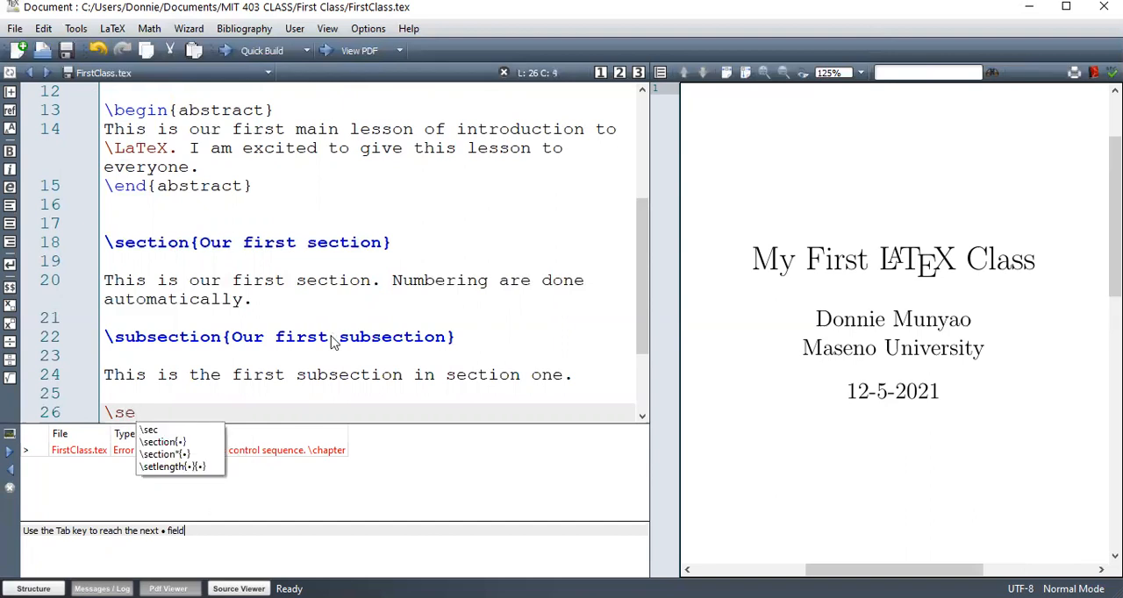
type("ction*{")
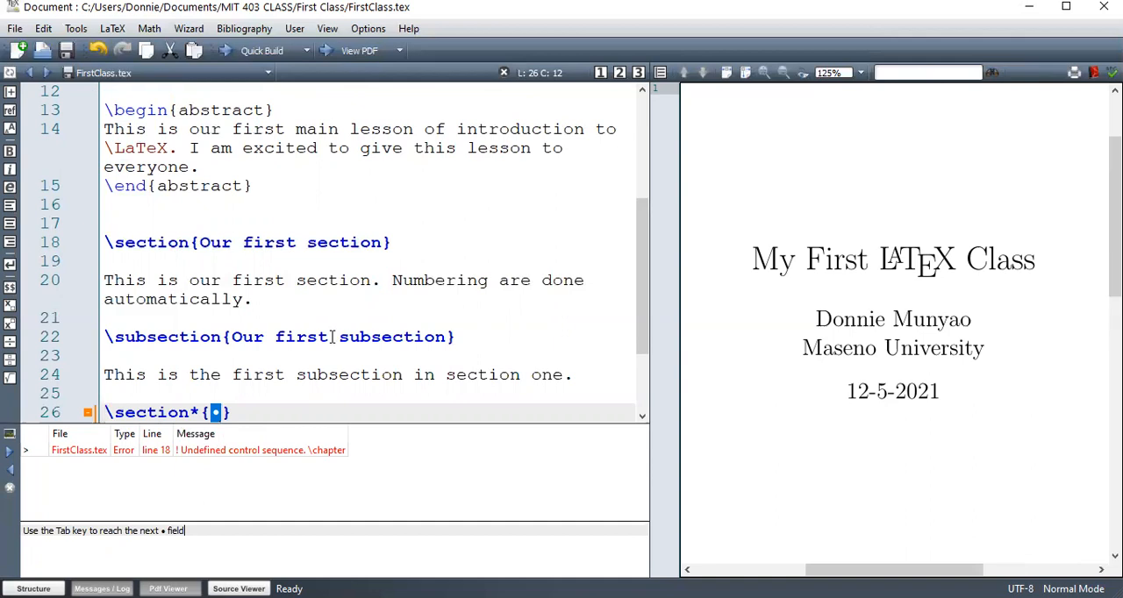
type("No")
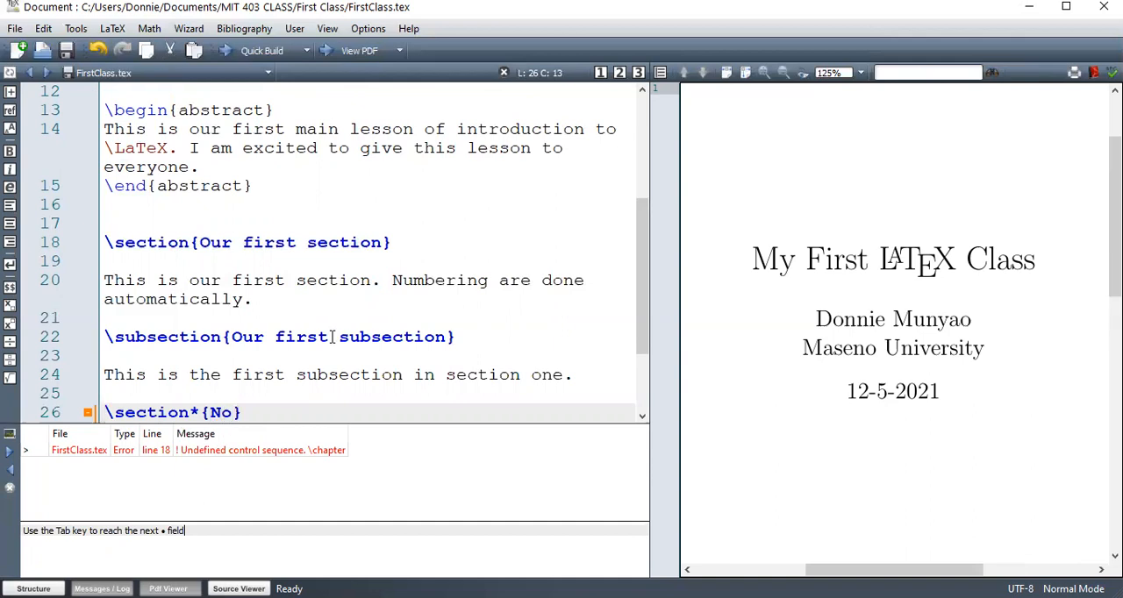
type("ne")
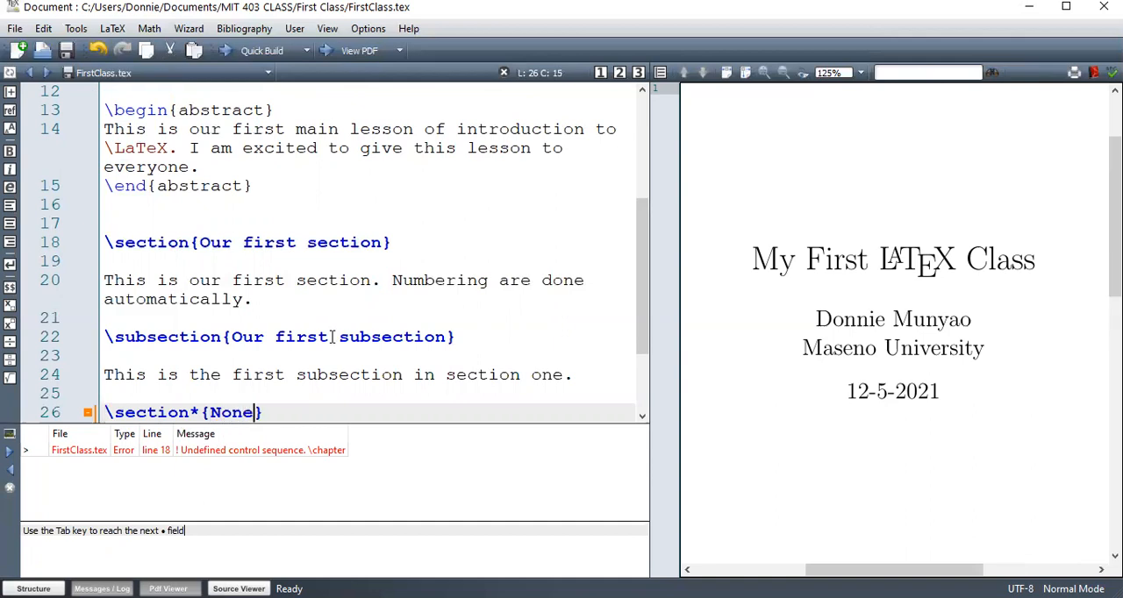
type("-")
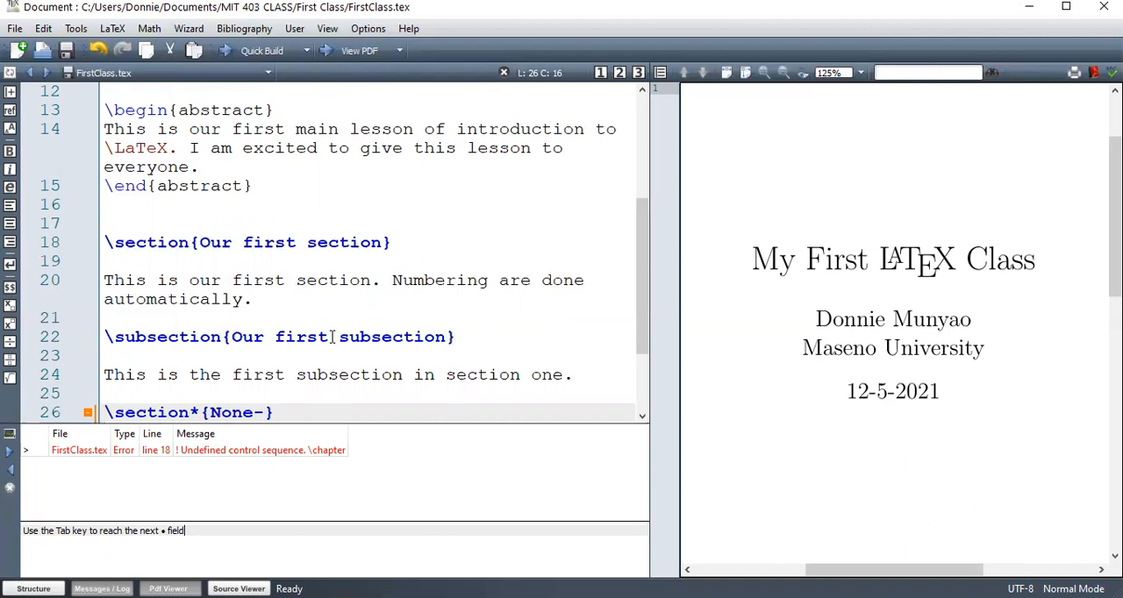
type("N")
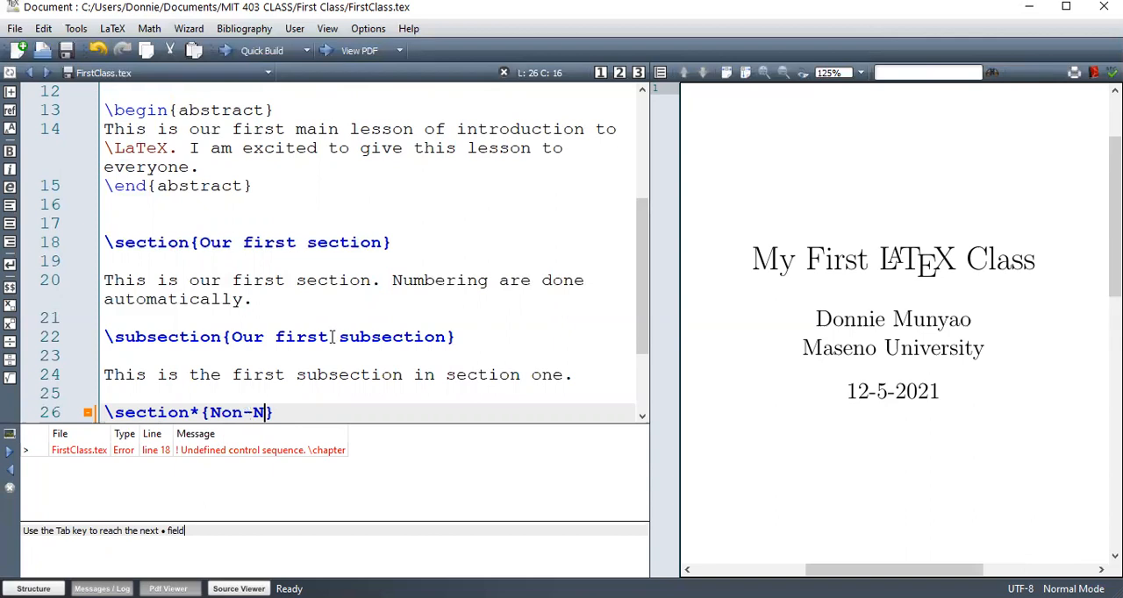
type("umbered")
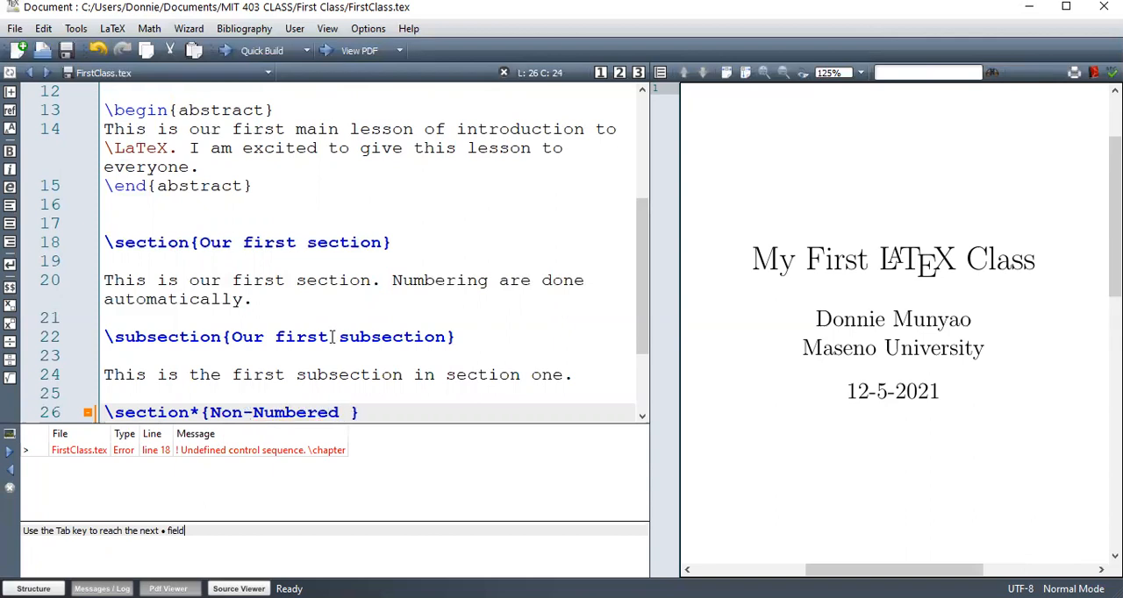
type("section")
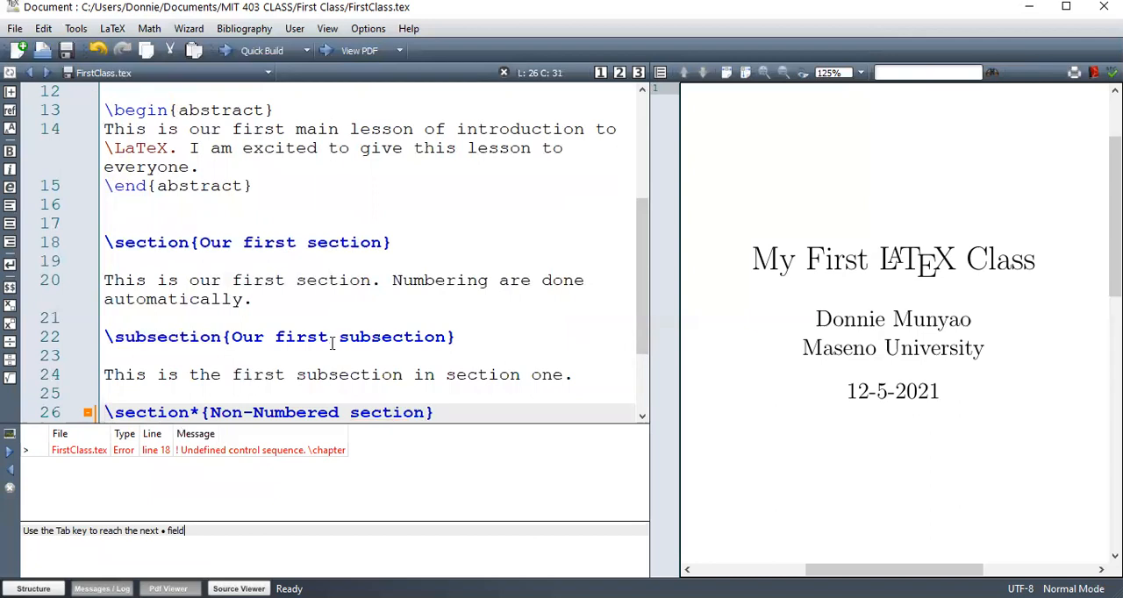
Write 'This section is not numbered.' on the line below the heading
type("T")
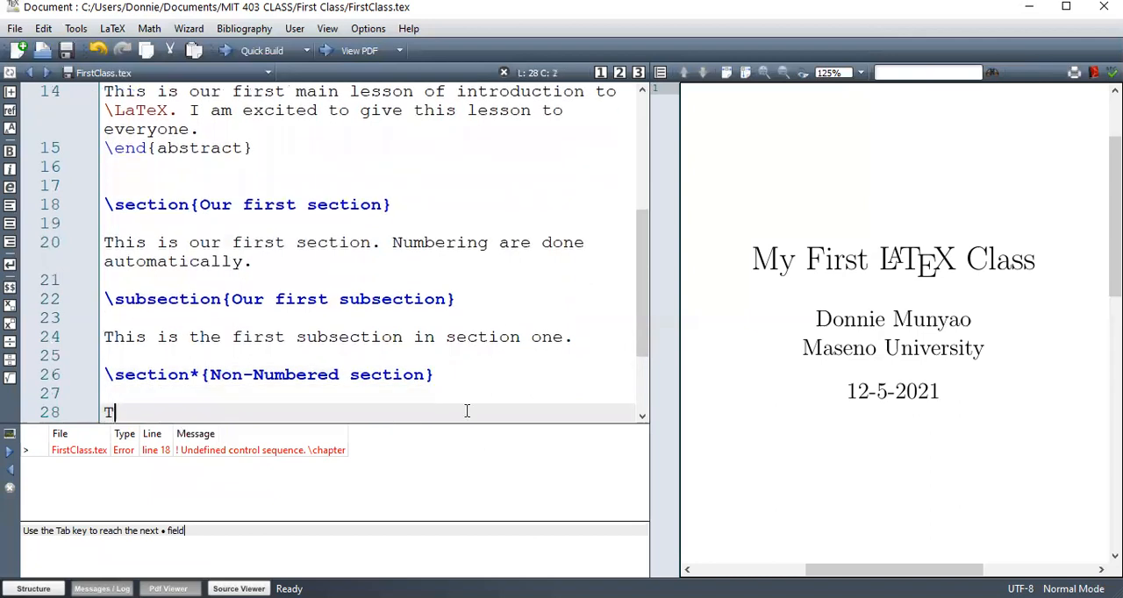
type("his se t")
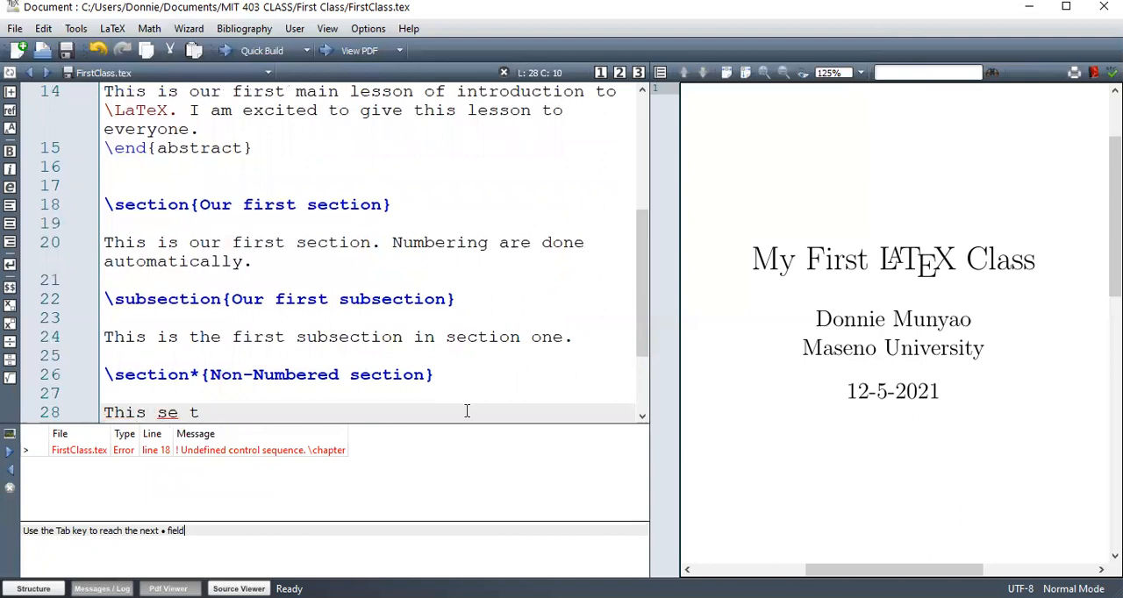
type("ct")
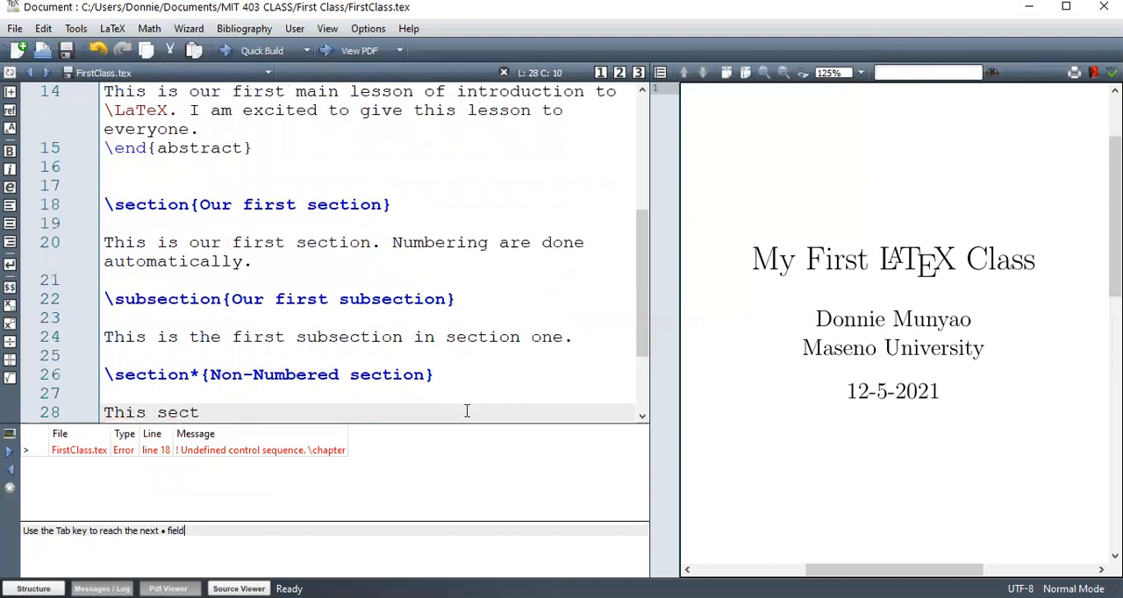
type("ion is not")
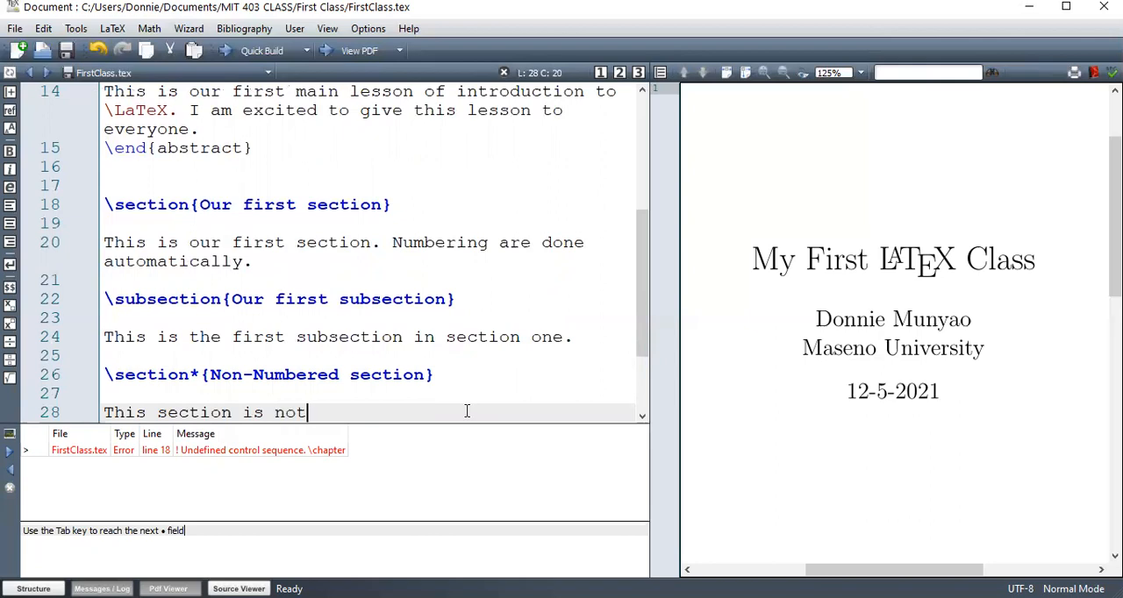
type("numbered")
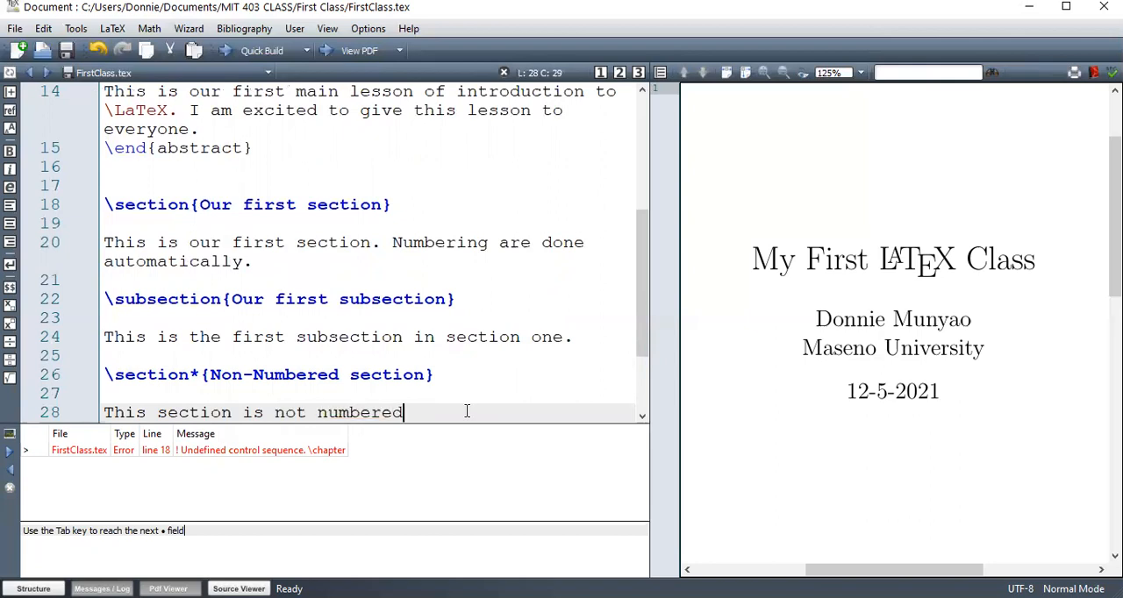
type(".")
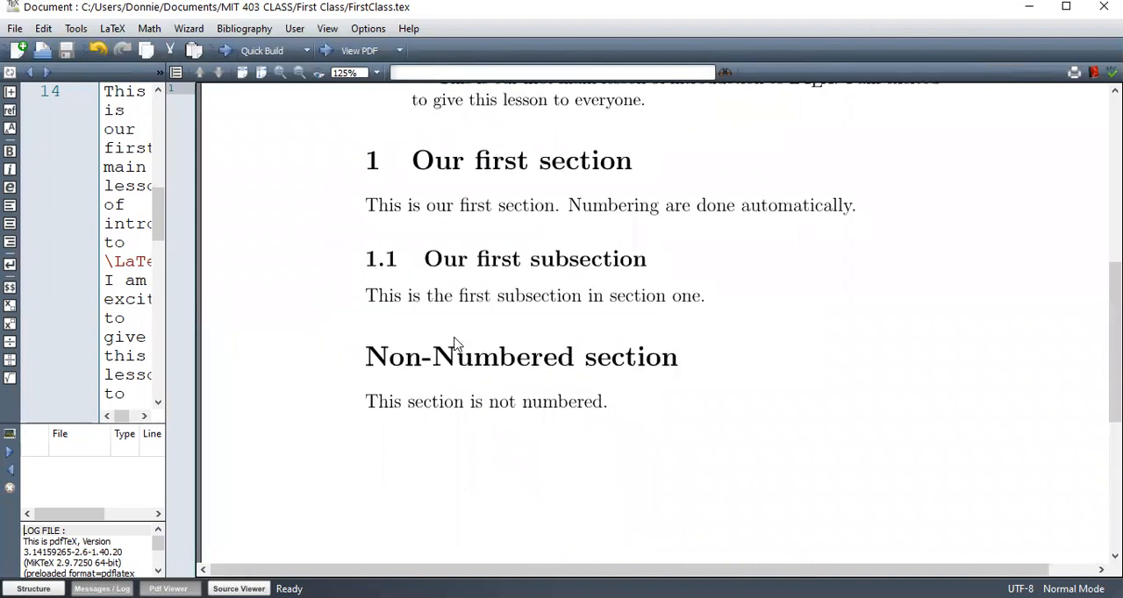
mouse_move(472, 313)
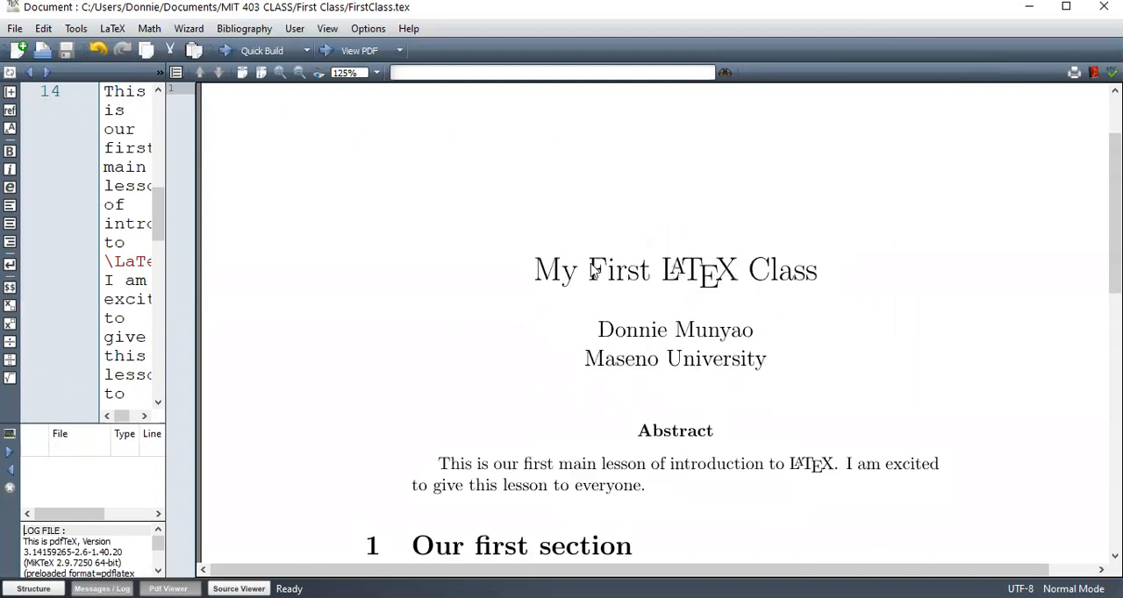
Scroll through the compiled output showing section 1, subsection 1.1 and the unnumbered section
scroll("down", 3)
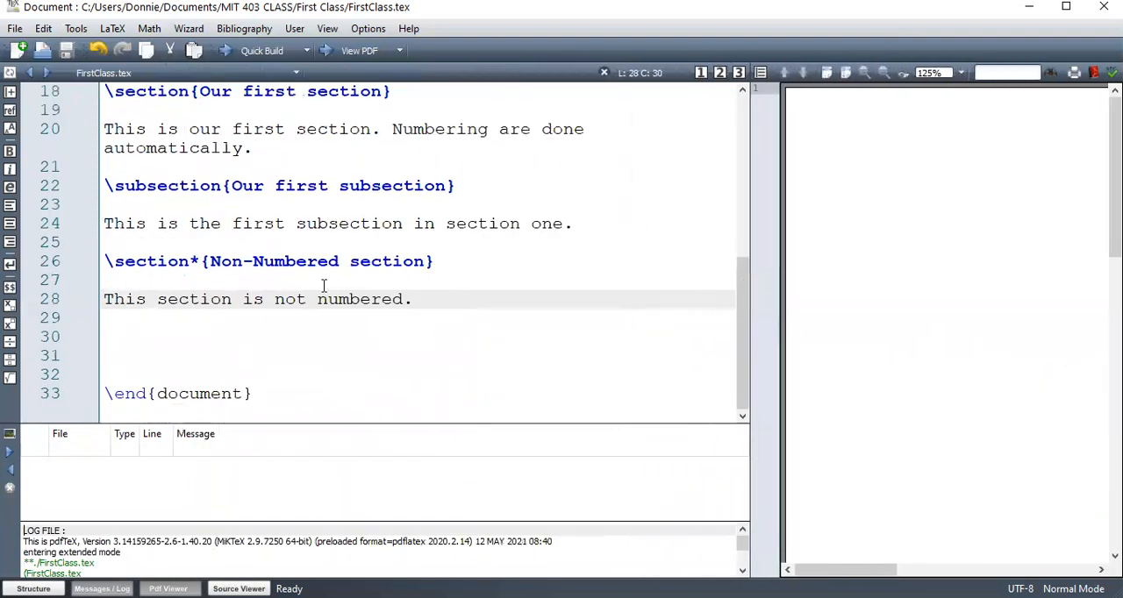
Replace article with report in \documentclass[12pt,a4paper]{article}
scroll("up", 3)
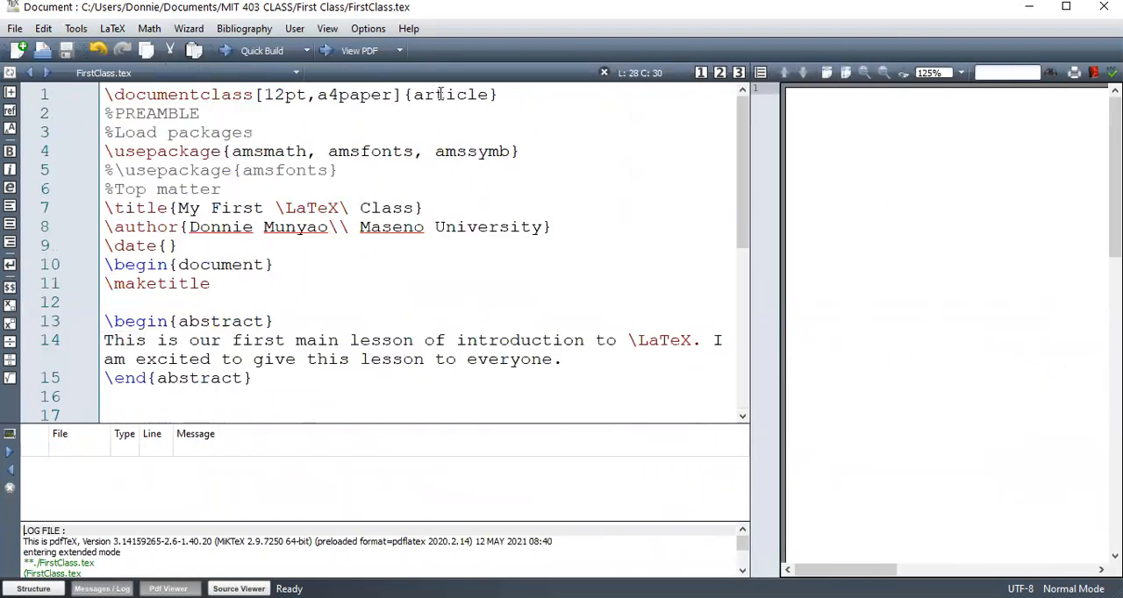
double_click(450, 95)
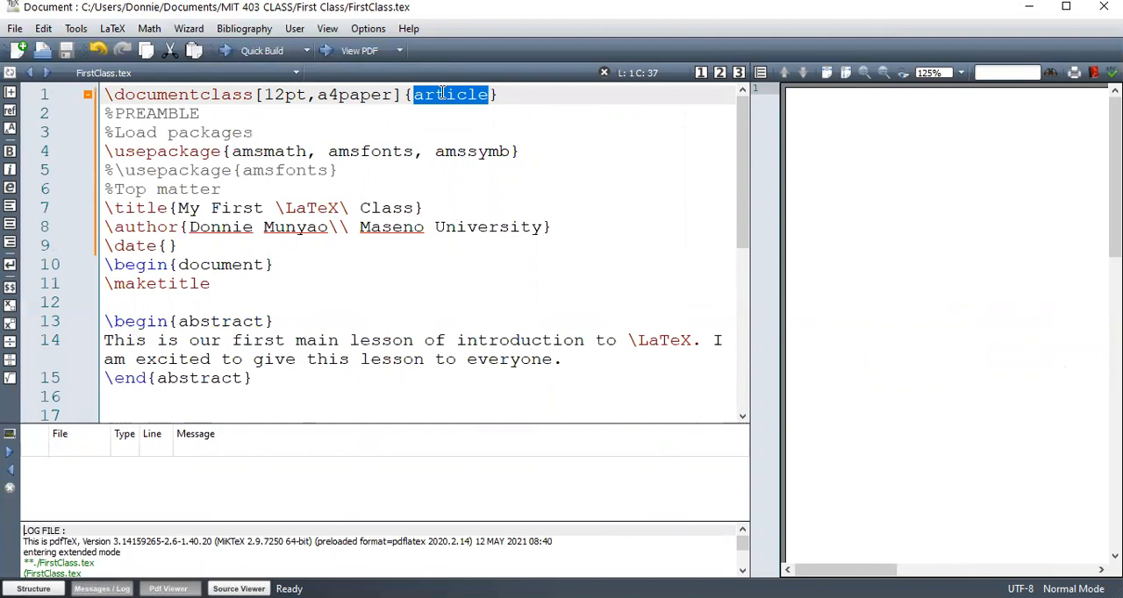
mouse_move(551, 120)
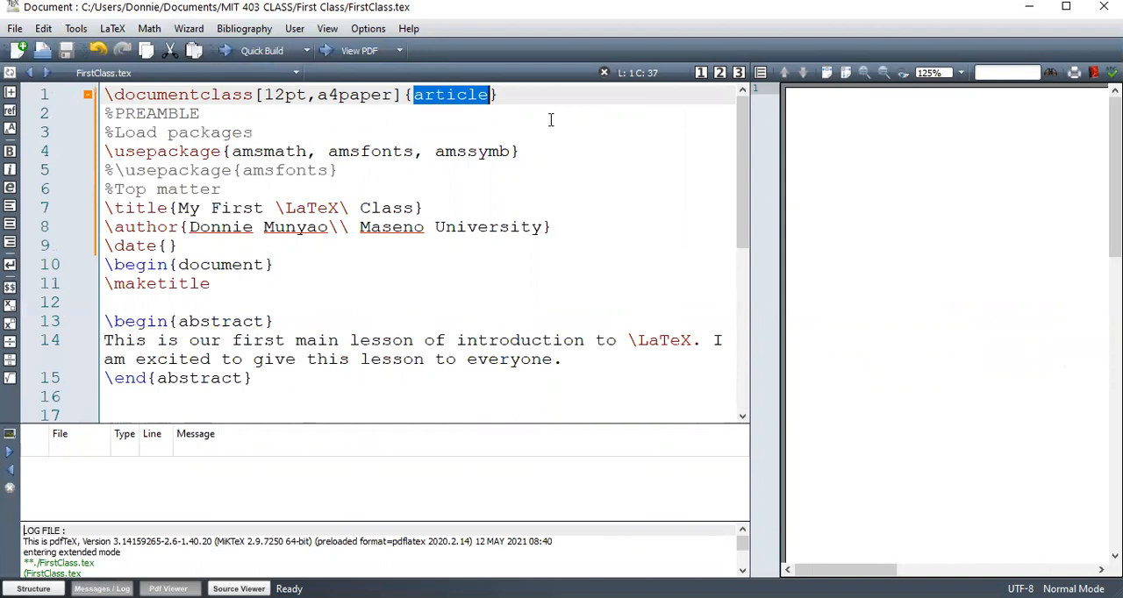
mouse_move(950, 276)
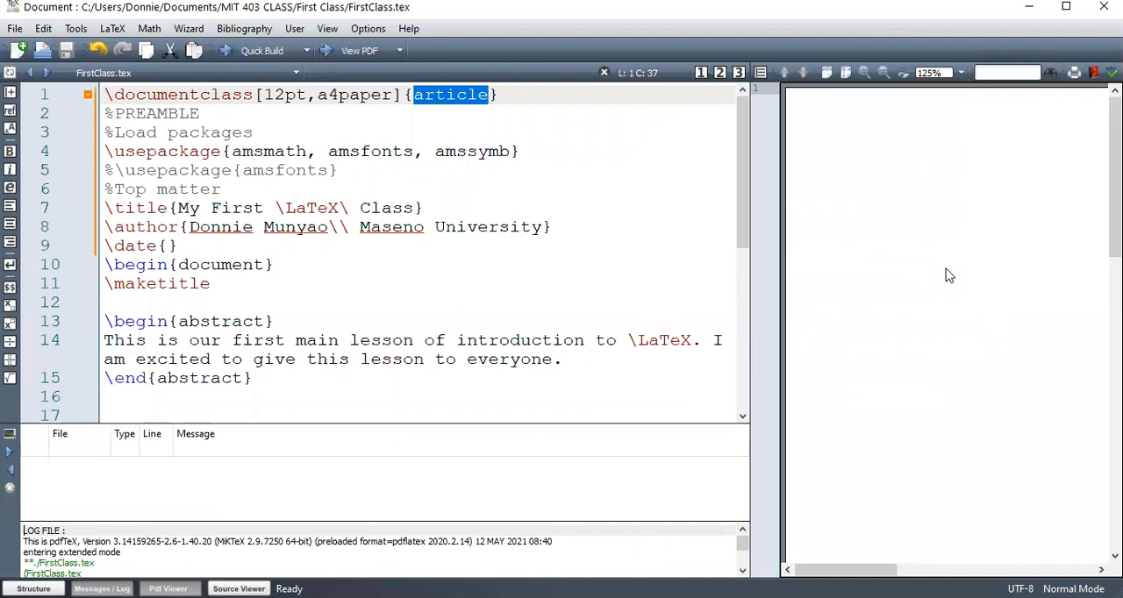
type("r")
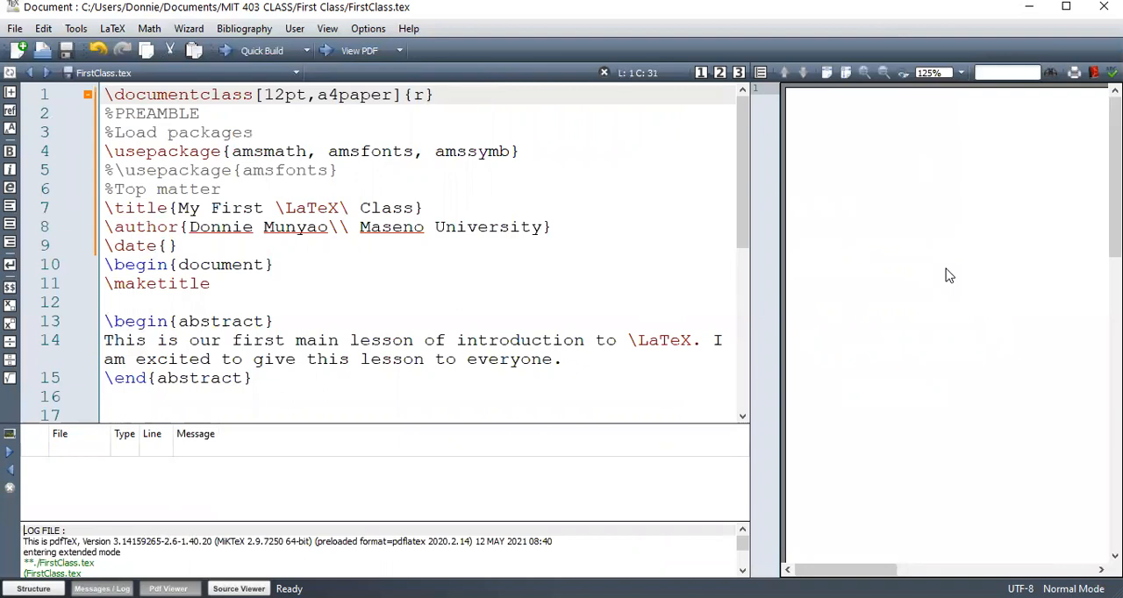
type("eport")
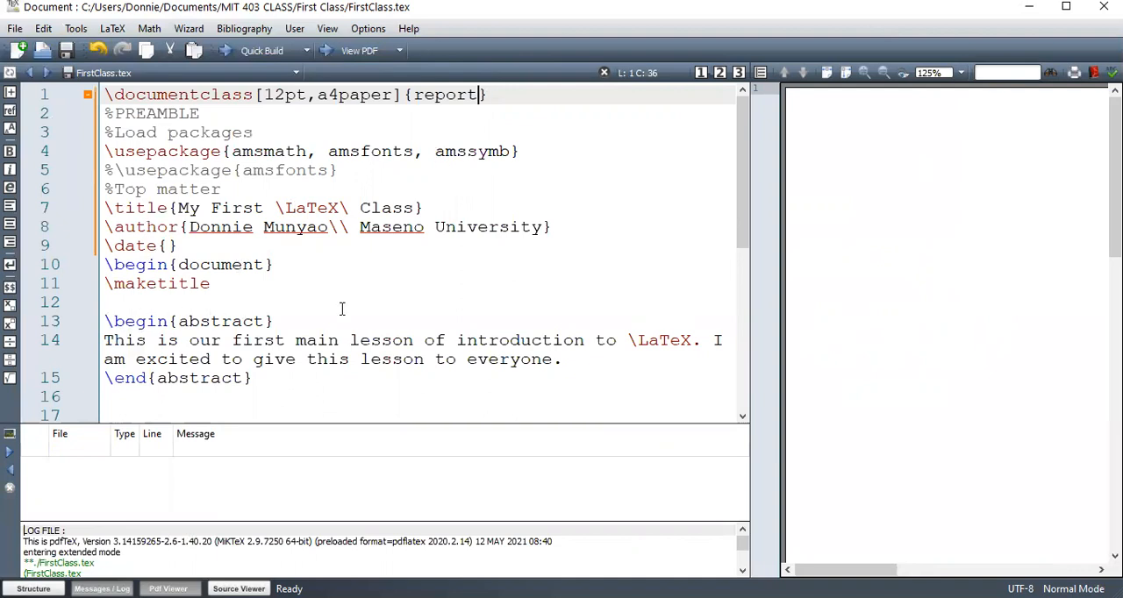
scroll("down", 3)
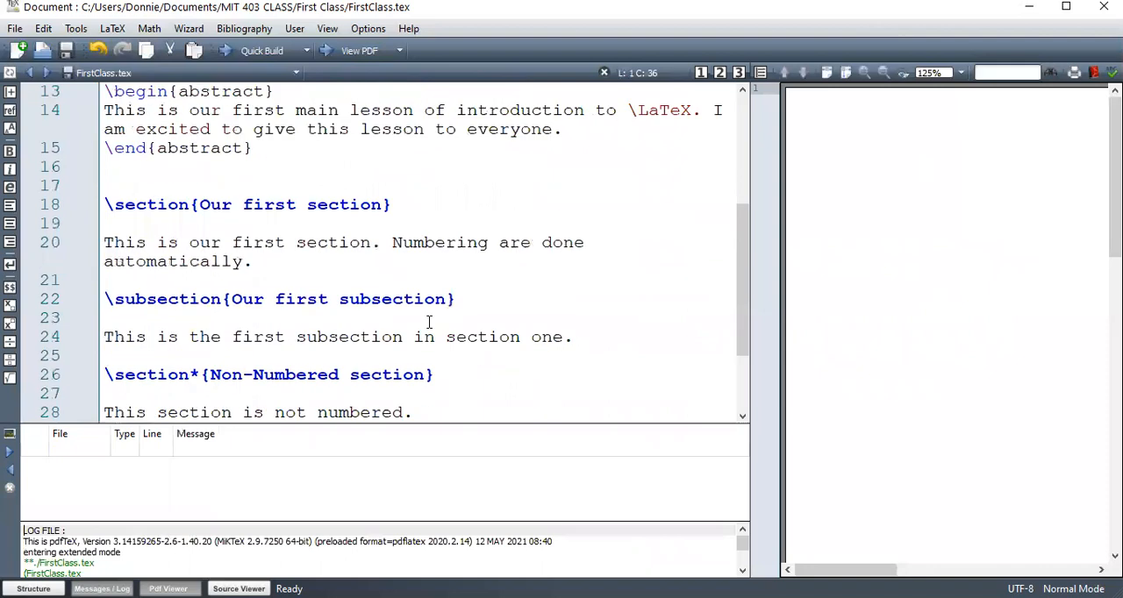
Add \chapter{Chapter Works} with 'This is a trial chapter.' above the first section and compile
double_click(148, 148)
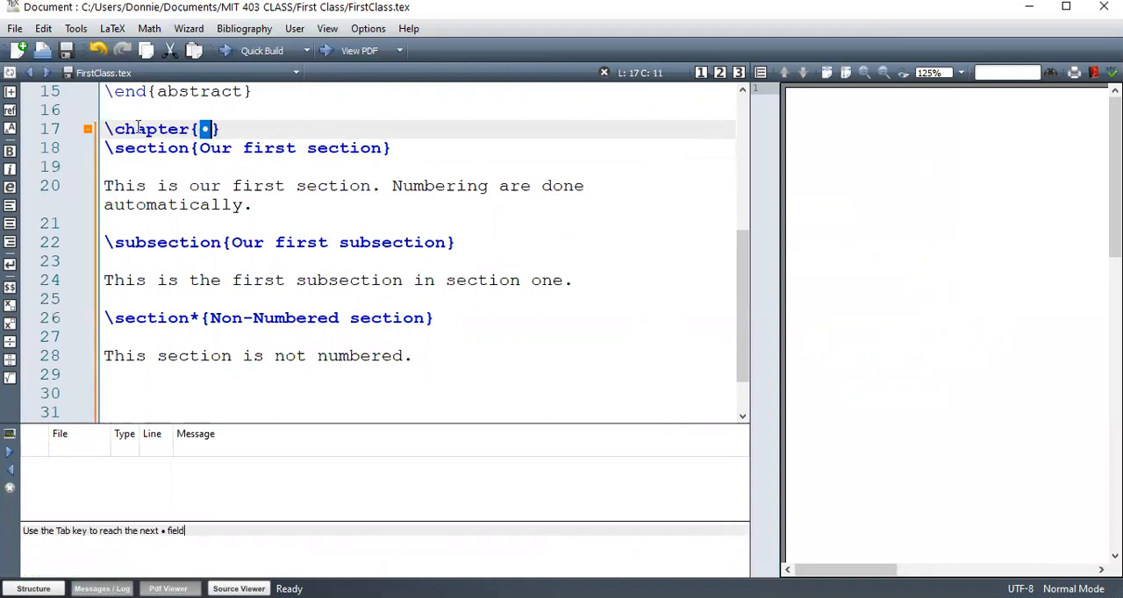
type("Chapter")
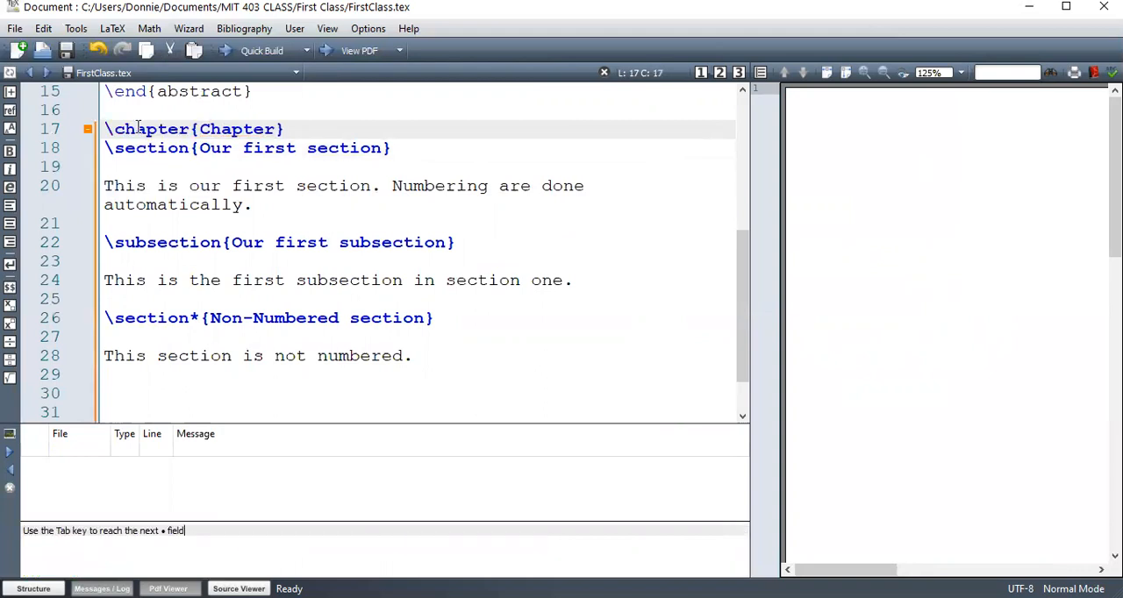
type("Works")
type("This is")
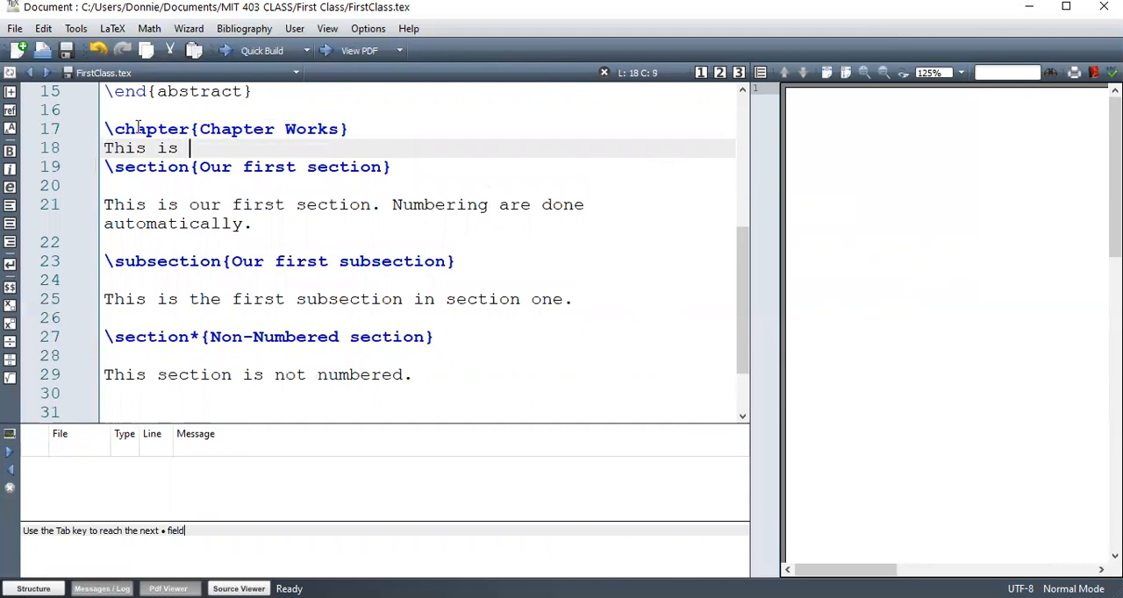
type("a tri")
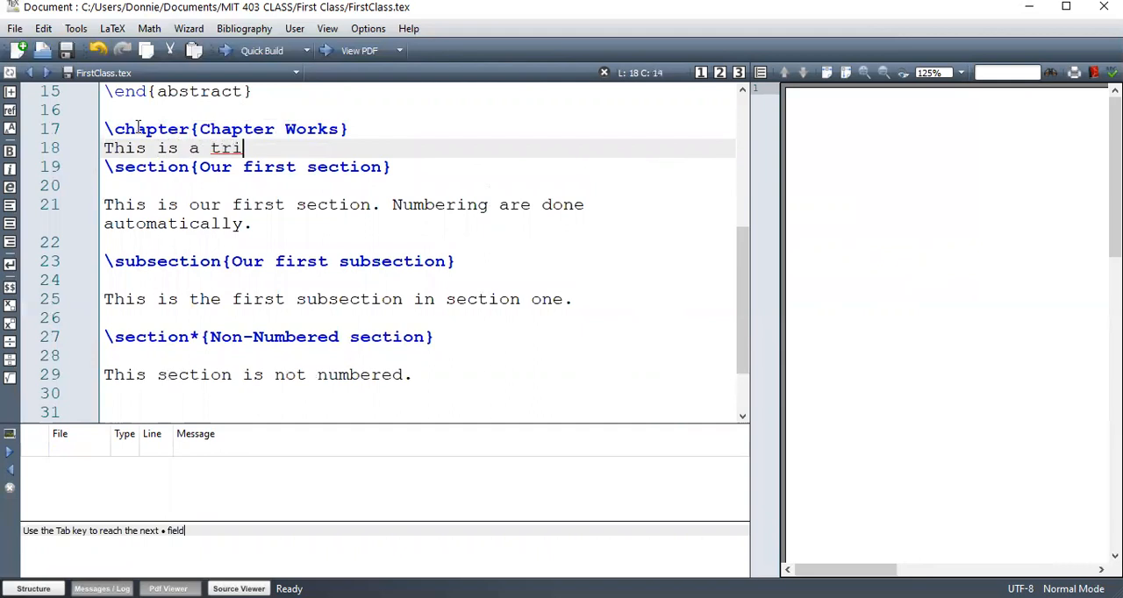
type("al chapter.")
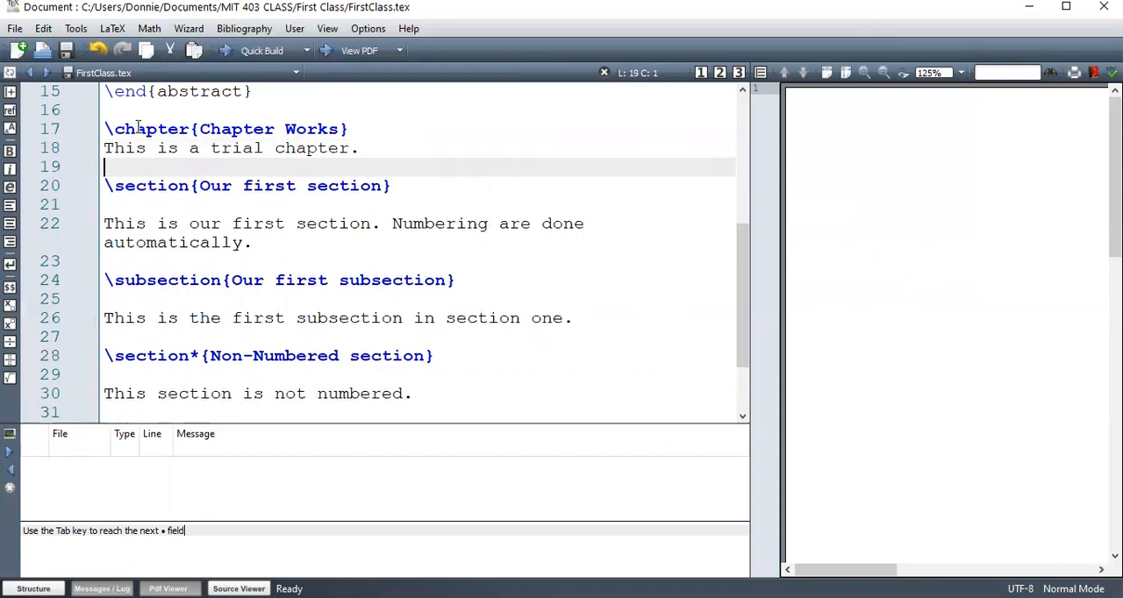
left_click(262, 49)
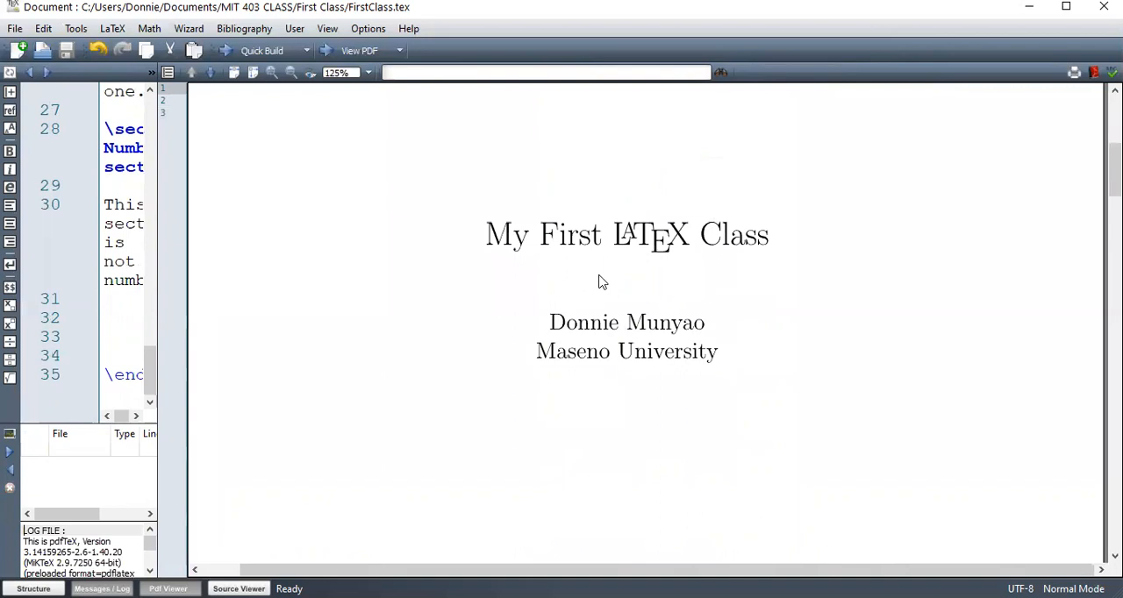
Scroll the editor down to the closing lines before \end{document}
scroll("down", 3)
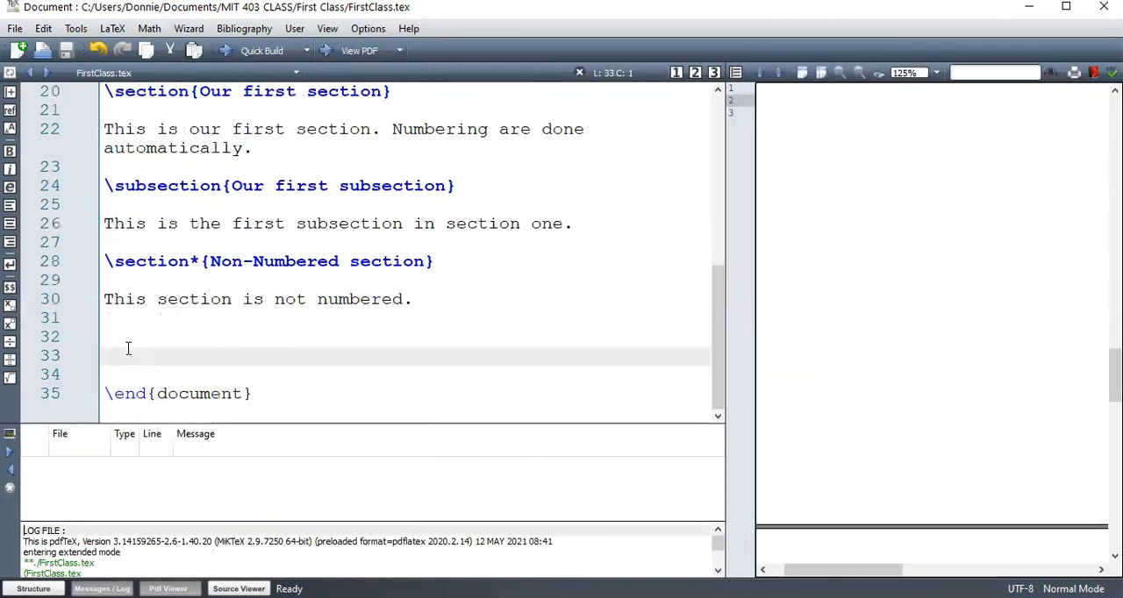
Add \chapter{This is number 2} before \end{document} via autocompletion
type("\\ch")
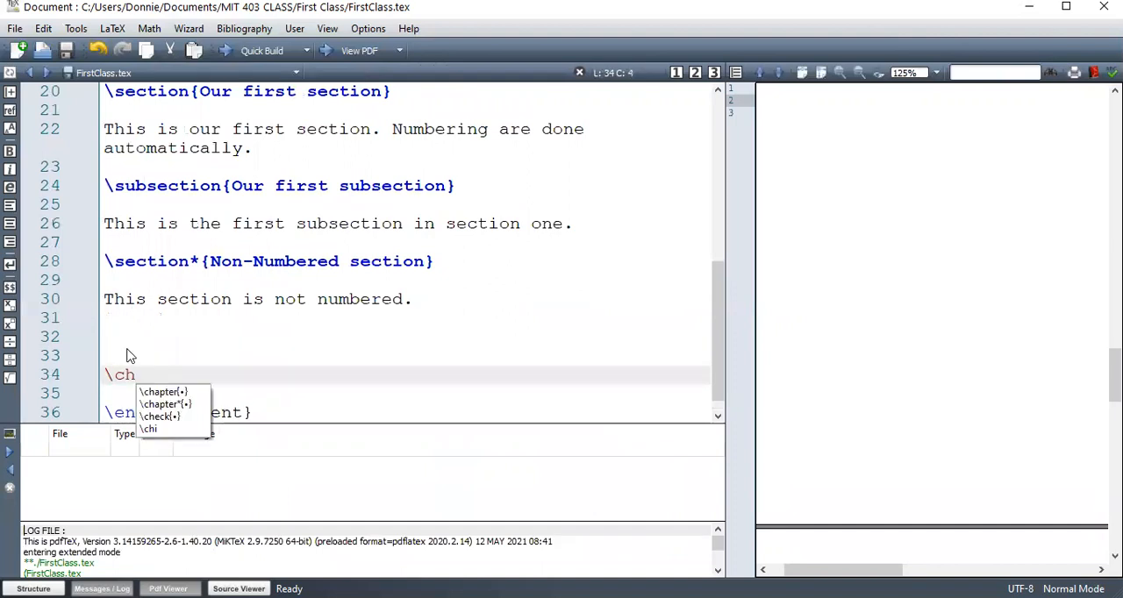
left_click(162, 391)
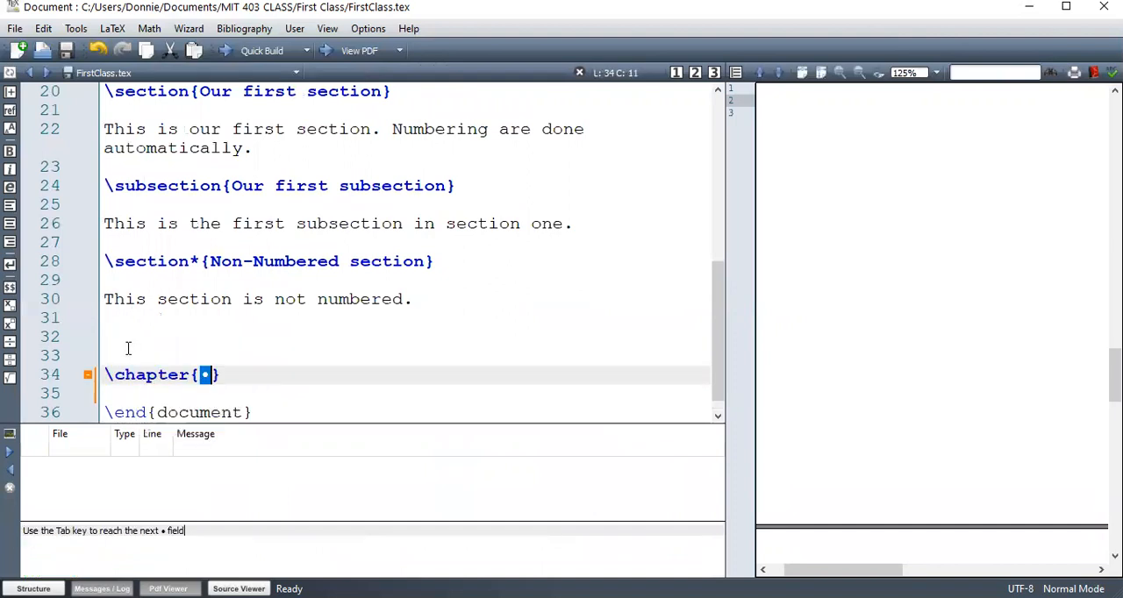
type("This")
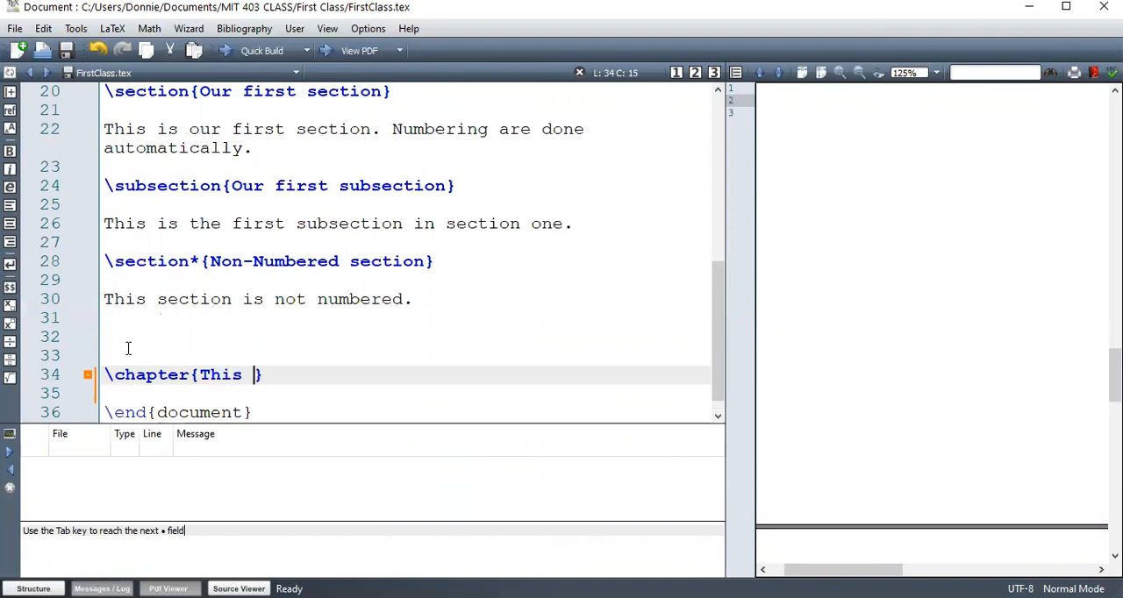
type("is number")
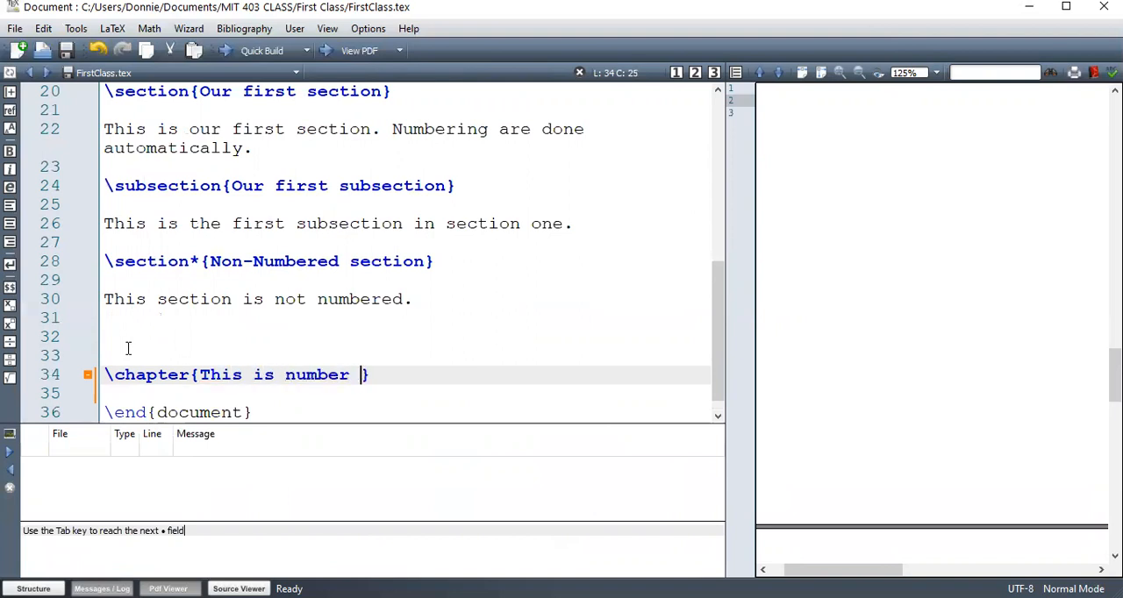
type("2")
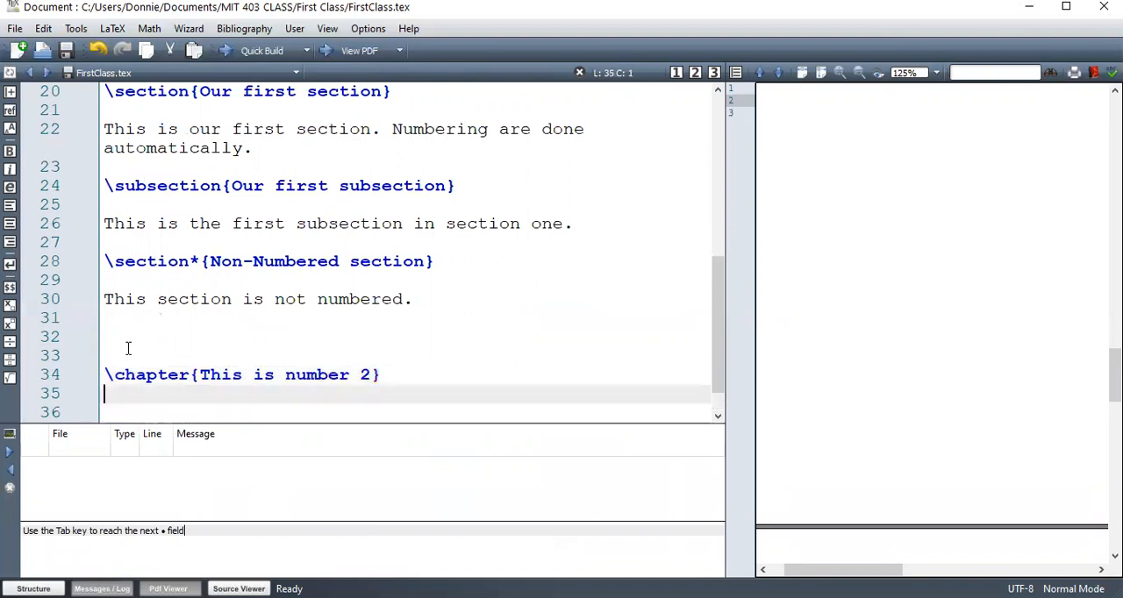
Write the sentence stating the second chapter begins on a new page
type("The second chapter begins on a")
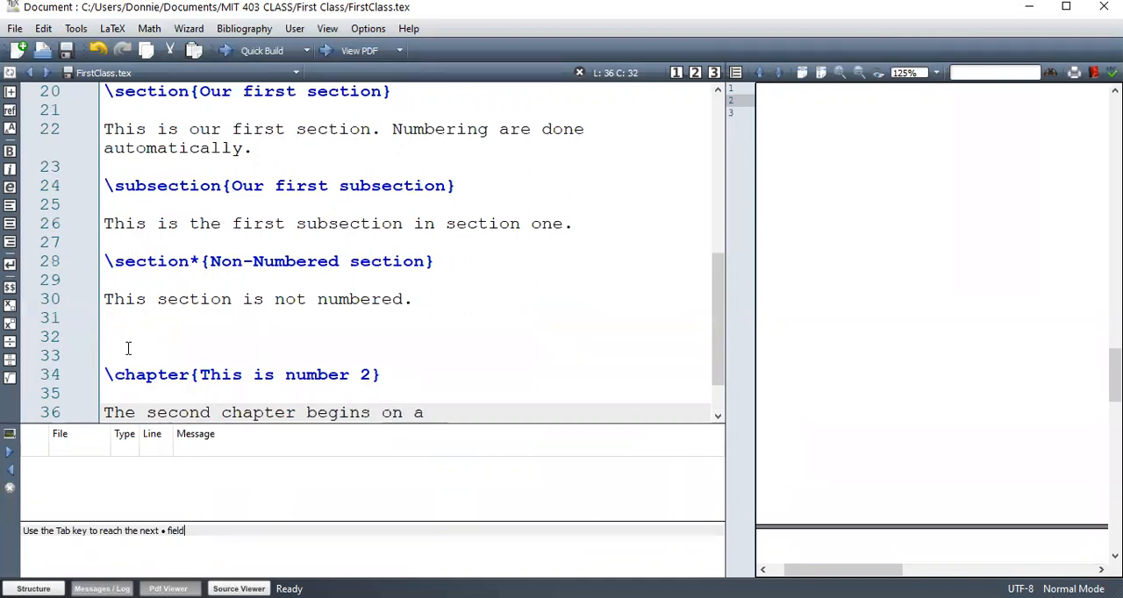
type("new p")
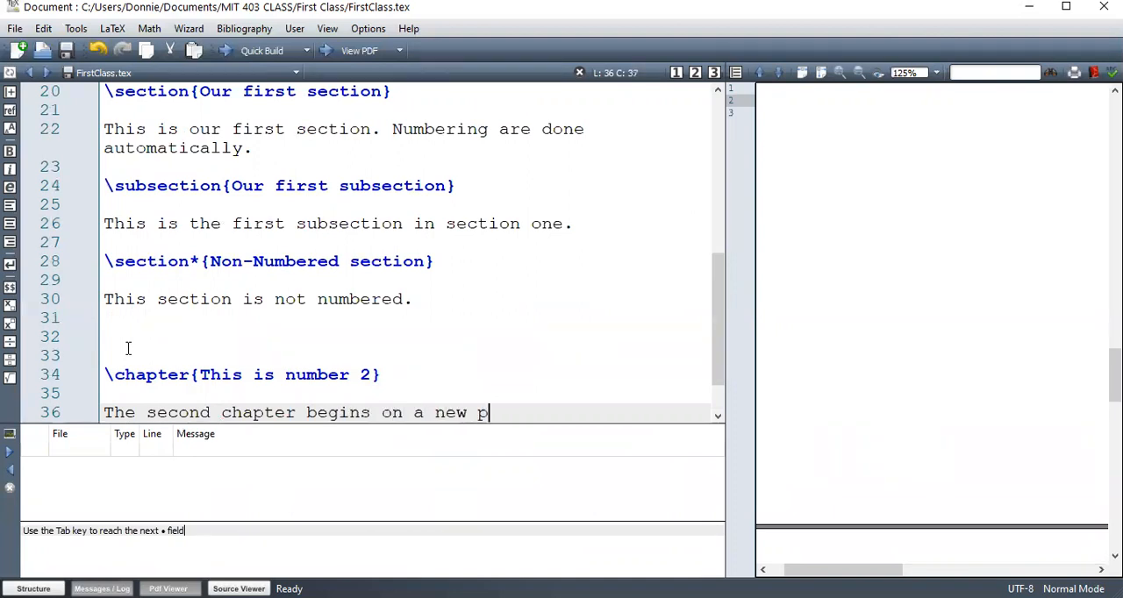
type("age.")
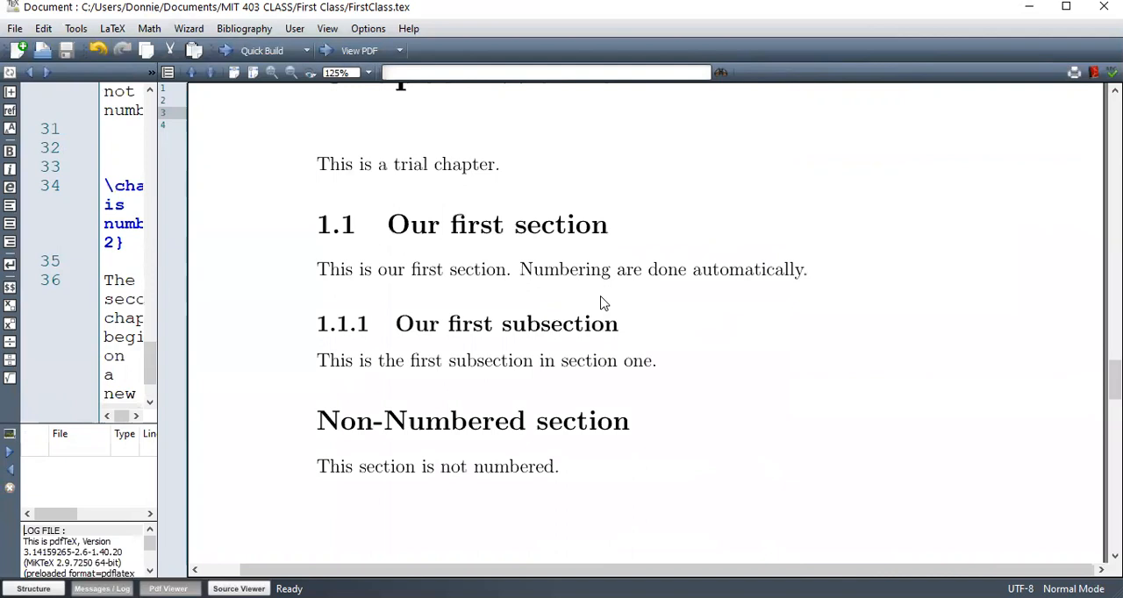
Scroll the PDF to chapter 1 with numbered section 1.1 and subsection 1.1.1
scroll("down", 3)
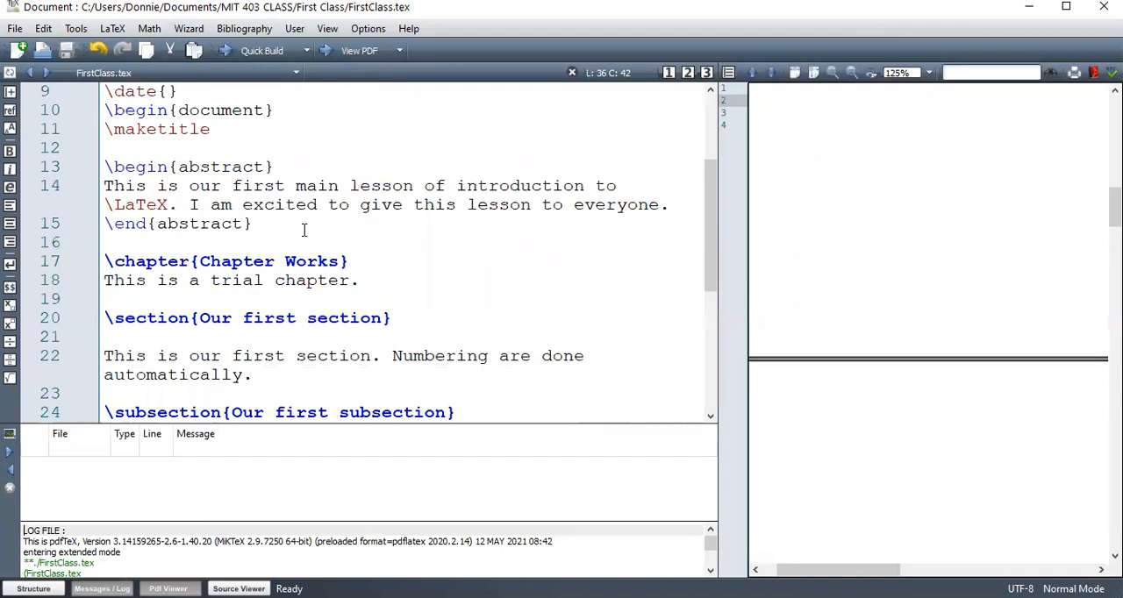
mouse_move(260, 224)
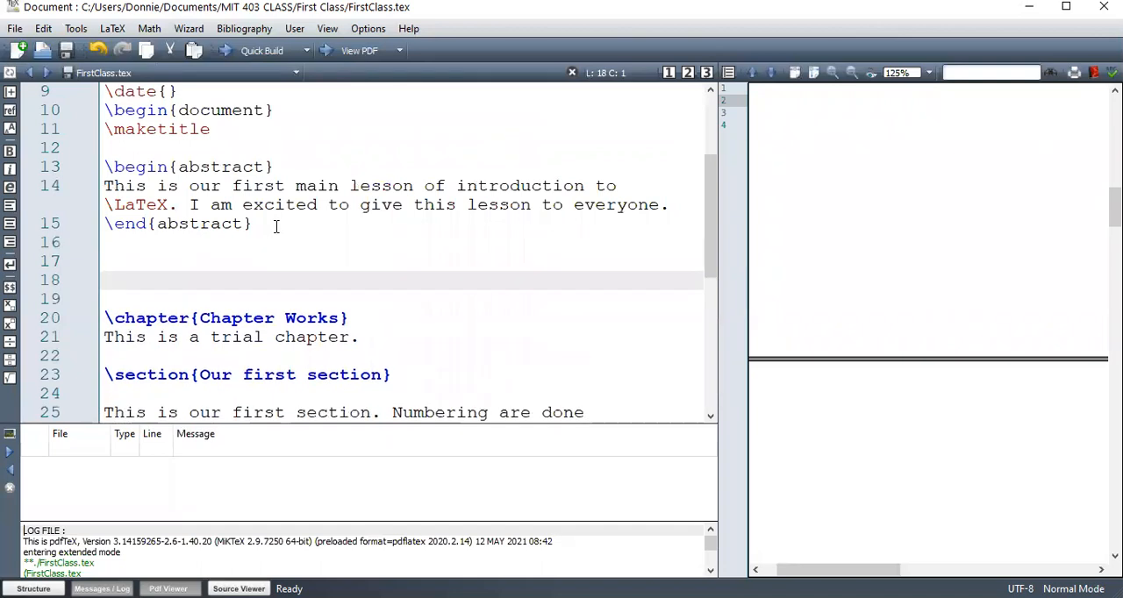
Add \tableofcontents after the abstract and compile to PDF
type("\\")
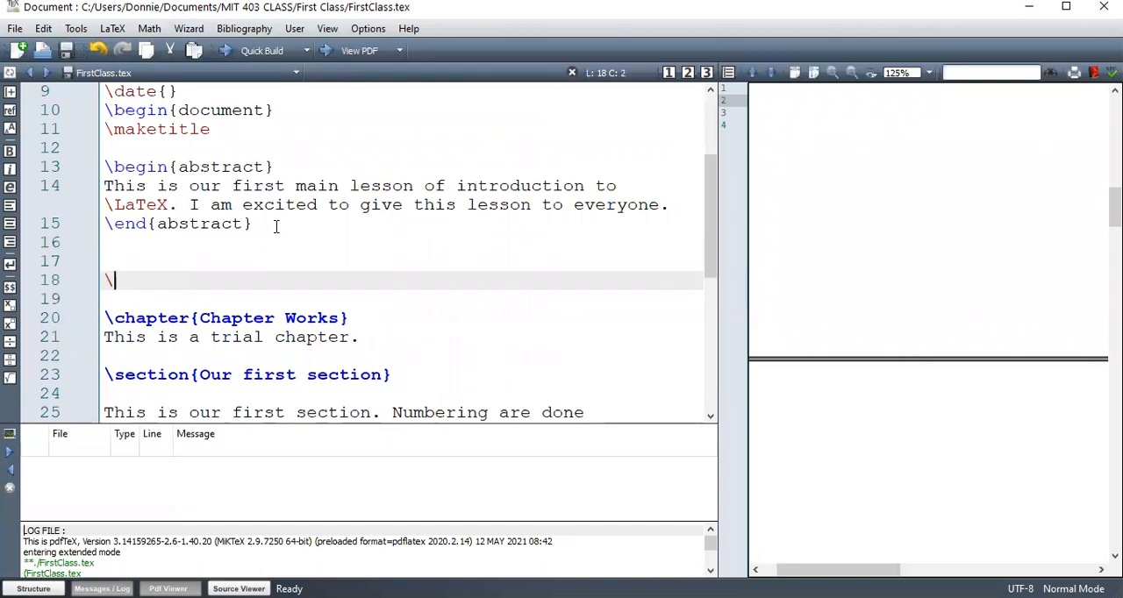
type("tableofcontents")
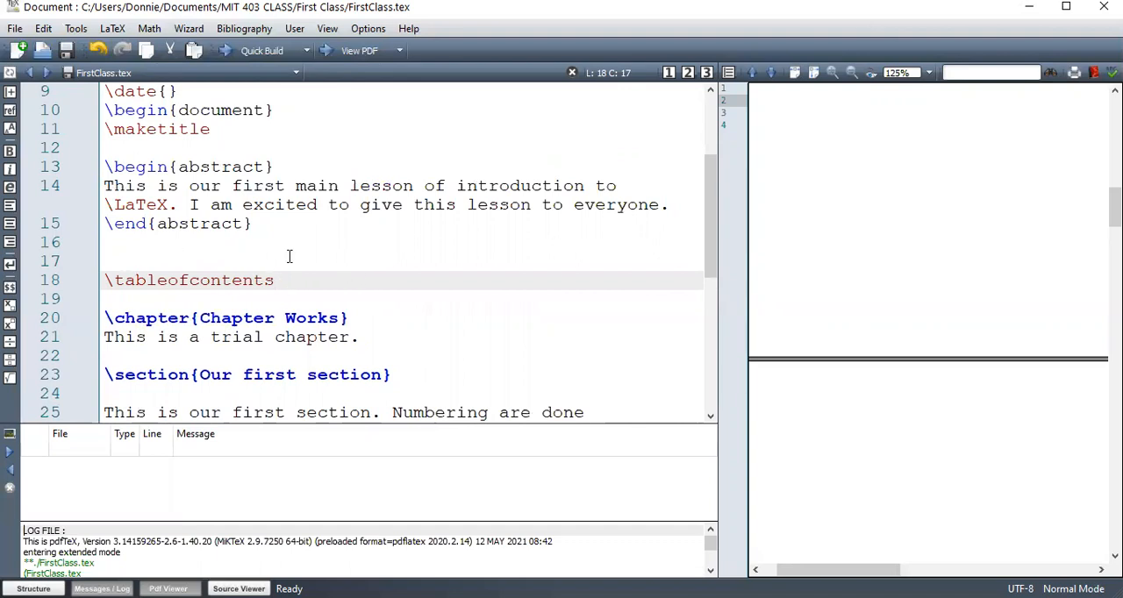
left_click(277, 280)
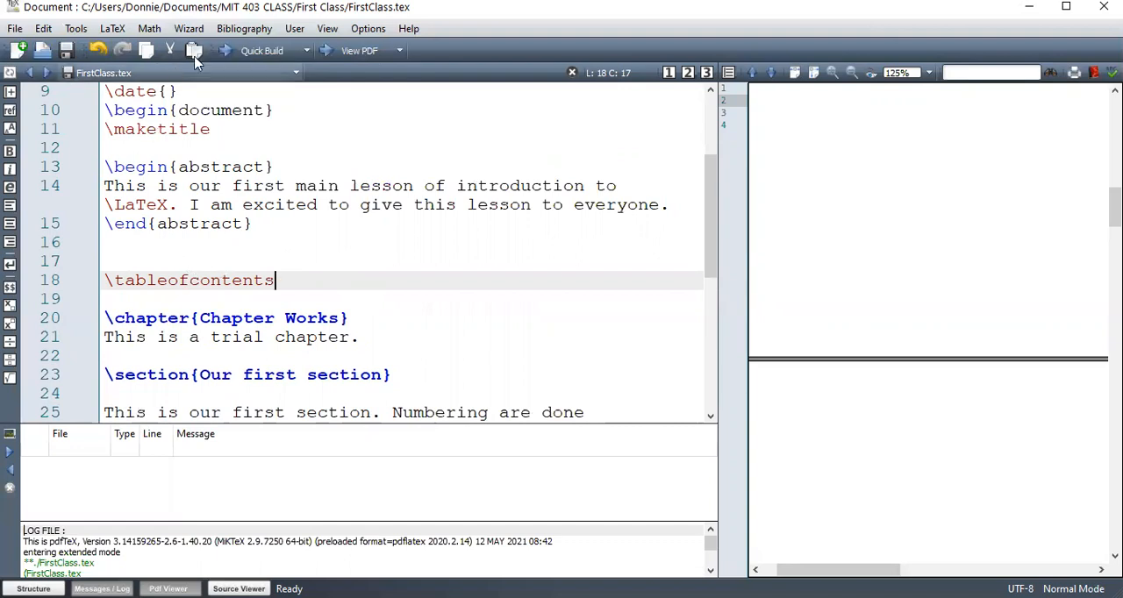
left_click(193, 49)
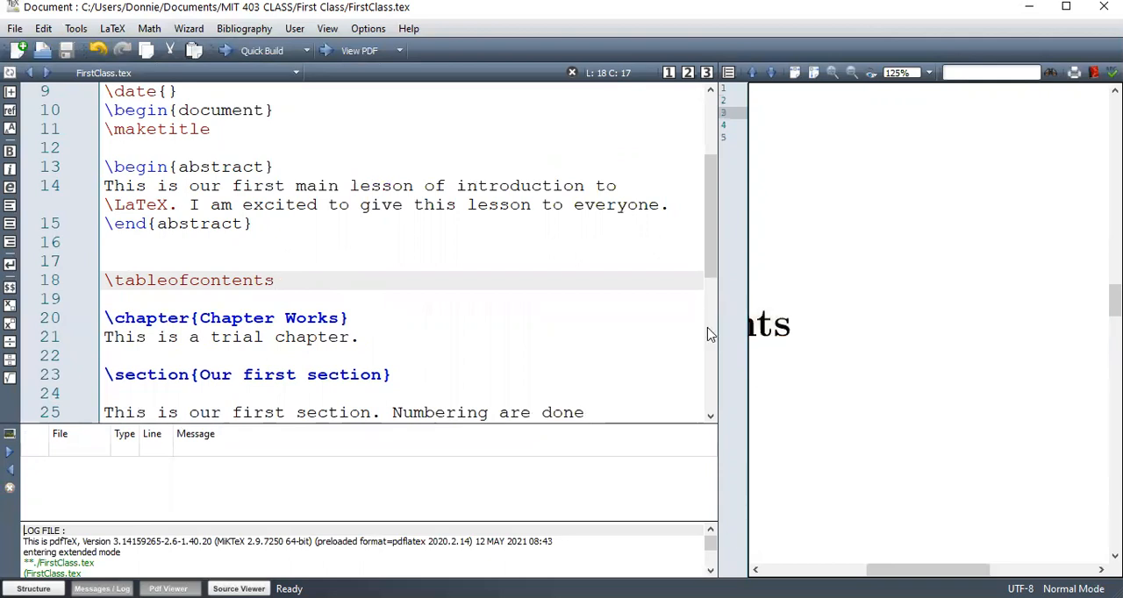
Widen the PDF pane, recompile and view the Contents page in the large viewer
left_click_drag(741, 325, 351, 325)
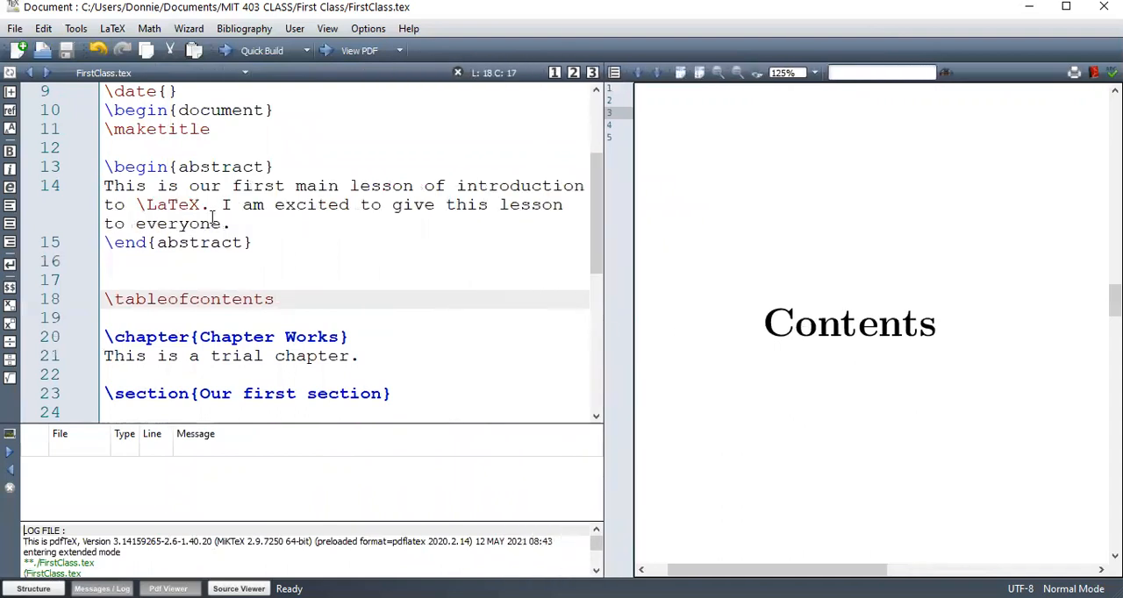
left_click(262, 49)
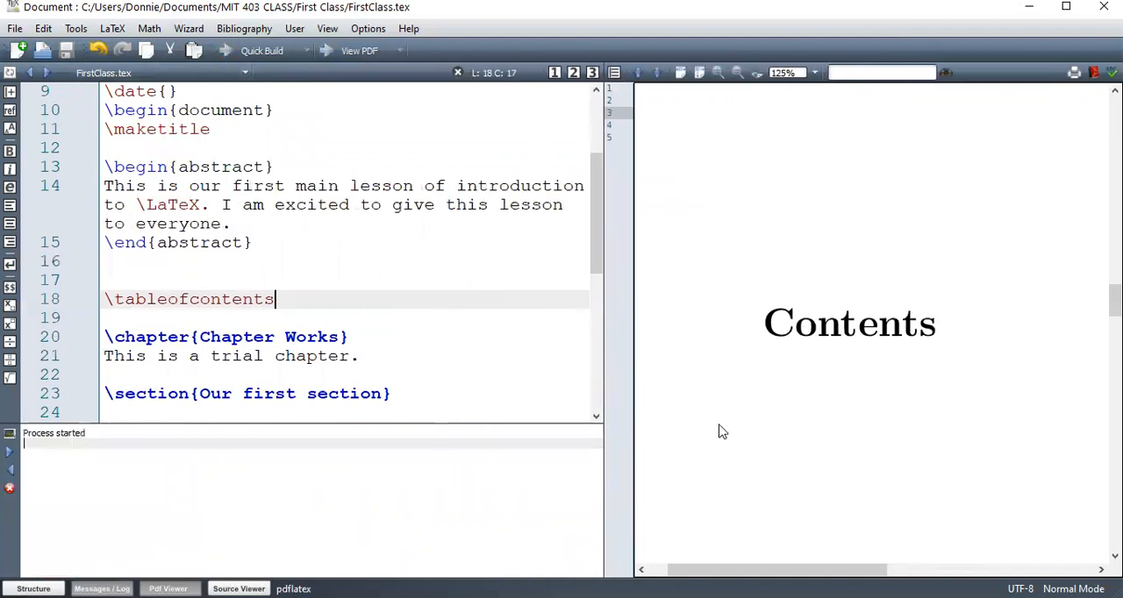
left_click(261, 49)
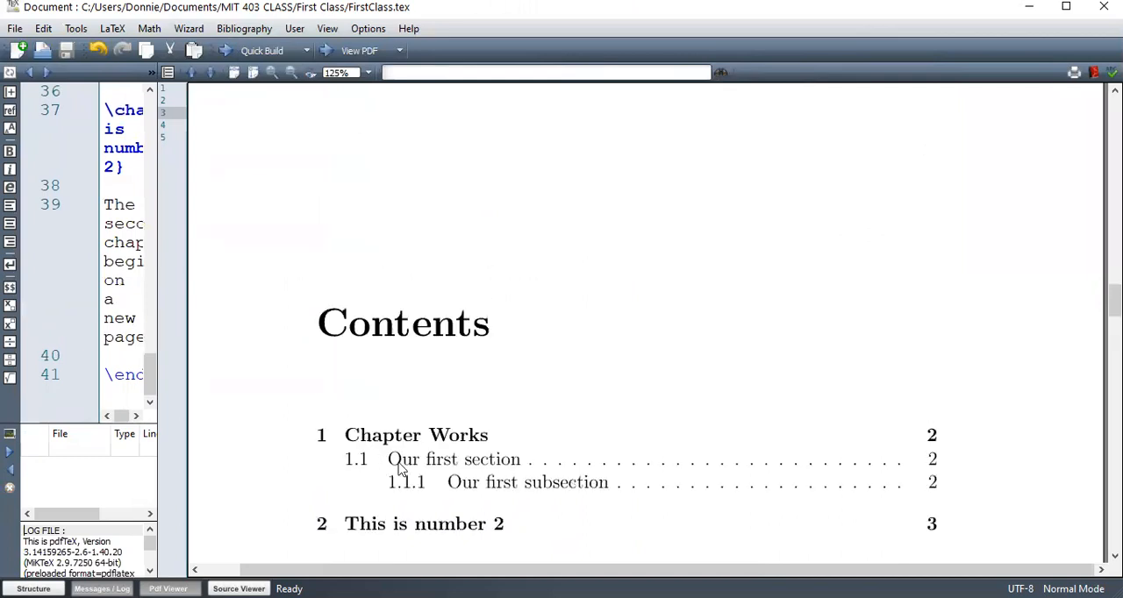
mouse_move(562, 405)
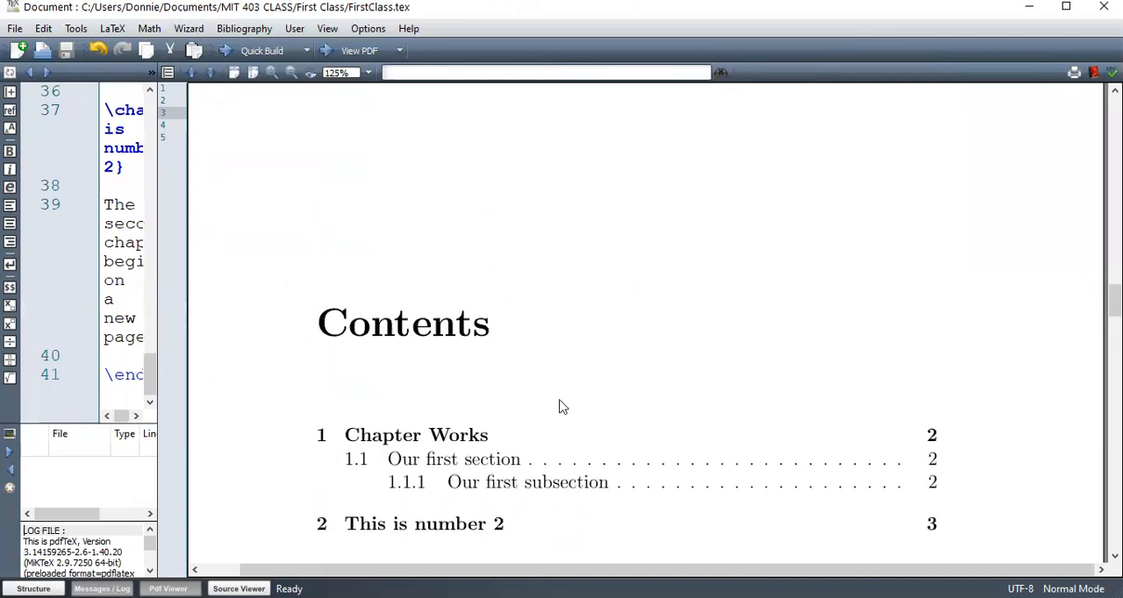